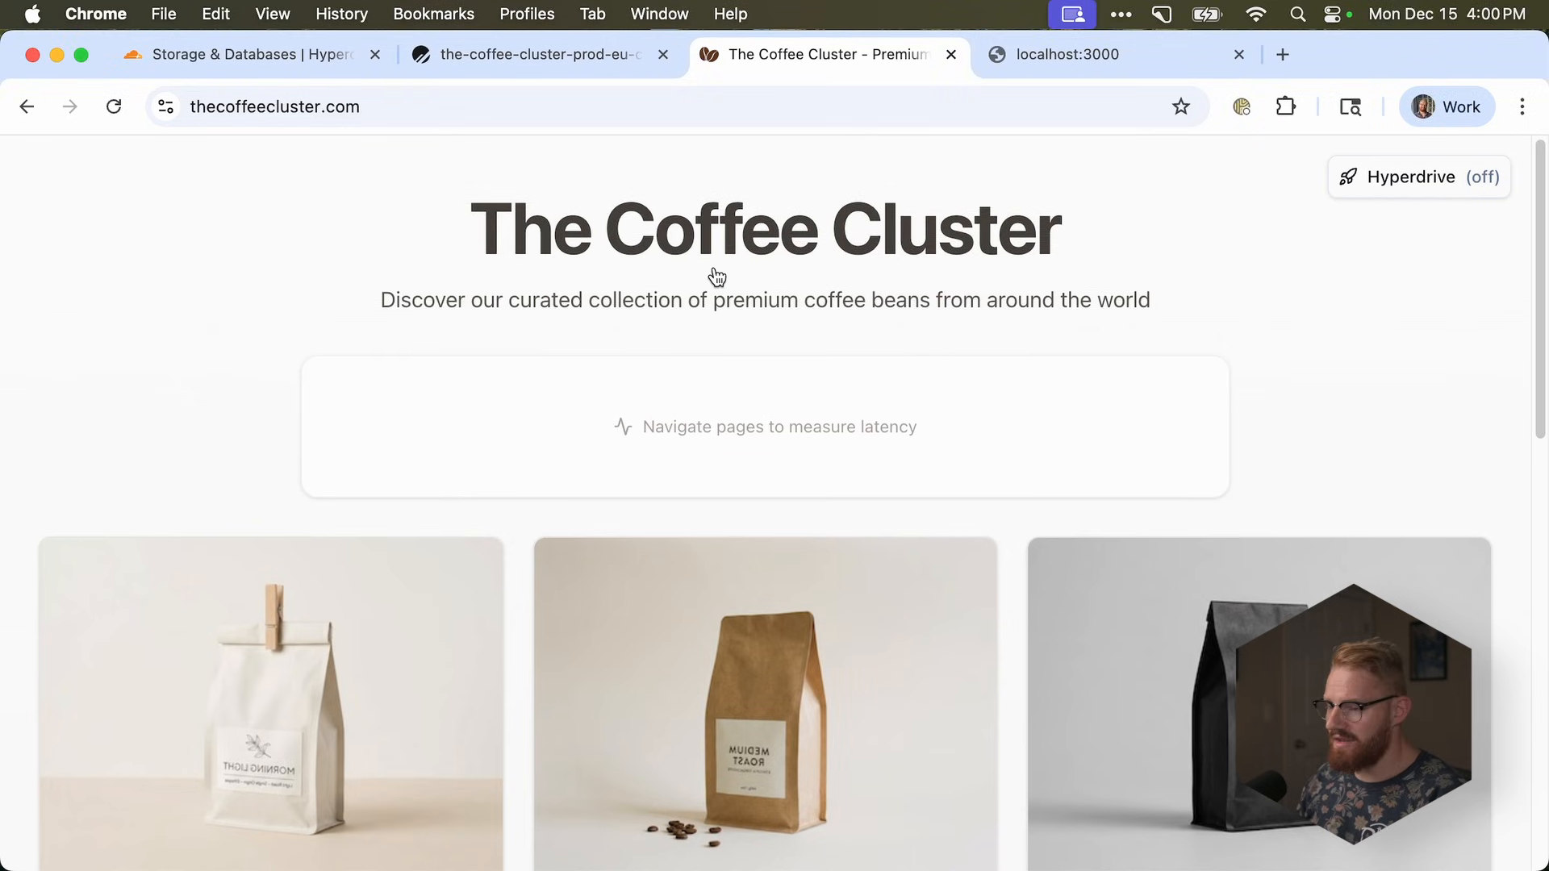
- With Hyperdrive off, page through beans, open Deep Estate and return, averaging 1341 ms
{"action": "scroll", "scroll_direction": "down", "scroll_amount": 3}
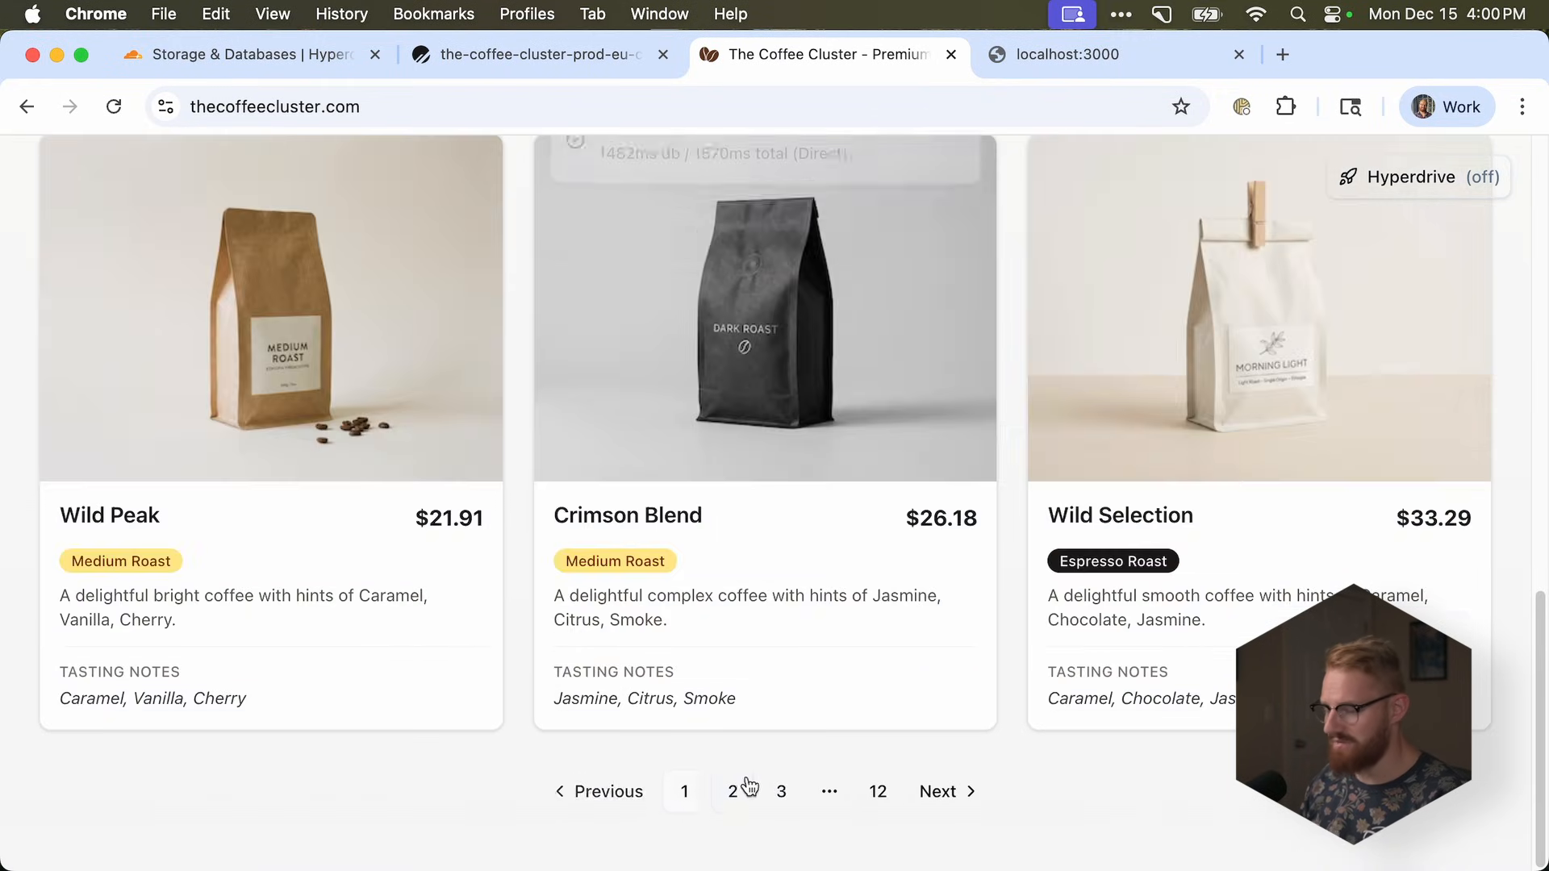
{"action": "left_click", "coordinate": [732, 792]}
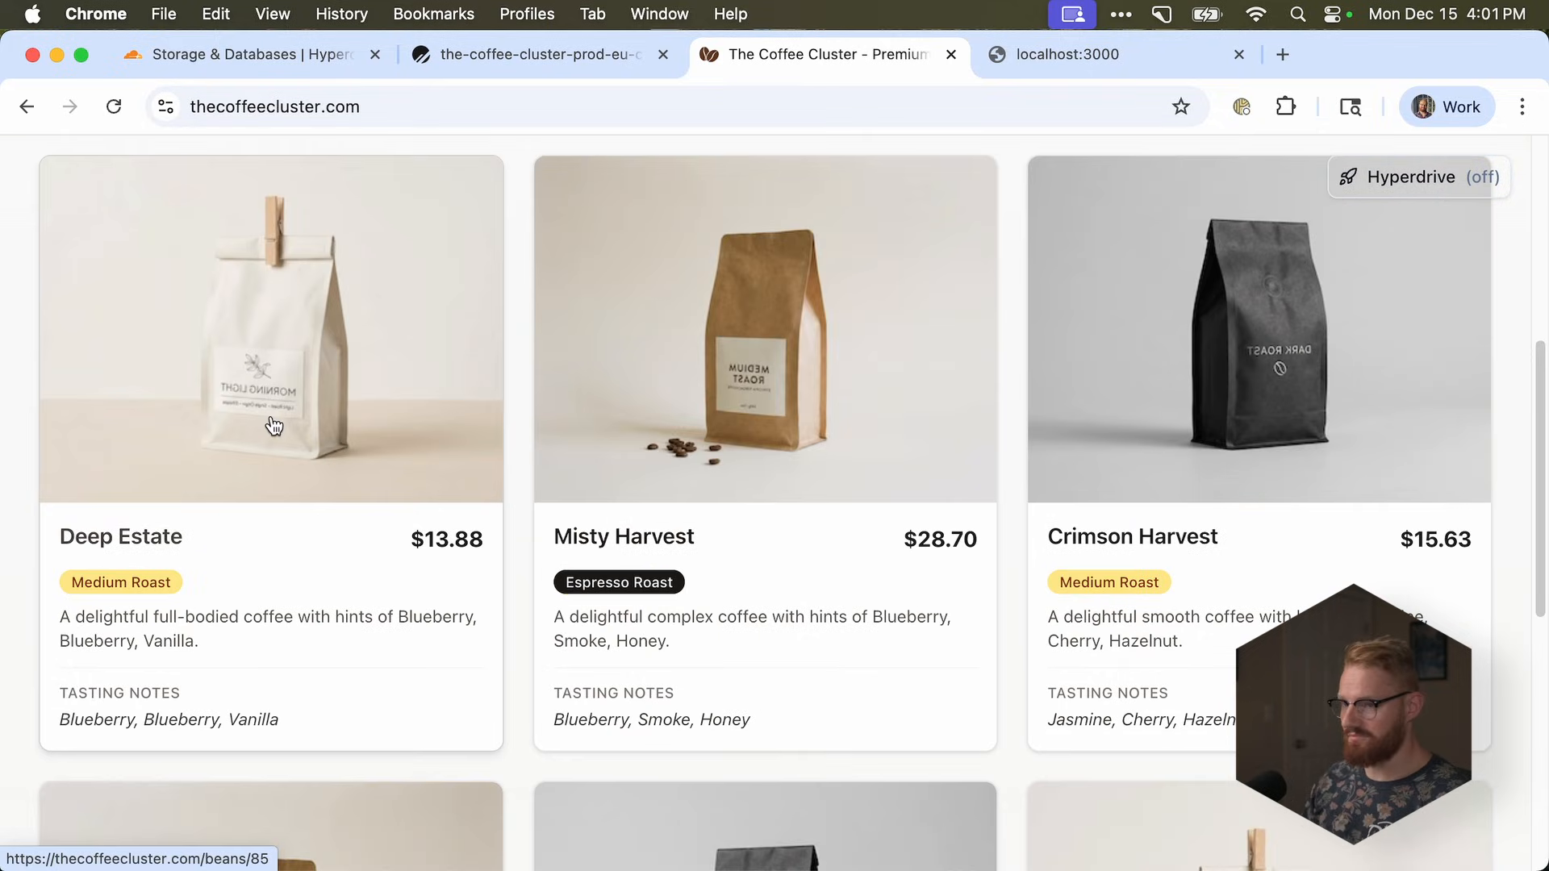
{"action": "scroll", "scroll_direction": "up", "scroll_amount": 3}
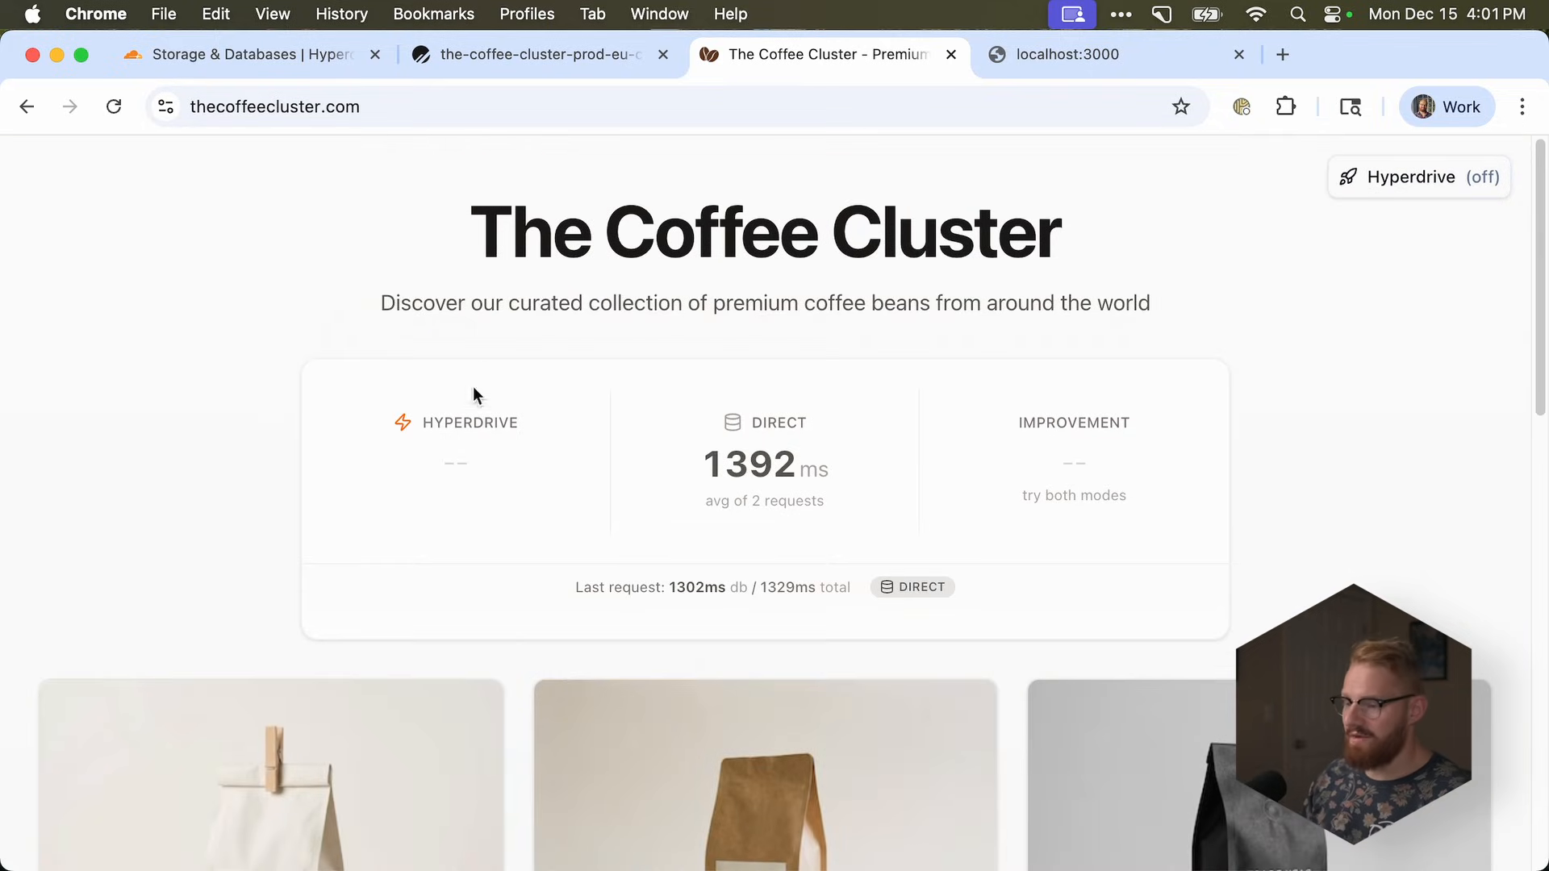
{"action": "left_click", "coordinate": [270, 776]}
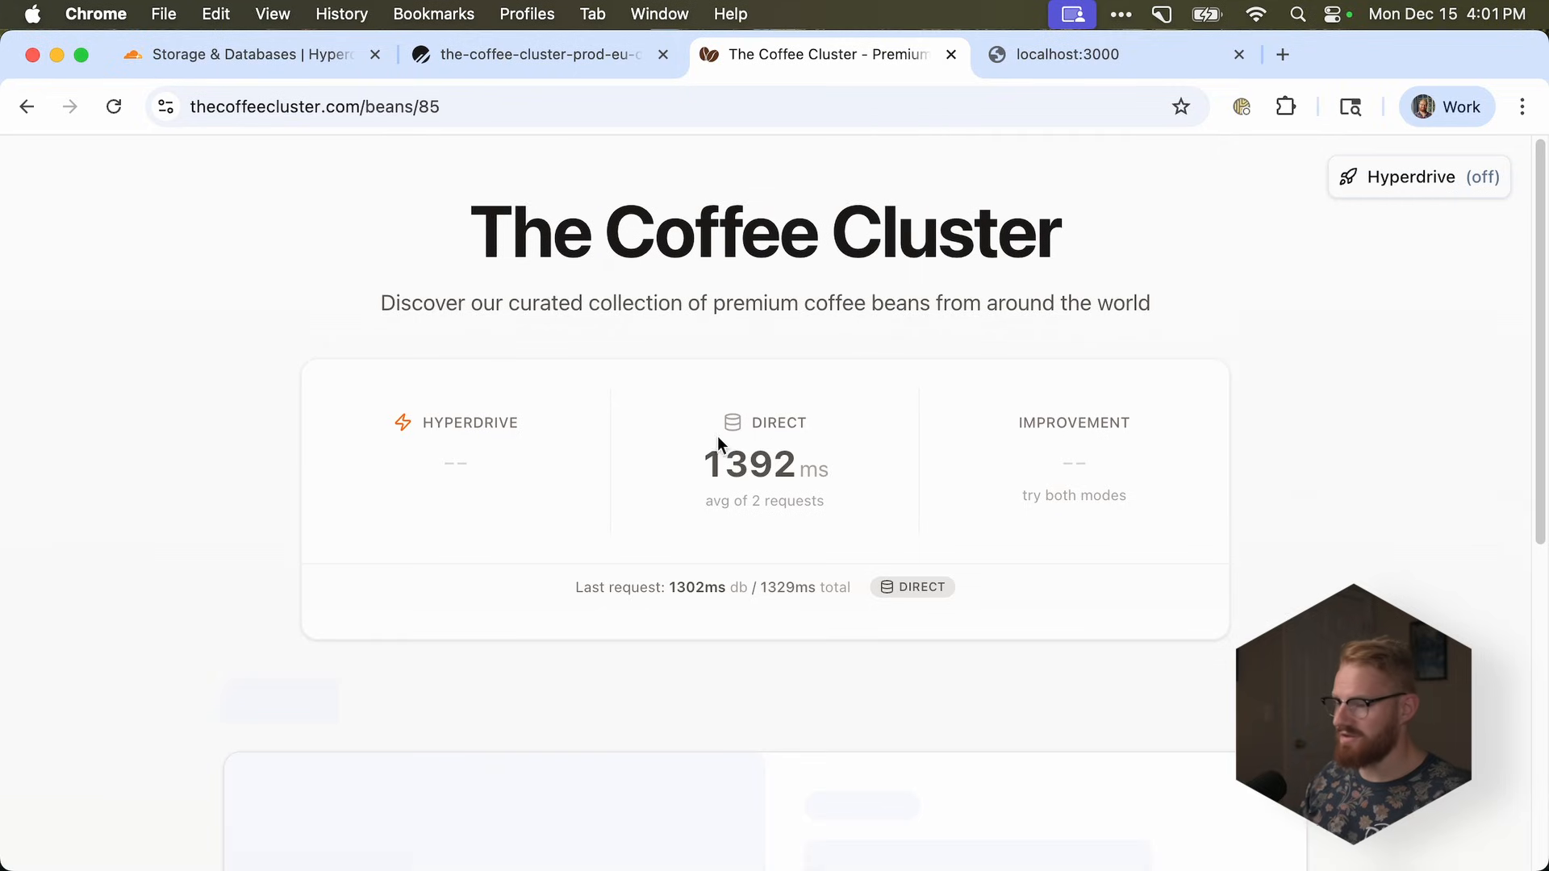
{"action": "scroll", "scroll_direction": "down", "scroll_amount": 3}
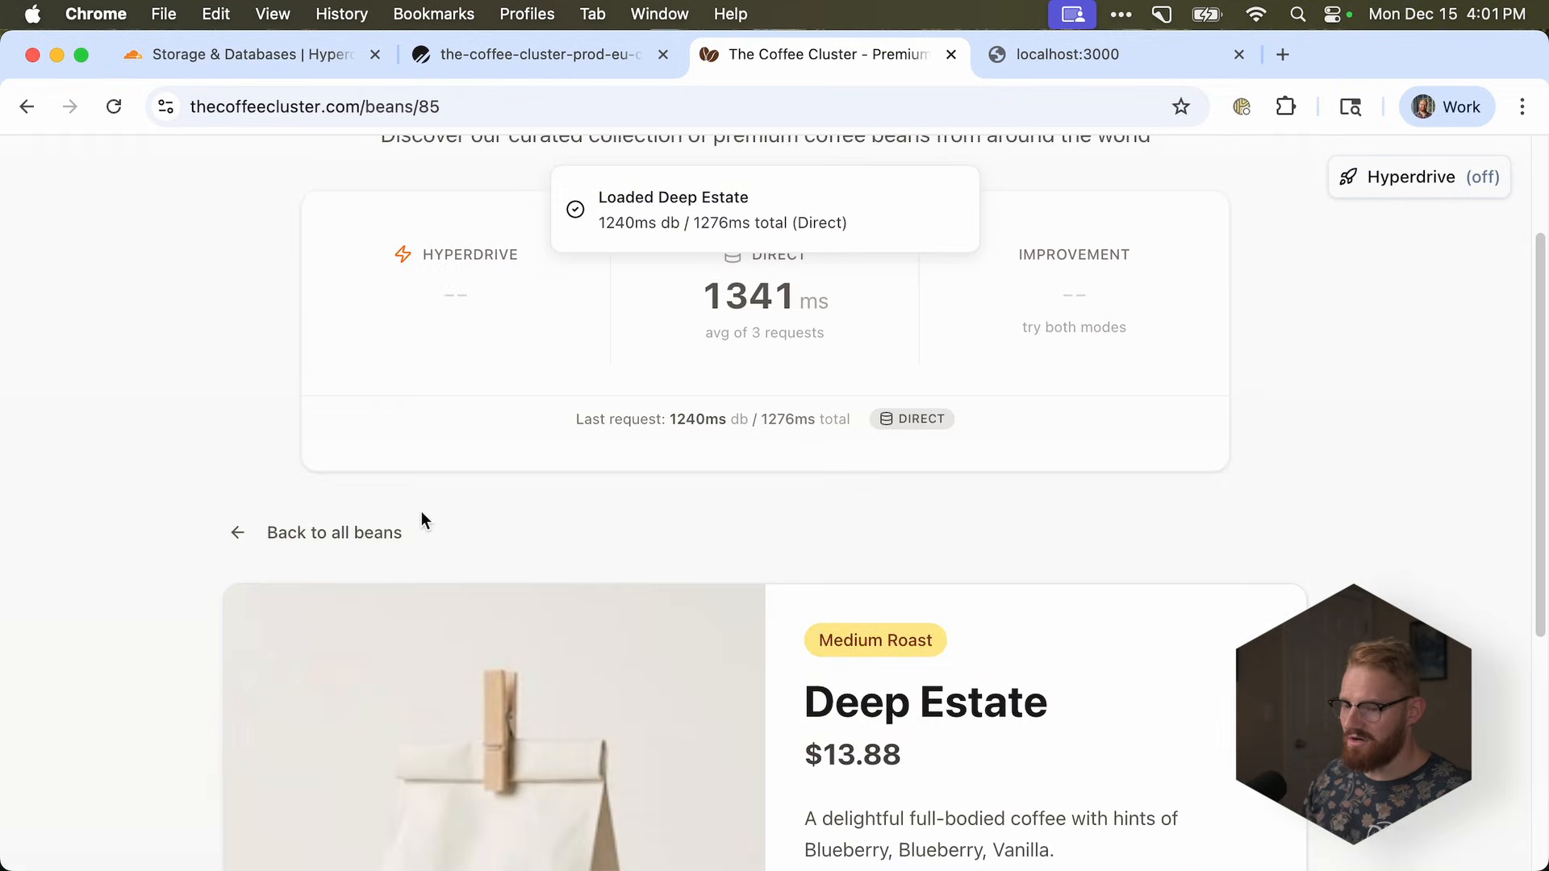
{"action": "left_click", "coordinate": [334, 533]}
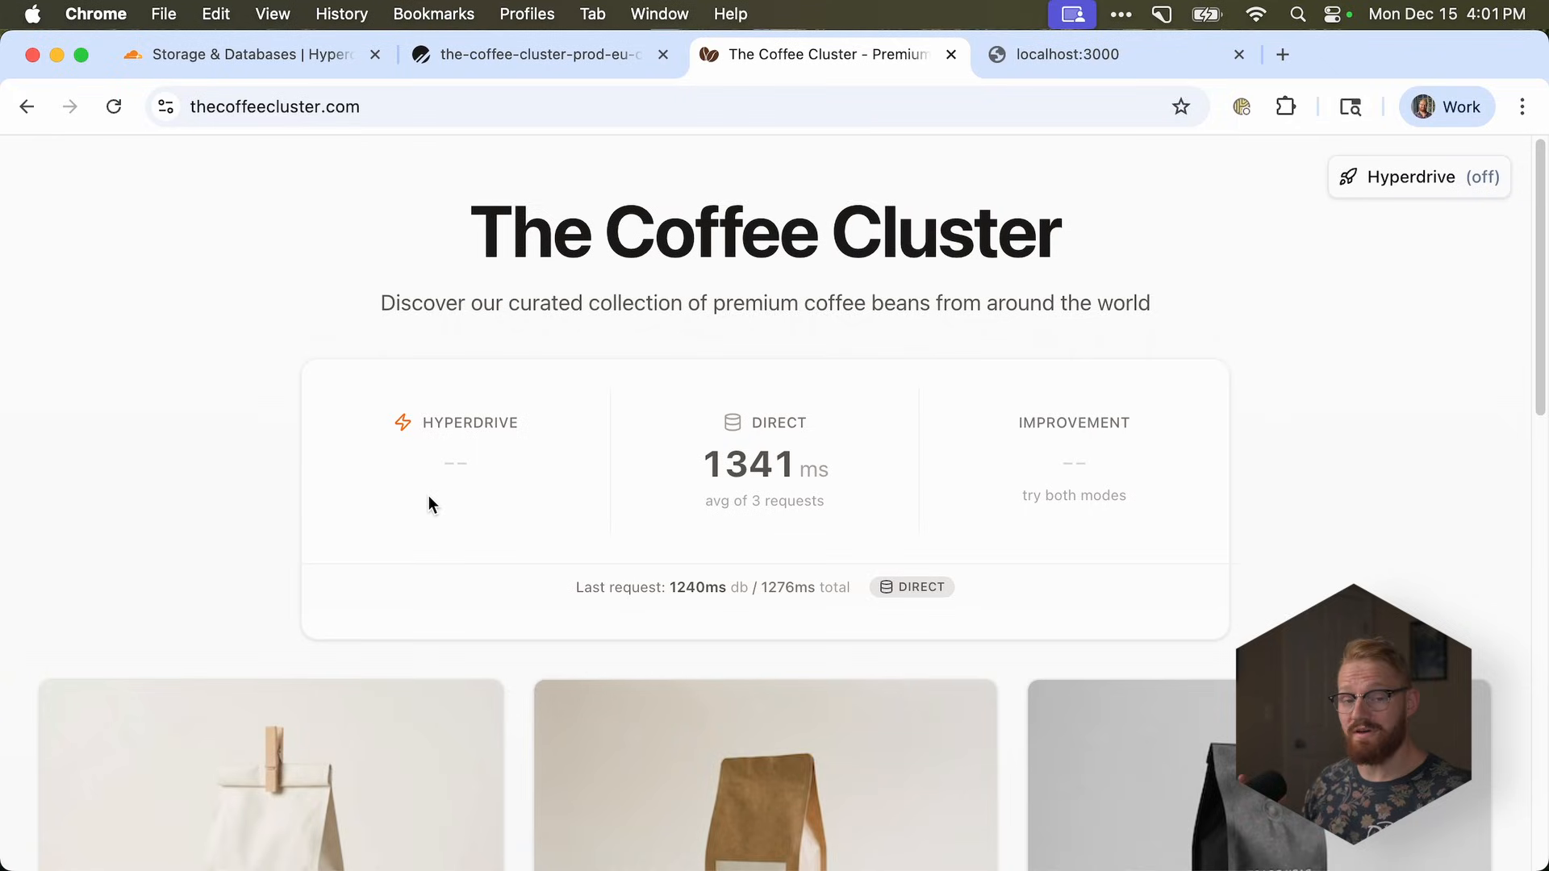
- Enable Hyperdrive and browse bean pages to reach a 97 ms average, 93% faster
{"action": "left_click", "coordinate": [1419, 177]}
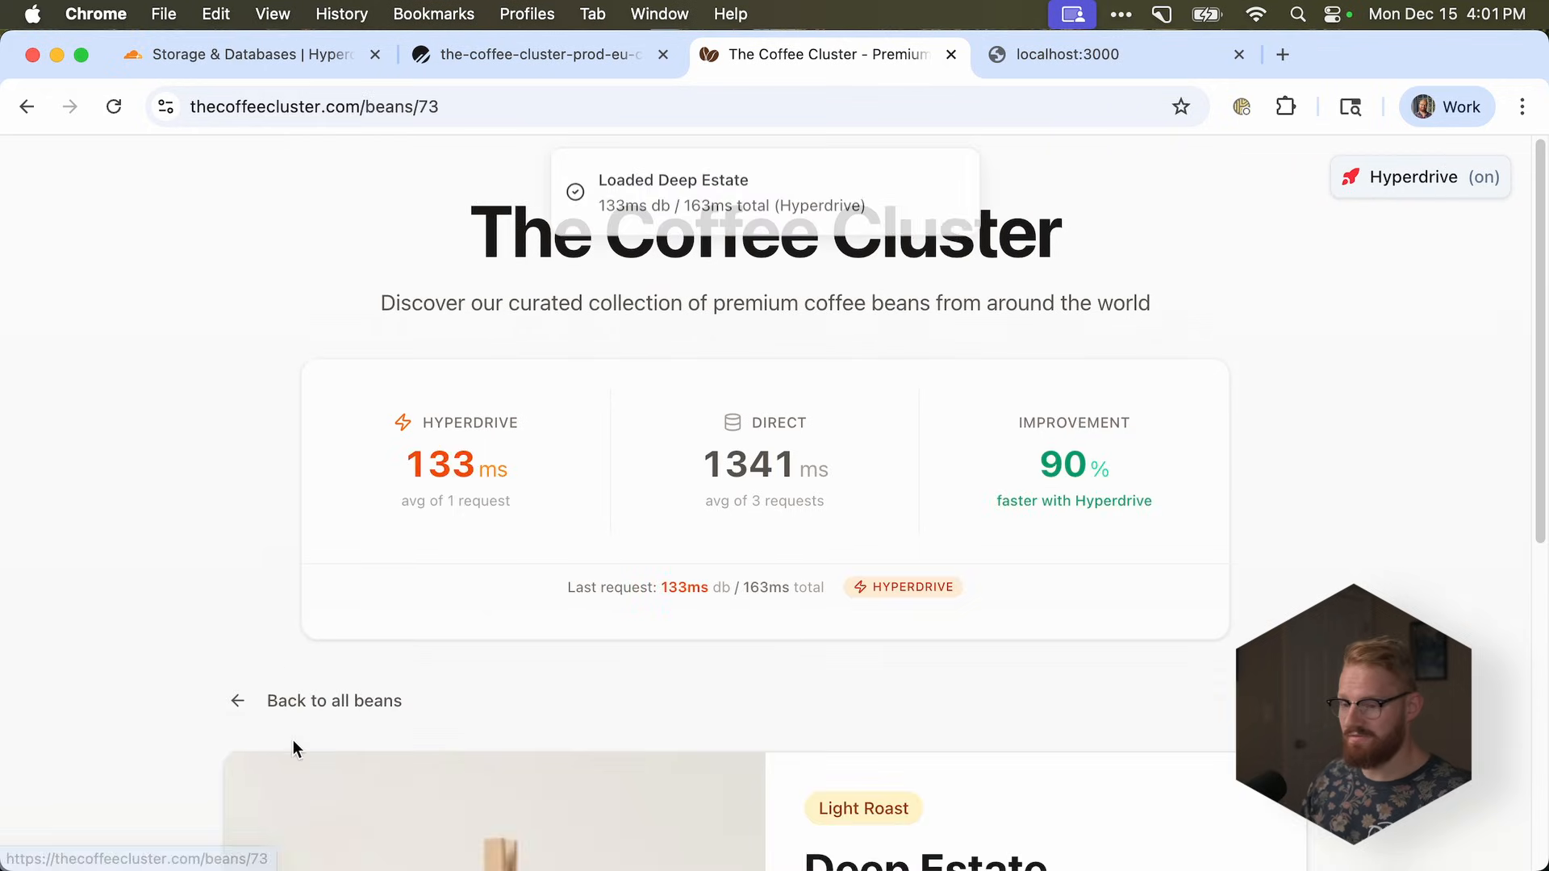
{"action": "left_click", "coordinate": [334, 700]}
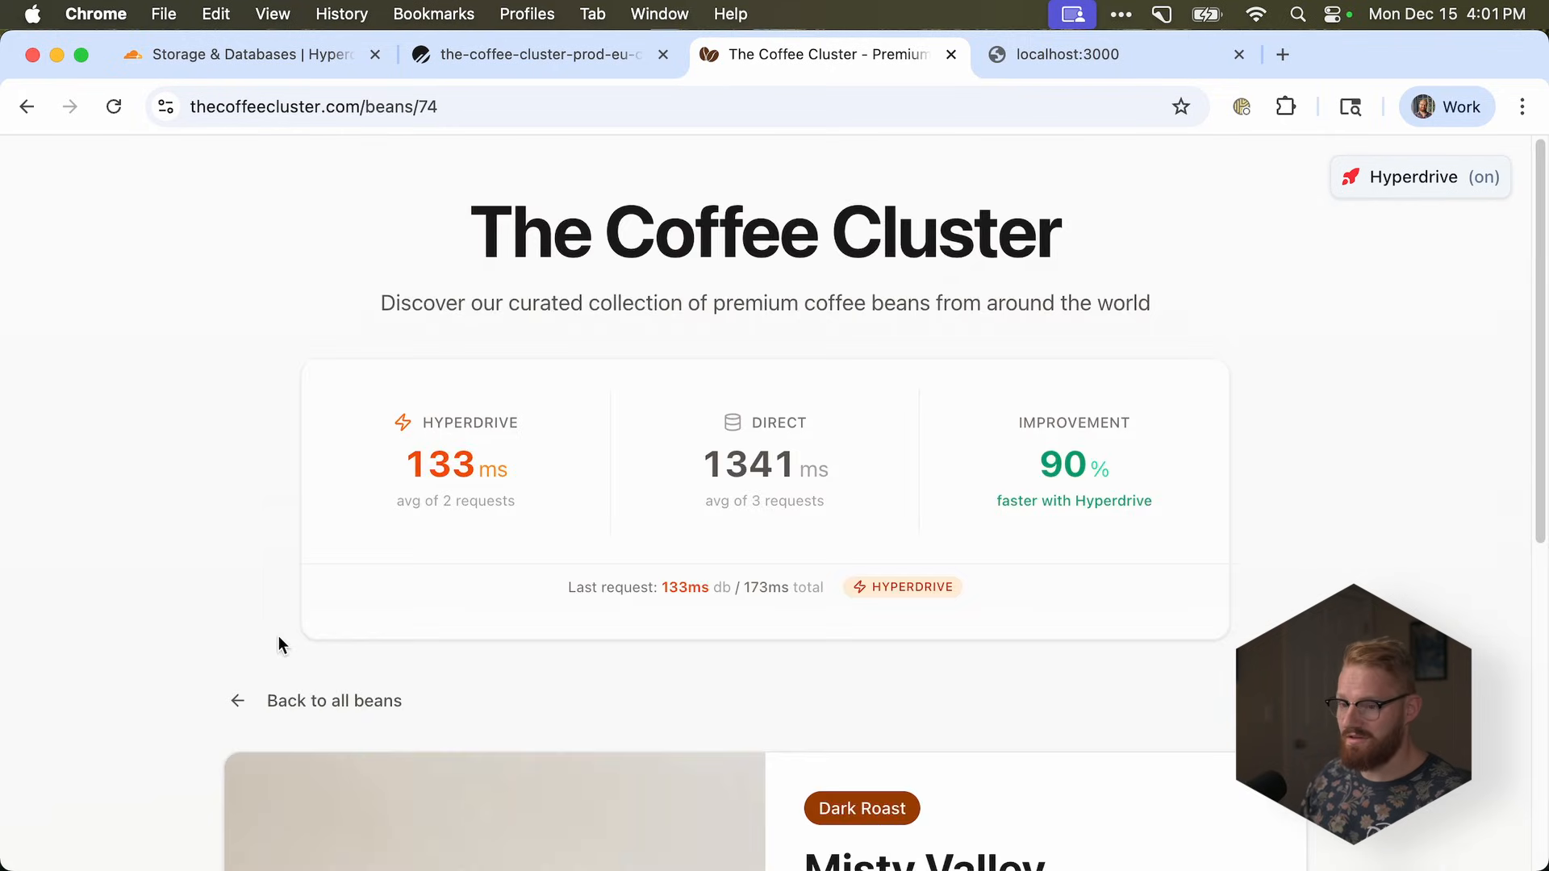
{"action": "left_click", "coordinate": [334, 701]}
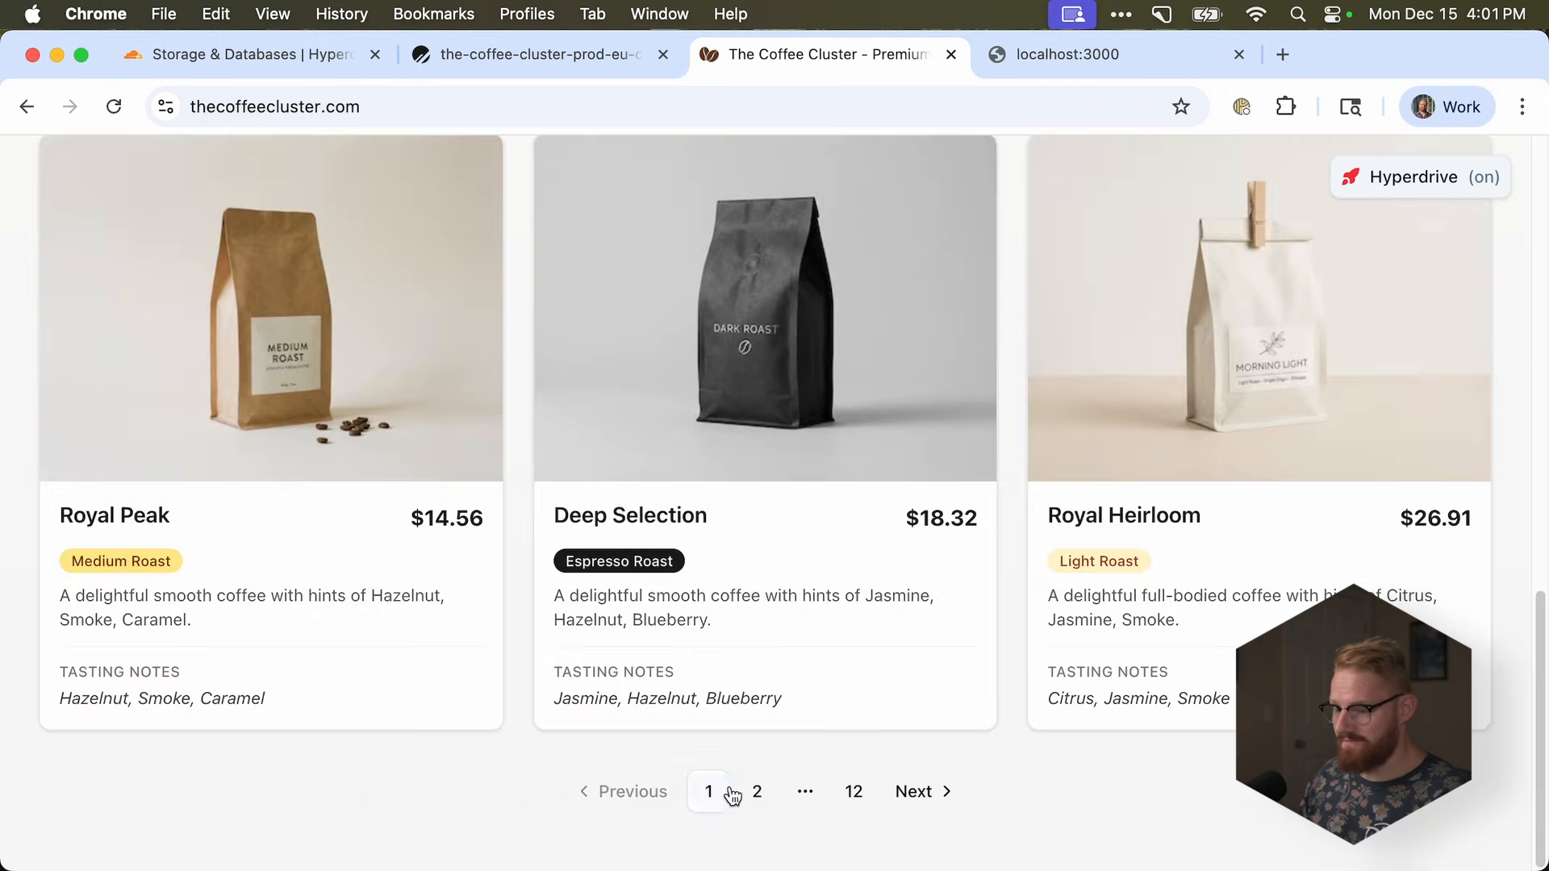
{"action": "left_click", "coordinate": [757, 791]}
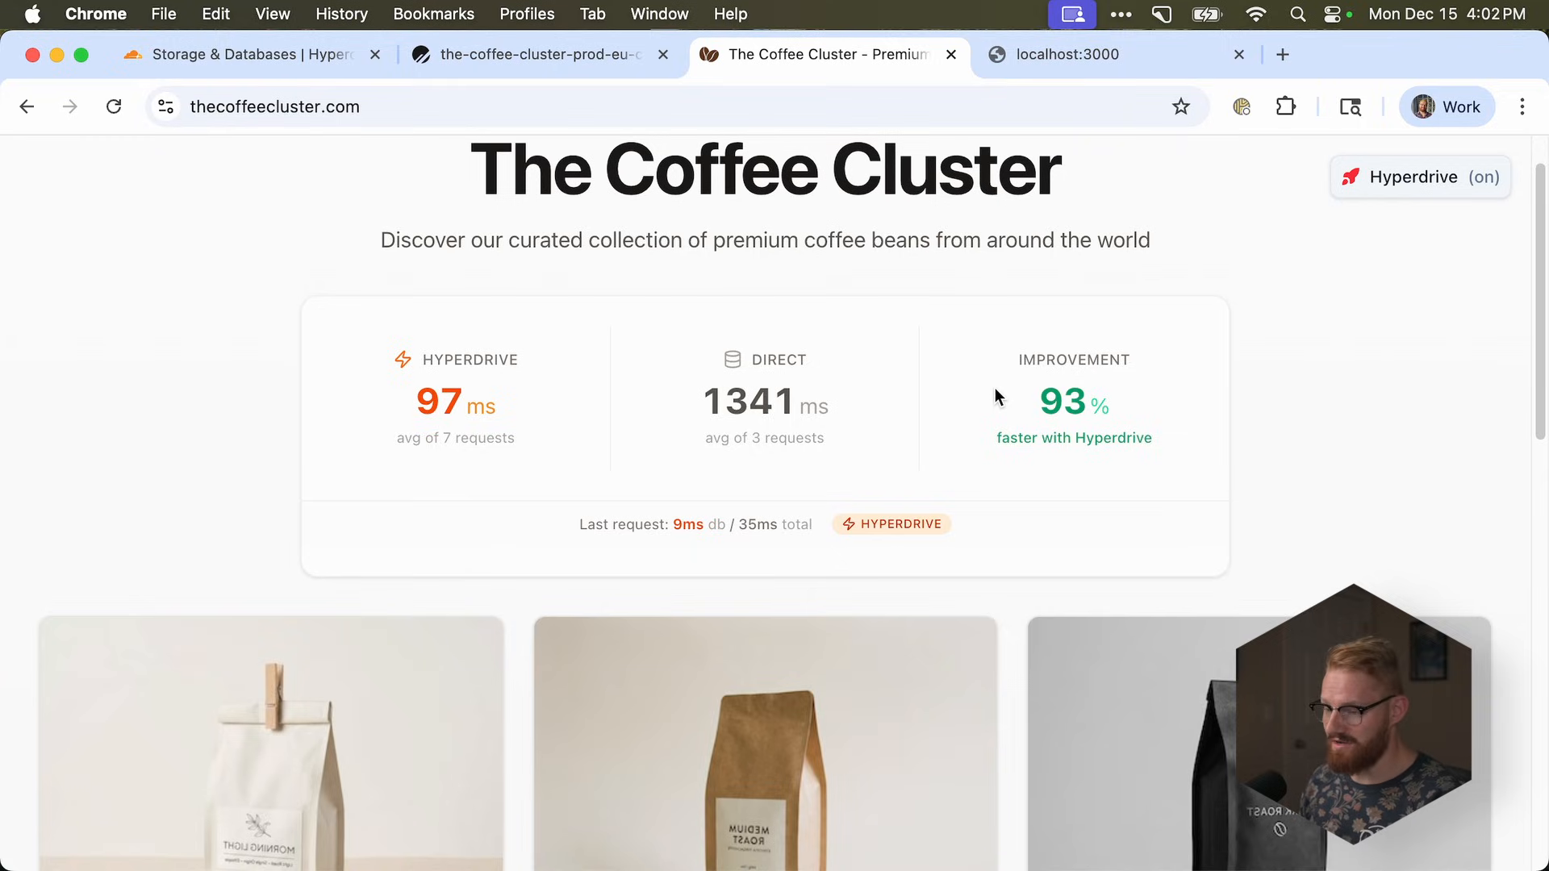
{"action": "left_click", "coordinate": [533, 55]}
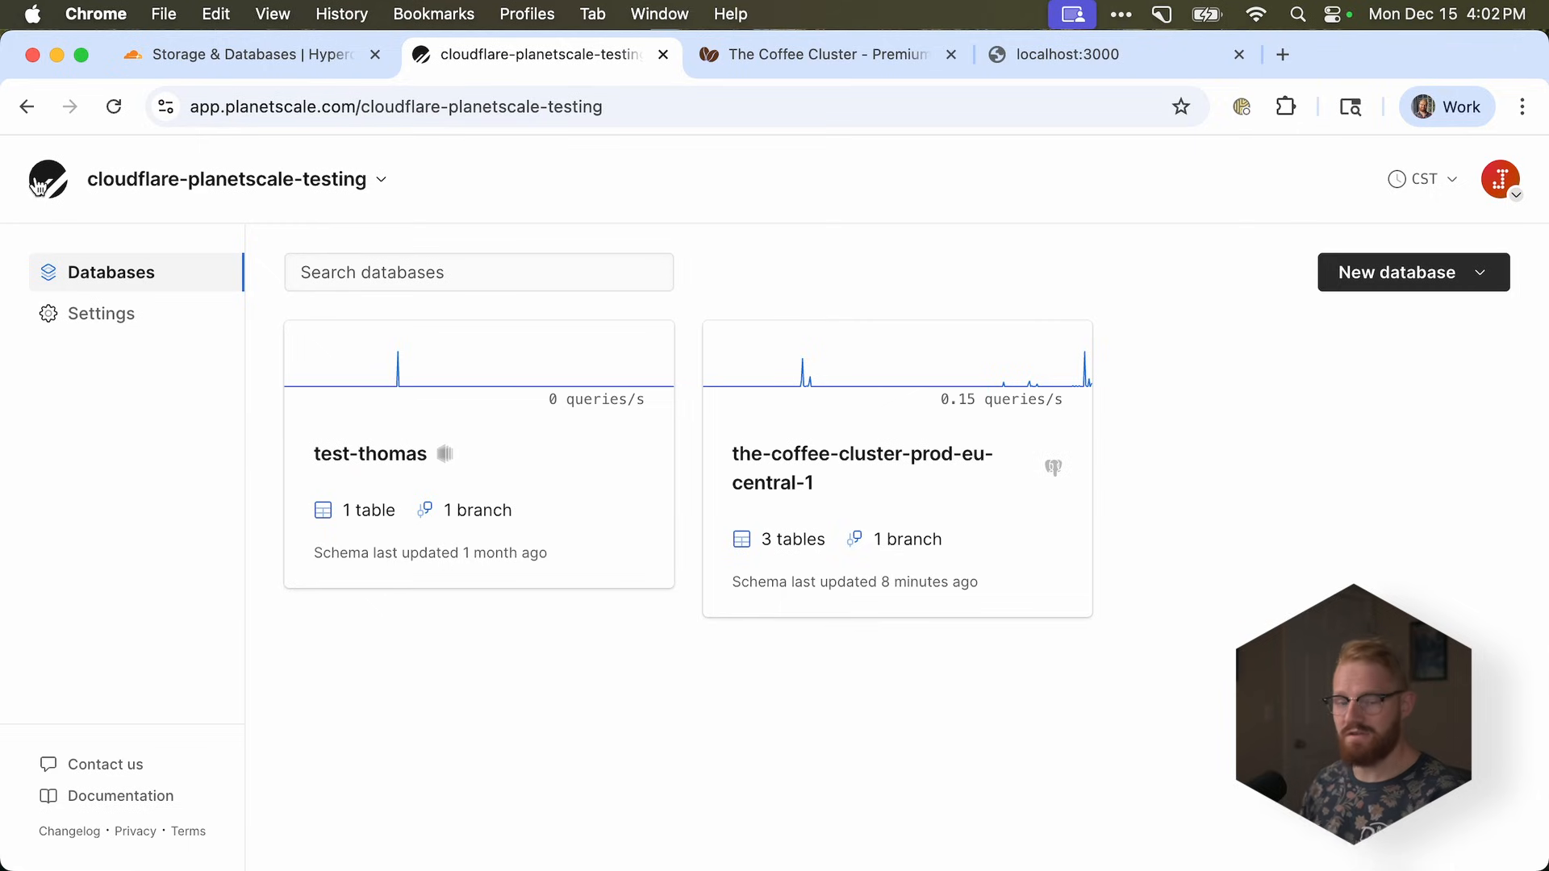
{"action": "mouse_move", "coordinate": [1450, 301]}
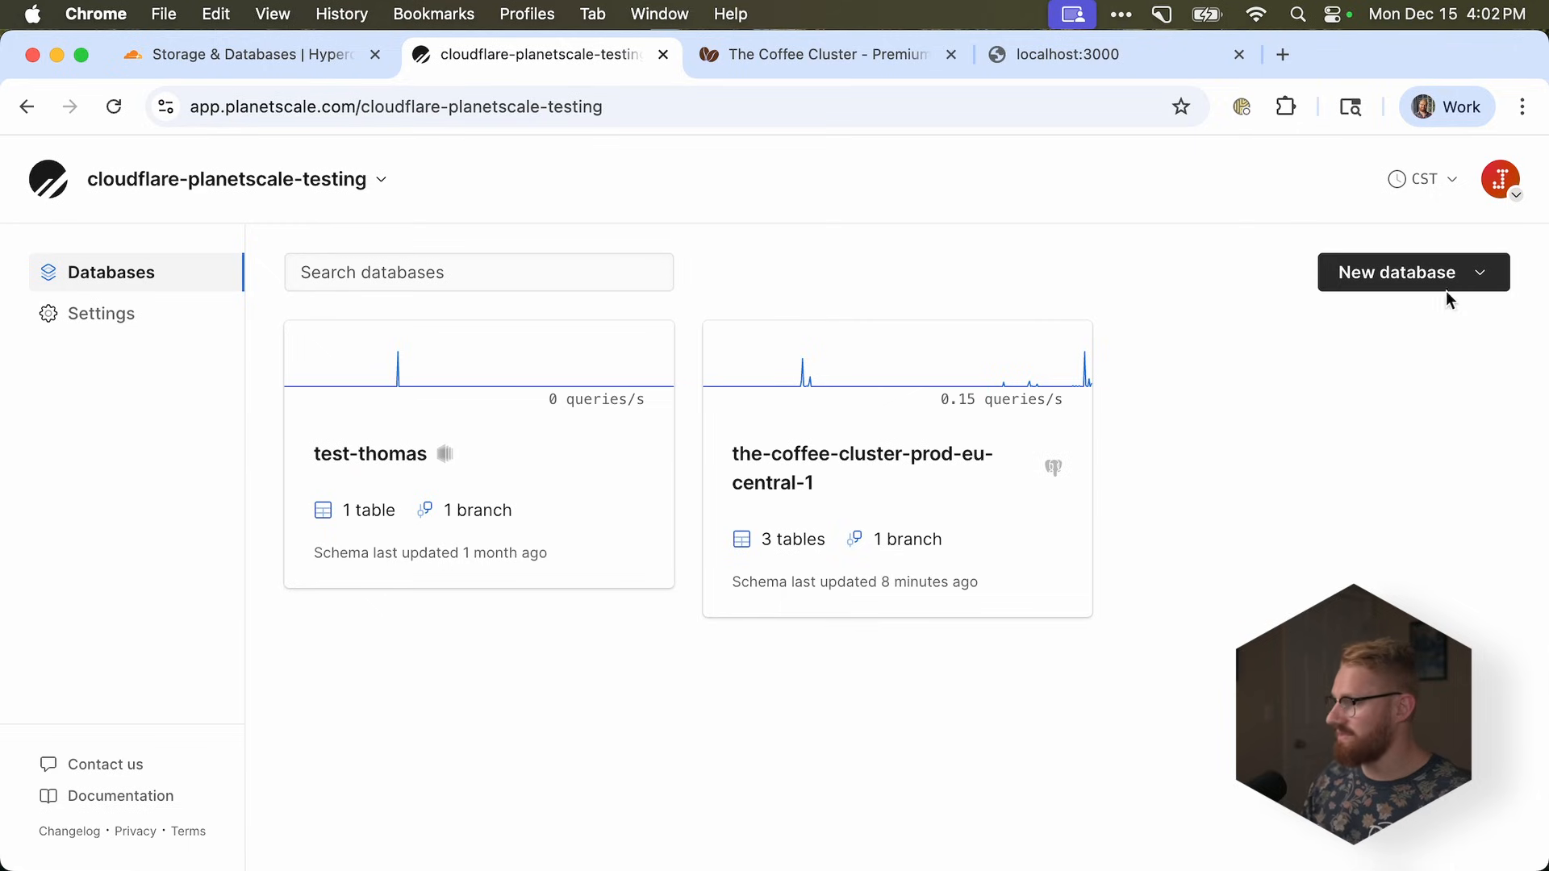
{"action": "mouse_move", "coordinate": [1270, 351]}
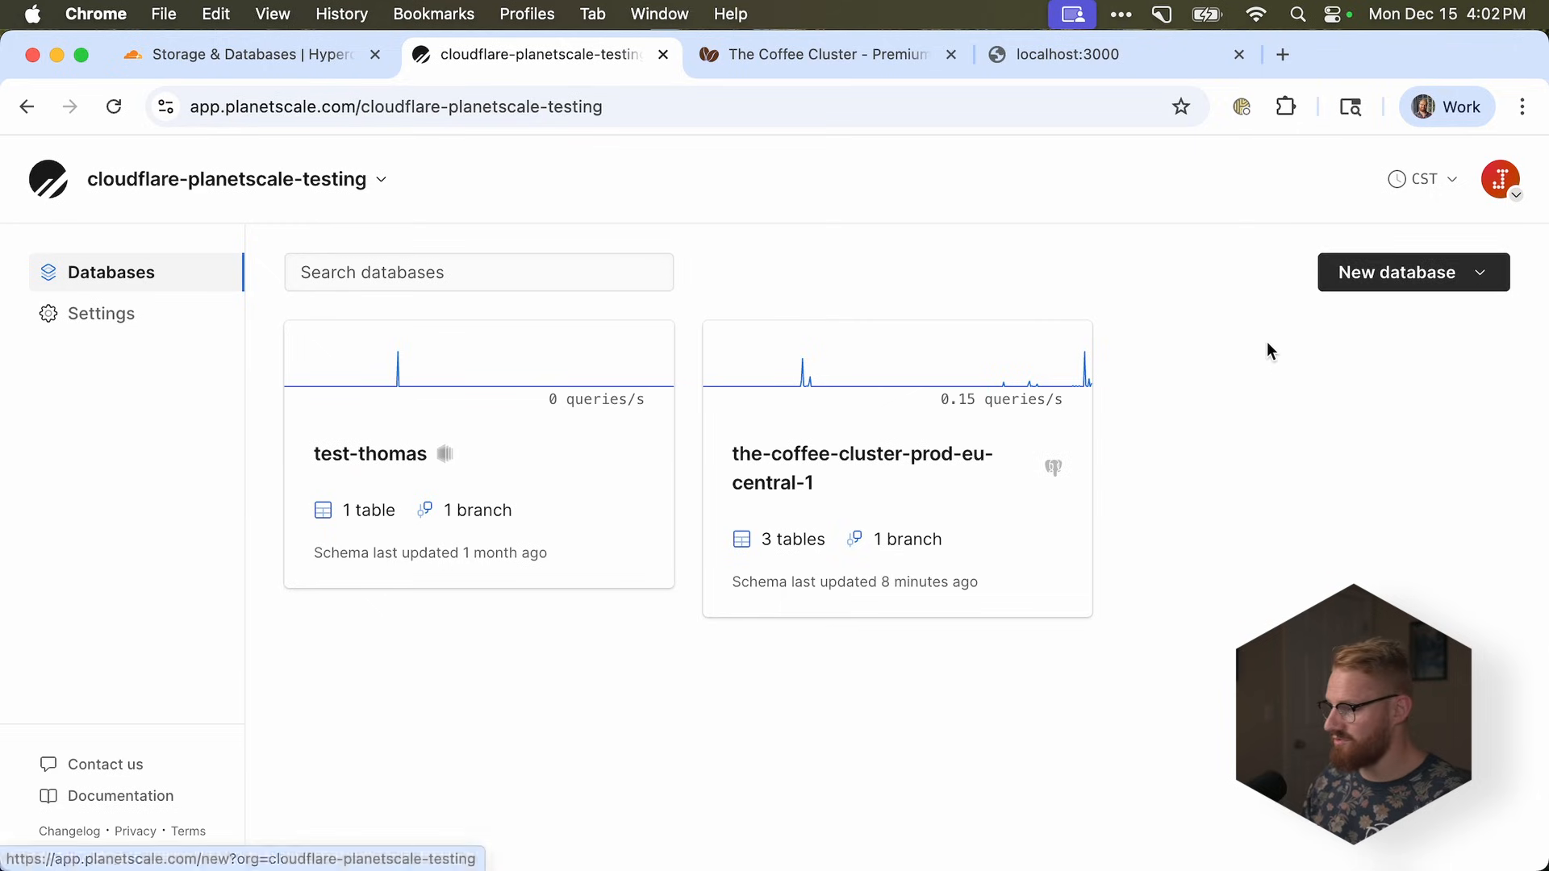
- Start a new database in eu-central-1 (Frankfurt) named coffee-cluster-demo
{"action": "left_click", "coordinate": [1397, 271]}
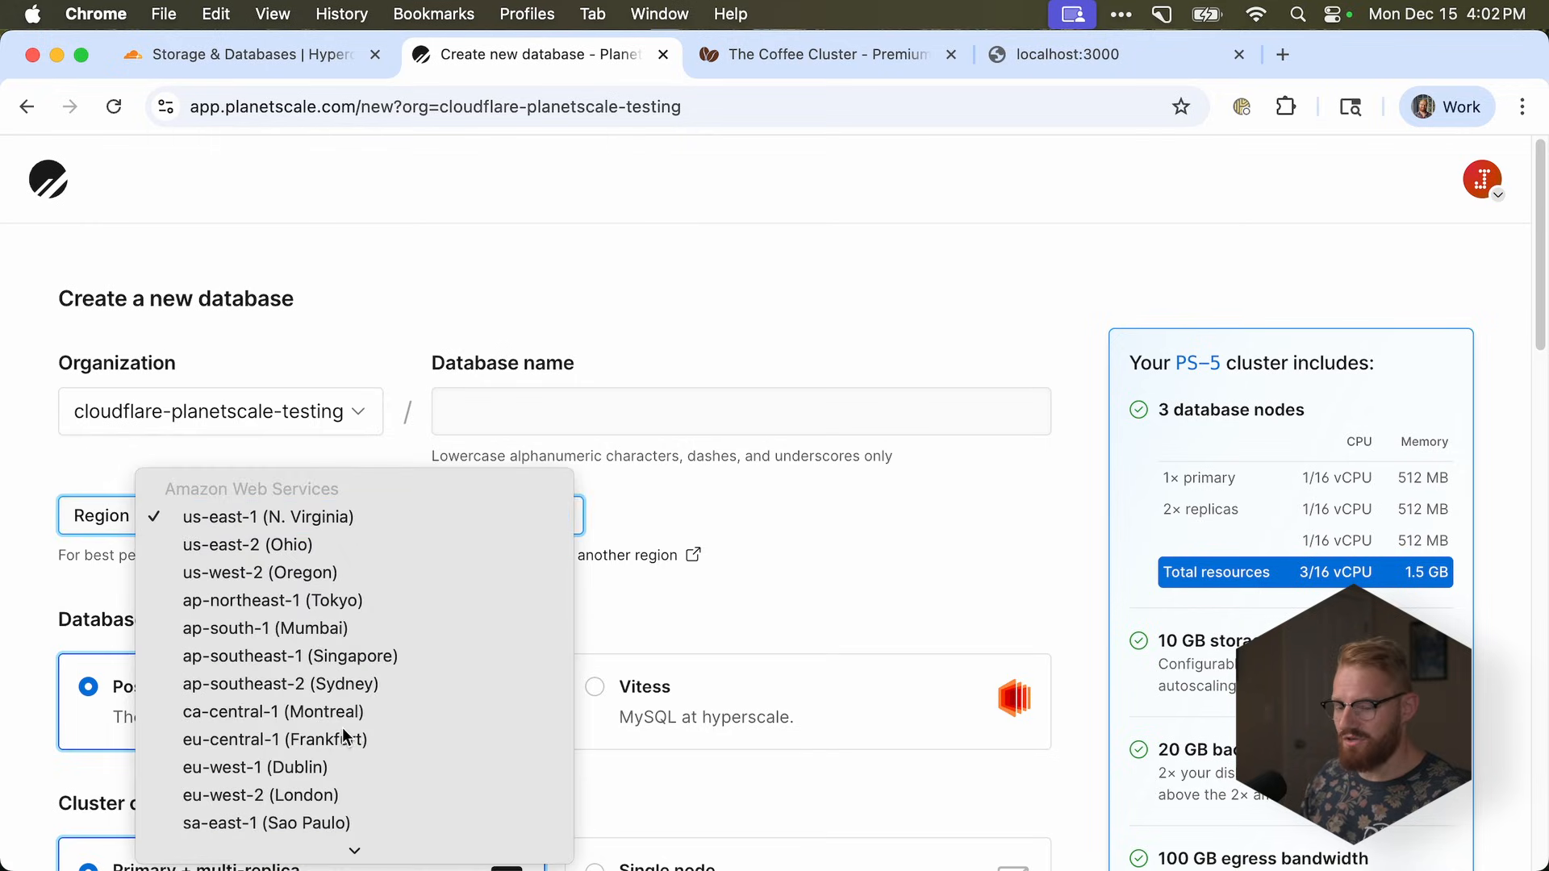
{"action": "left_click", "coordinate": [273, 739]}
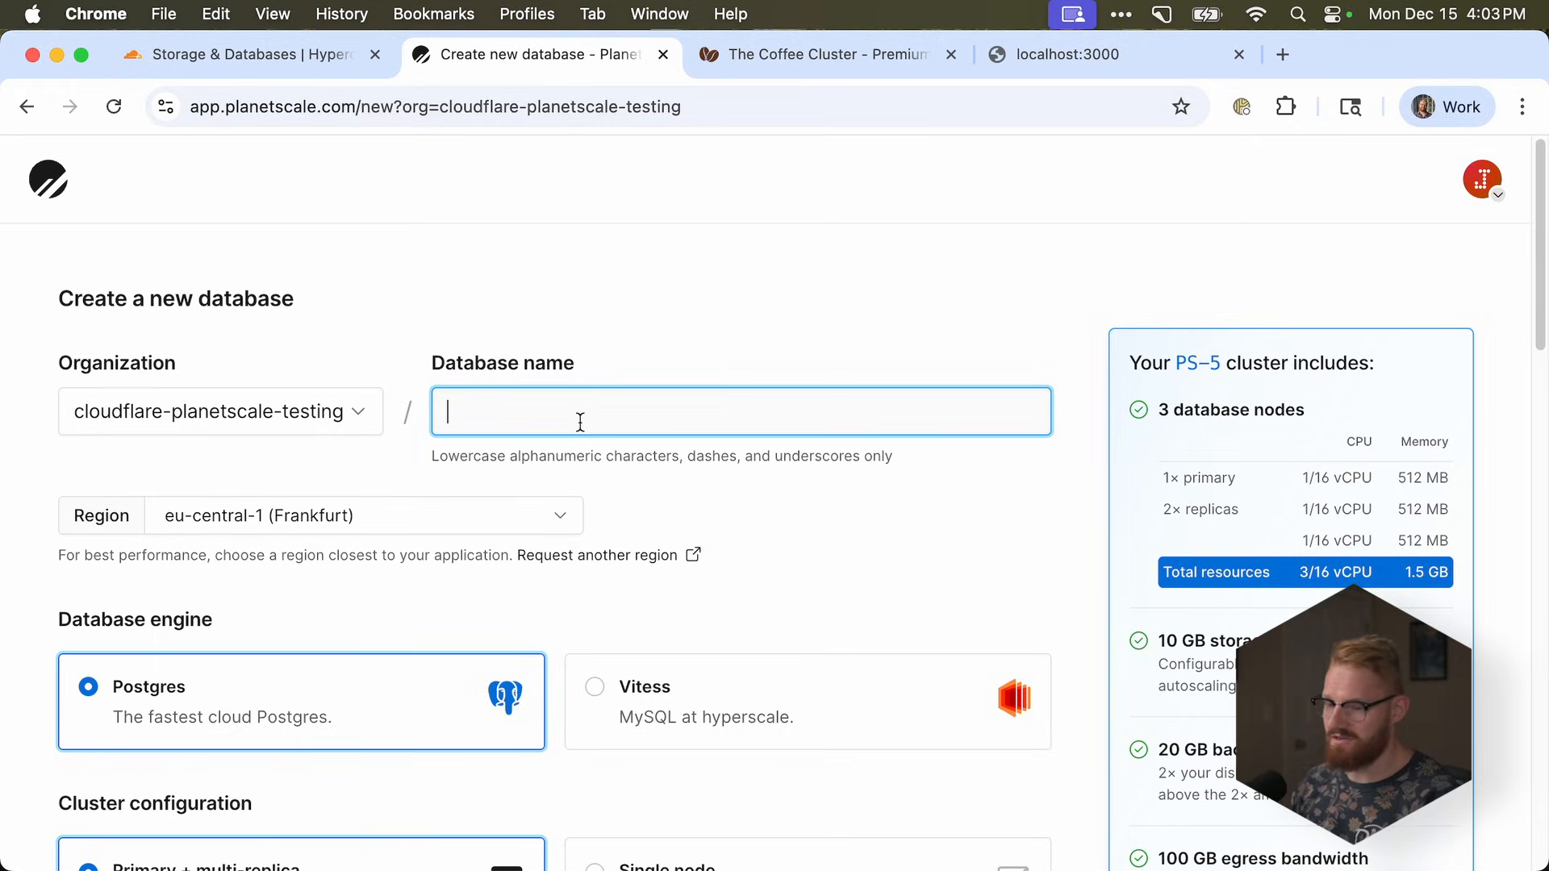
{"action": "type", "text": "coffee-cluyst"}
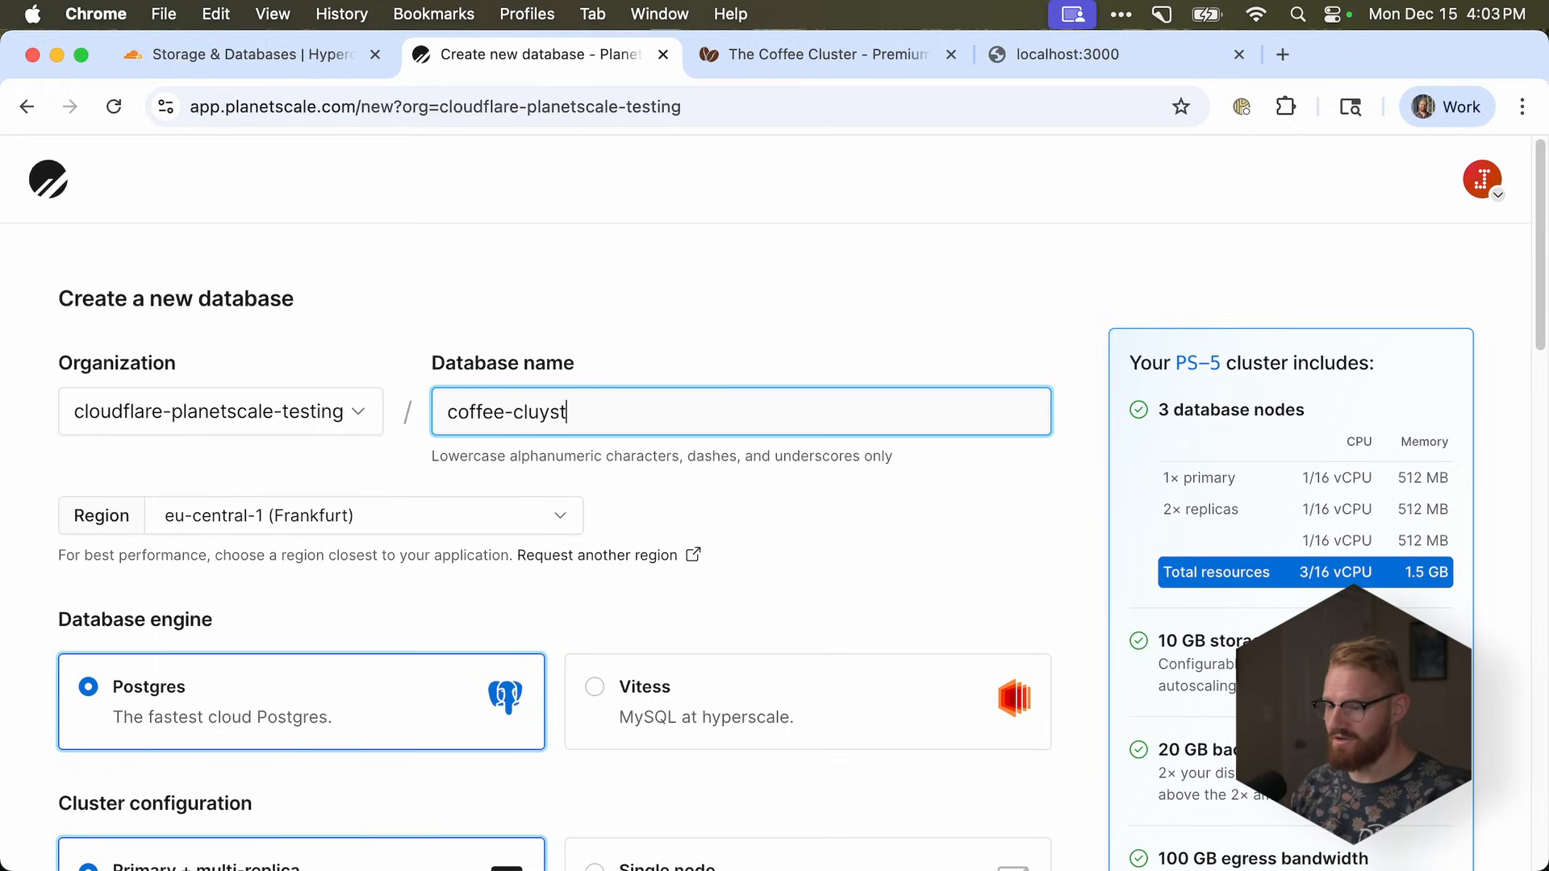
- Choose a single-node PS-5 Postgres configuration and create the database
{"action": "scroll", "scroll_direction": "down", "scroll_amount": 3}
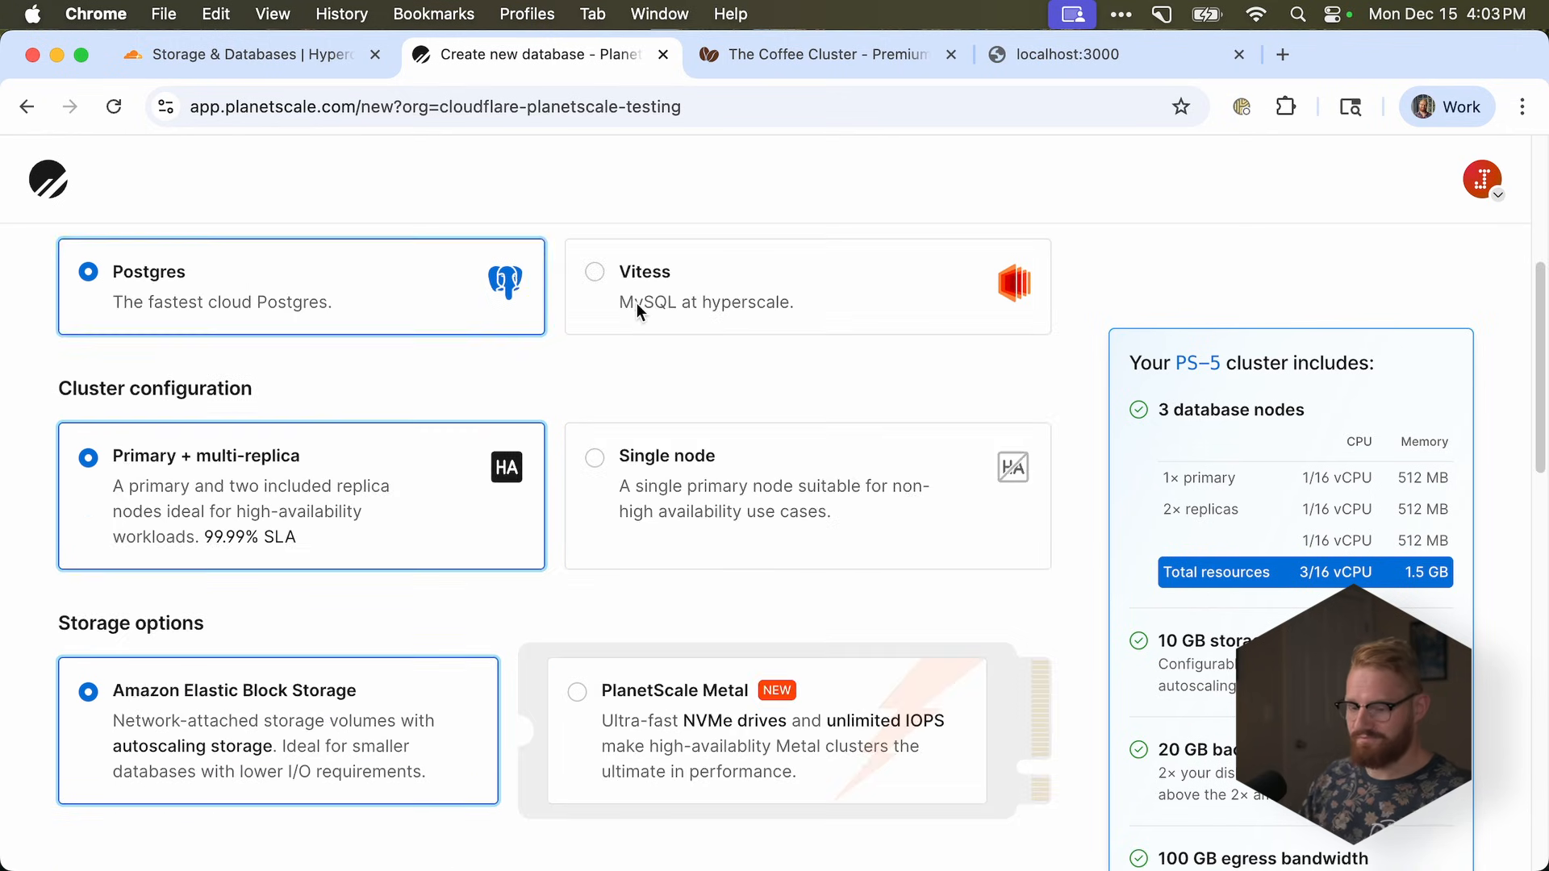
{"action": "left_click", "coordinate": [595, 458]}
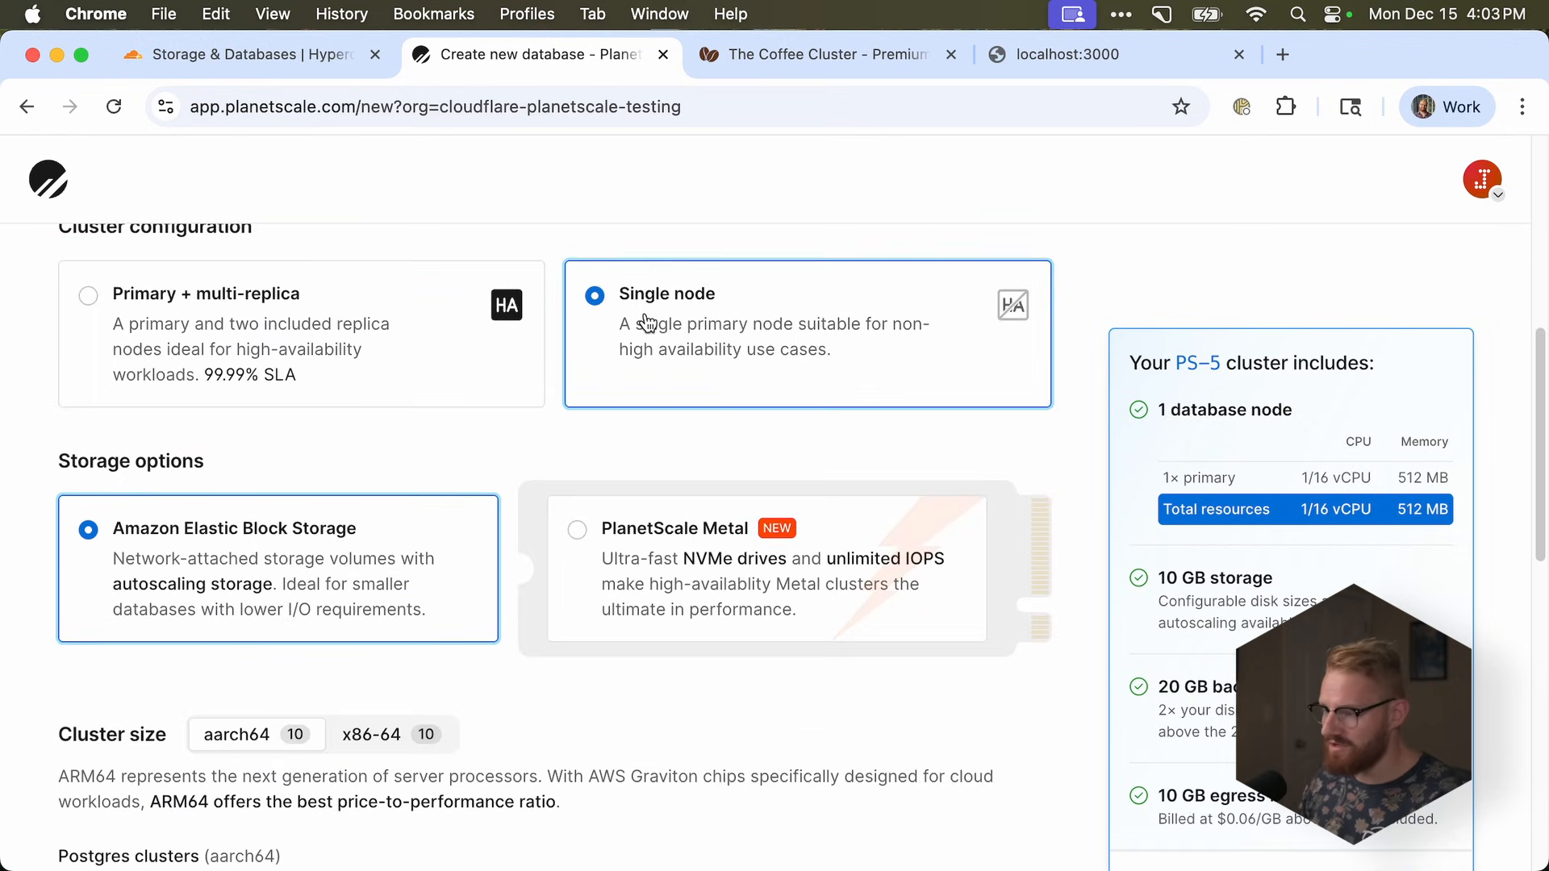
{"action": "scroll", "scroll_direction": "down", "scroll_amount": 3}
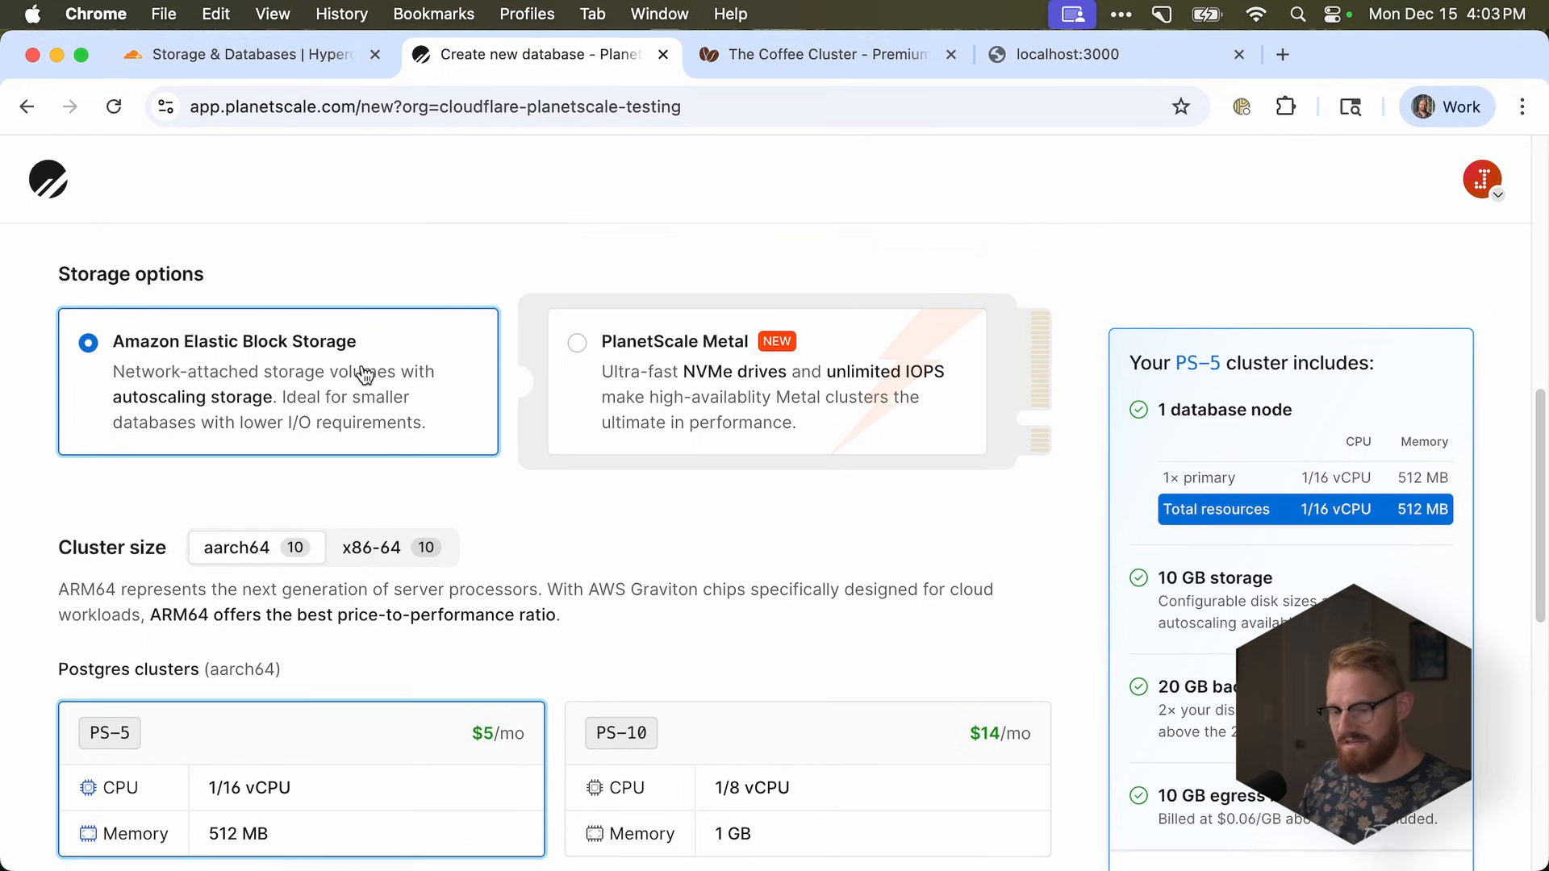
{"action": "scroll", "scroll_direction": "down", "scroll_amount": 3}
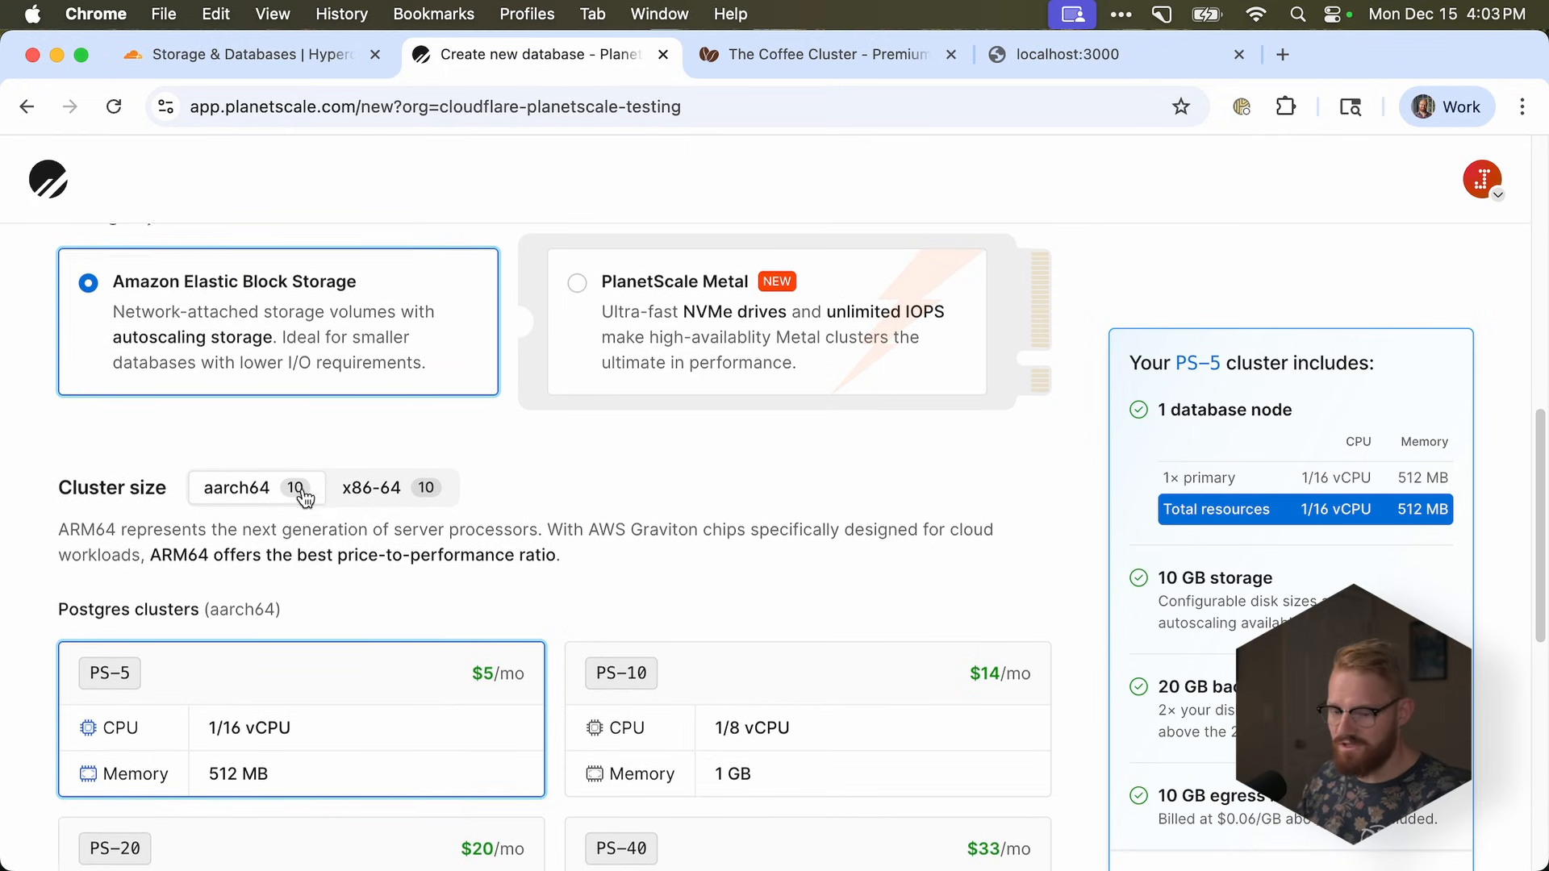
{"action": "scroll", "scroll_direction": "down", "scroll_amount": 3}
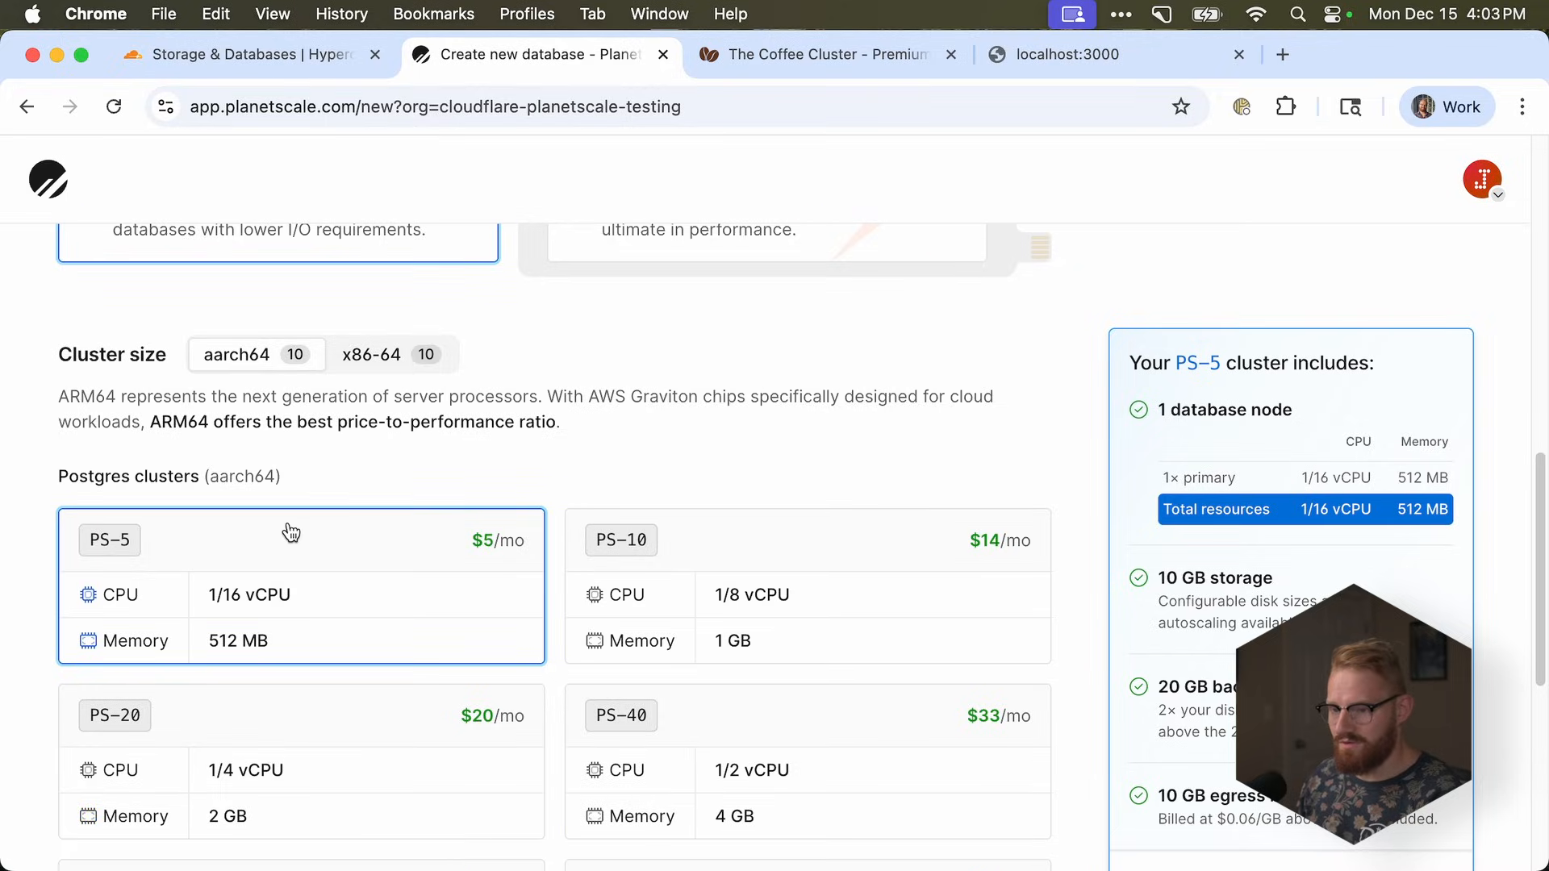
{"action": "scroll", "scroll_direction": "down", "scroll_amount": 3}
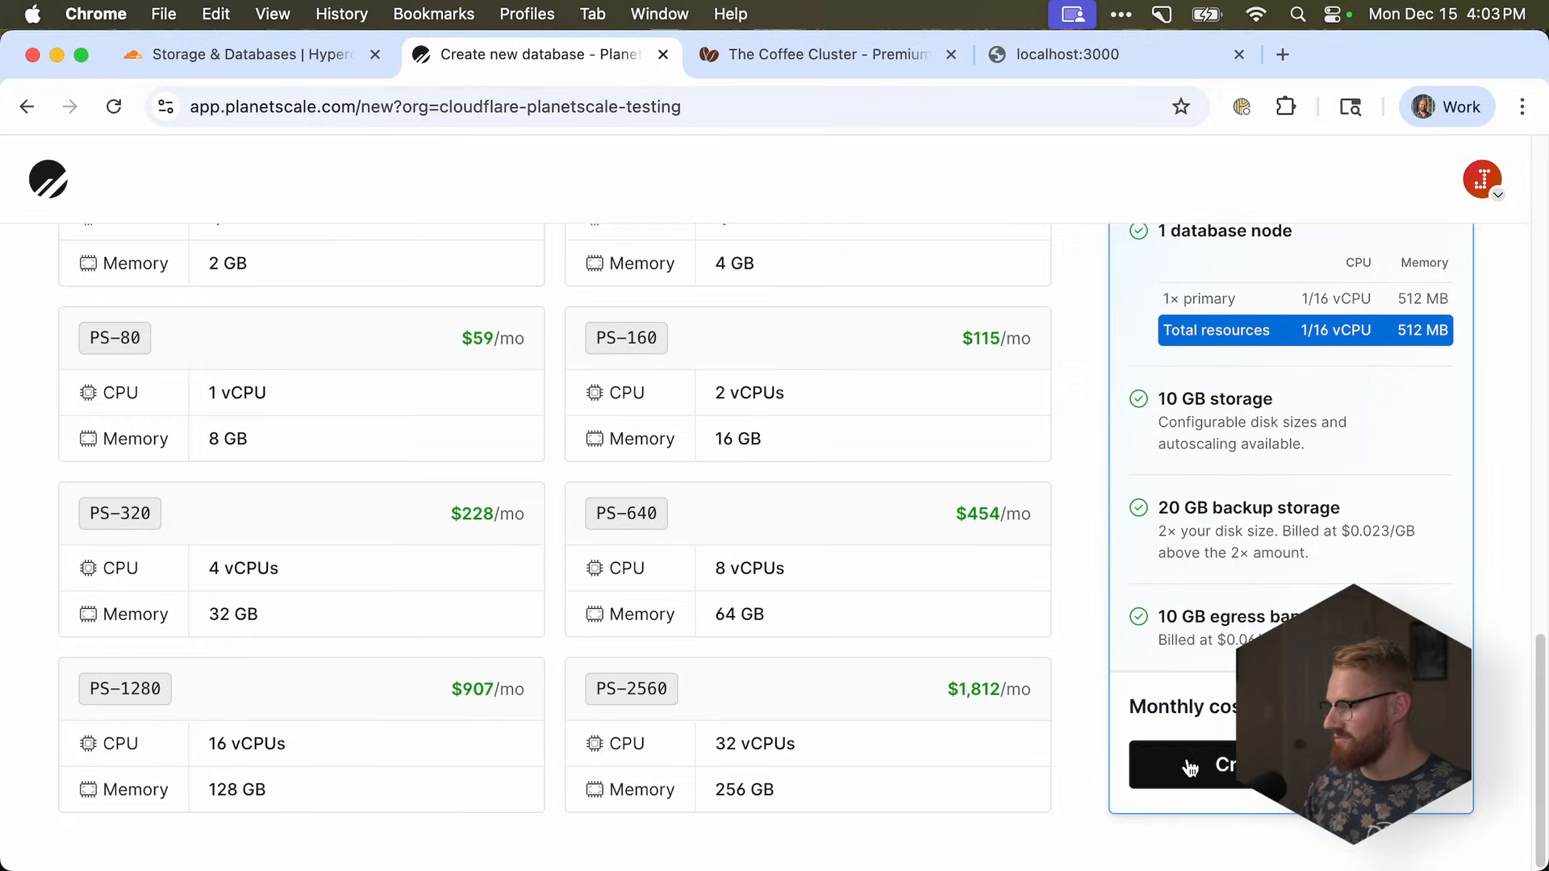
{"action": "left_click", "coordinate": [1223, 765]}
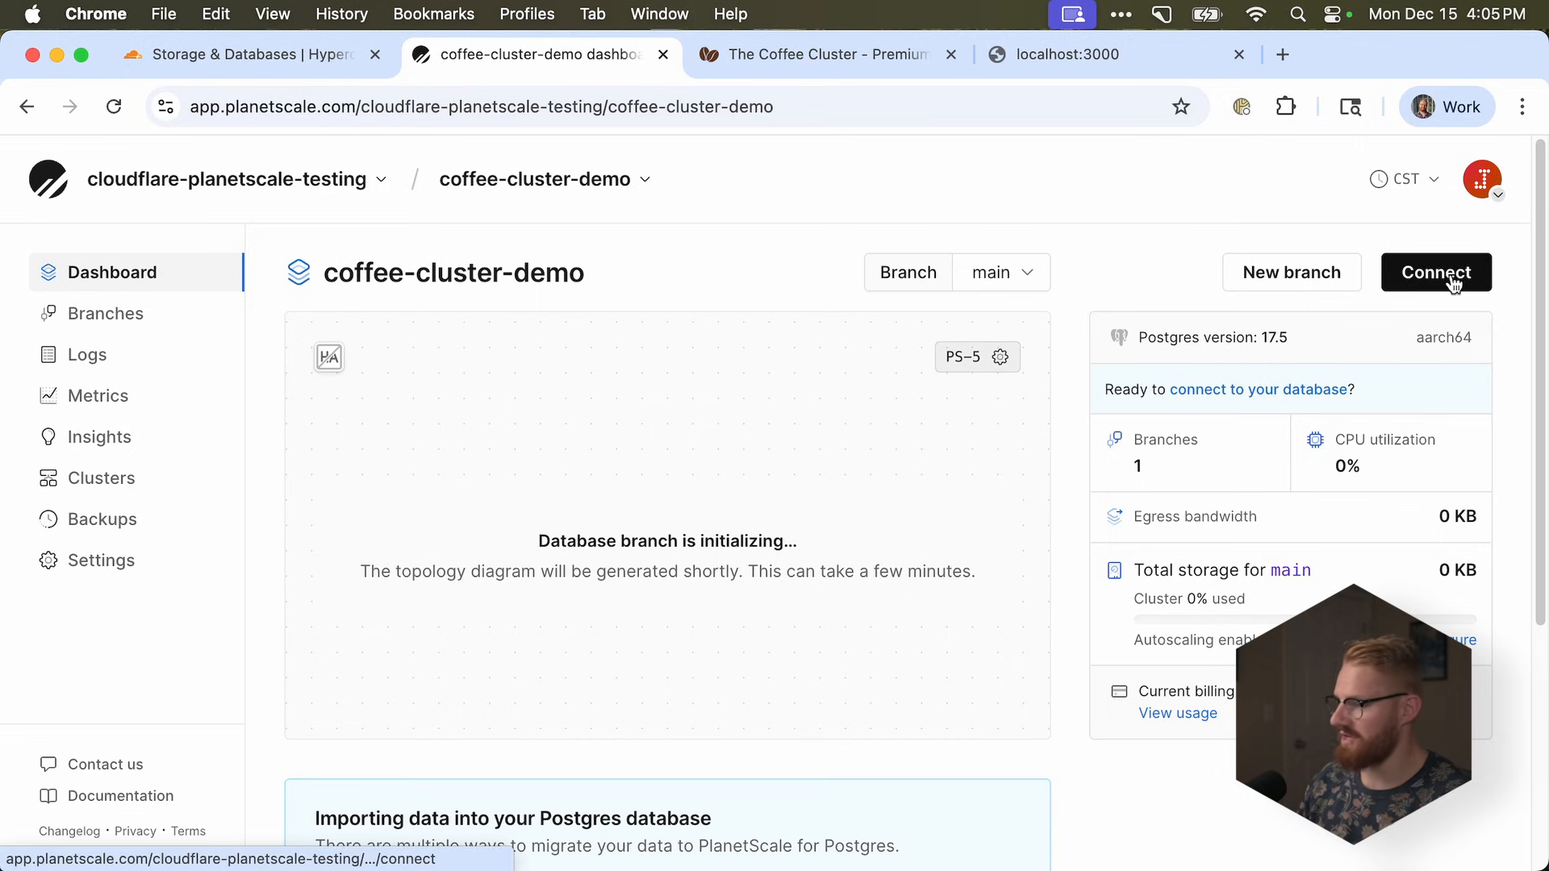
- Create the video-main role with pg_read_all_data, pg_write_all_data and postgres privileges
{"action": "left_click", "coordinate": [1435, 272]}
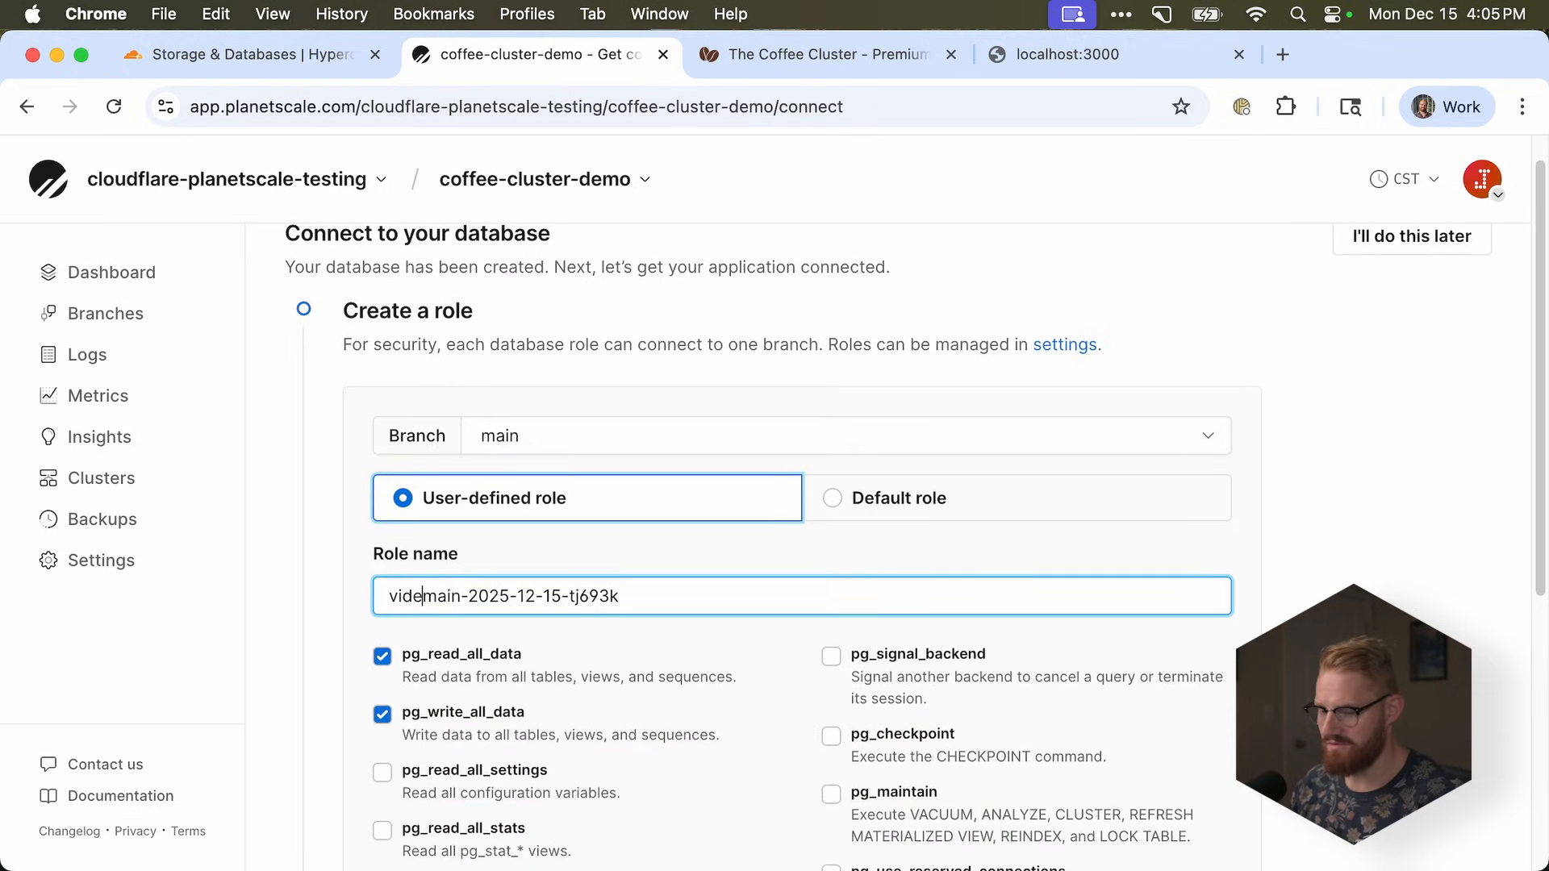
{"action": "type", "text": "o-"}
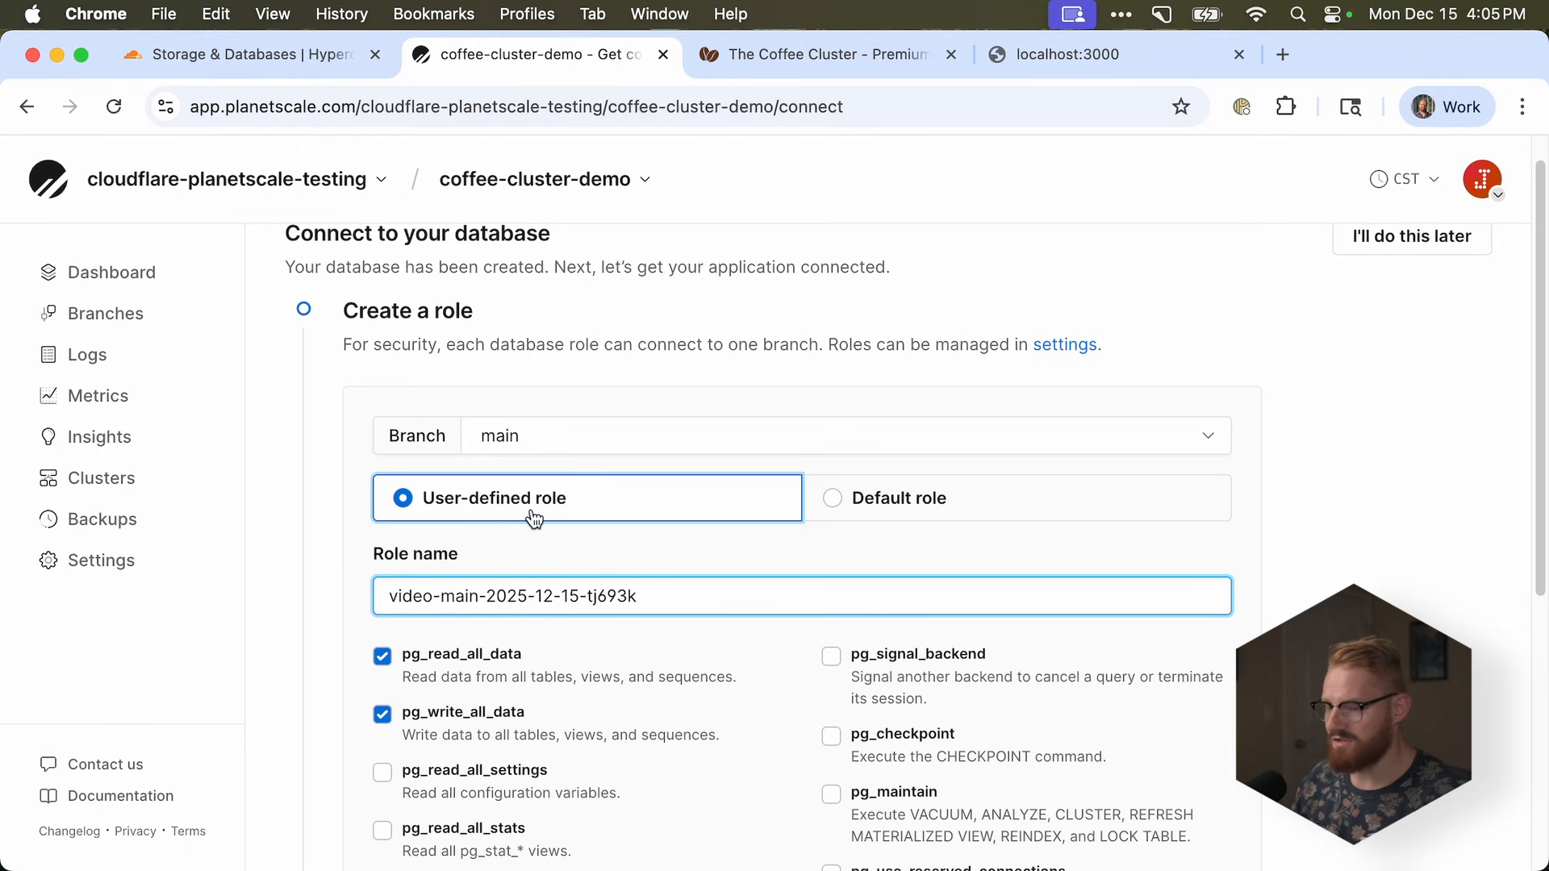
{"action": "scroll", "scroll_direction": "down", "scroll_amount": 3}
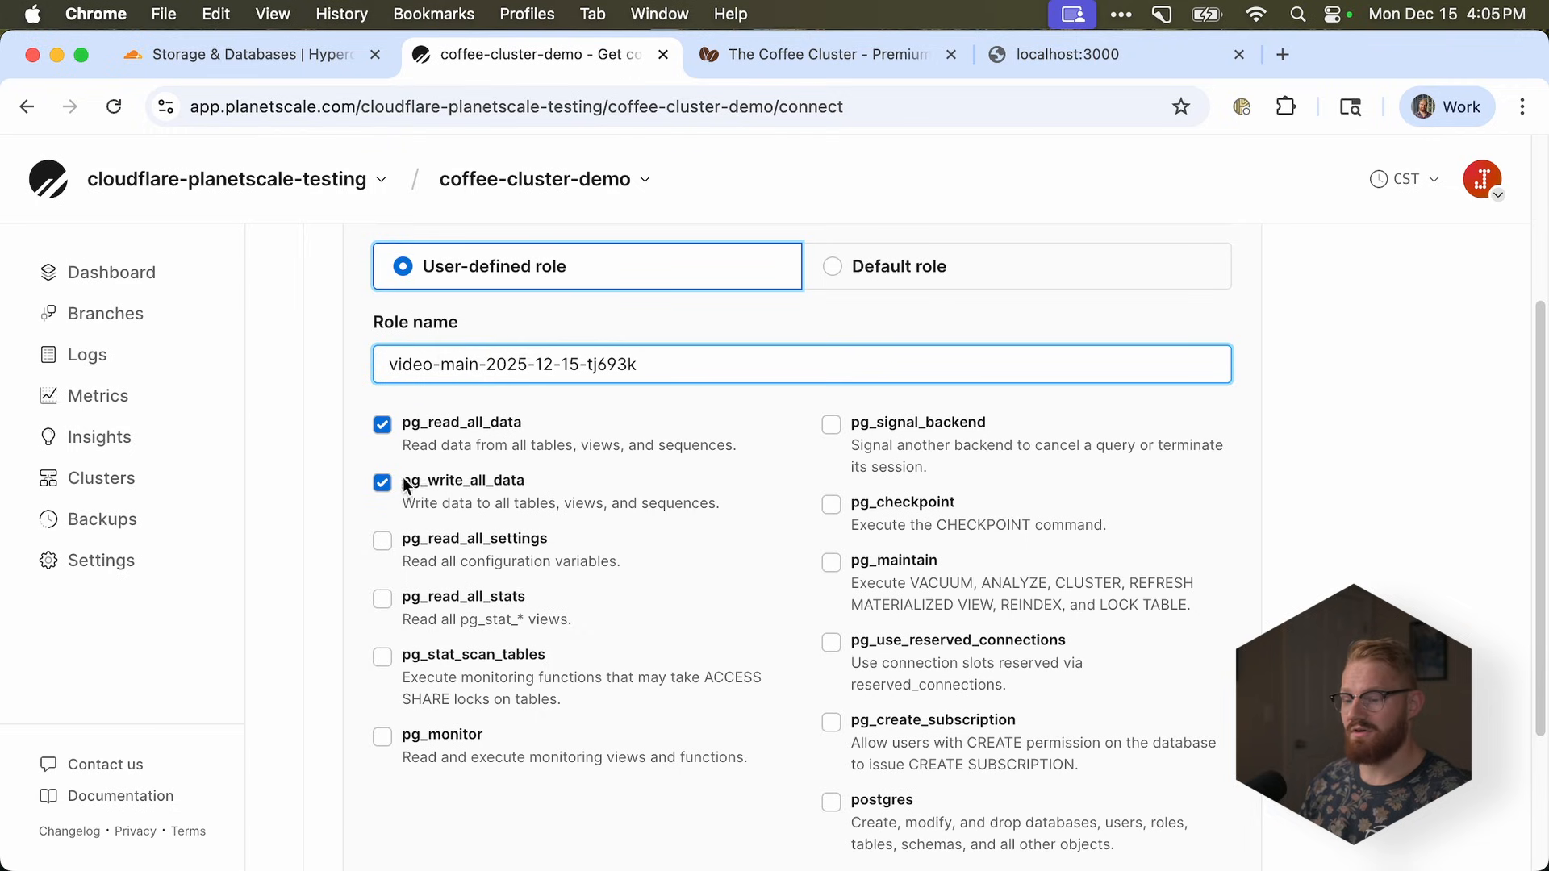
{"action": "mouse_move", "coordinate": [527, 492]}
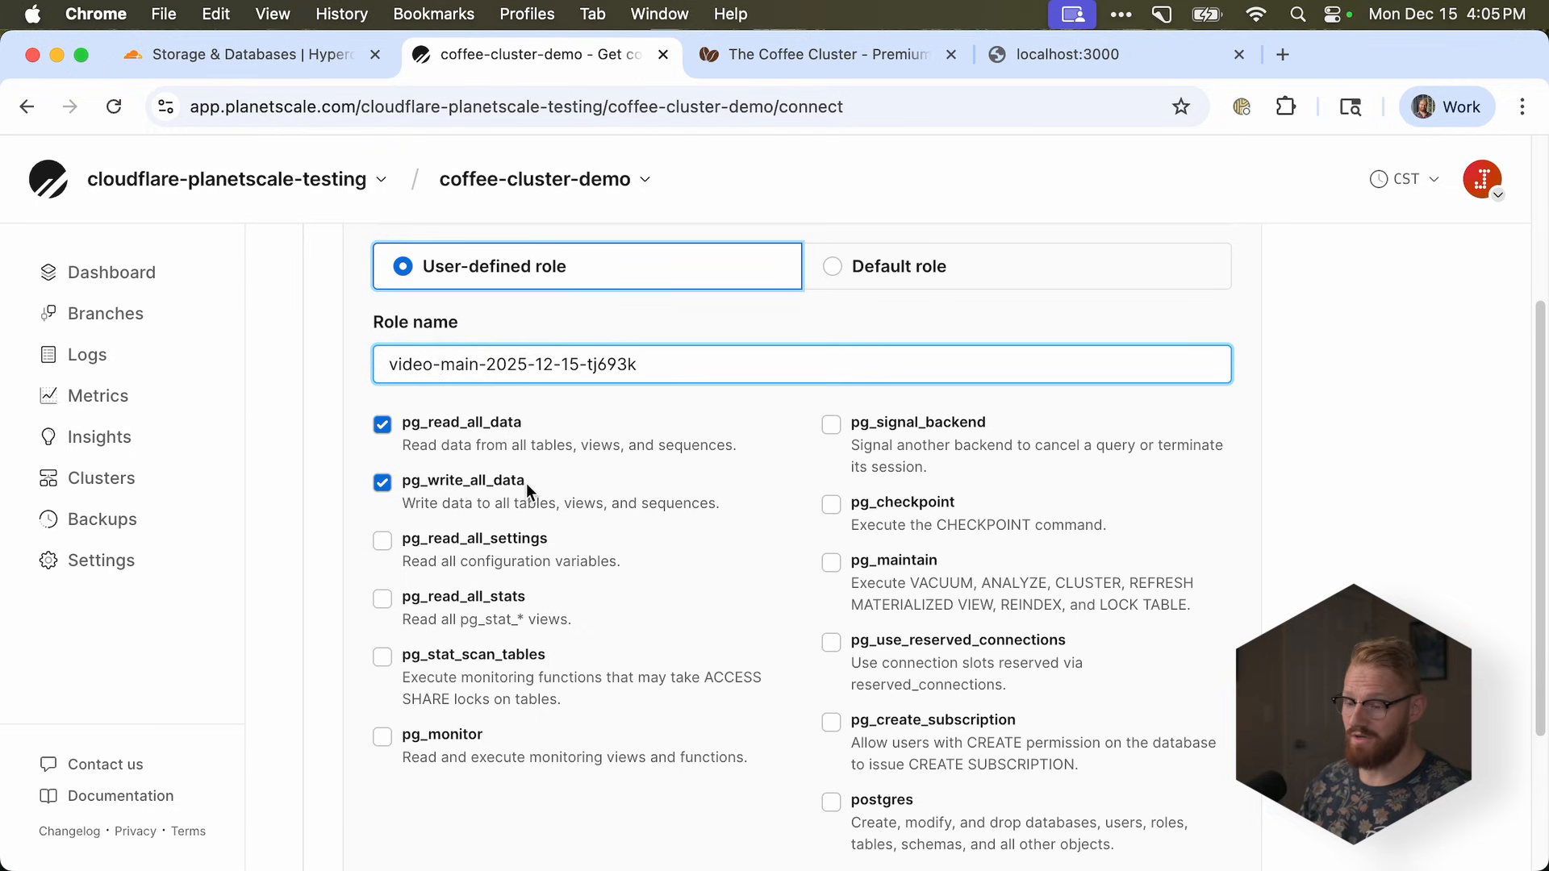
{"action": "scroll", "scroll_direction": "down", "scroll_amount": 3}
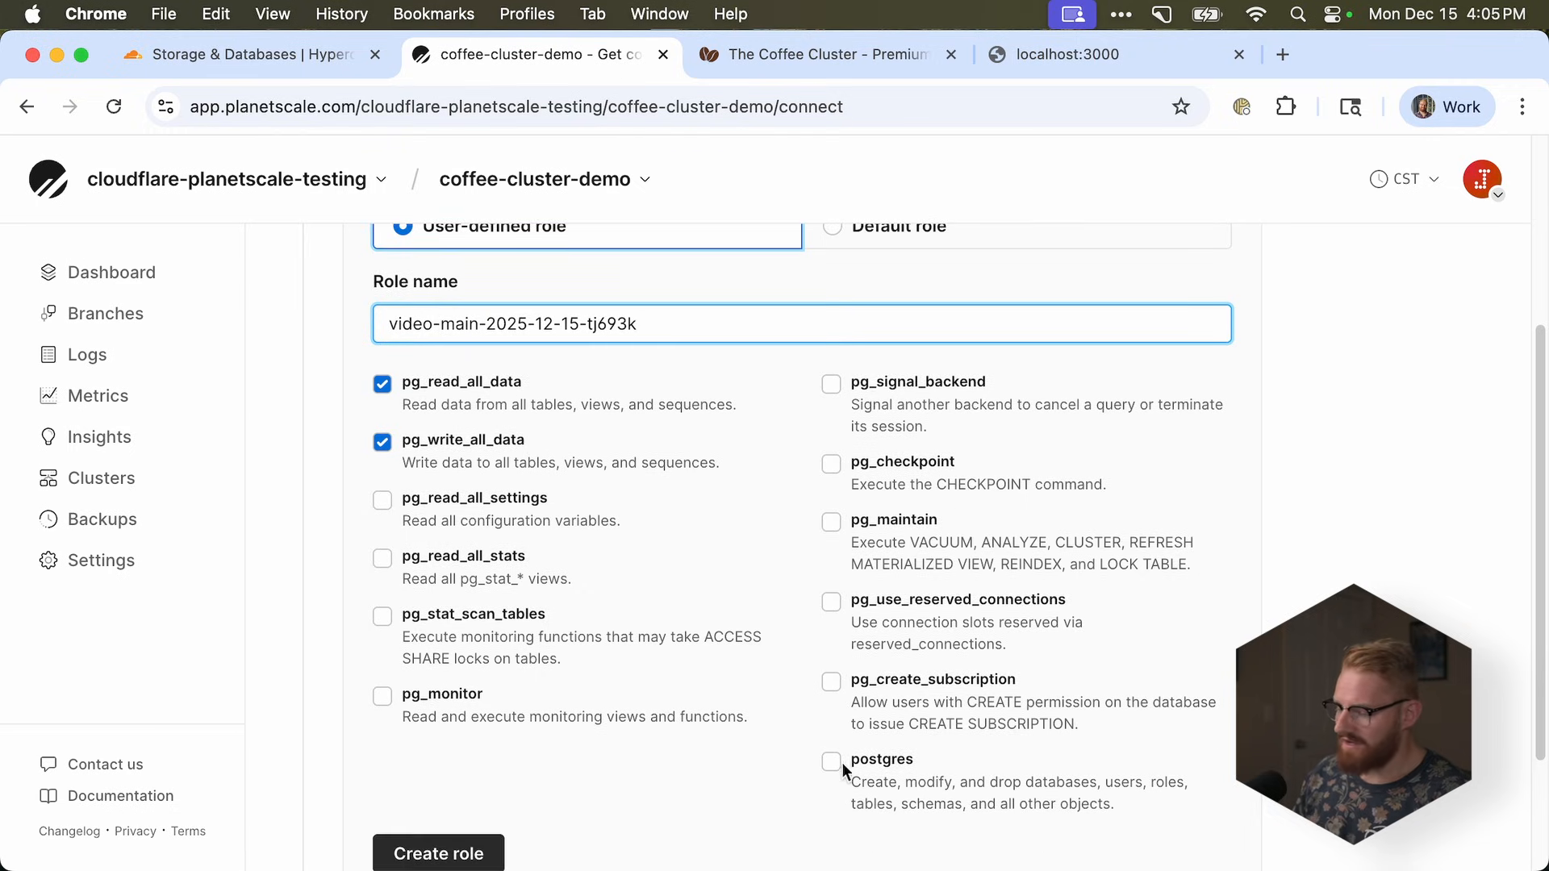
{"action": "left_click", "coordinate": [831, 762]}
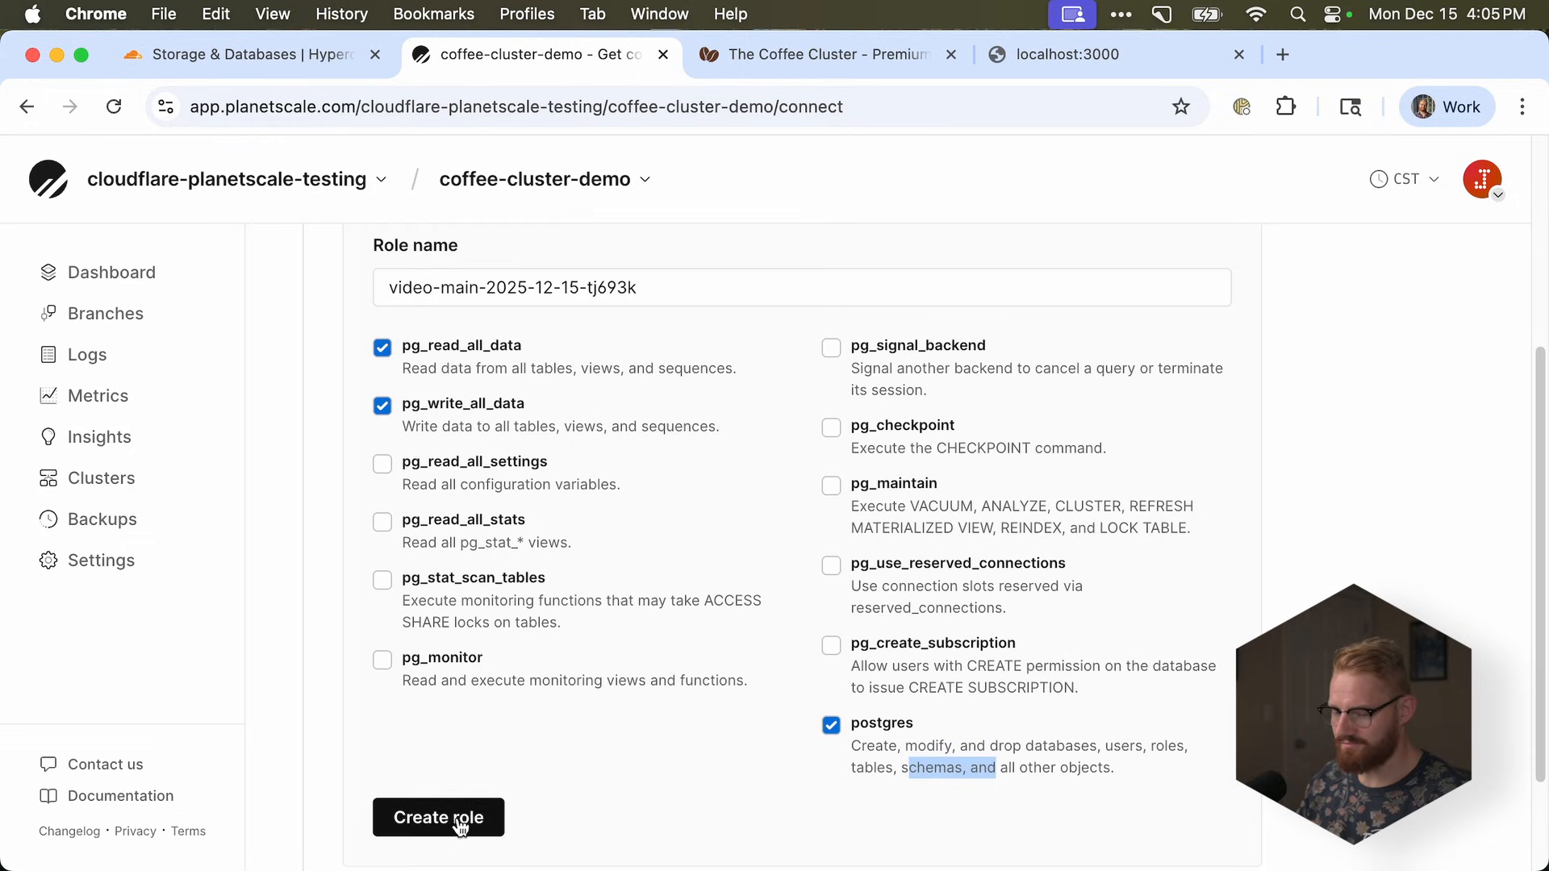
{"action": "left_click", "coordinate": [437, 817]}
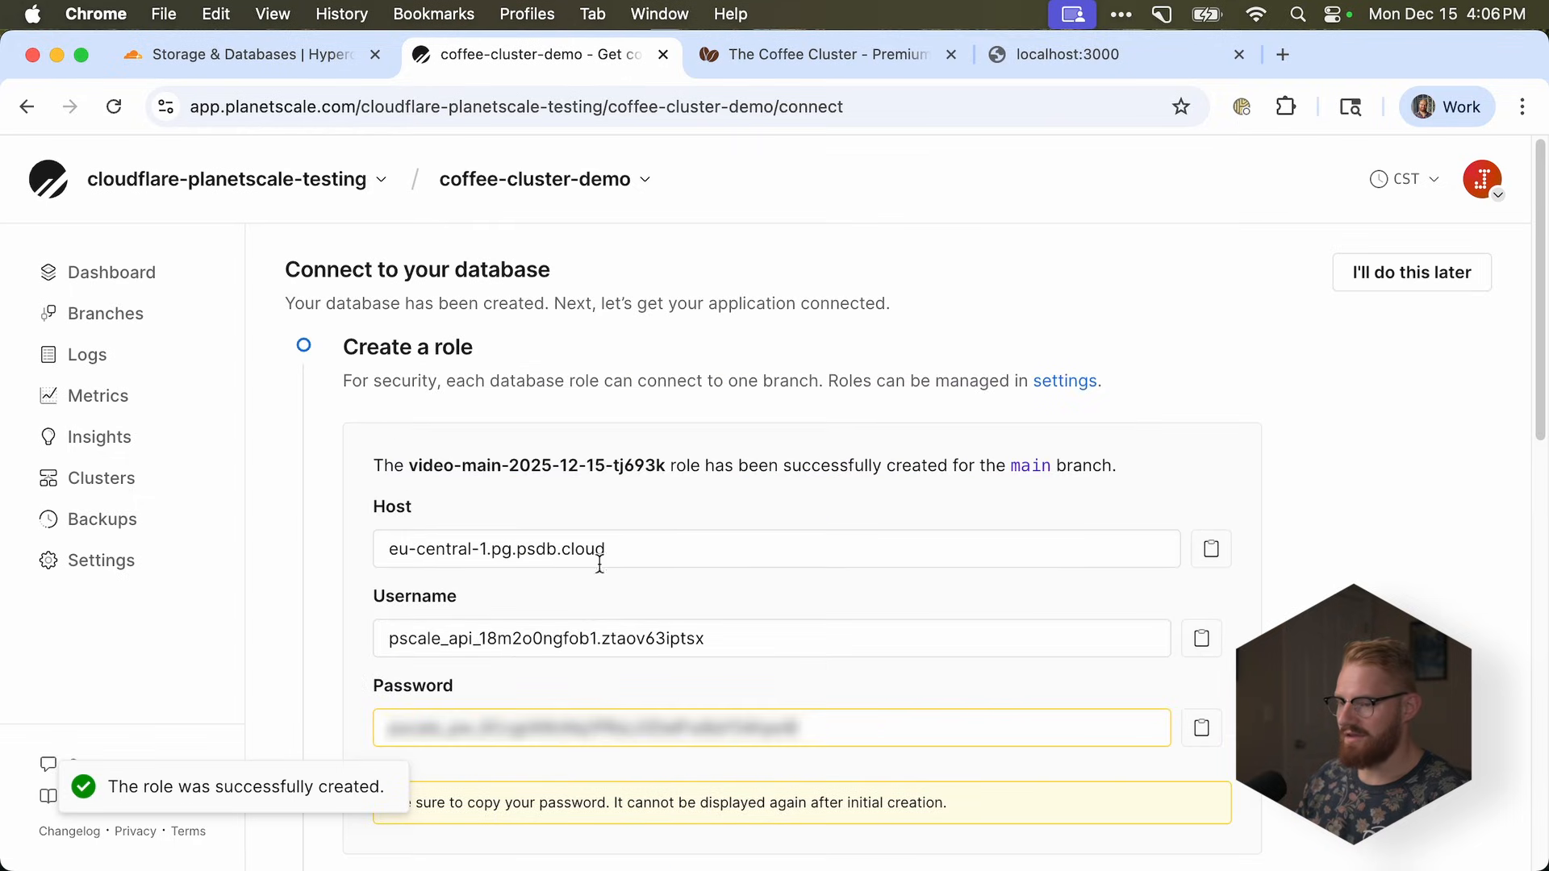
- Select Drizzle with a Direct (:5432) connection and copy the DATABASE_URL string
{"action": "scroll", "scroll_direction": "down", "scroll_amount": 3}
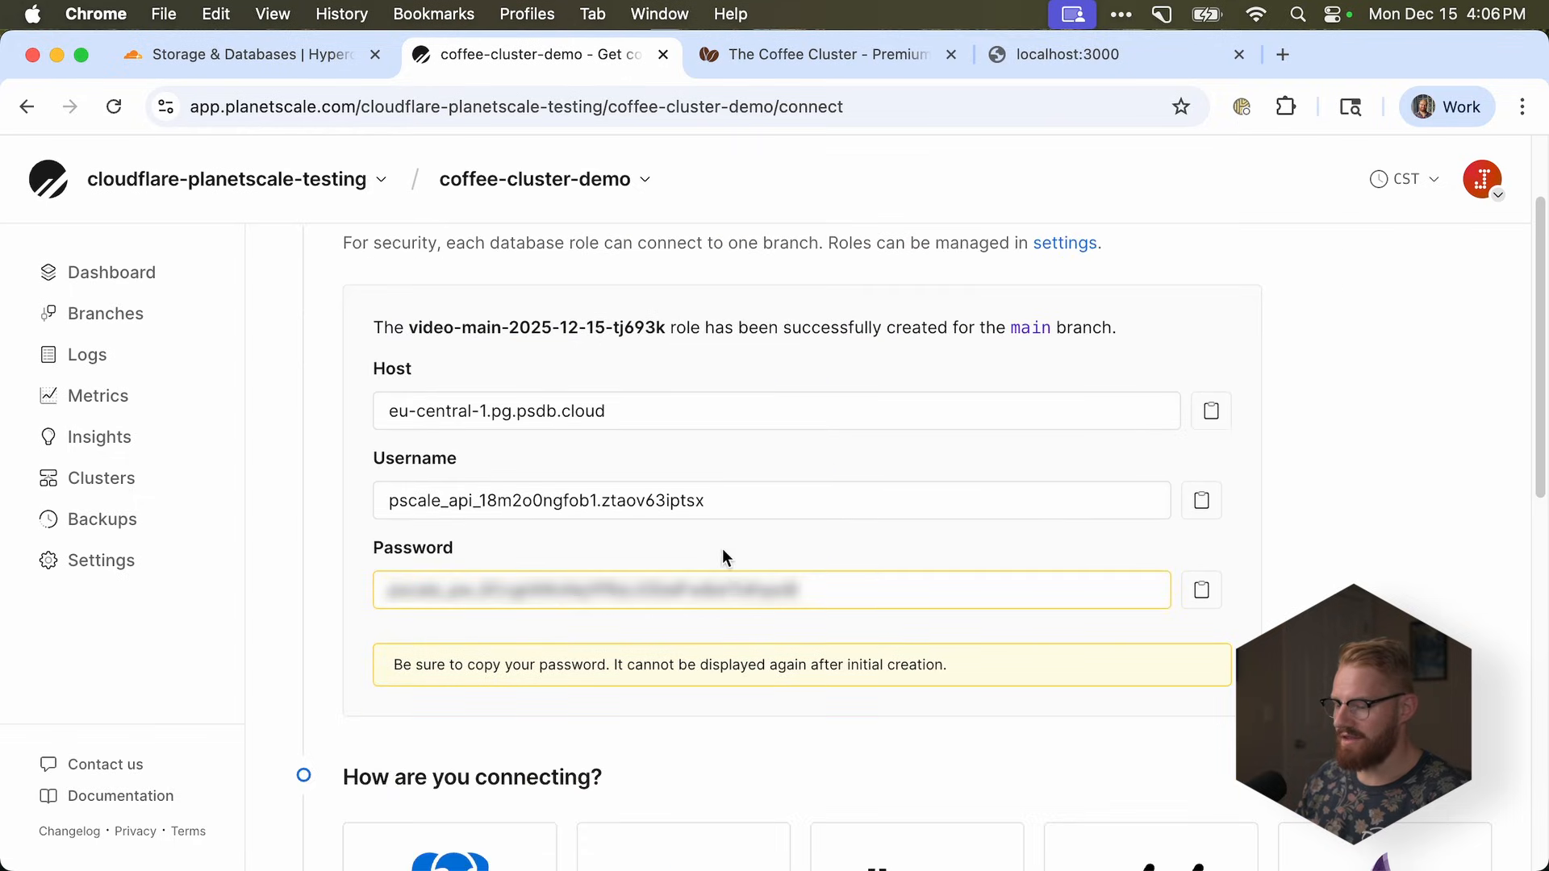
{"action": "scroll", "scroll_direction": "down", "scroll_amount": 3}
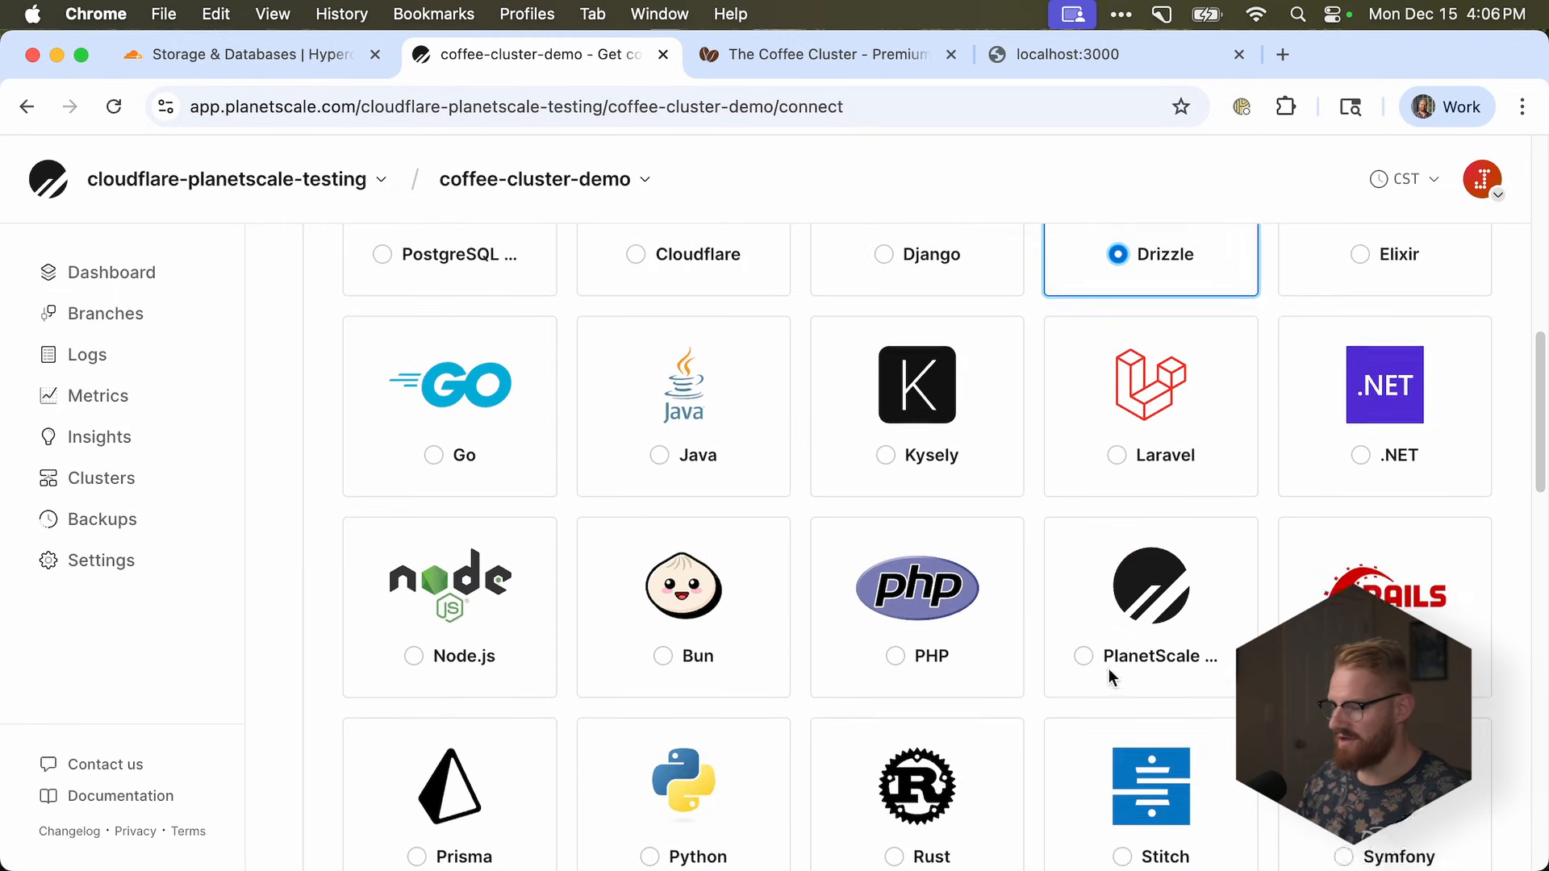
{"action": "scroll", "scroll_direction": "down", "scroll_amount": 3}
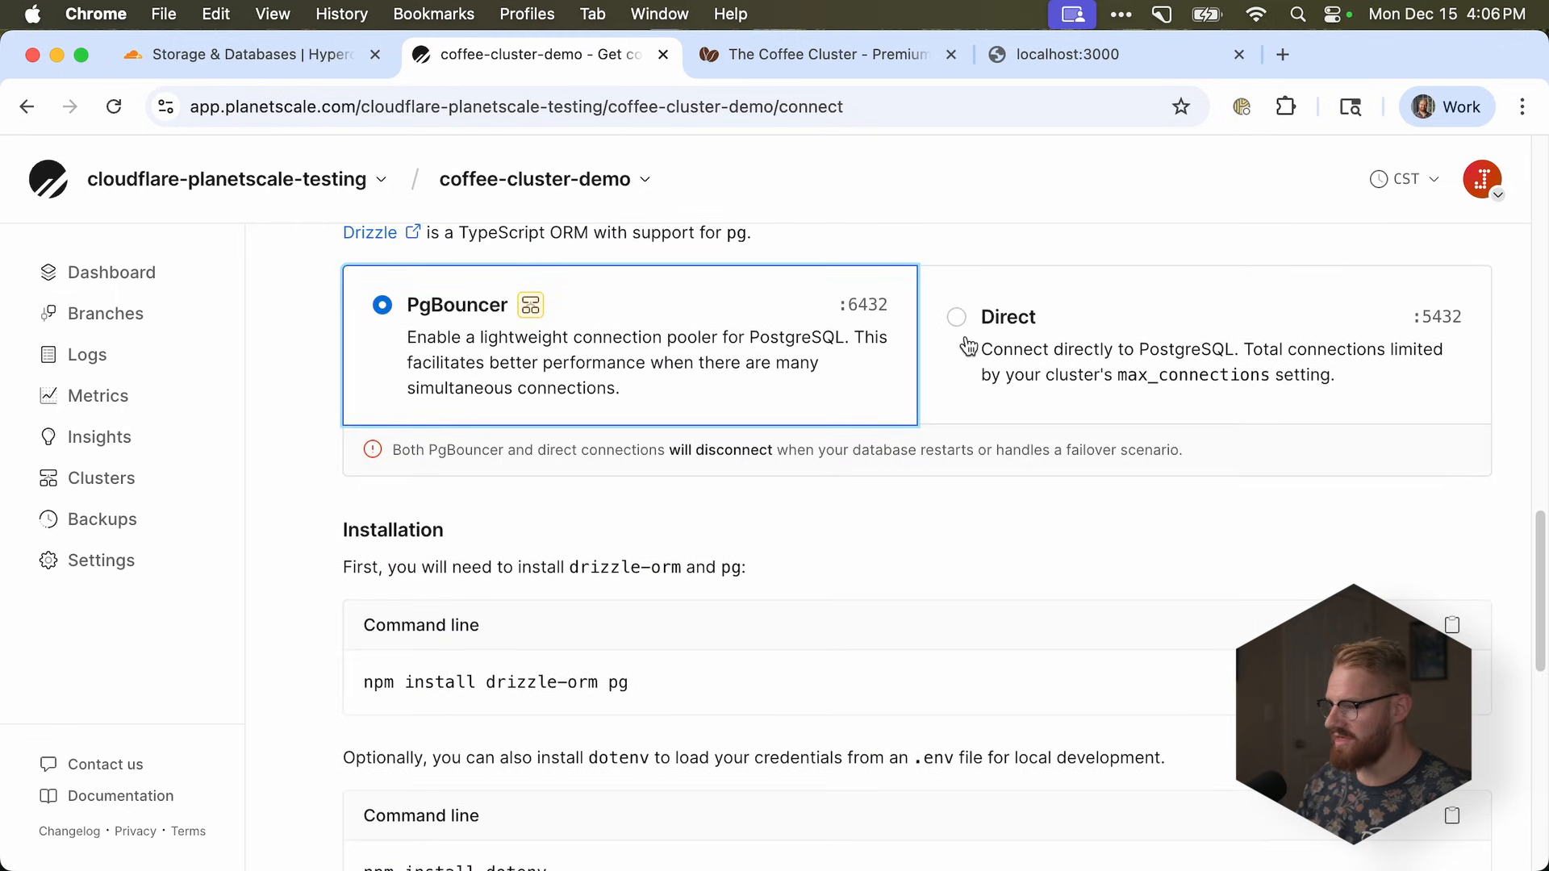
{"action": "left_click", "coordinate": [955, 317]}
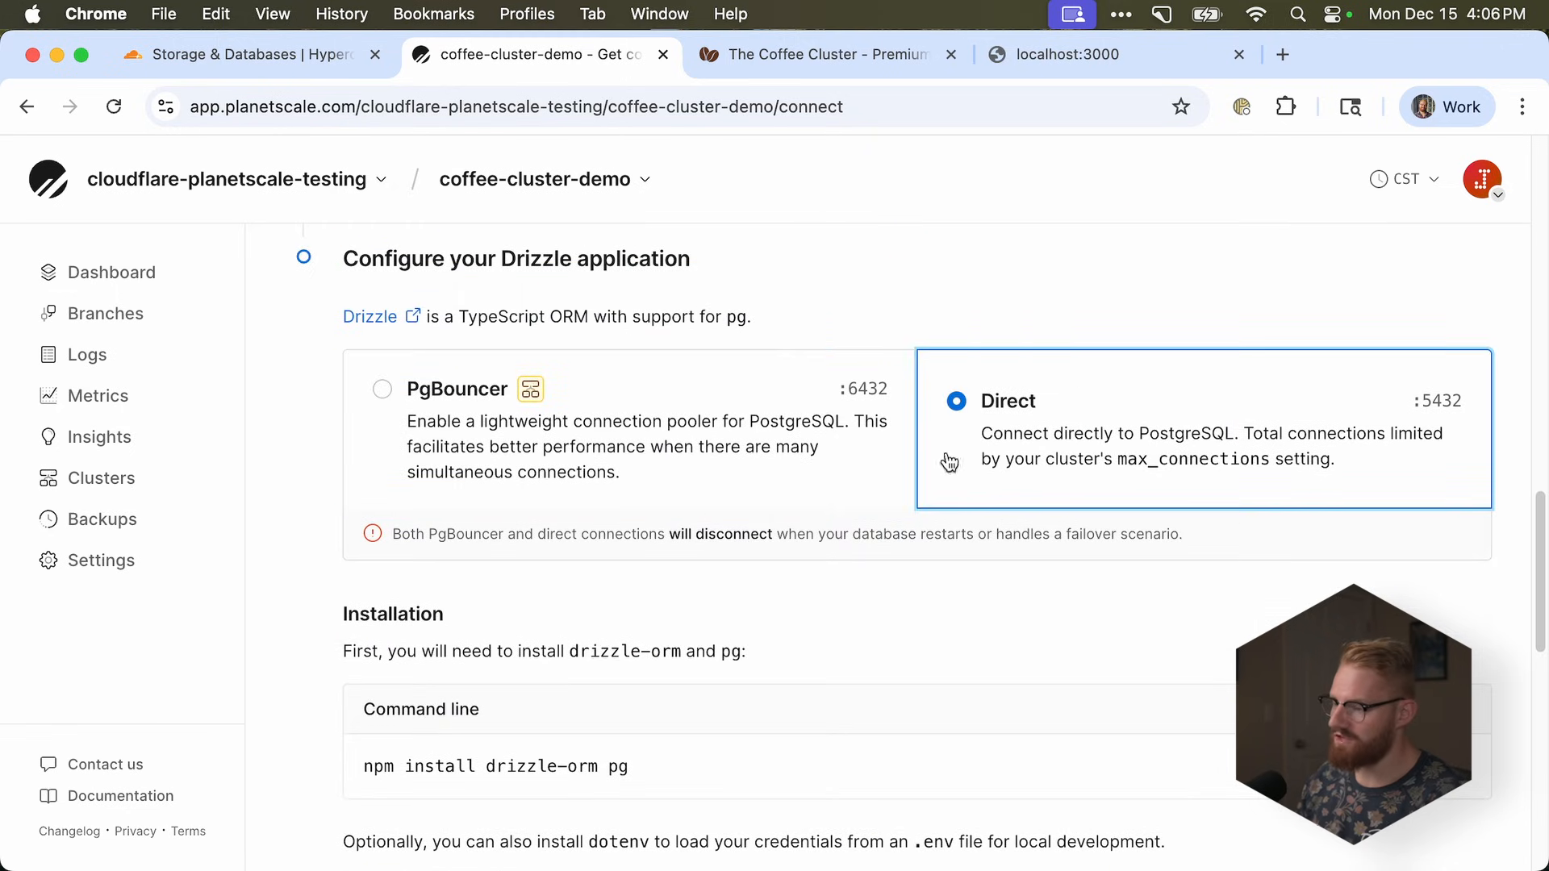
{"action": "scroll", "scroll_direction": "down", "scroll_amount": 3}
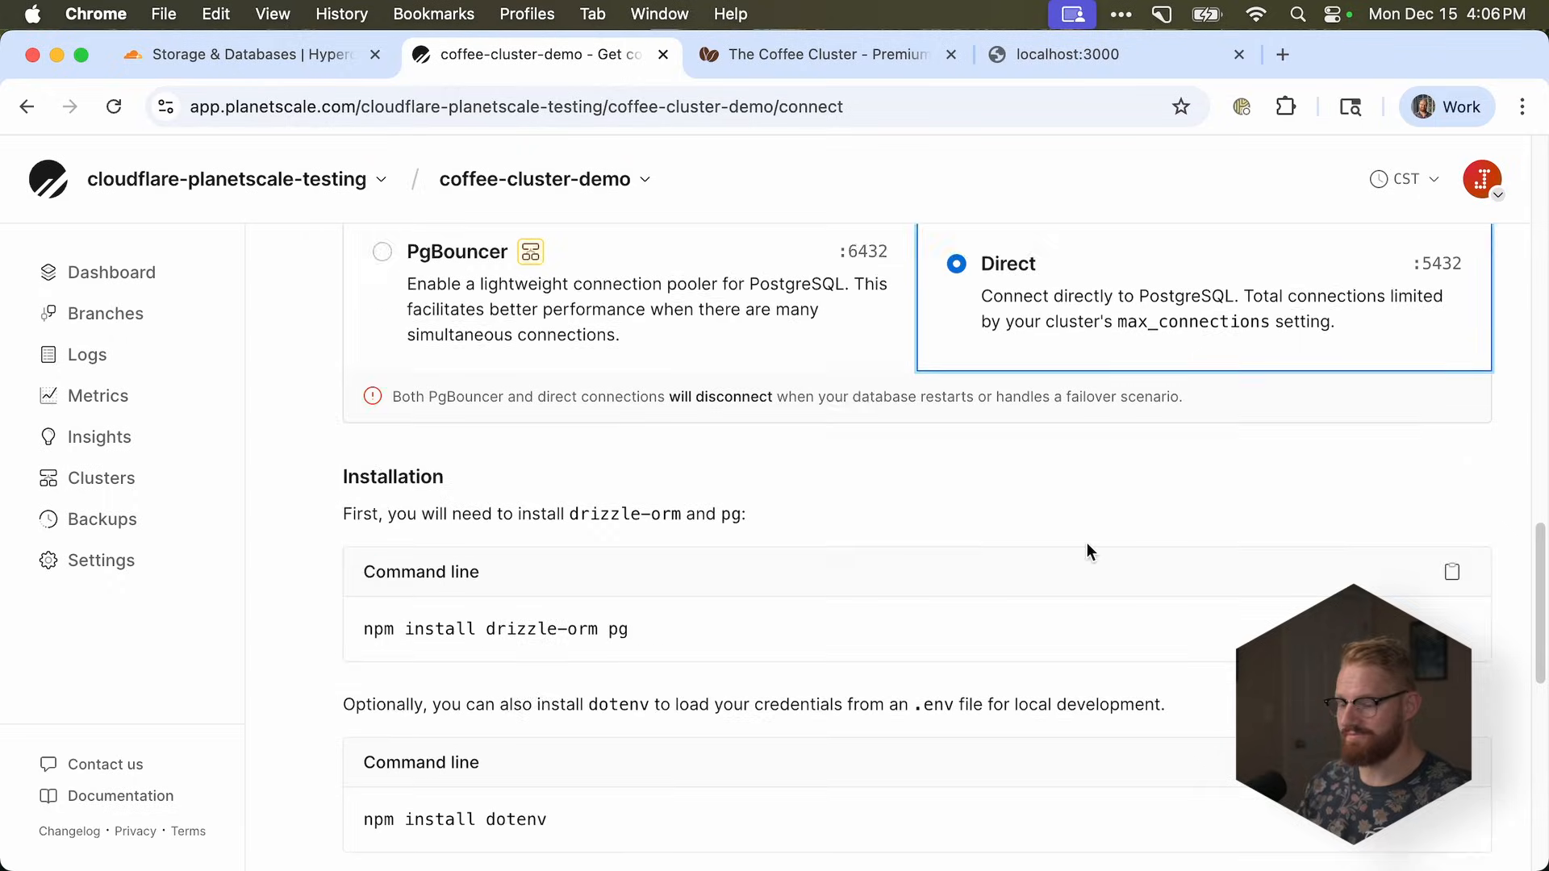
{"action": "scroll", "scroll_direction": "down", "scroll_amount": 3}
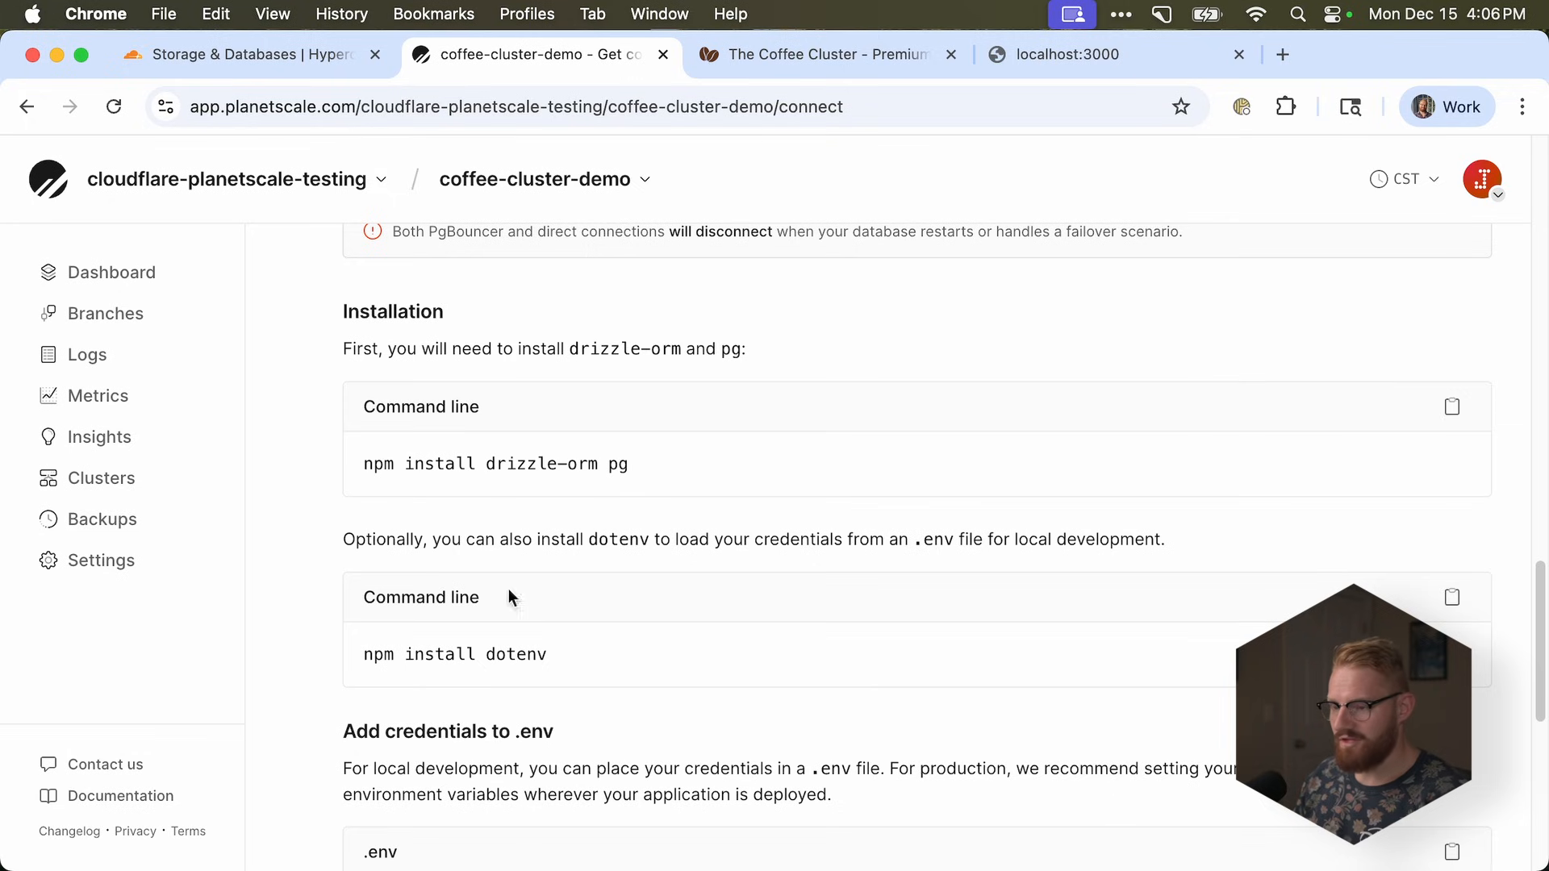
{"action": "scroll", "scroll_direction": "down", "scroll_amount": 3}
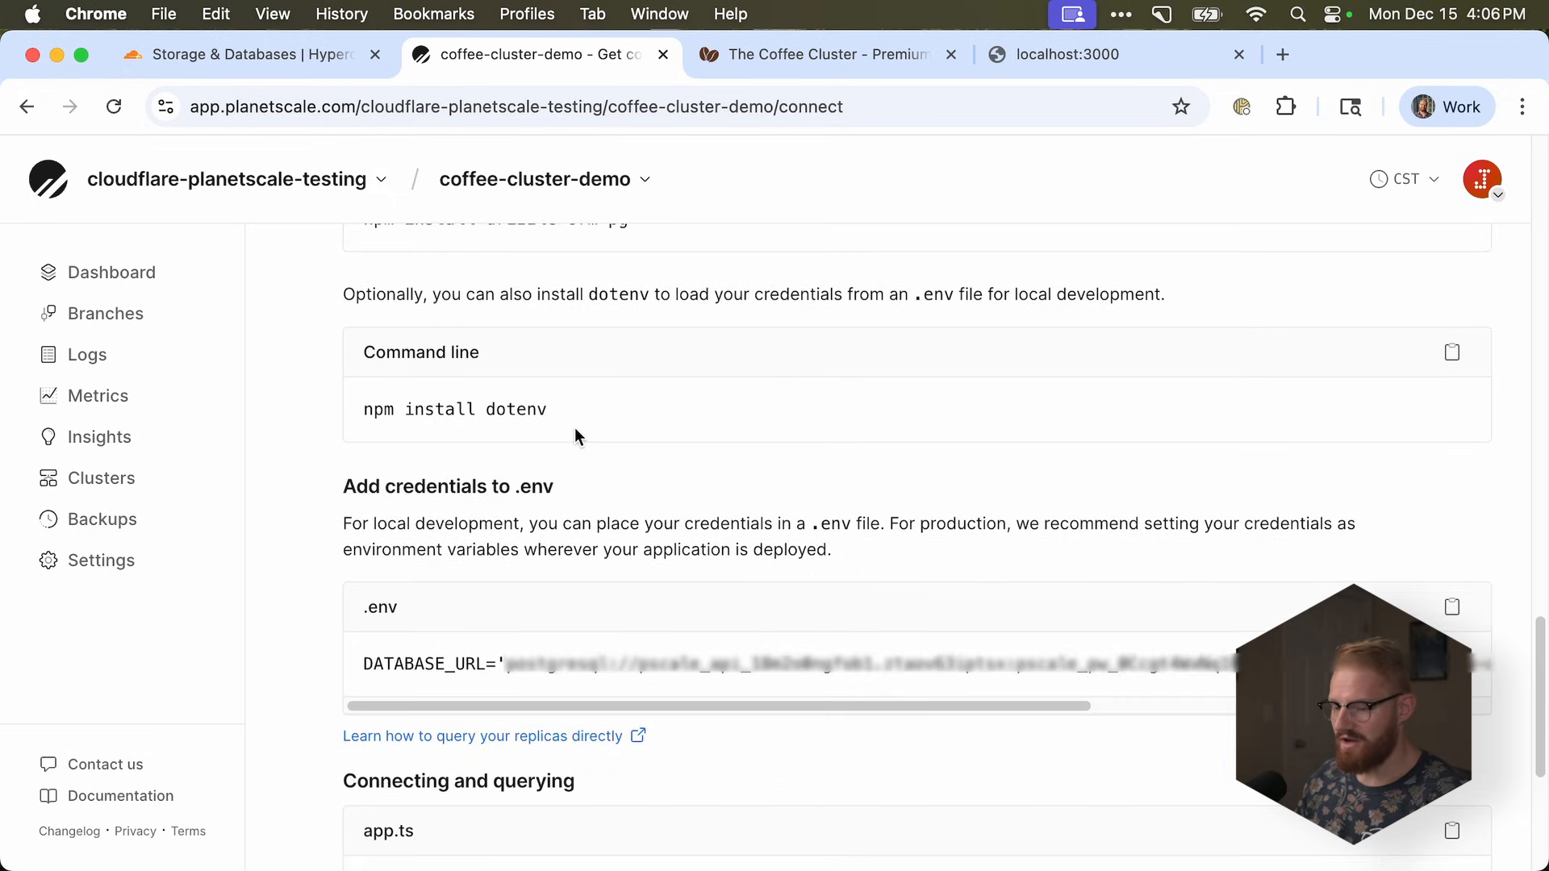
{"action": "scroll", "scroll_direction": "down", "scroll_amount": 3}
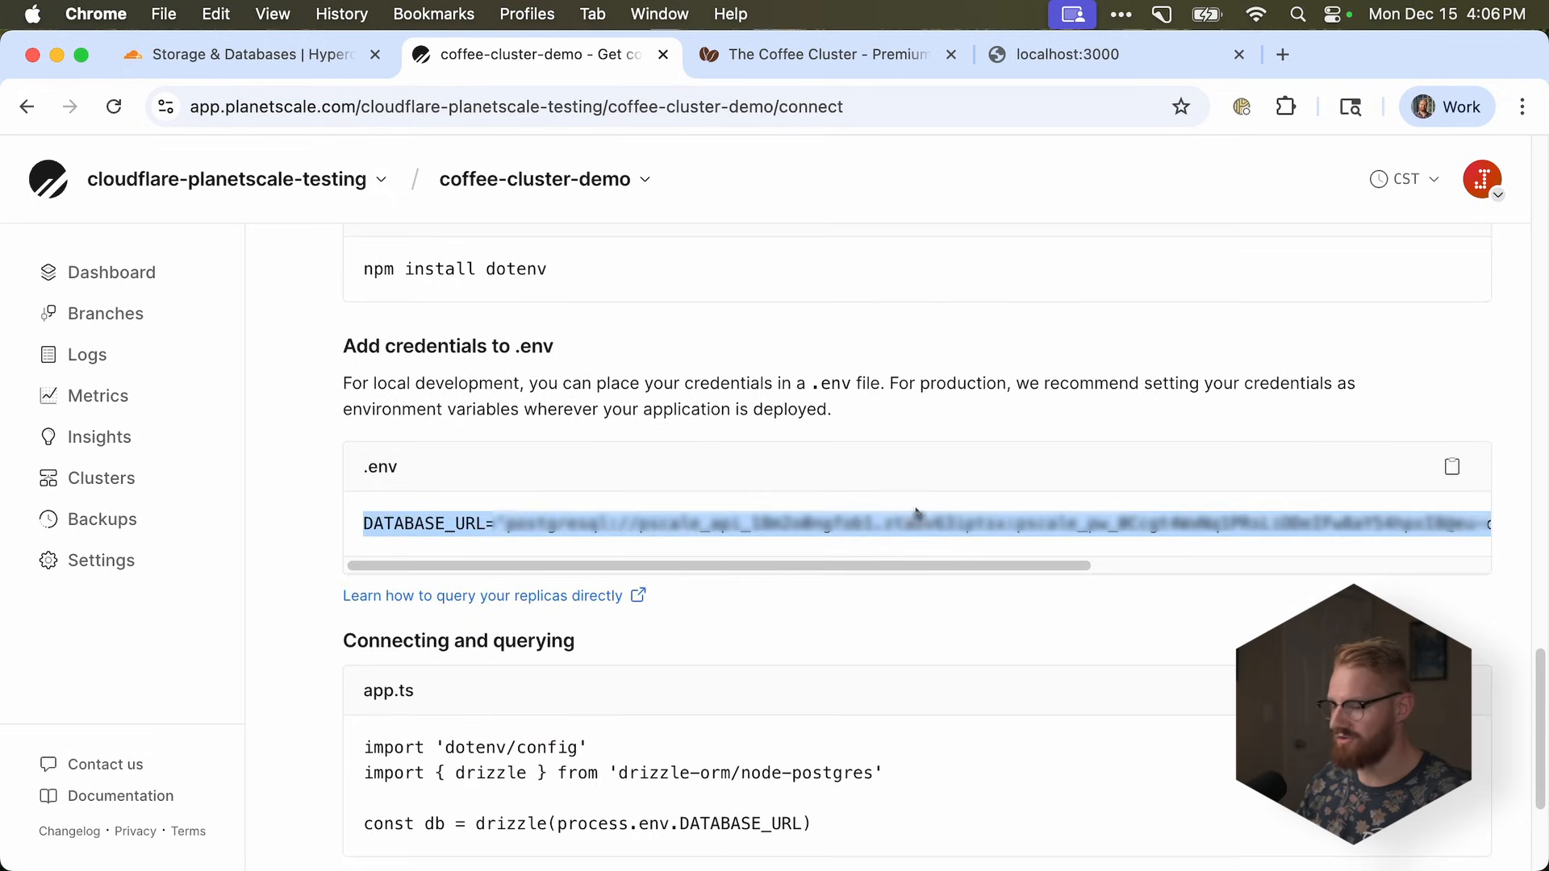
{"action": "left_click", "coordinate": [1452, 467]}
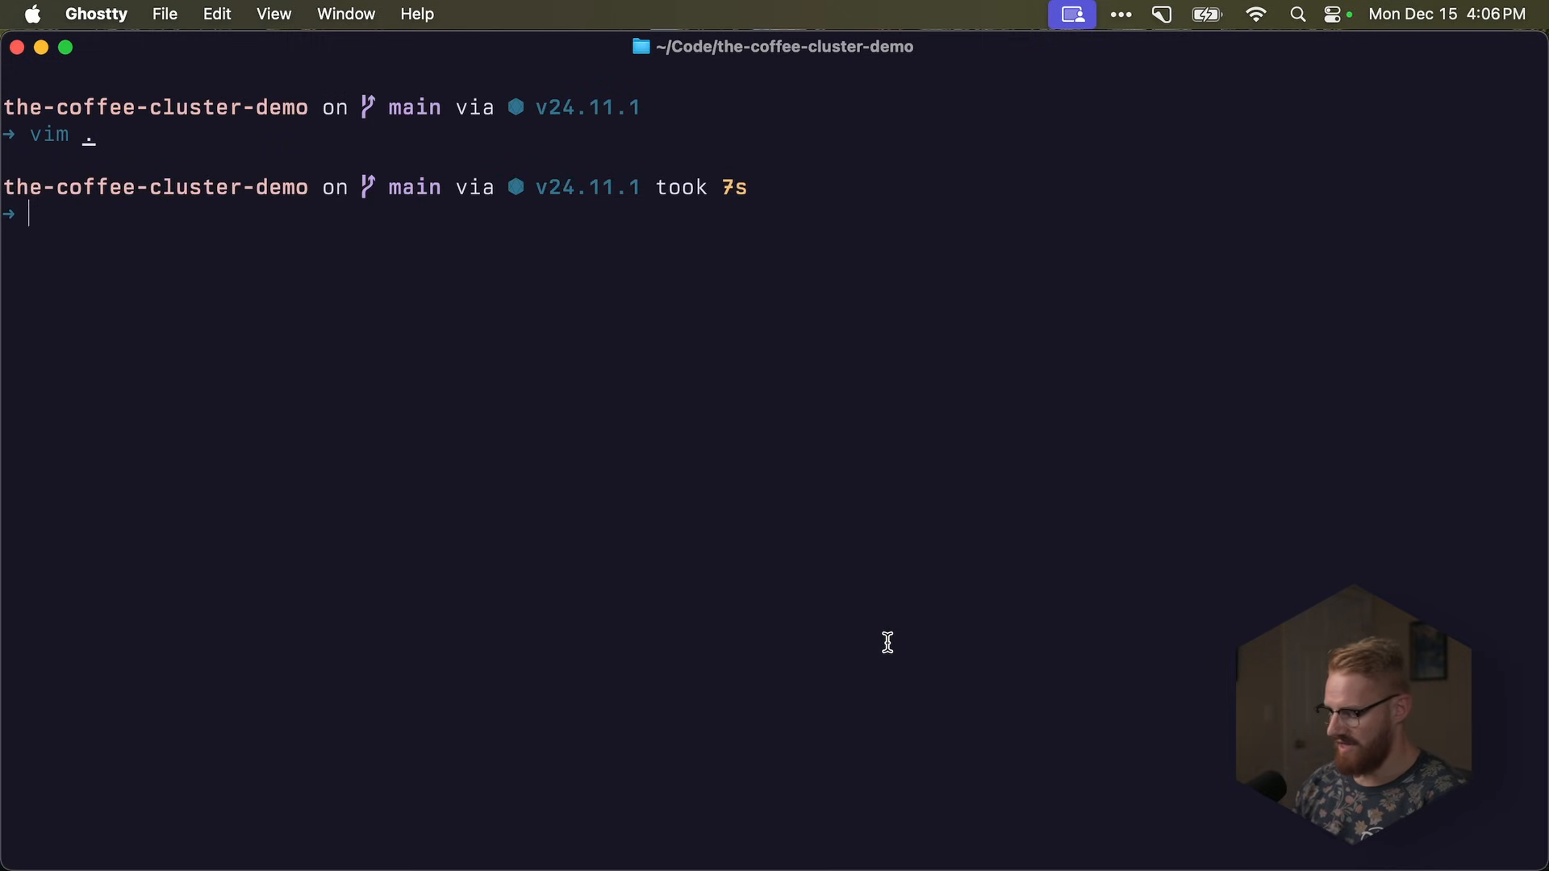
- Run pnpm run dev, see the query error on localhost, and stop the server
{"action": "type", "text": "pnpm run dev"}
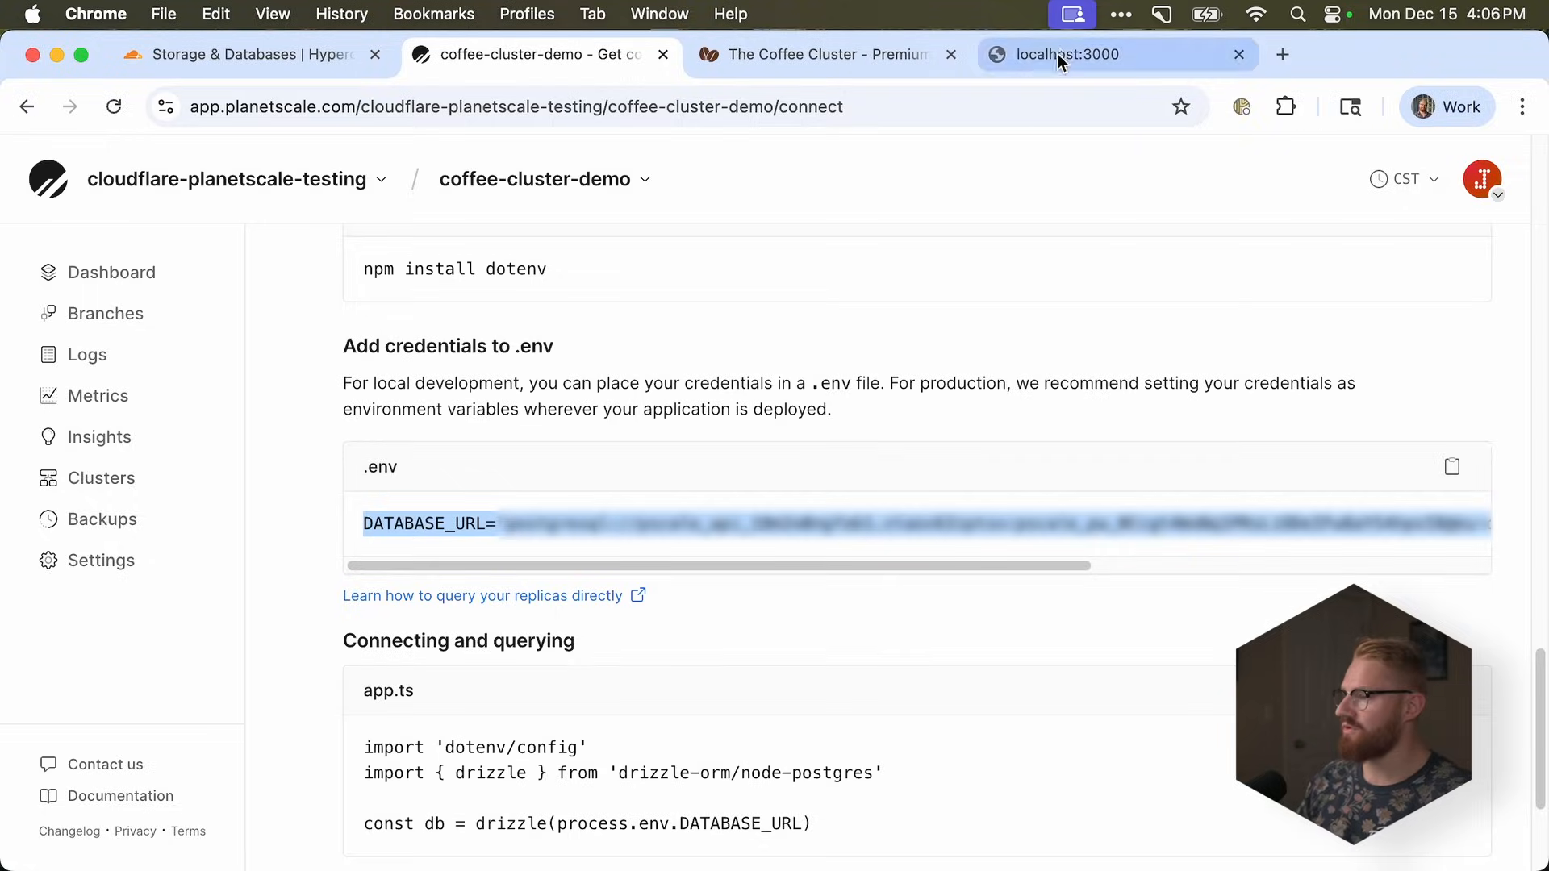
{"action": "left_click", "coordinate": [1067, 54]}
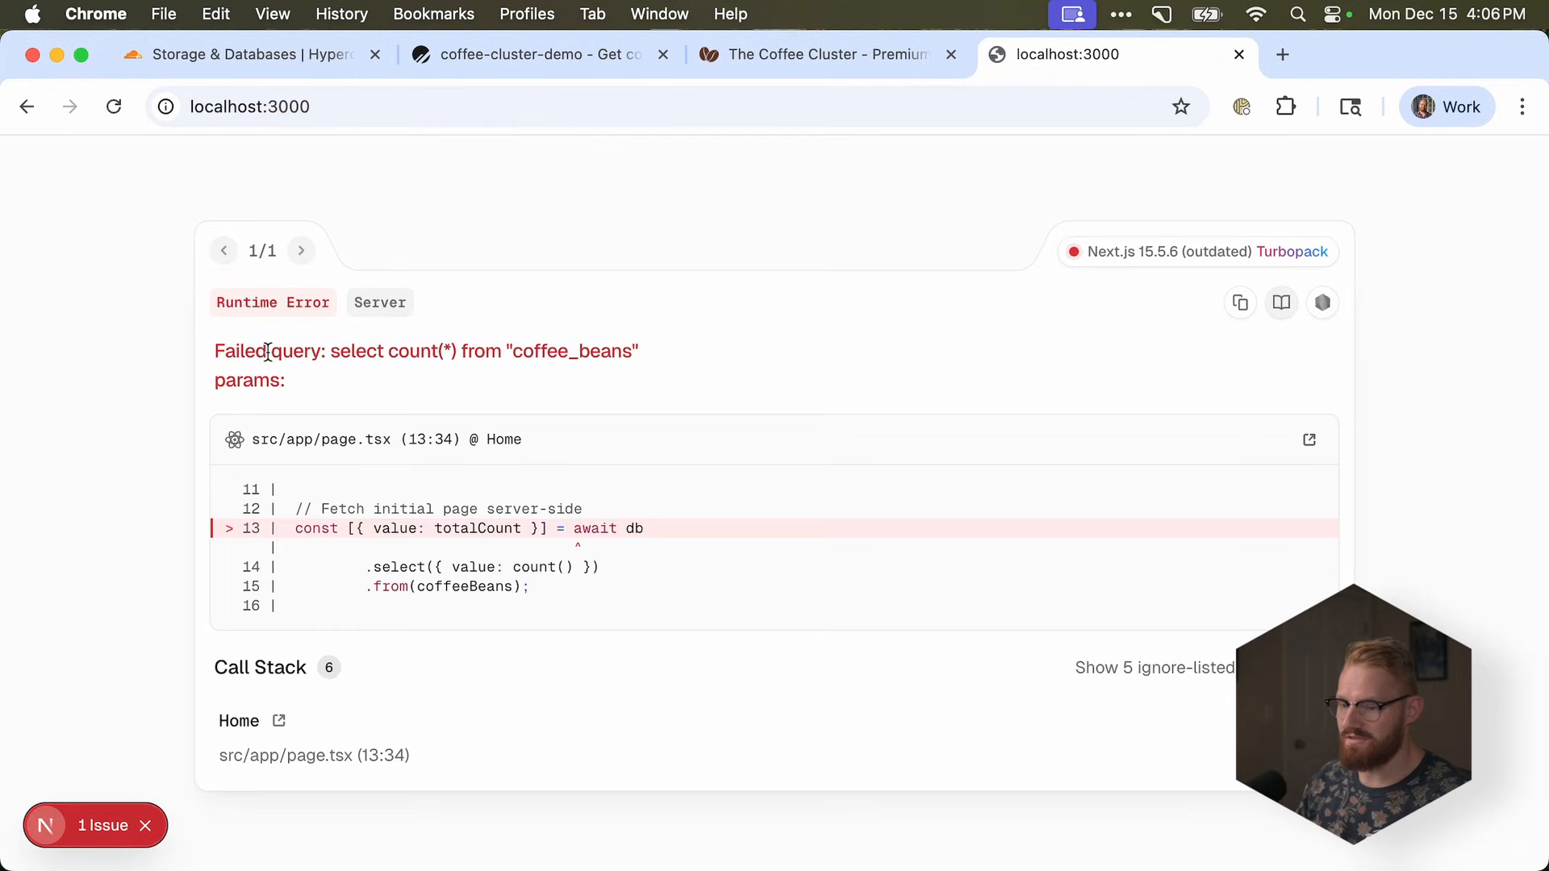
{"action": "mouse_move", "coordinate": [522, 344]}
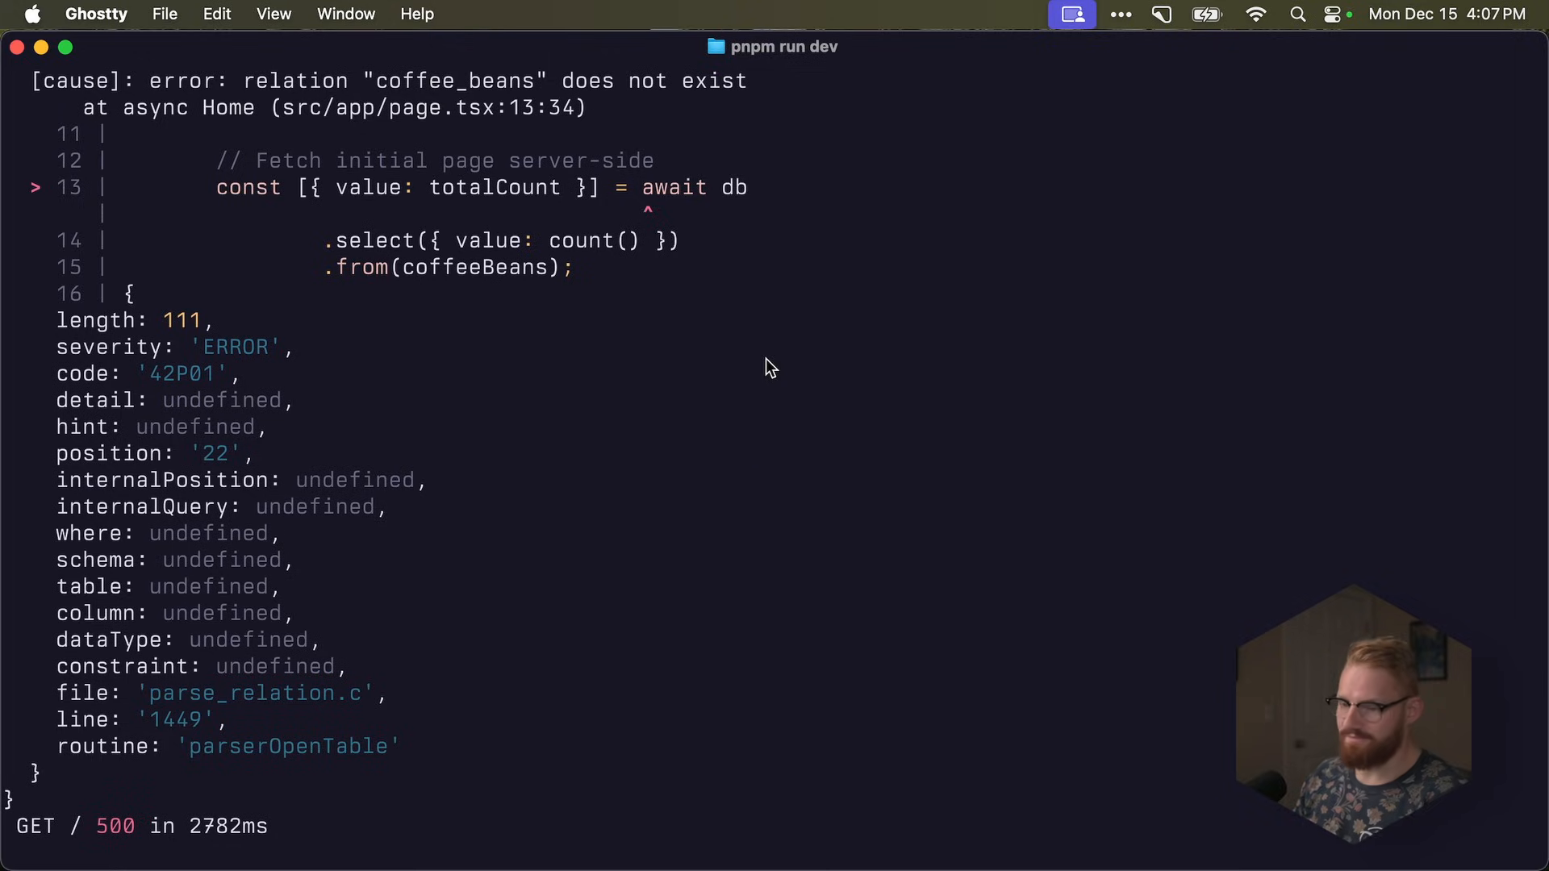
{"action": "key", "text": "ctrl+c"}
{"action": "type", "text": "vim ."}
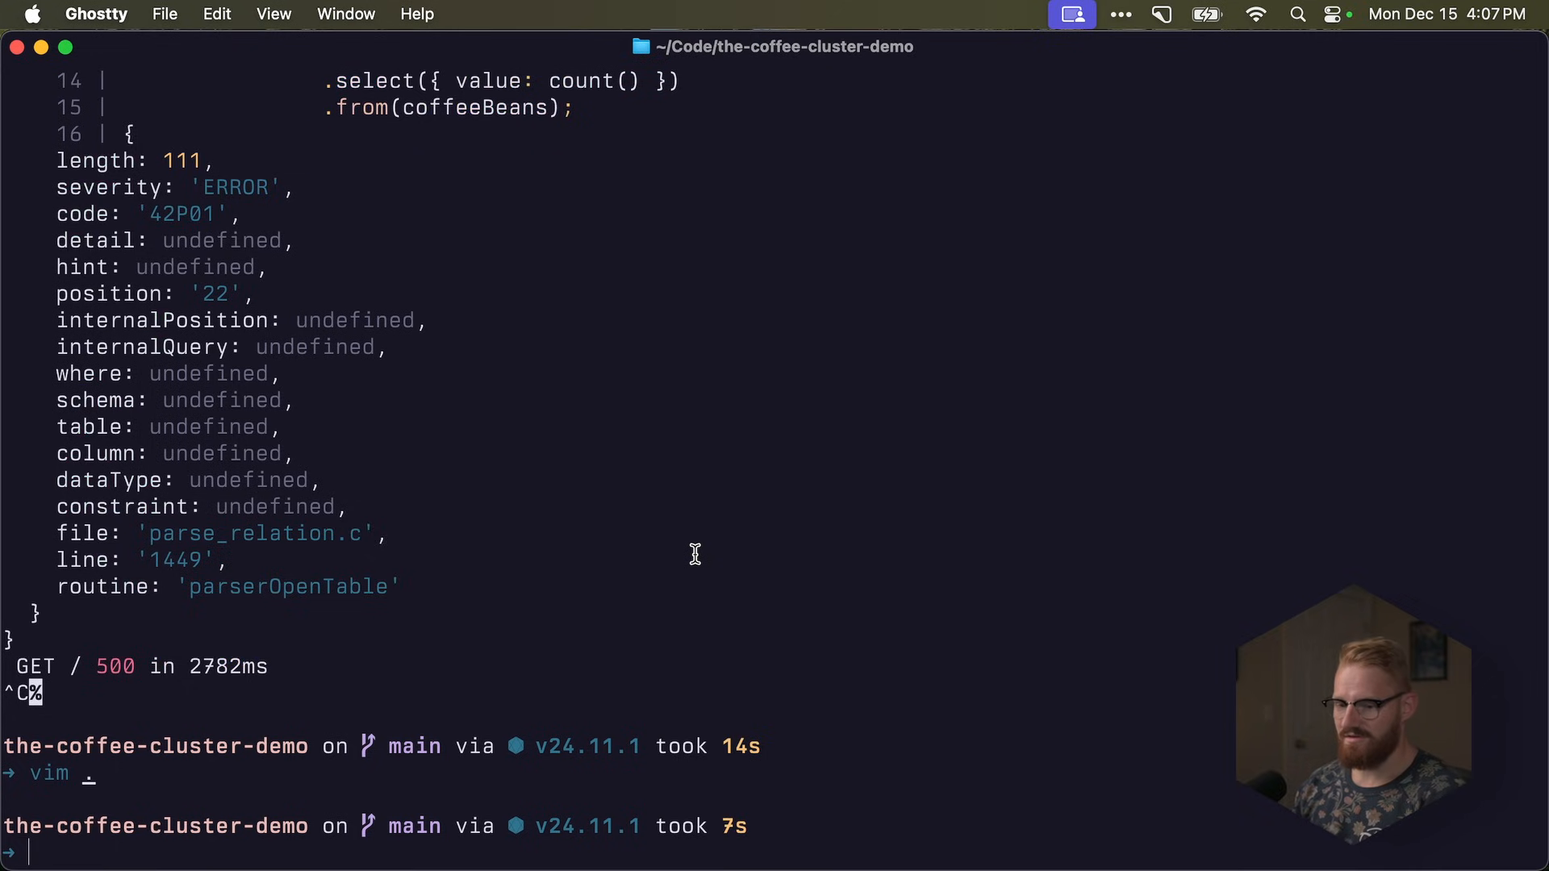
- Run drizzle-kit migrate, restart the dev server, reload localhost:3000, and run the seed script
{"action": "type", "text": "npx drizzle-kit migrate"}
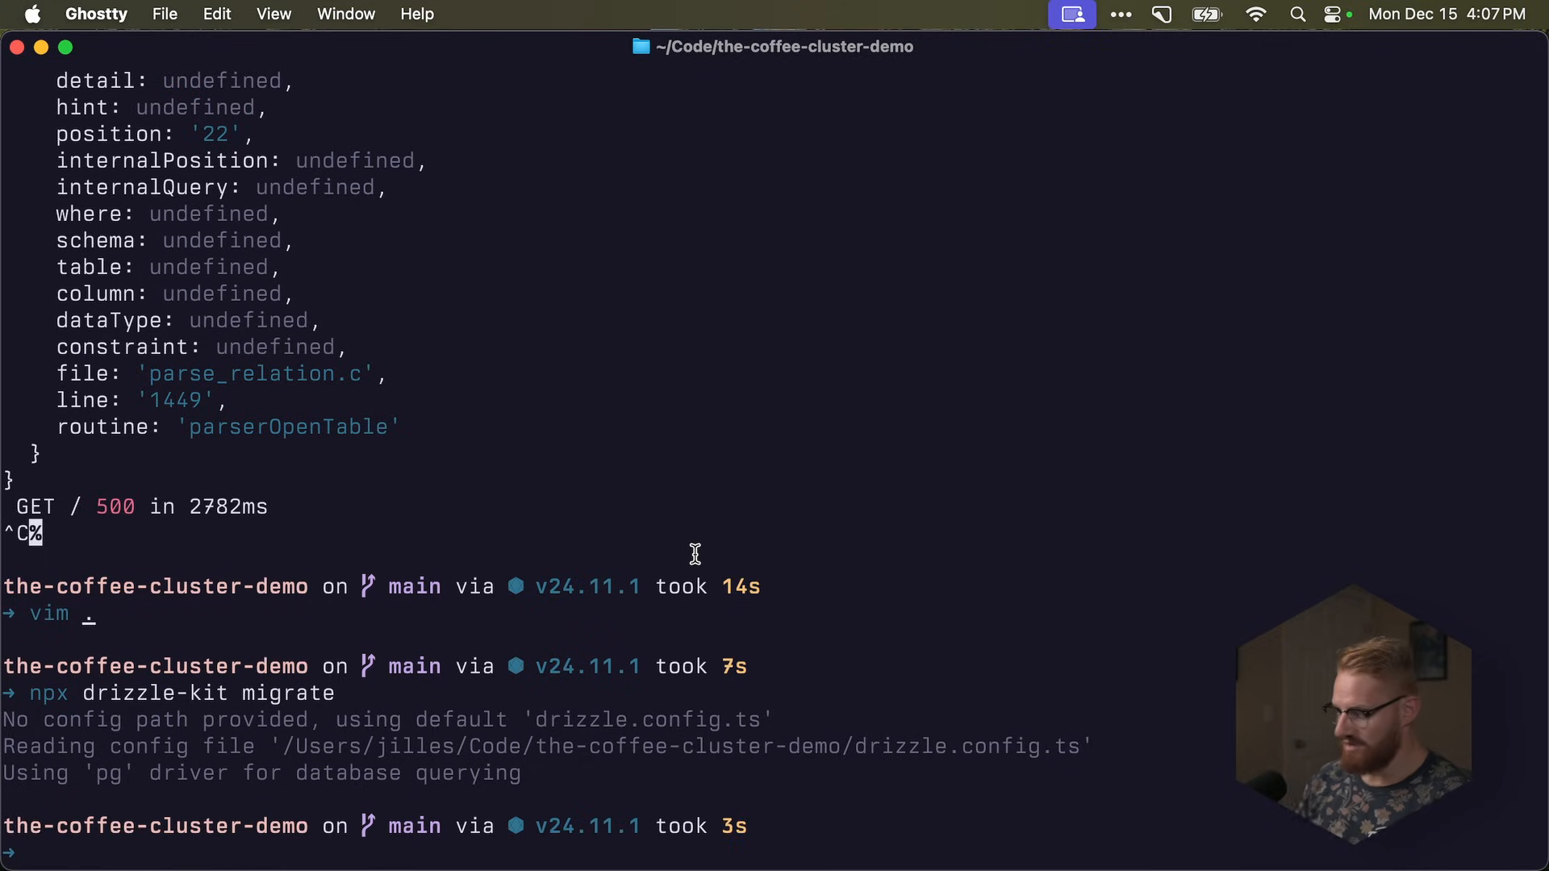
{"action": "type", "text": "pnpm run dev"}
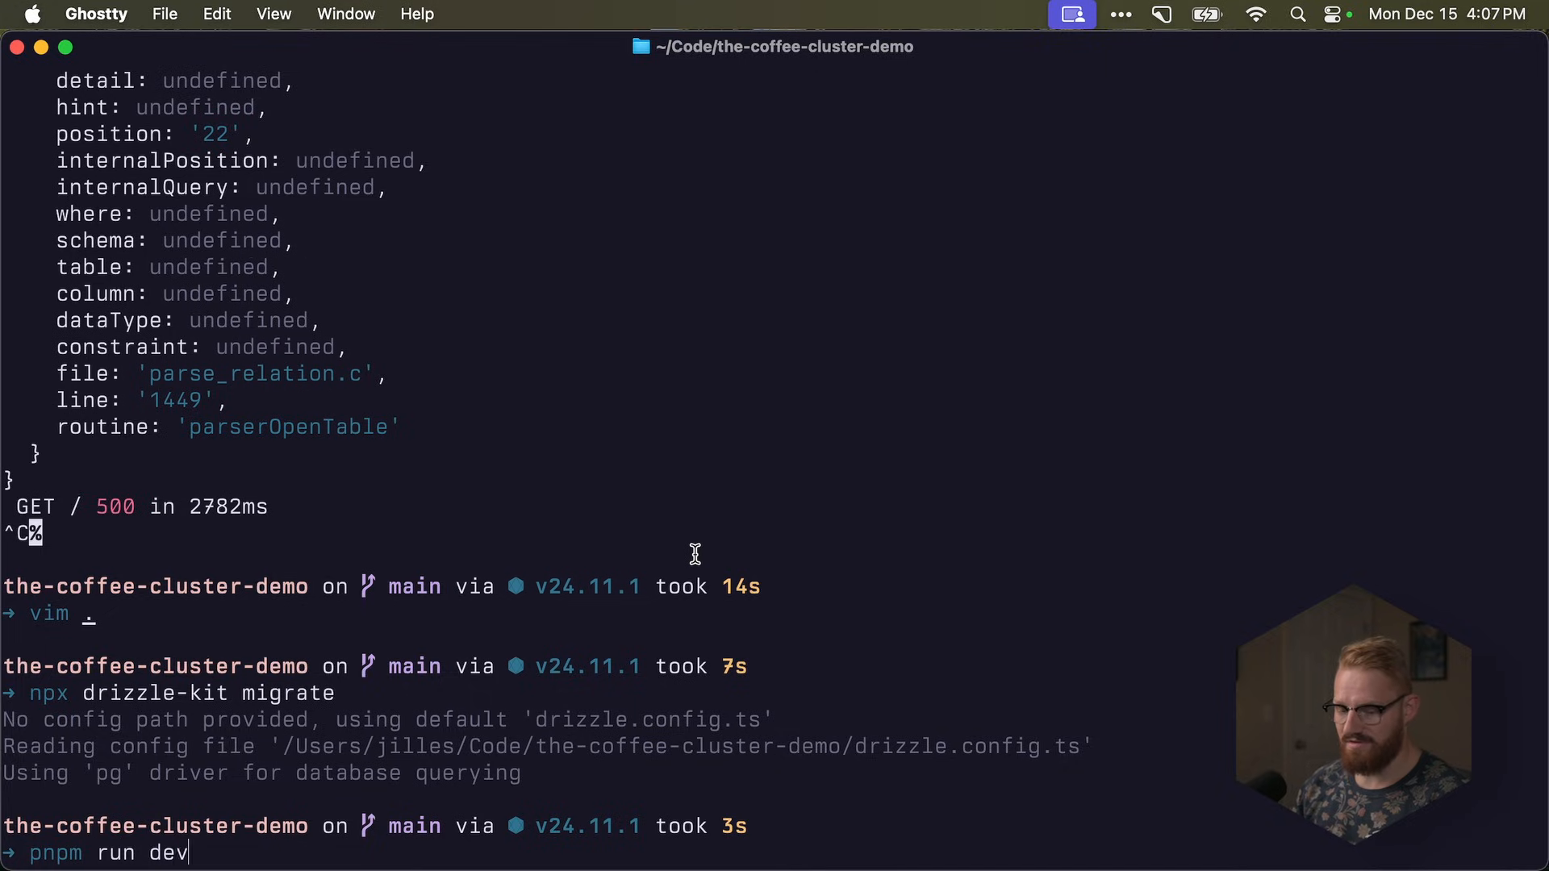
{"action": "key", "text": "Return"}
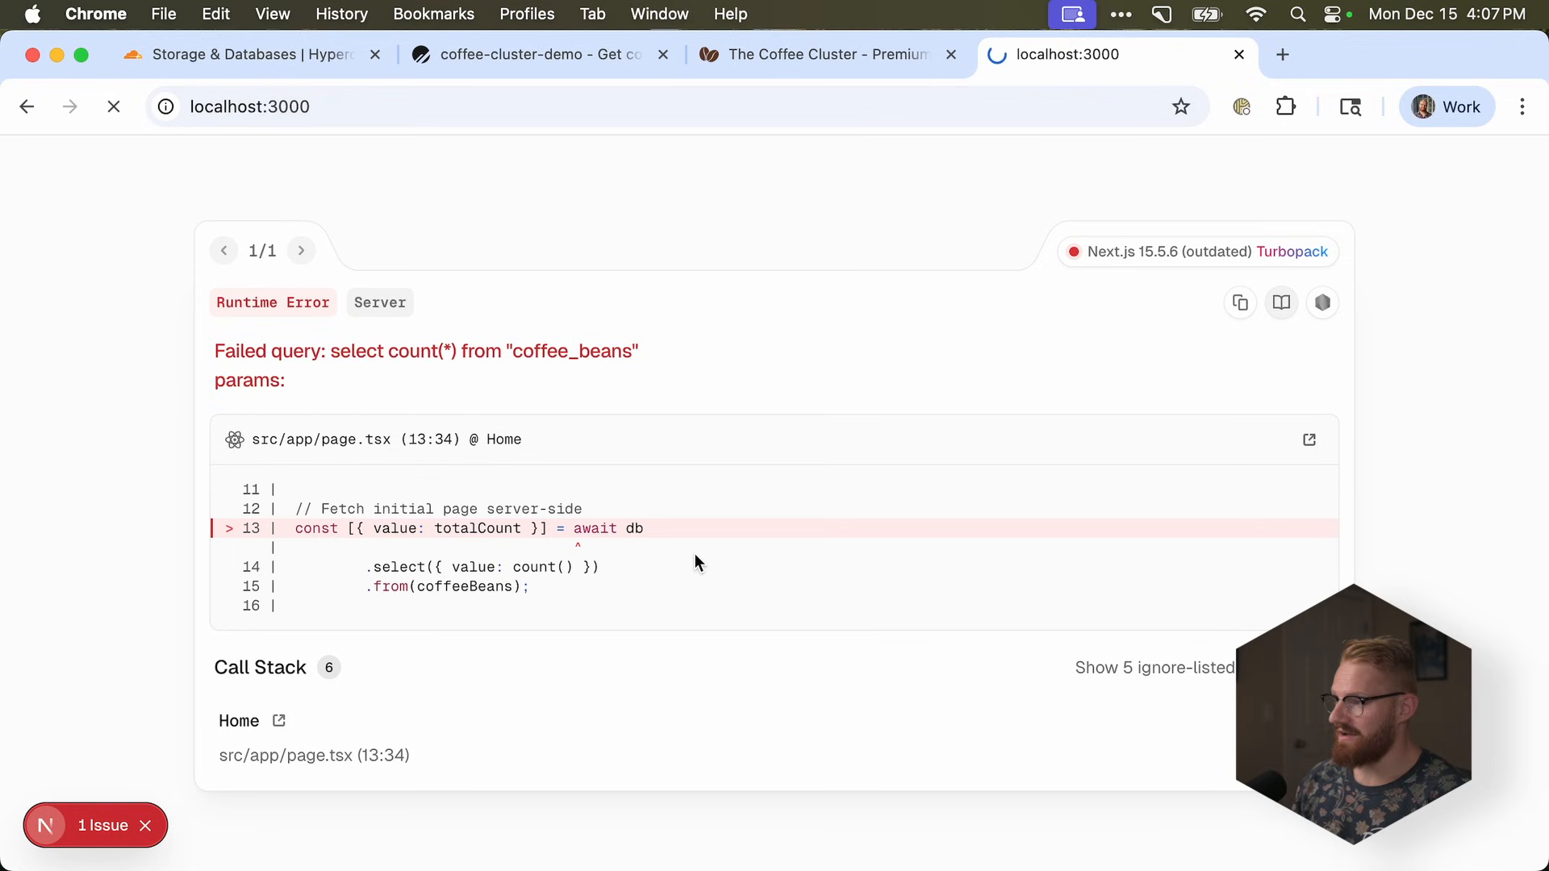
{"action": "left_click", "coordinate": [113, 107]}
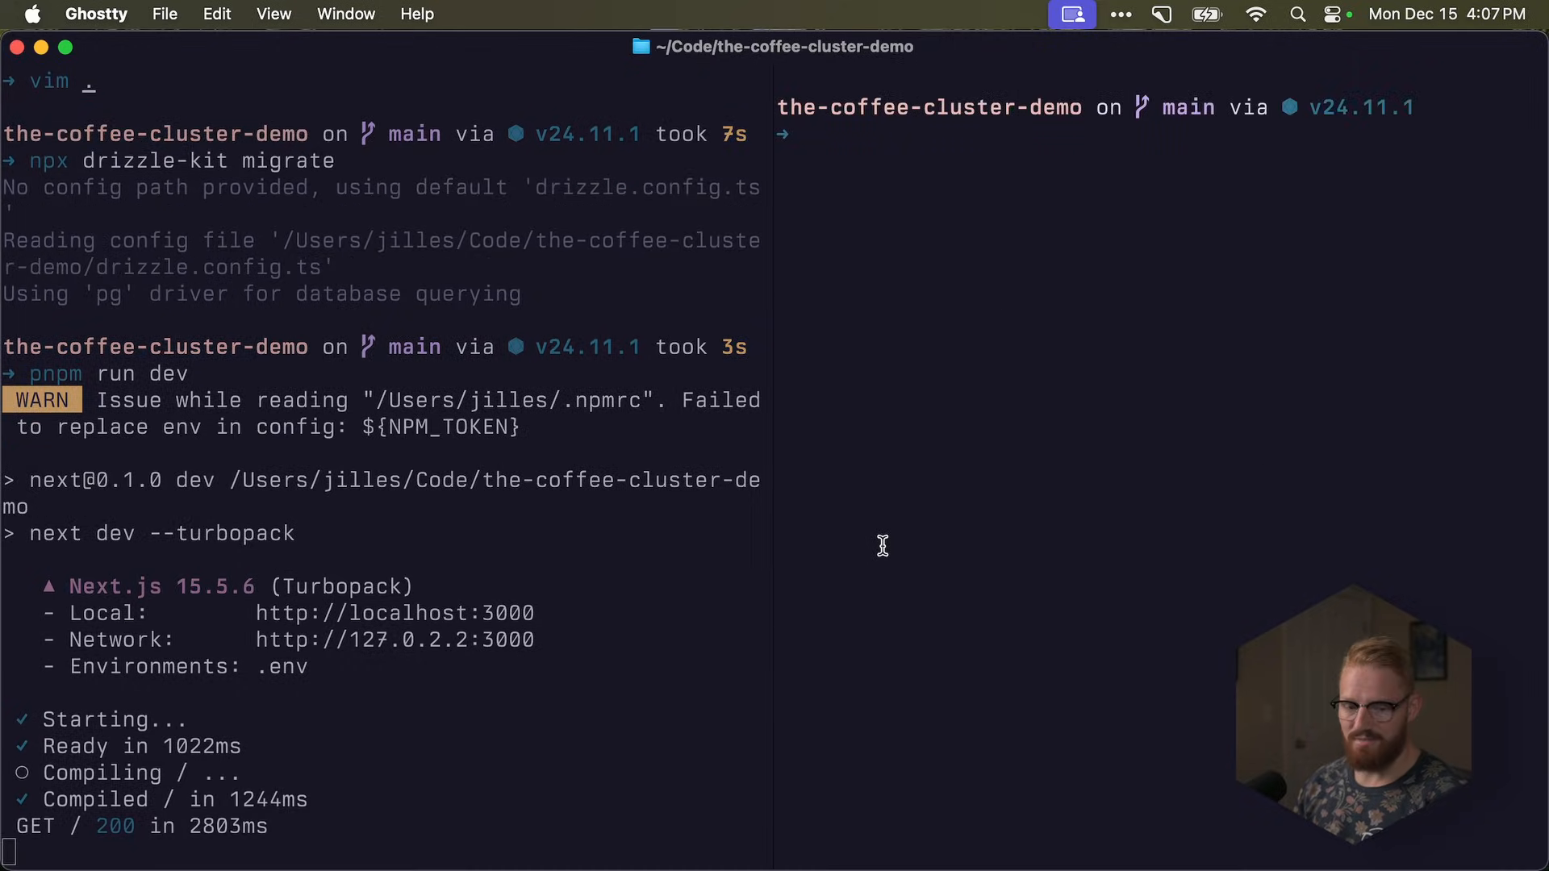
{"action": "type", "text": "npx tsx src/db/seed.ts"}
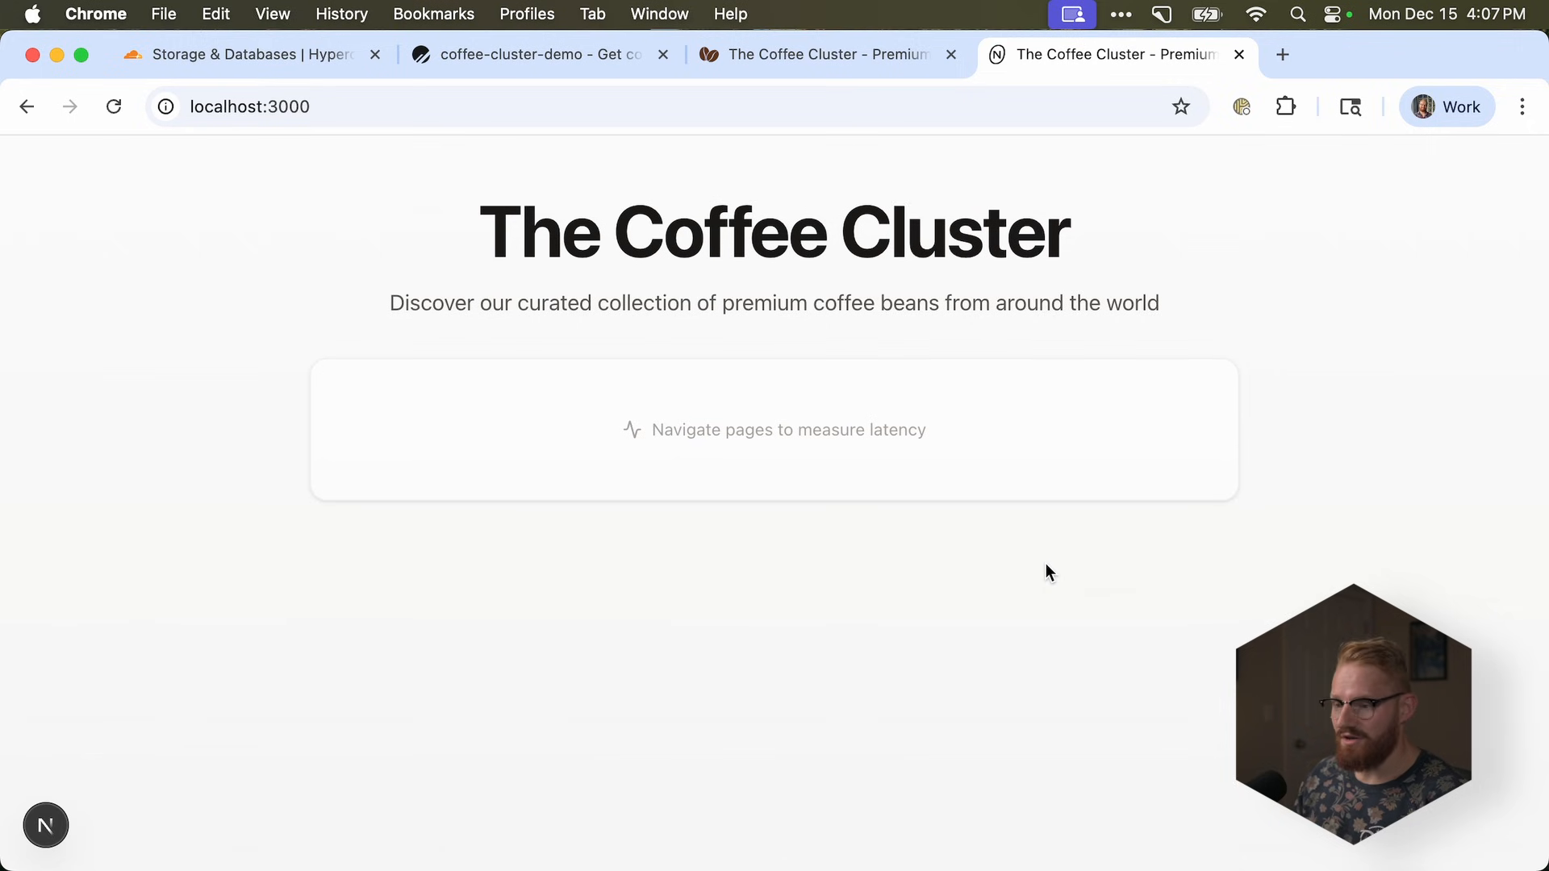
- Open a bean's detail page and return to all beans, averaging 1174 ms latency
{"action": "scroll", "scroll_direction": "down", "scroll_amount": 3}
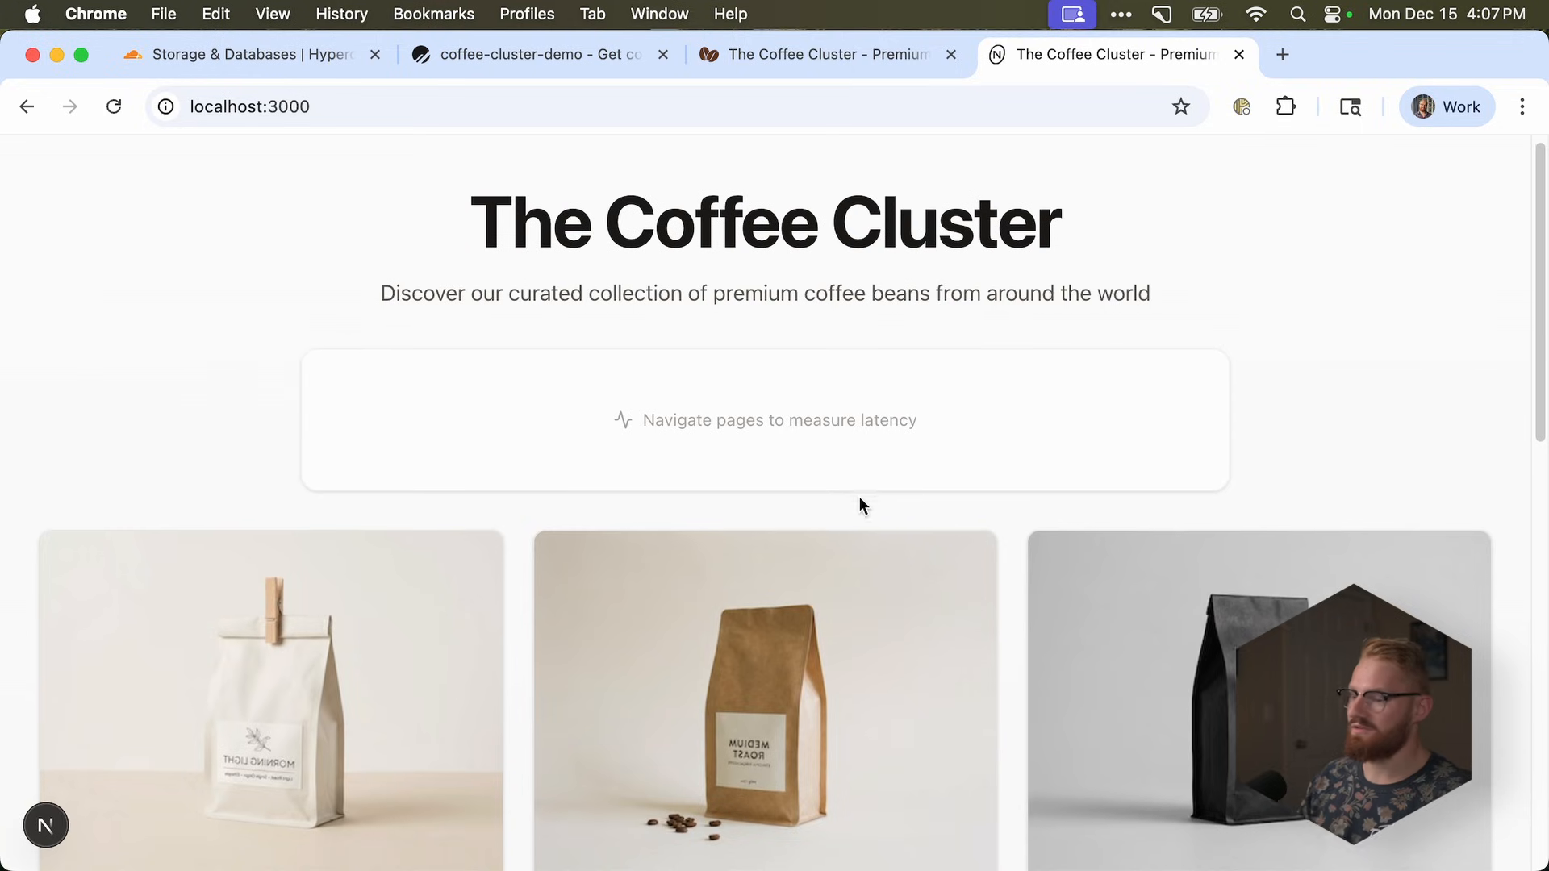
{"action": "scroll", "scroll_direction": "down", "scroll_amount": 3}
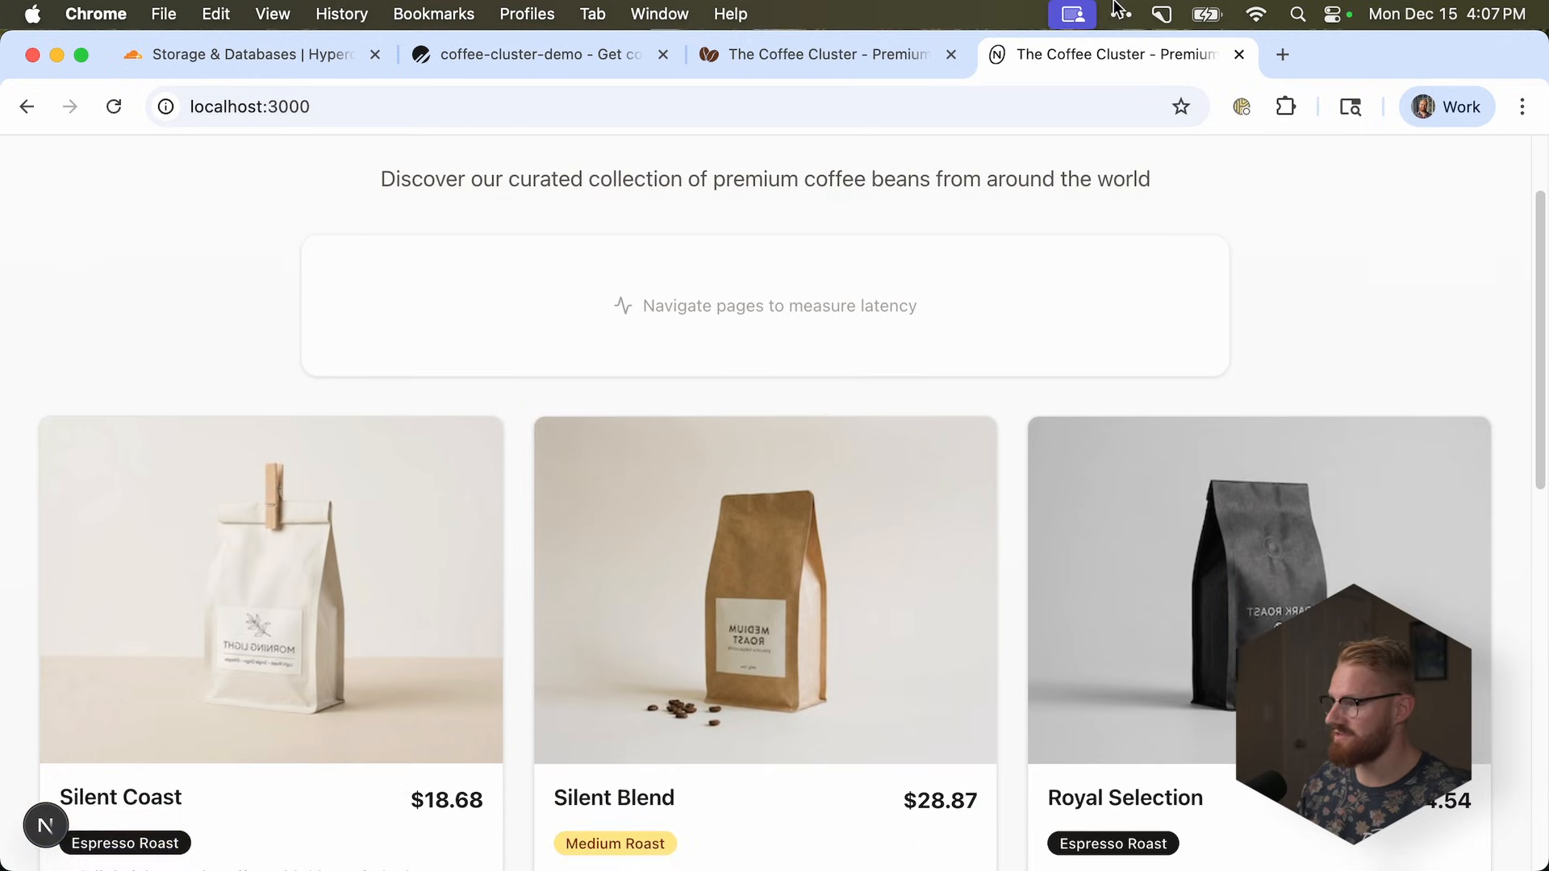
{"action": "left_click", "coordinate": [272, 590]}
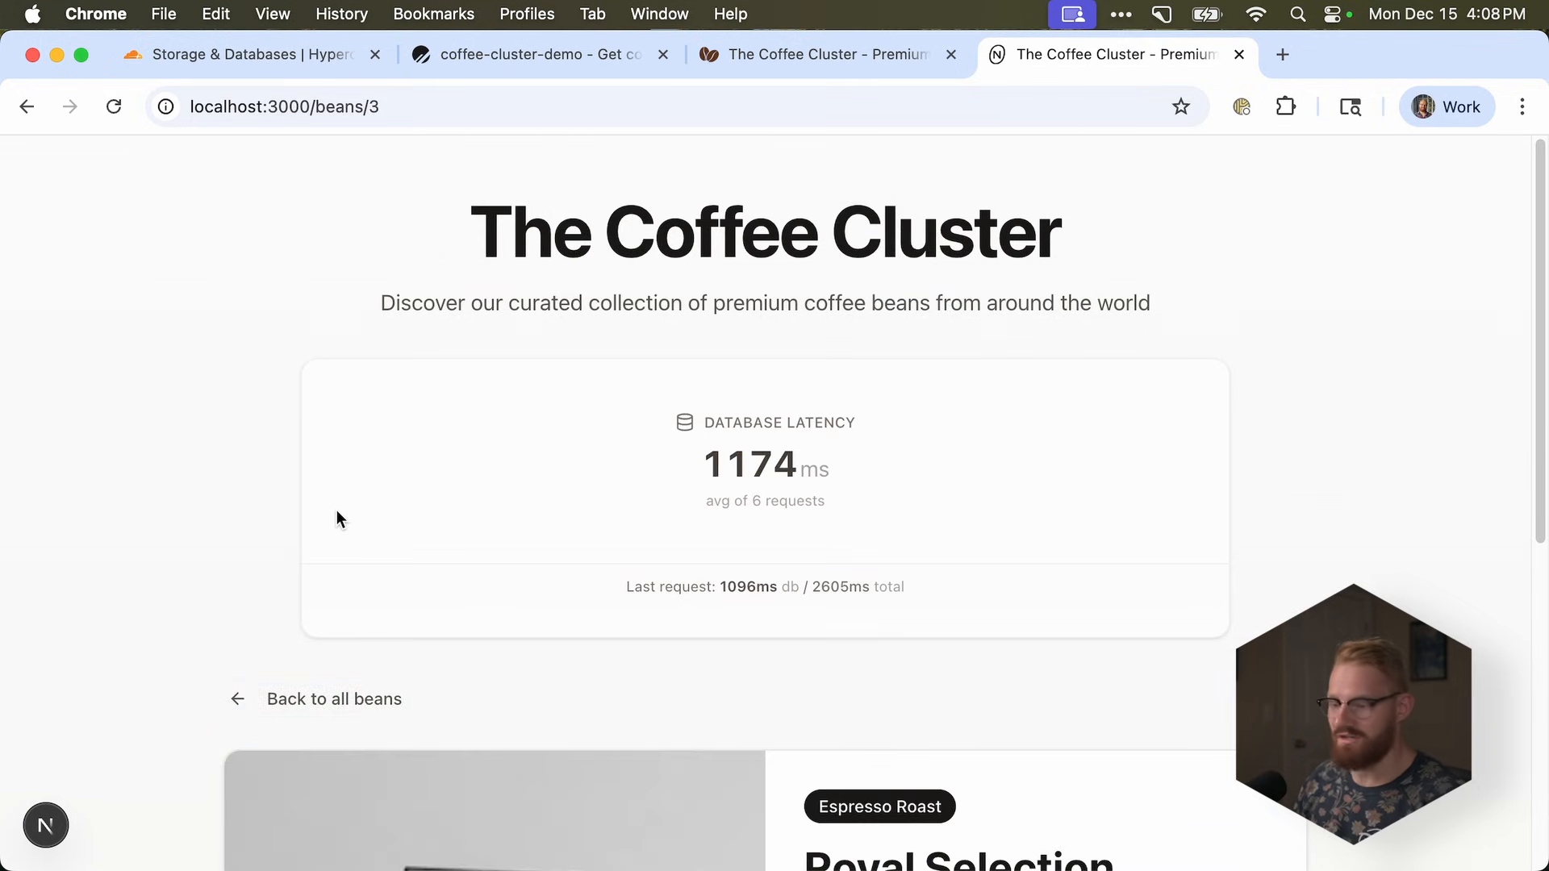
{"action": "mouse_move", "coordinate": [334, 700]}
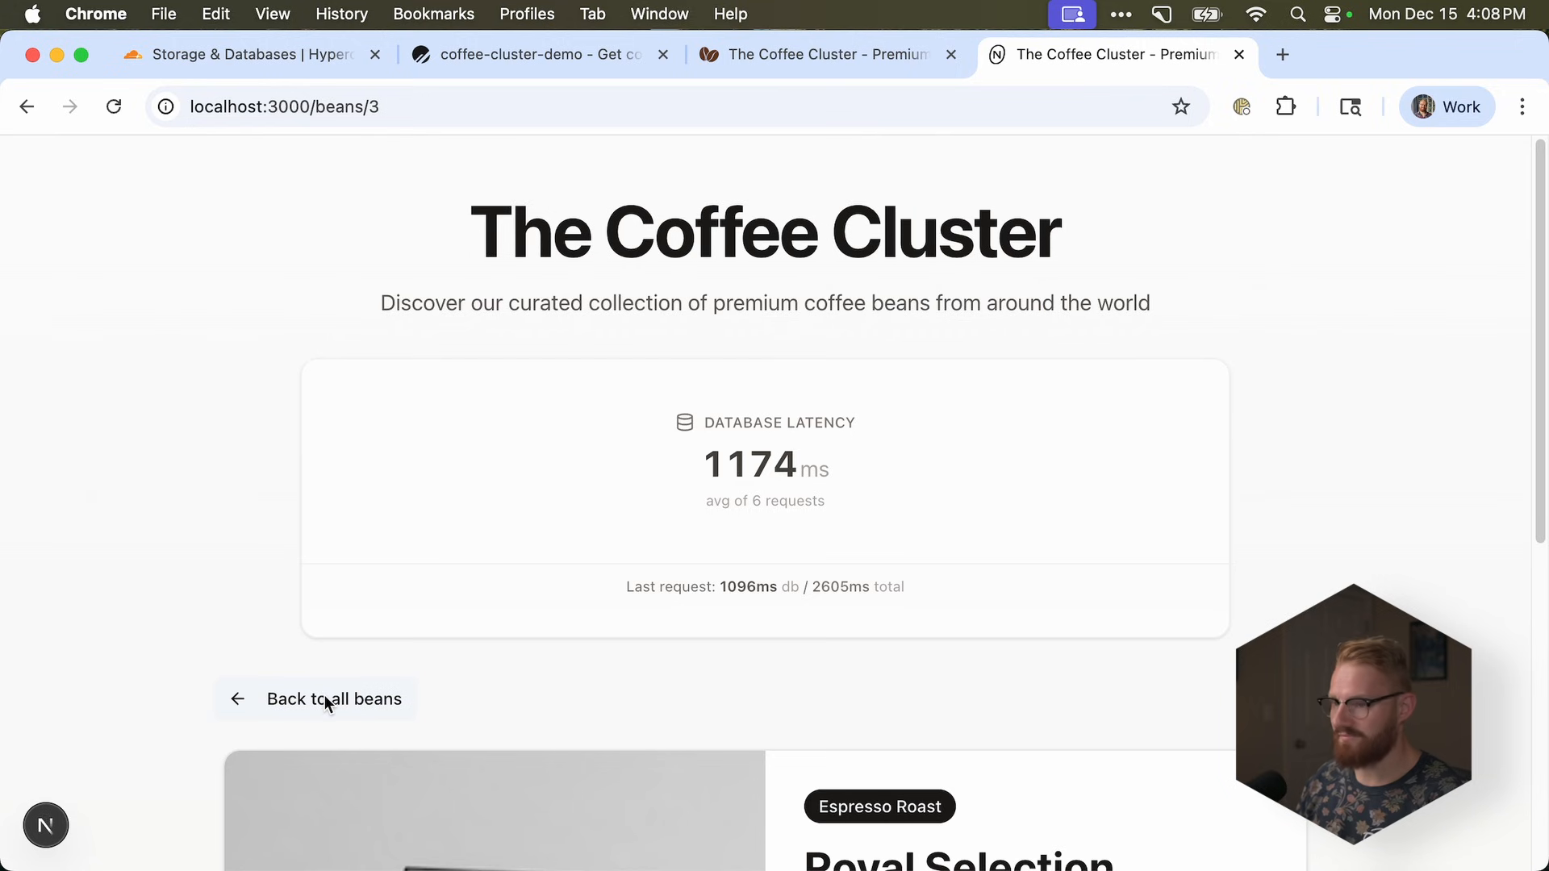
{"action": "left_click", "coordinate": [334, 699]}
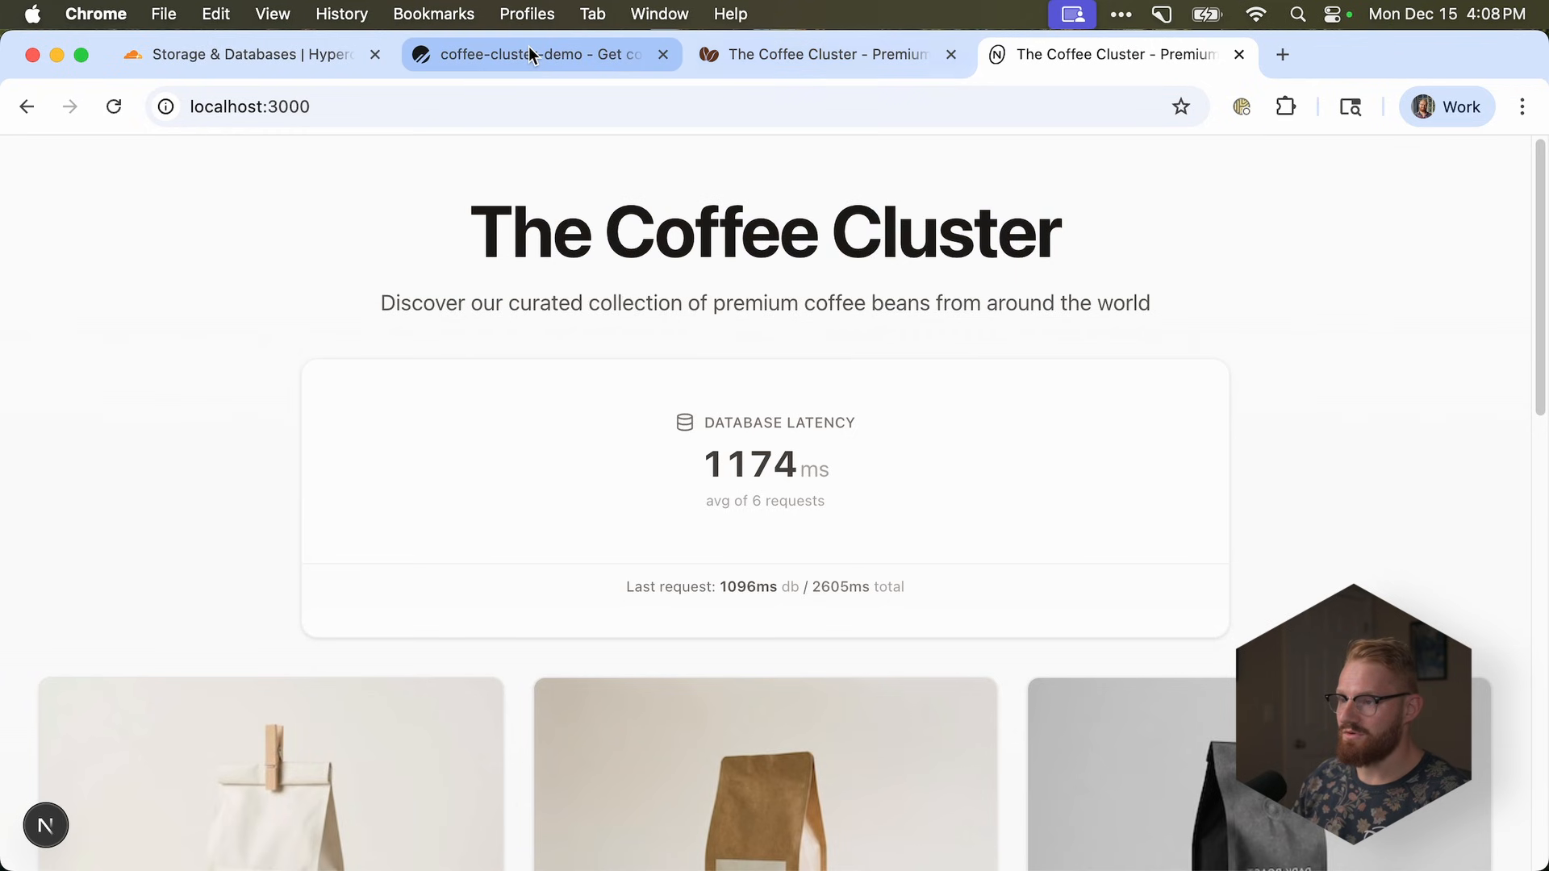
- Run 'wrangler secret put BETTER_AUTH_SECRET' to store the Worker's auth secret
{"action": "left_click", "coordinate": [541, 54]}
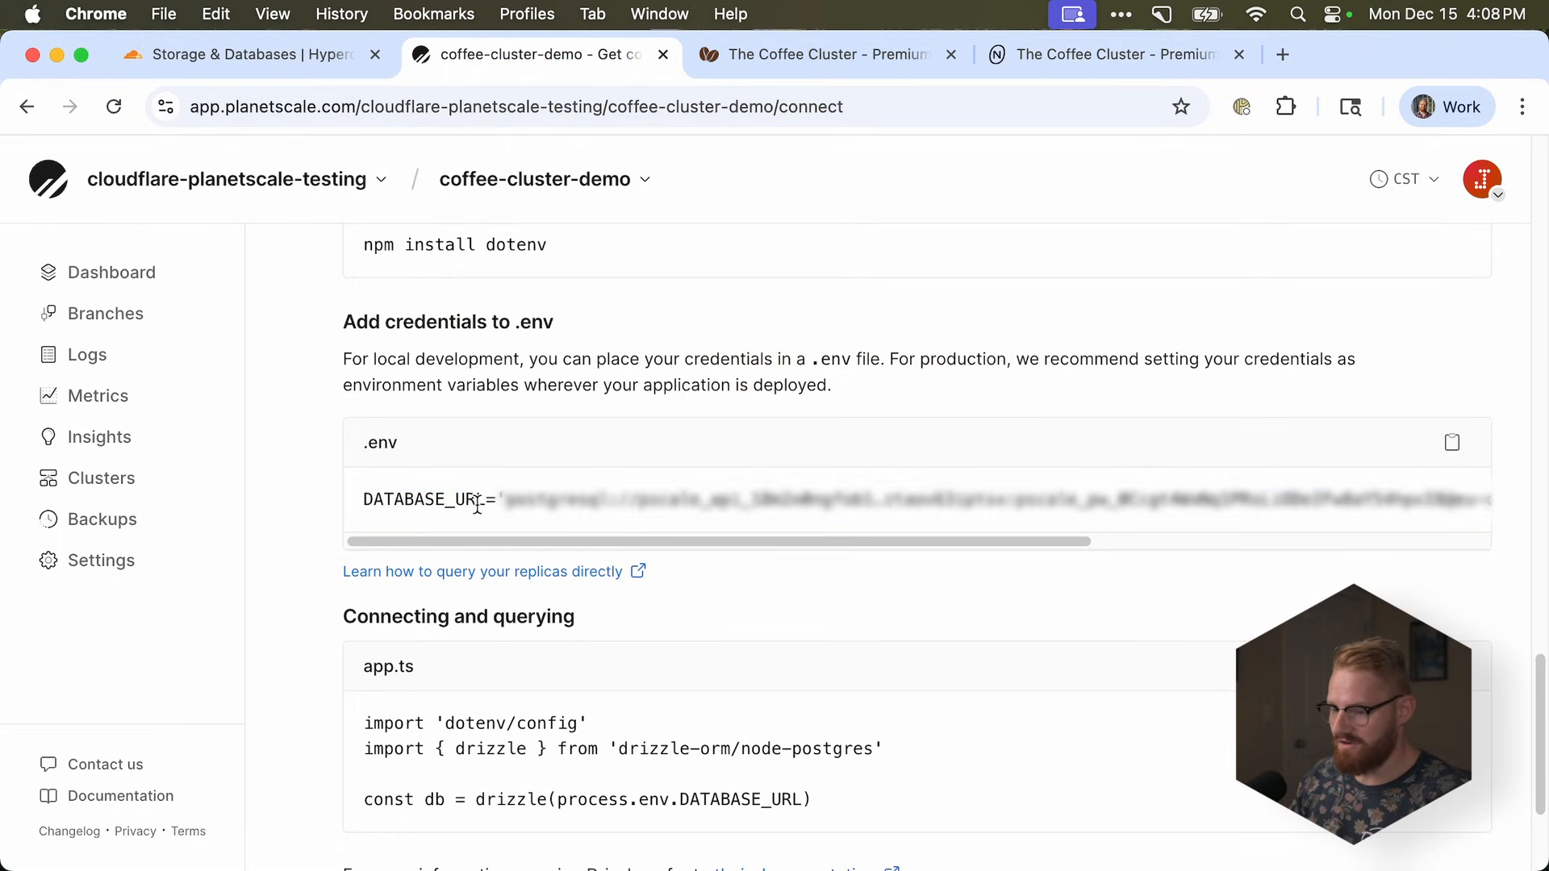
{"action": "scroll", "scroll_direction": "right", "scroll_amount": 3}
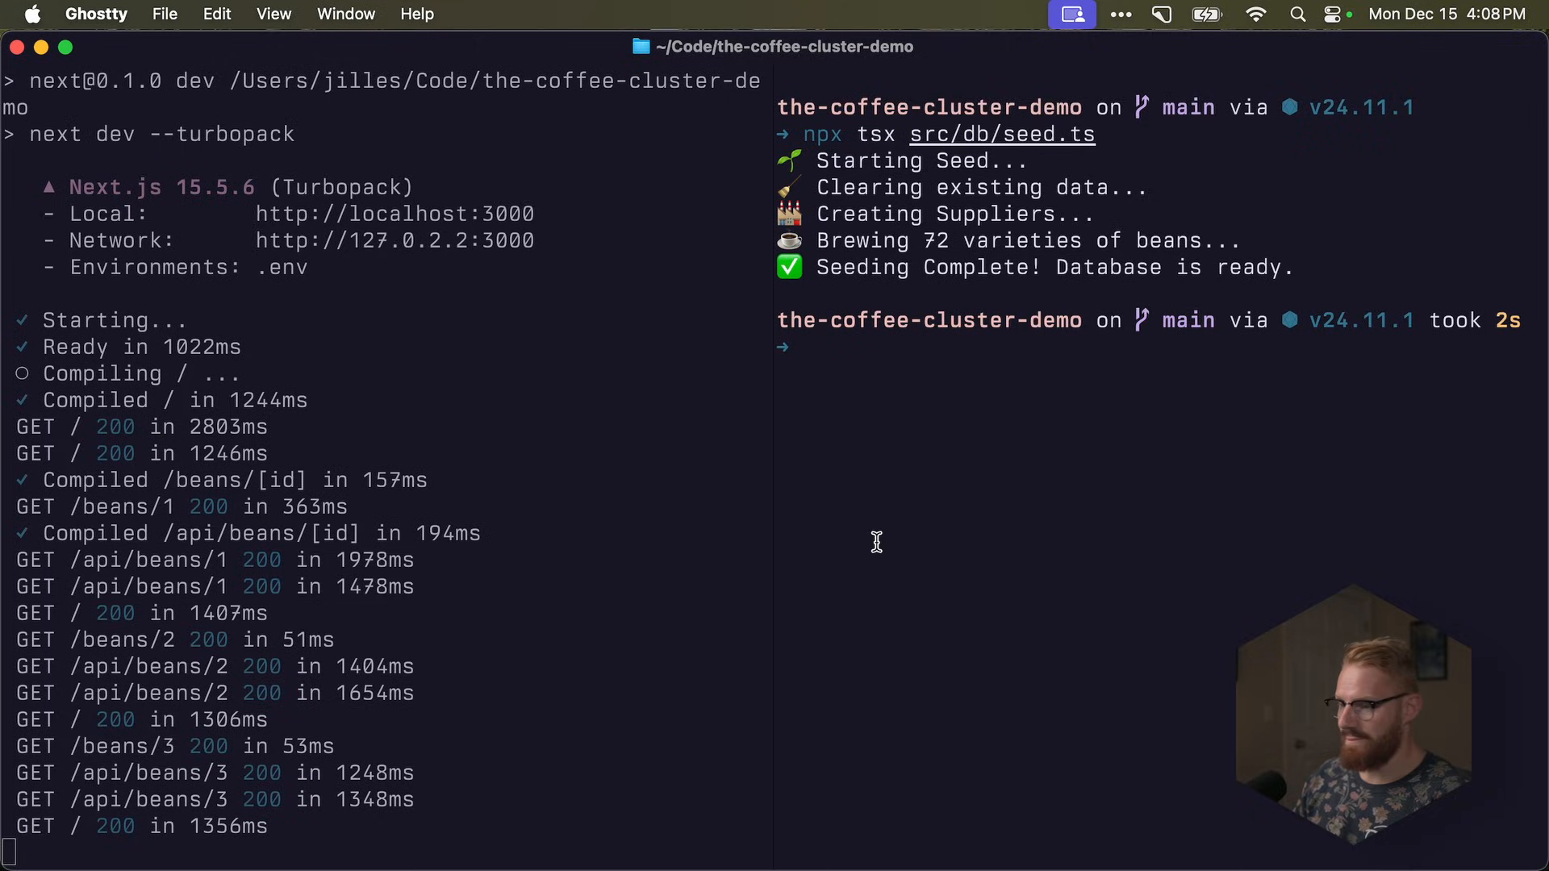
{"action": "type", "text": "wrangler secret put BETTER_AUTH_SECRET"}
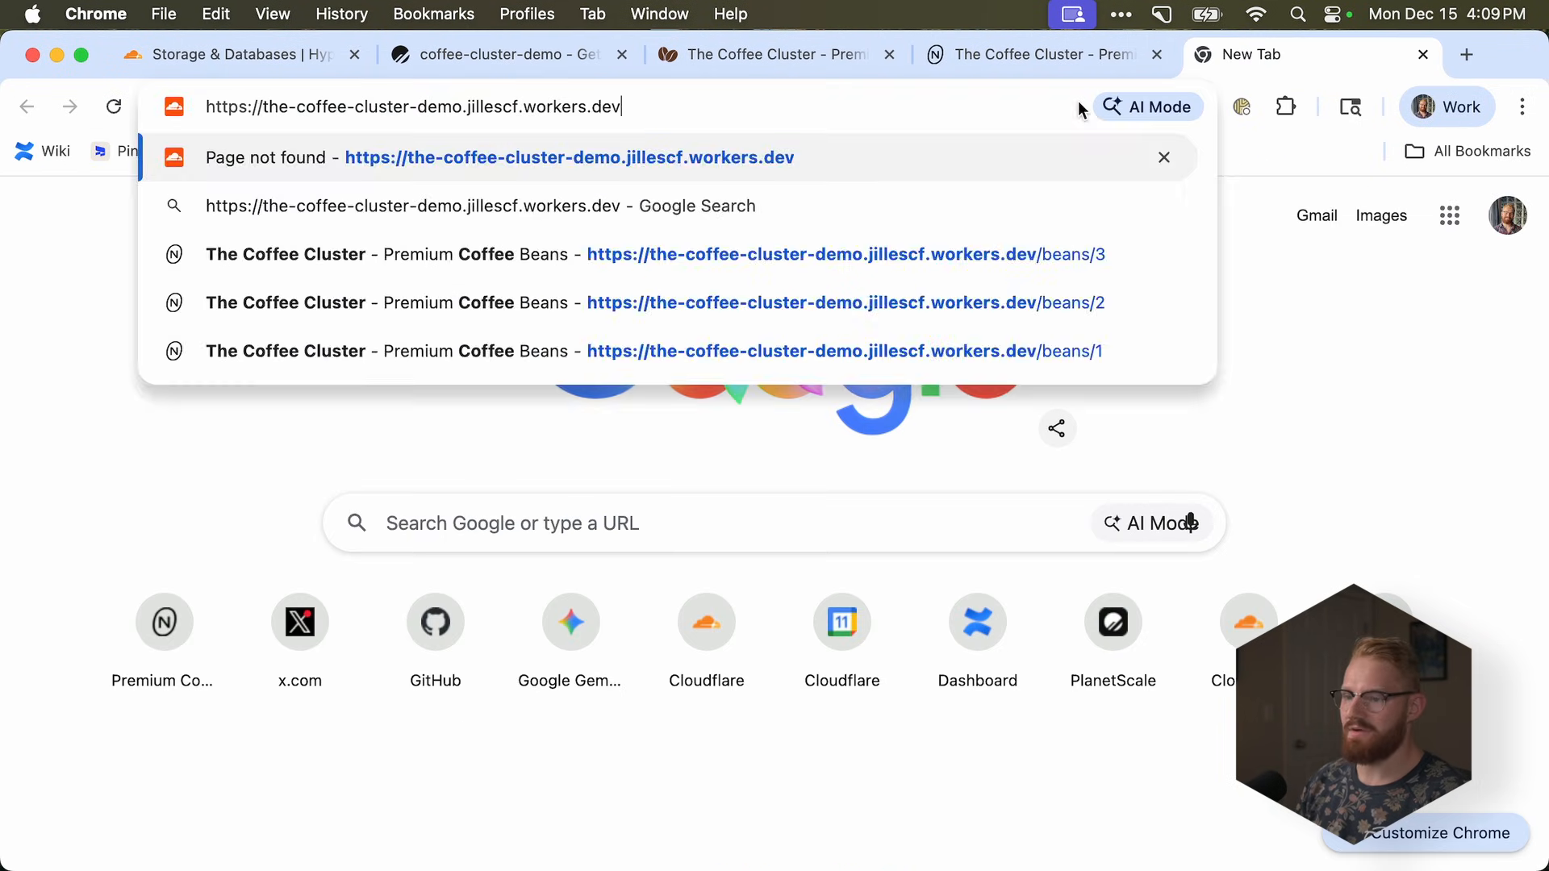
- Load the workers.dev site and browse bean pages, averaging about 1243 ms latency
{"action": "key", "text": "Return"}
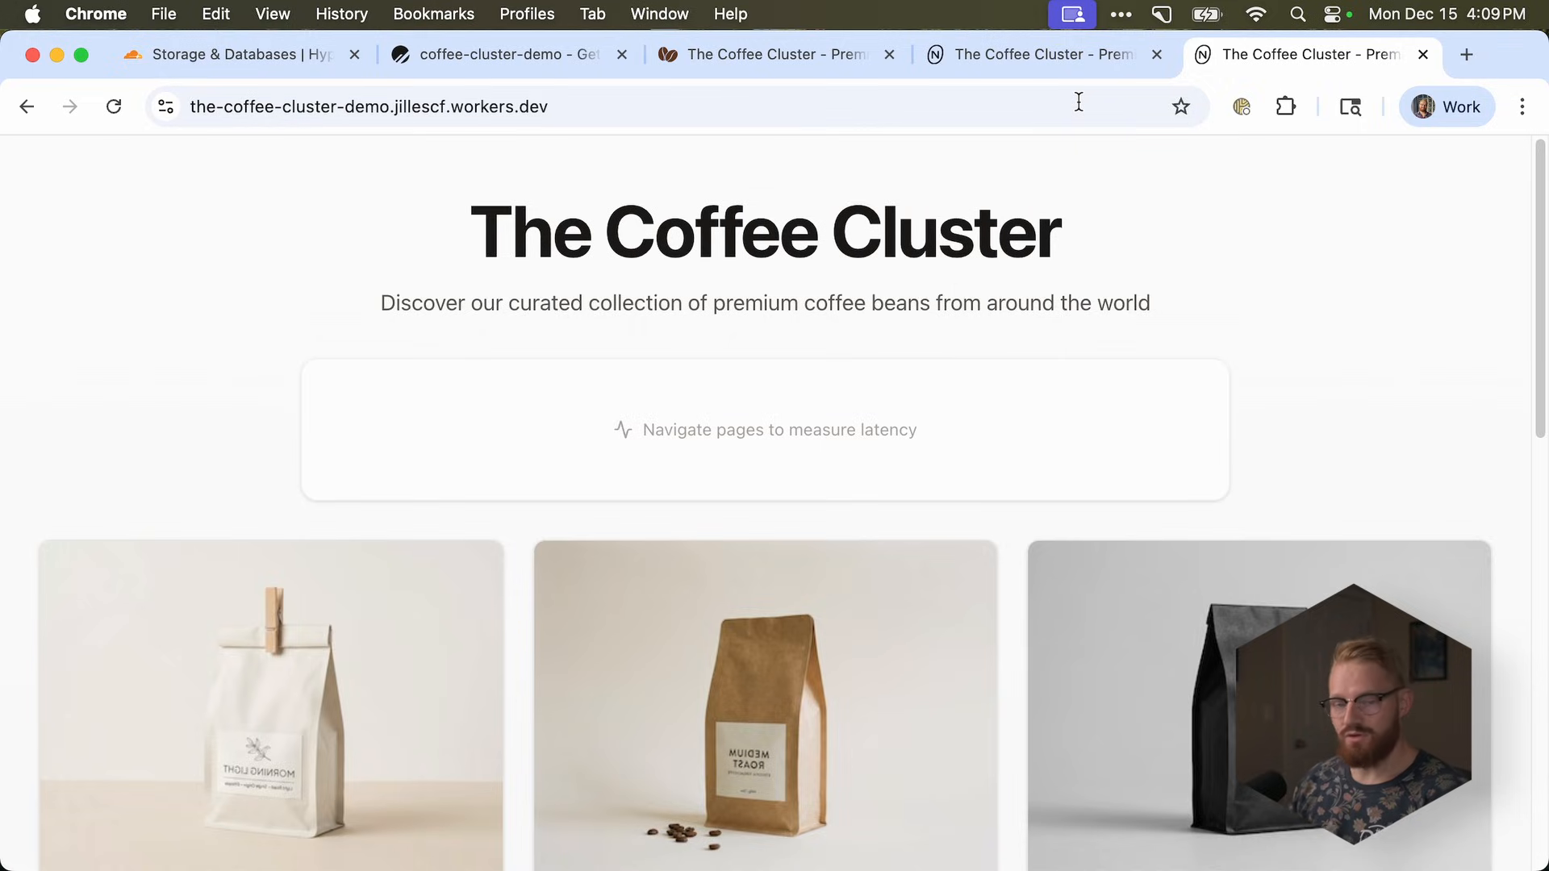
{"action": "left_click", "coordinate": [765, 705]}
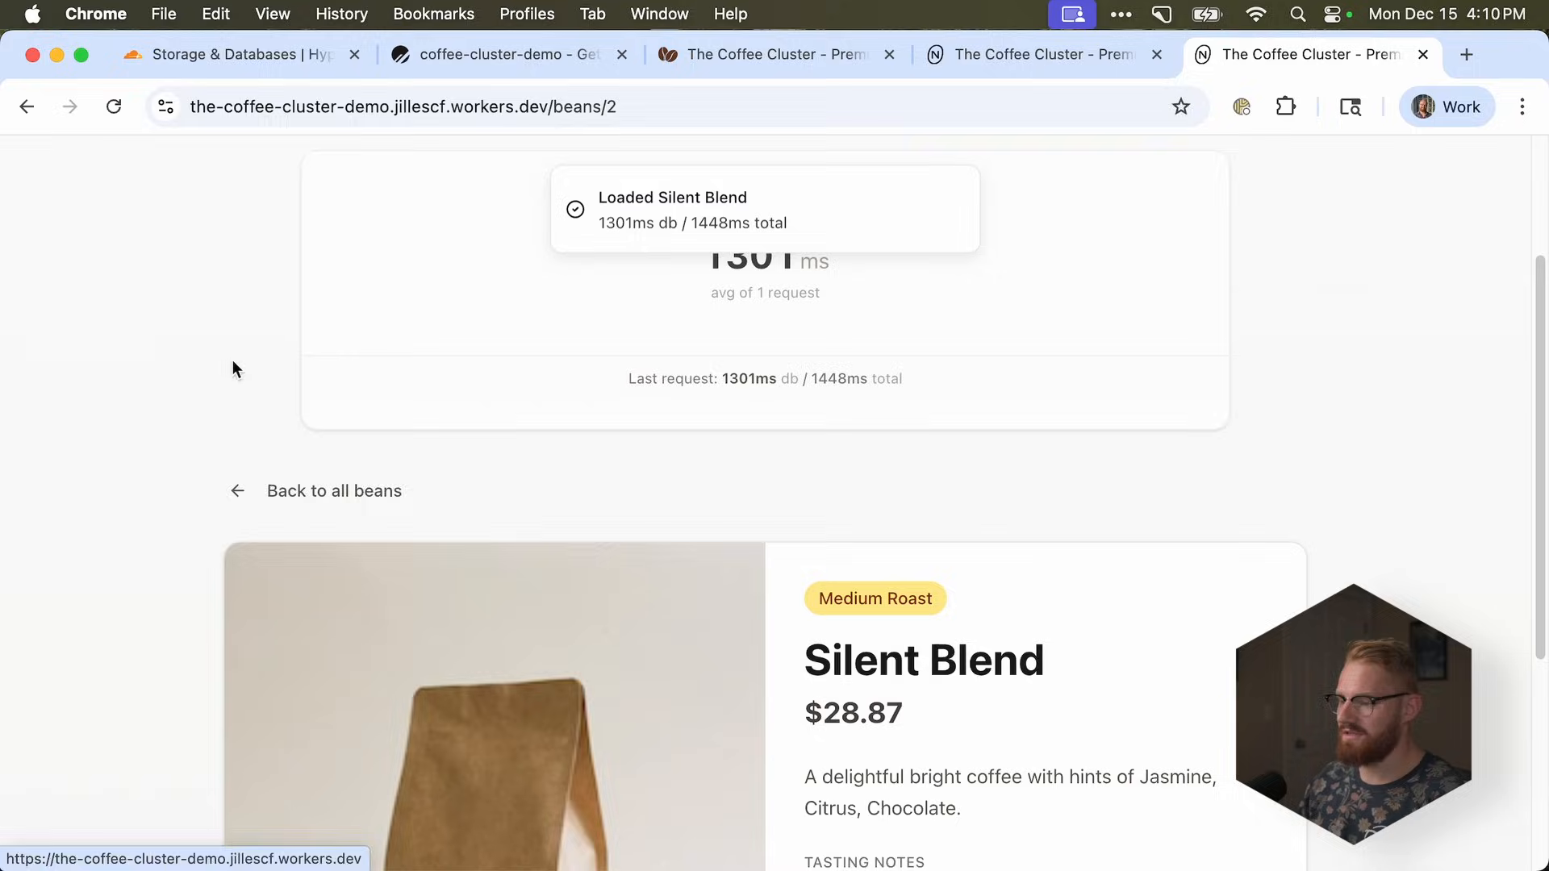
{"action": "left_click", "coordinate": [70, 107]}
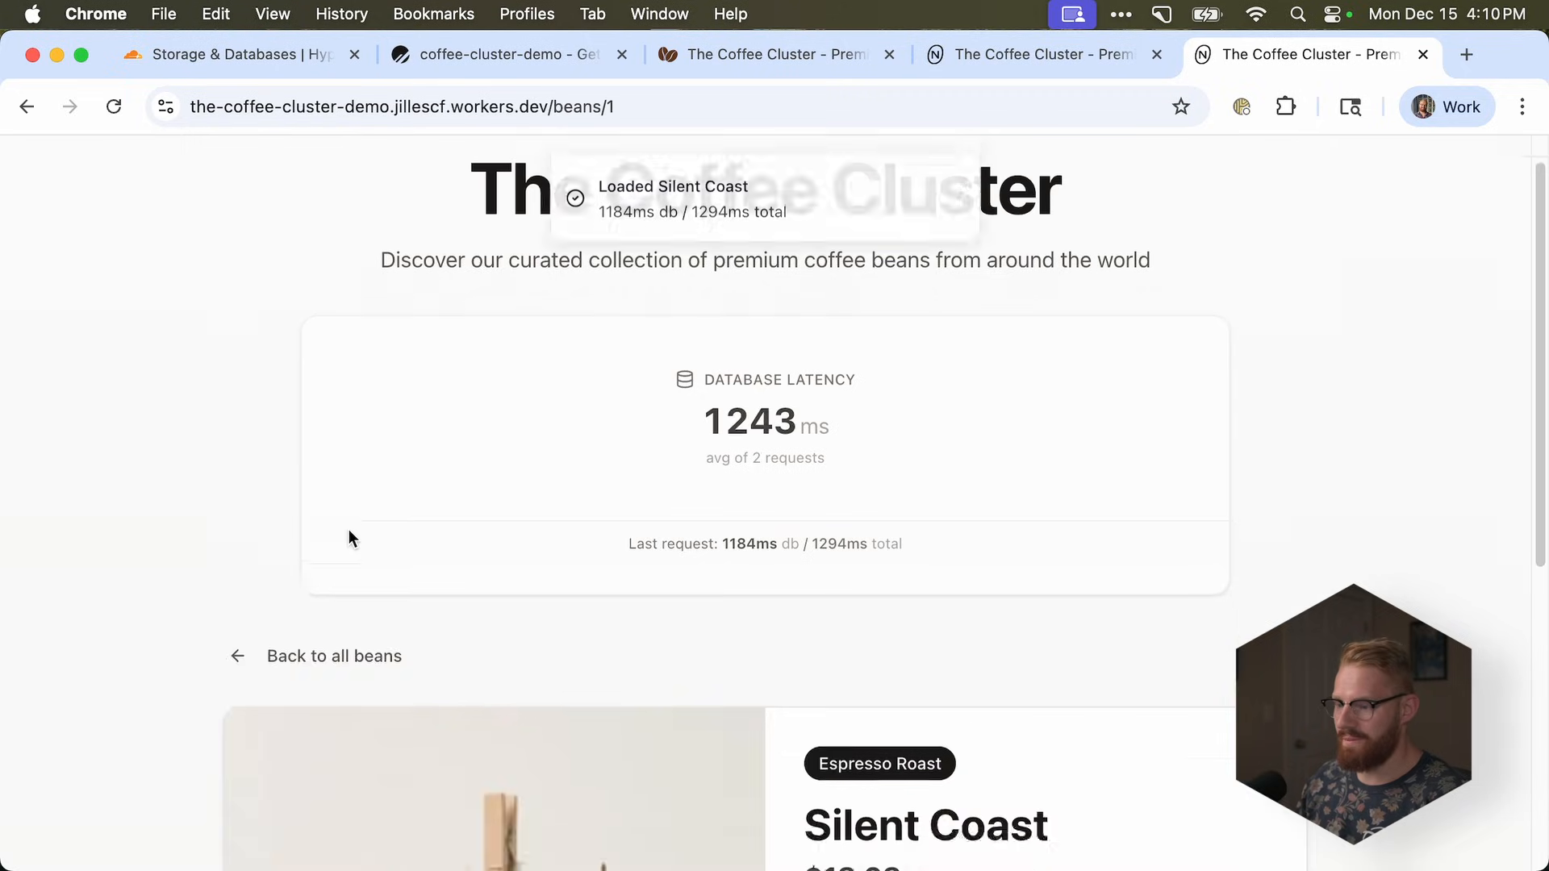
{"action": "left_click", "coordinate": [334, 656]}
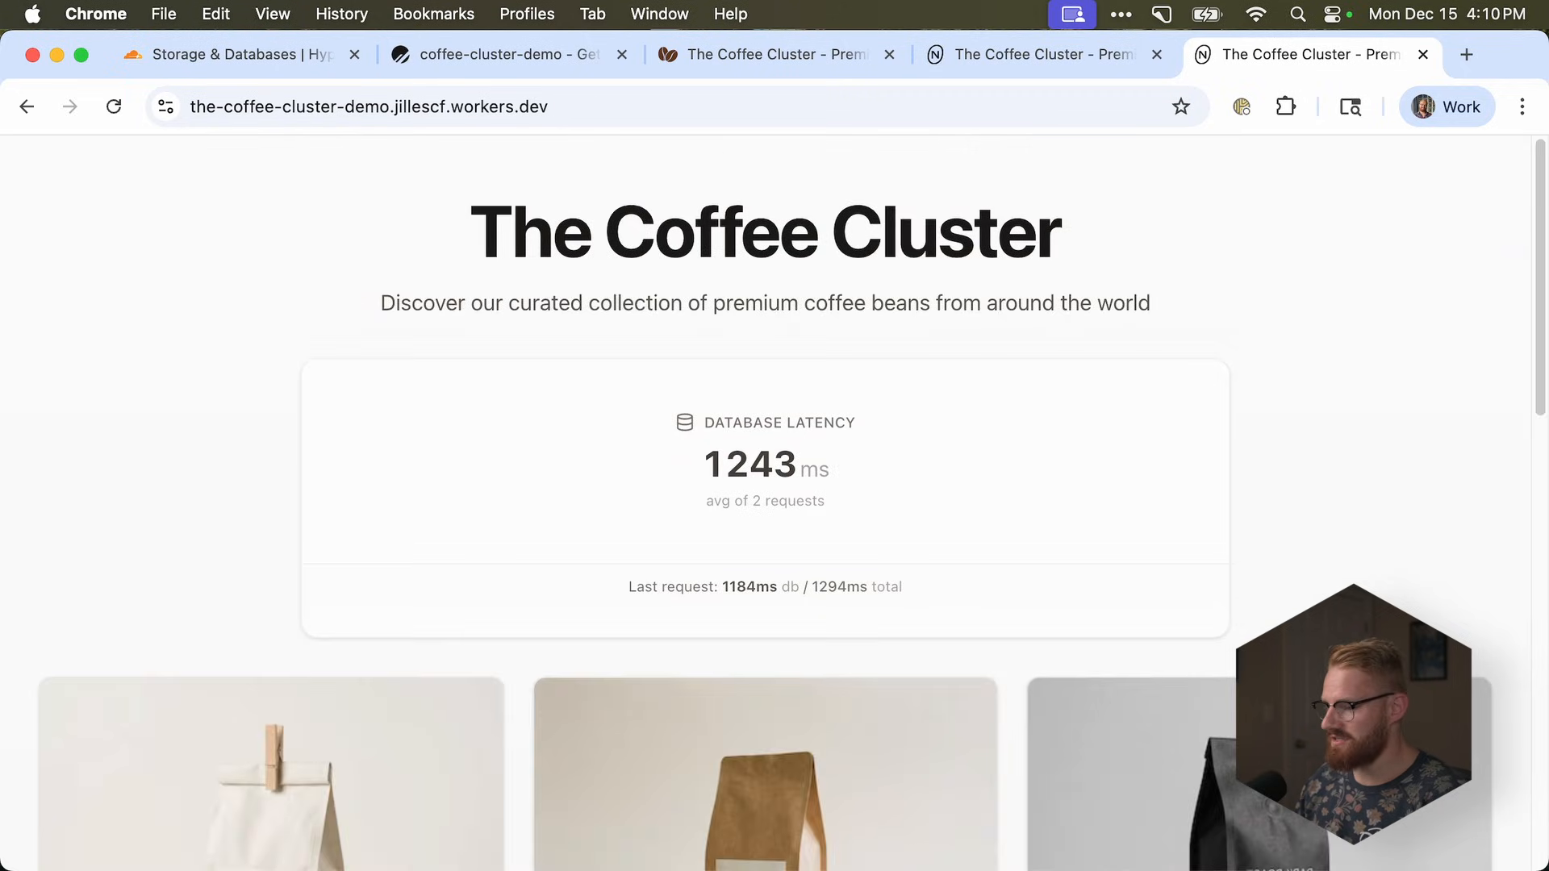
{"action": "mouse_move", "coordinate": [510, 54]}
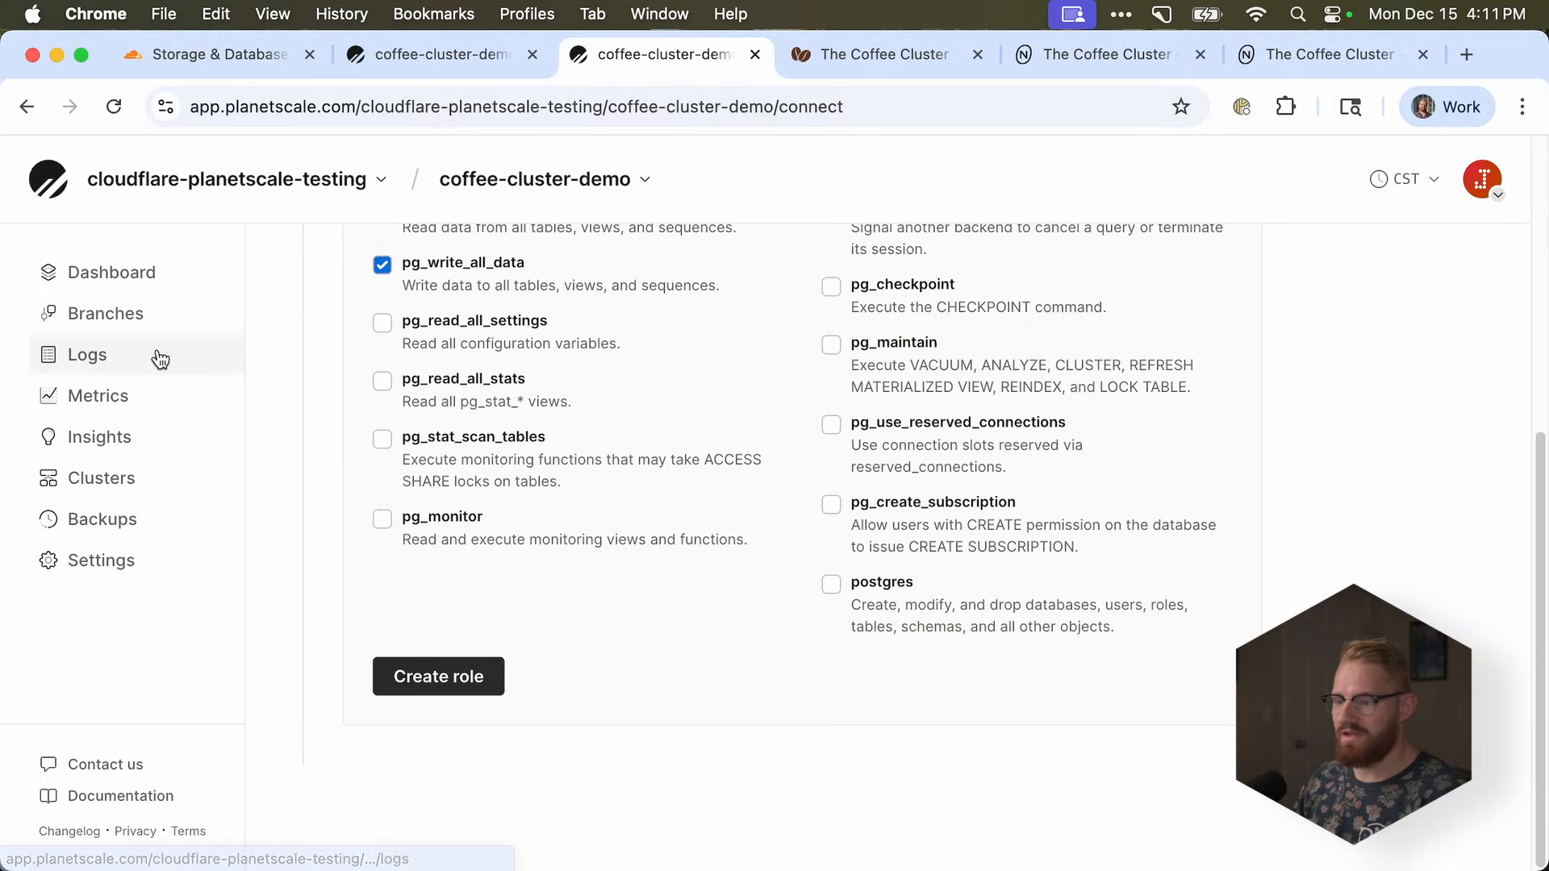
- Open coffee-cluster-demo Insights and limit query latency and queries to the last hour
{"action": "left_click", "coordinate": [98, 436]}
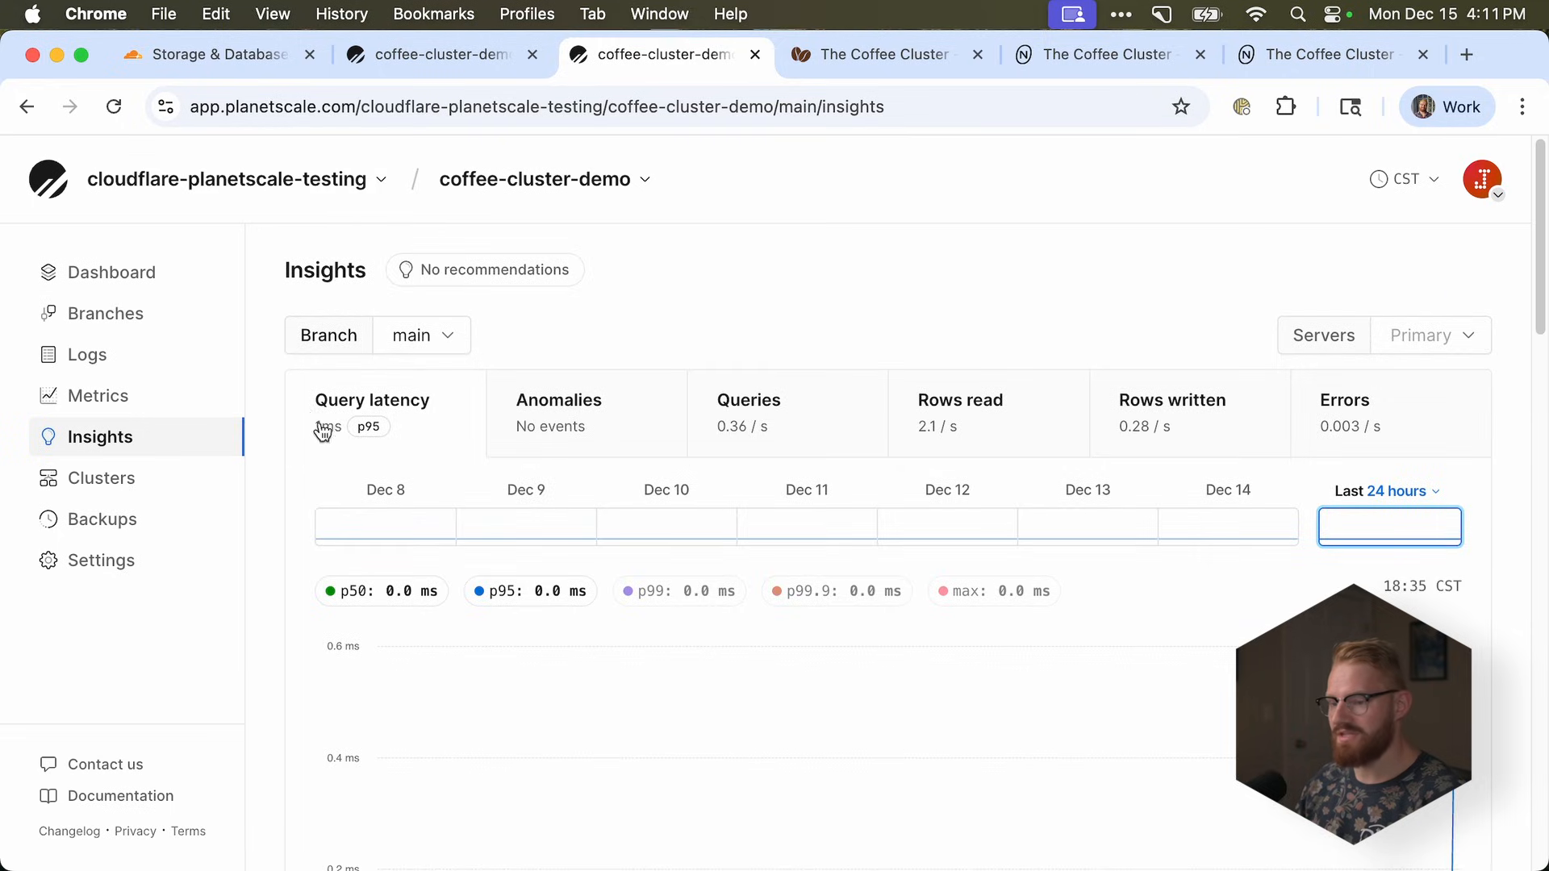
{"action": "scroll", "scroll_direction": "down", "scroll_amount": 3}
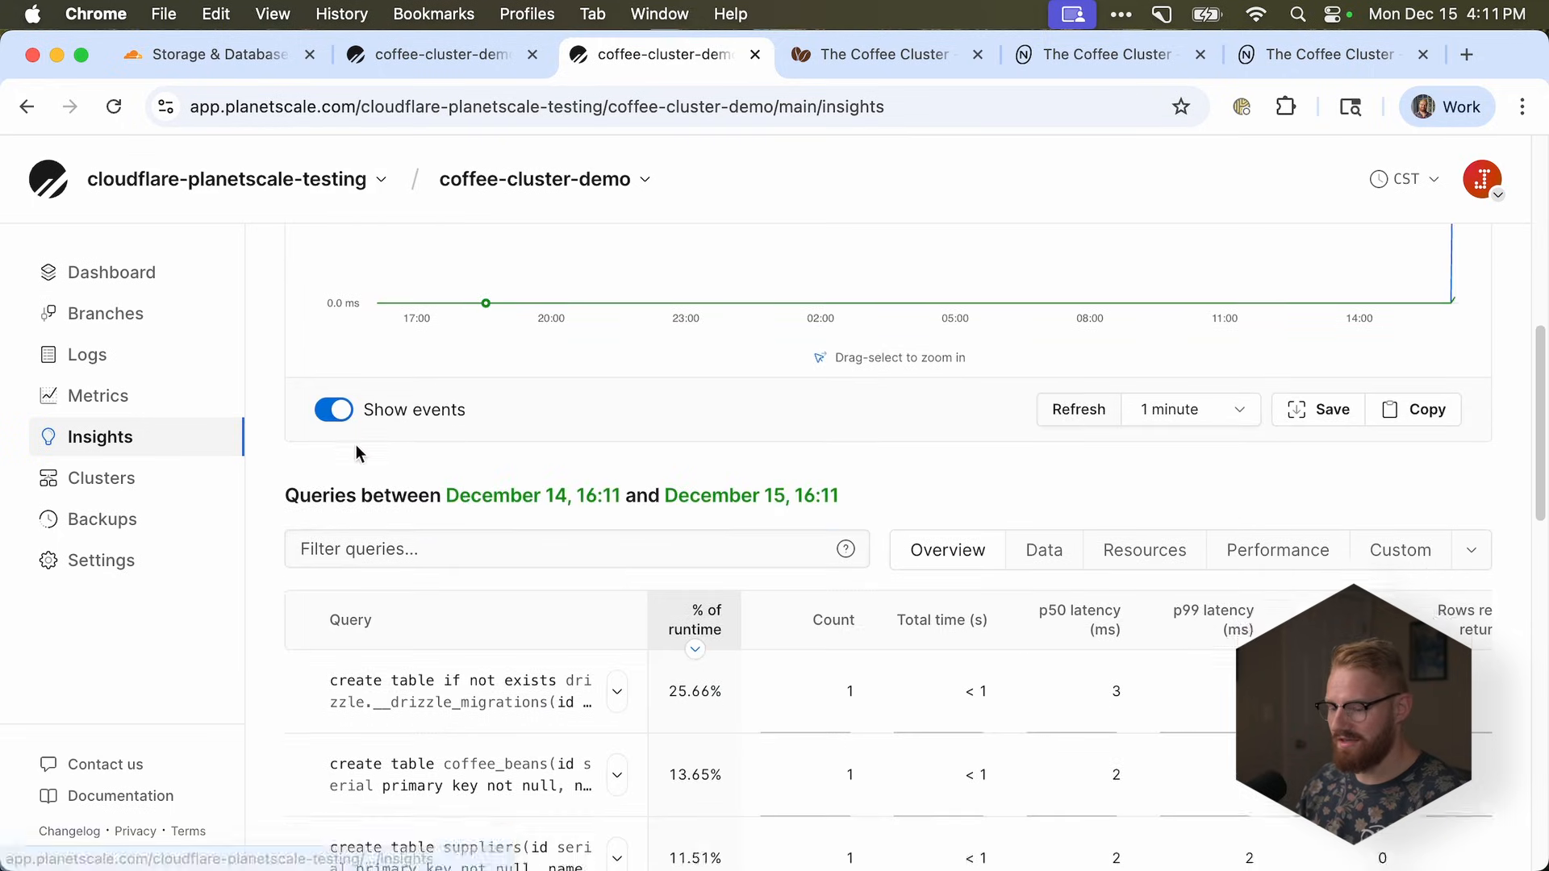
{"action": "left_click", "coordinate": [1393, 448]}
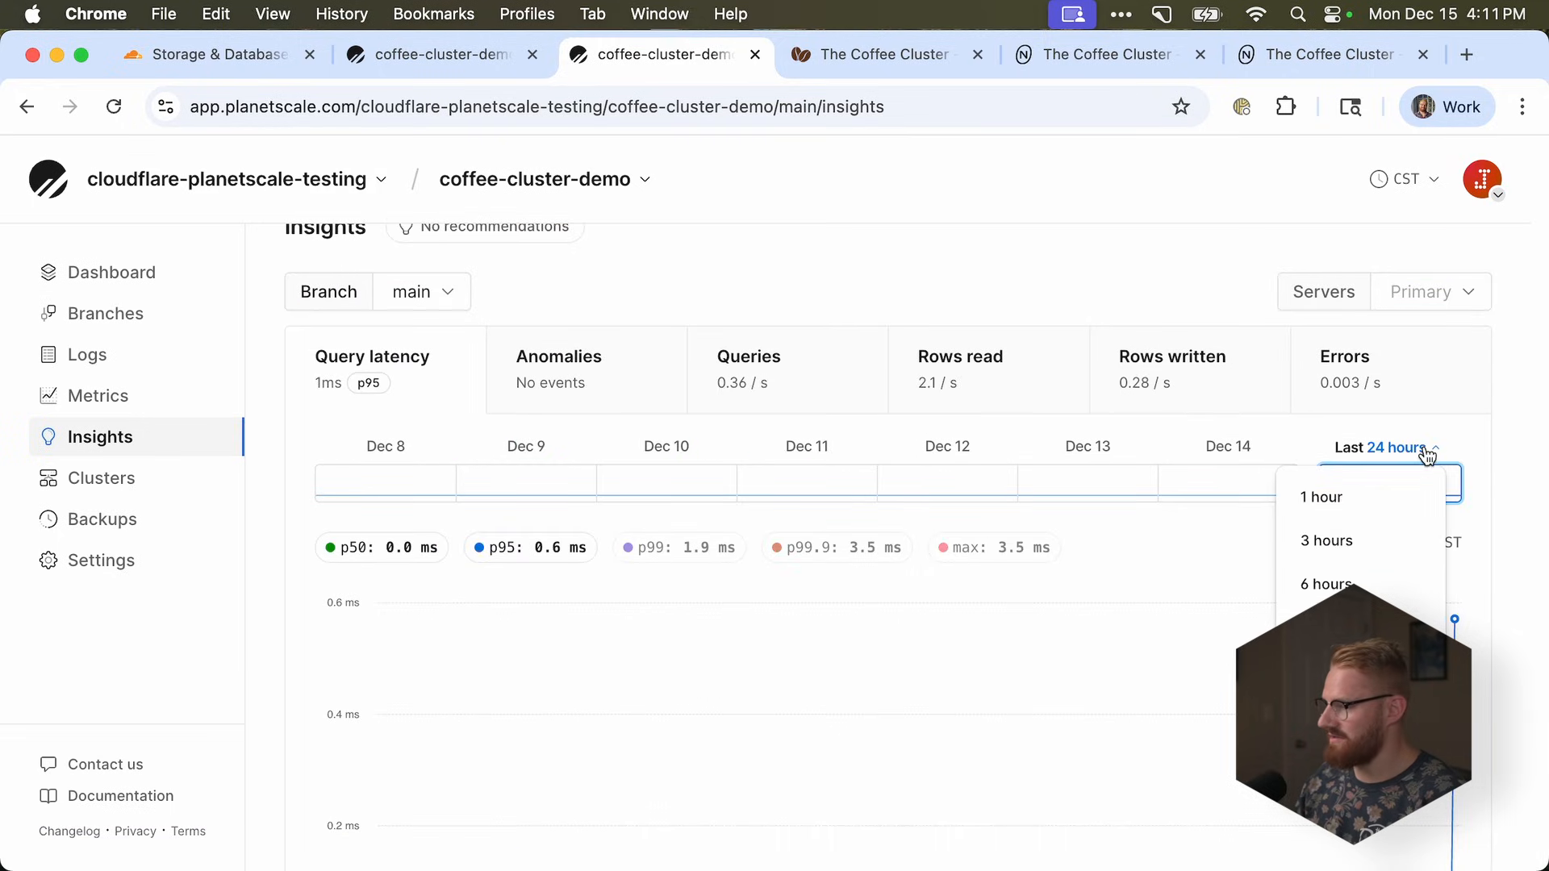
{"action": "left_click", "coordinate": [1320, 497]}
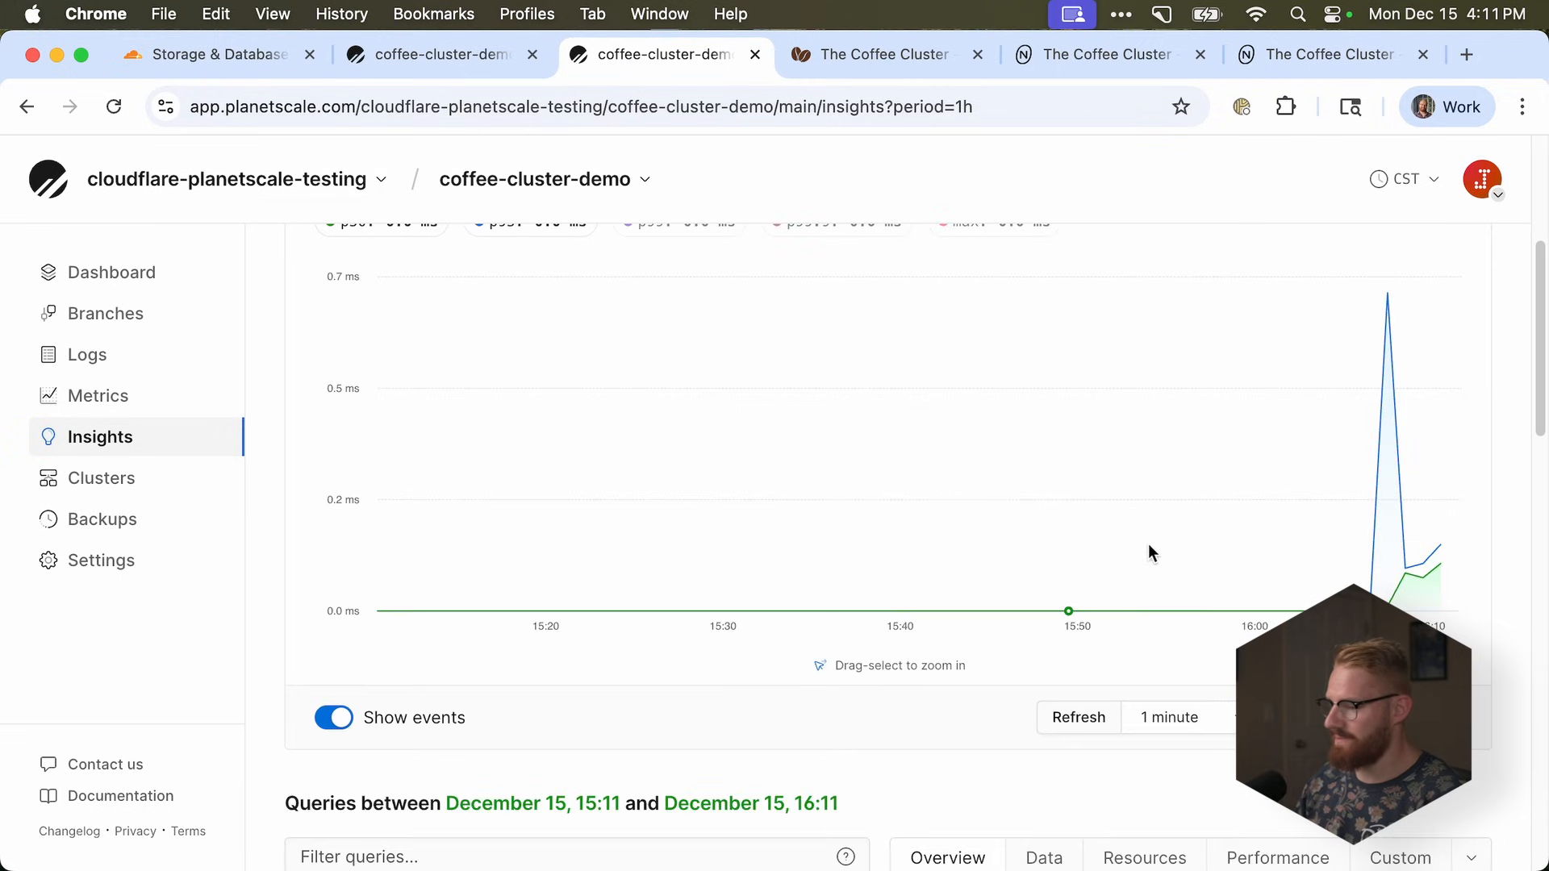
{"action": "scroll", "scroll_direction": "up", "scroll_amount": 3}
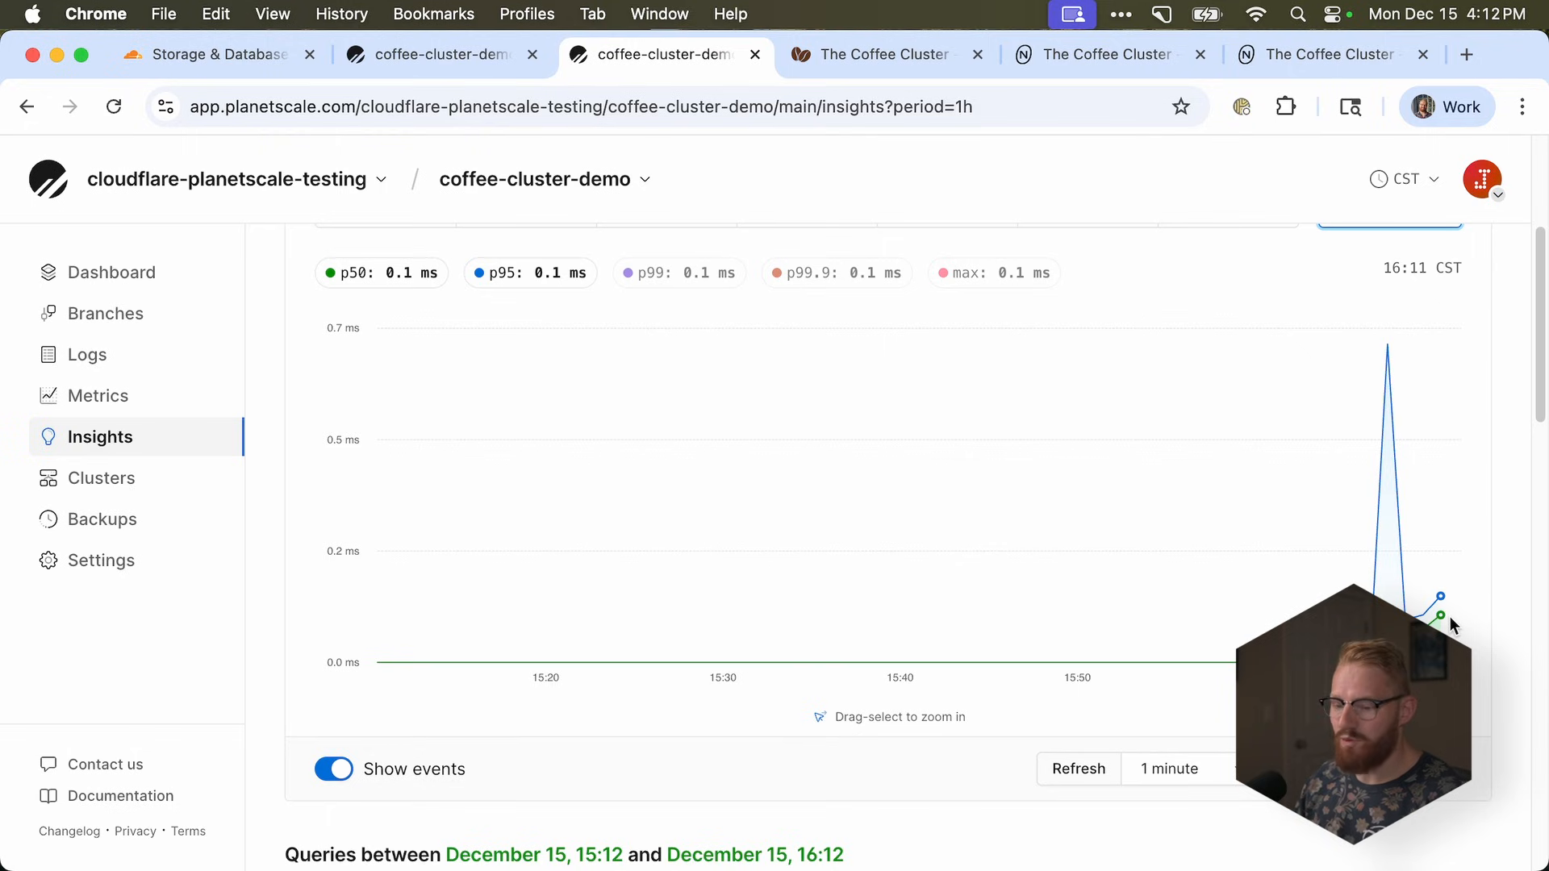
{"action": "scroll", "scroll_direction": "down", "scroll_amount": 3}
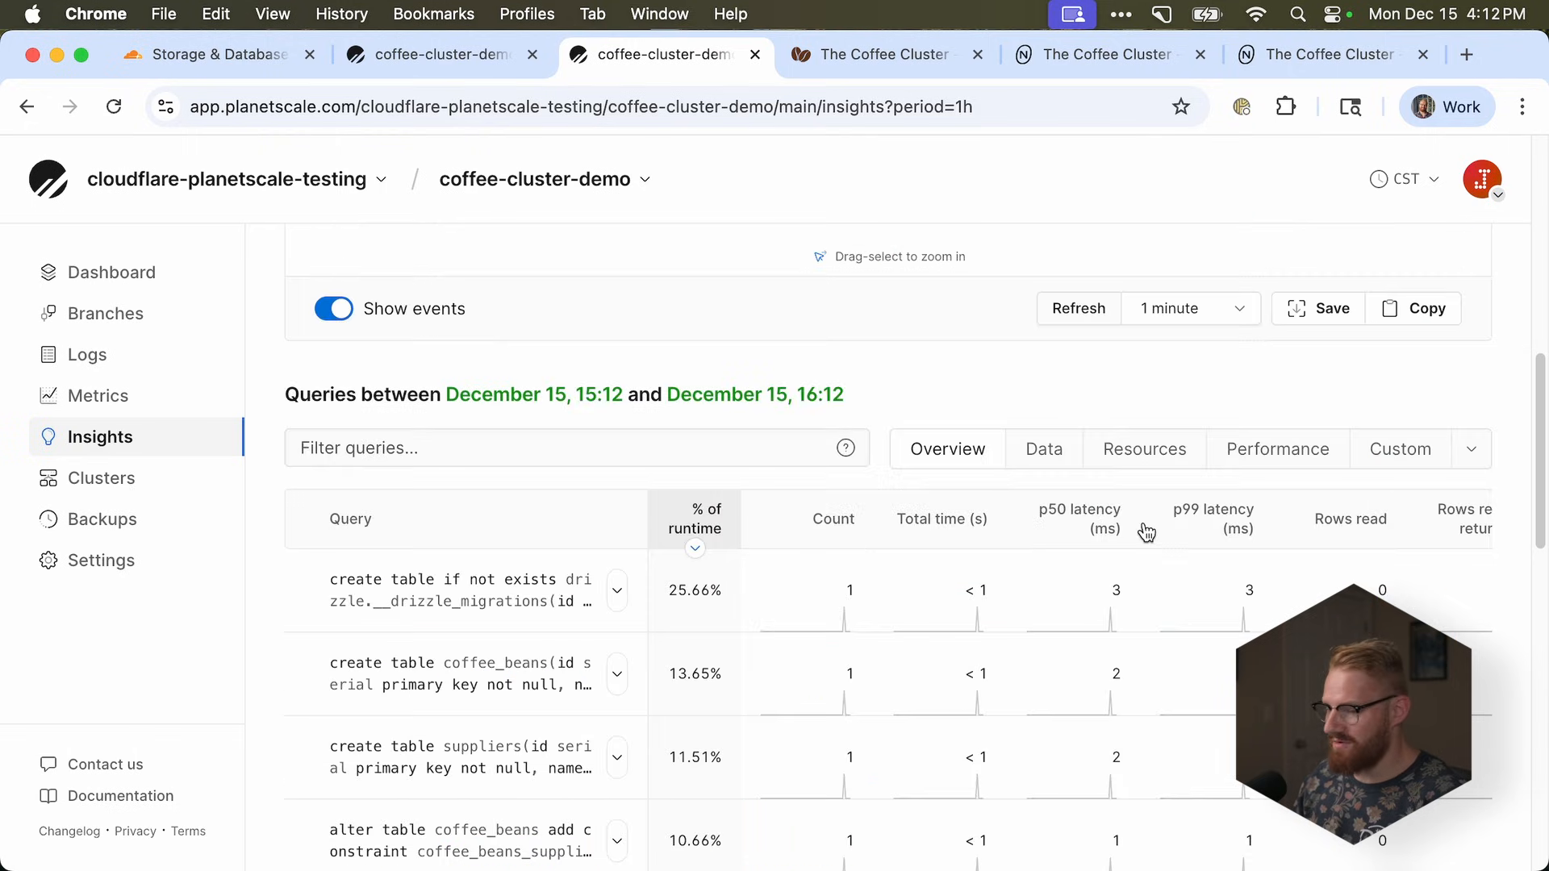
{"action": "scroll", "scroll_direction": "up", "scroll_amount": 3}
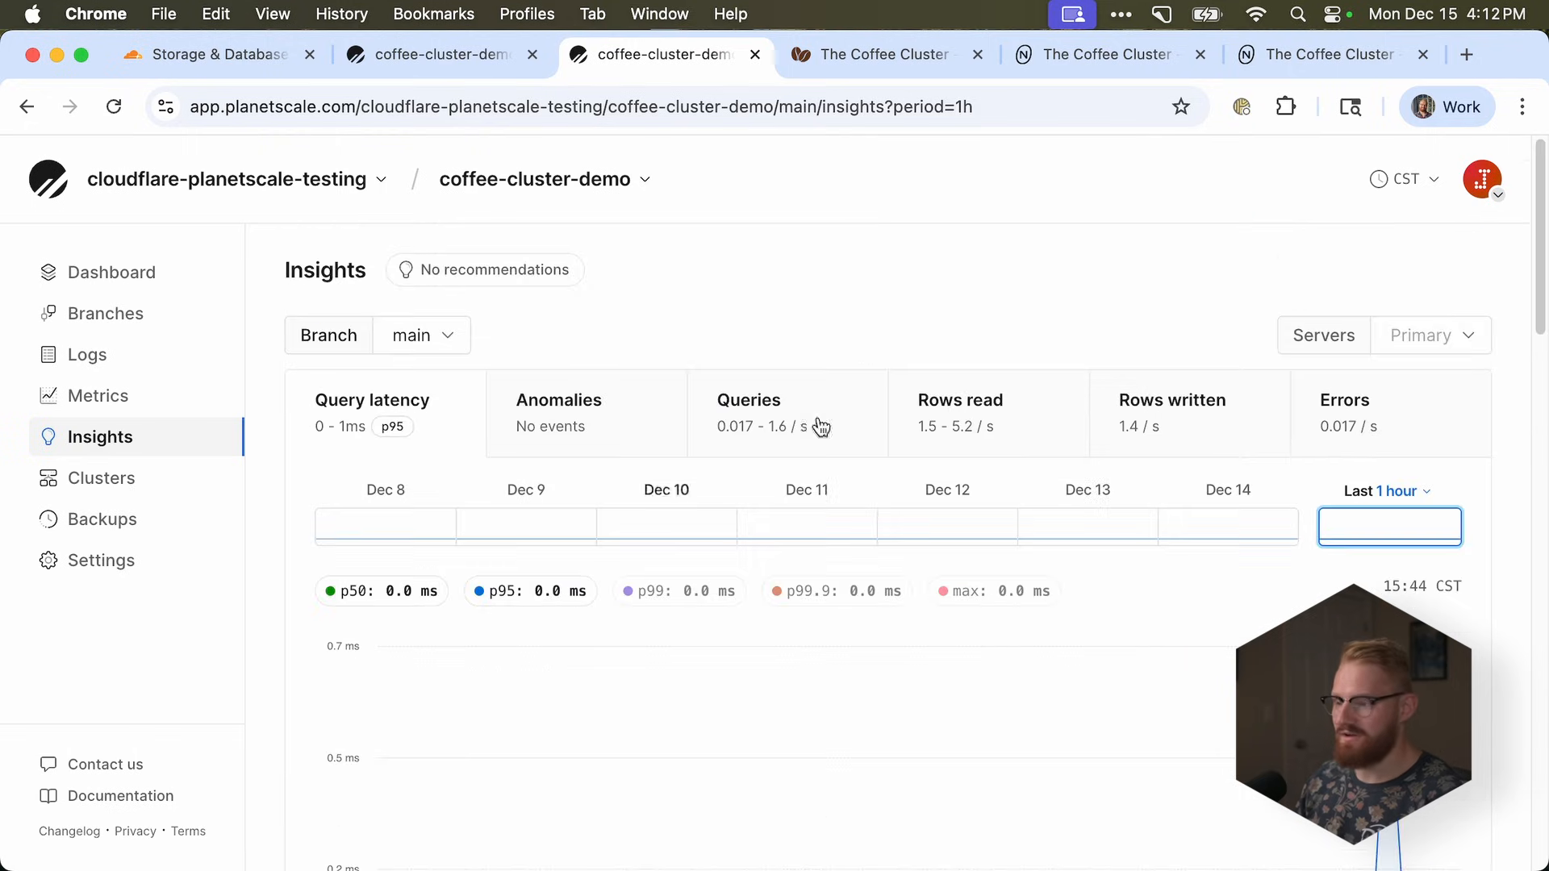
{"action": "left_click", "coordinate": [1329, 54]}
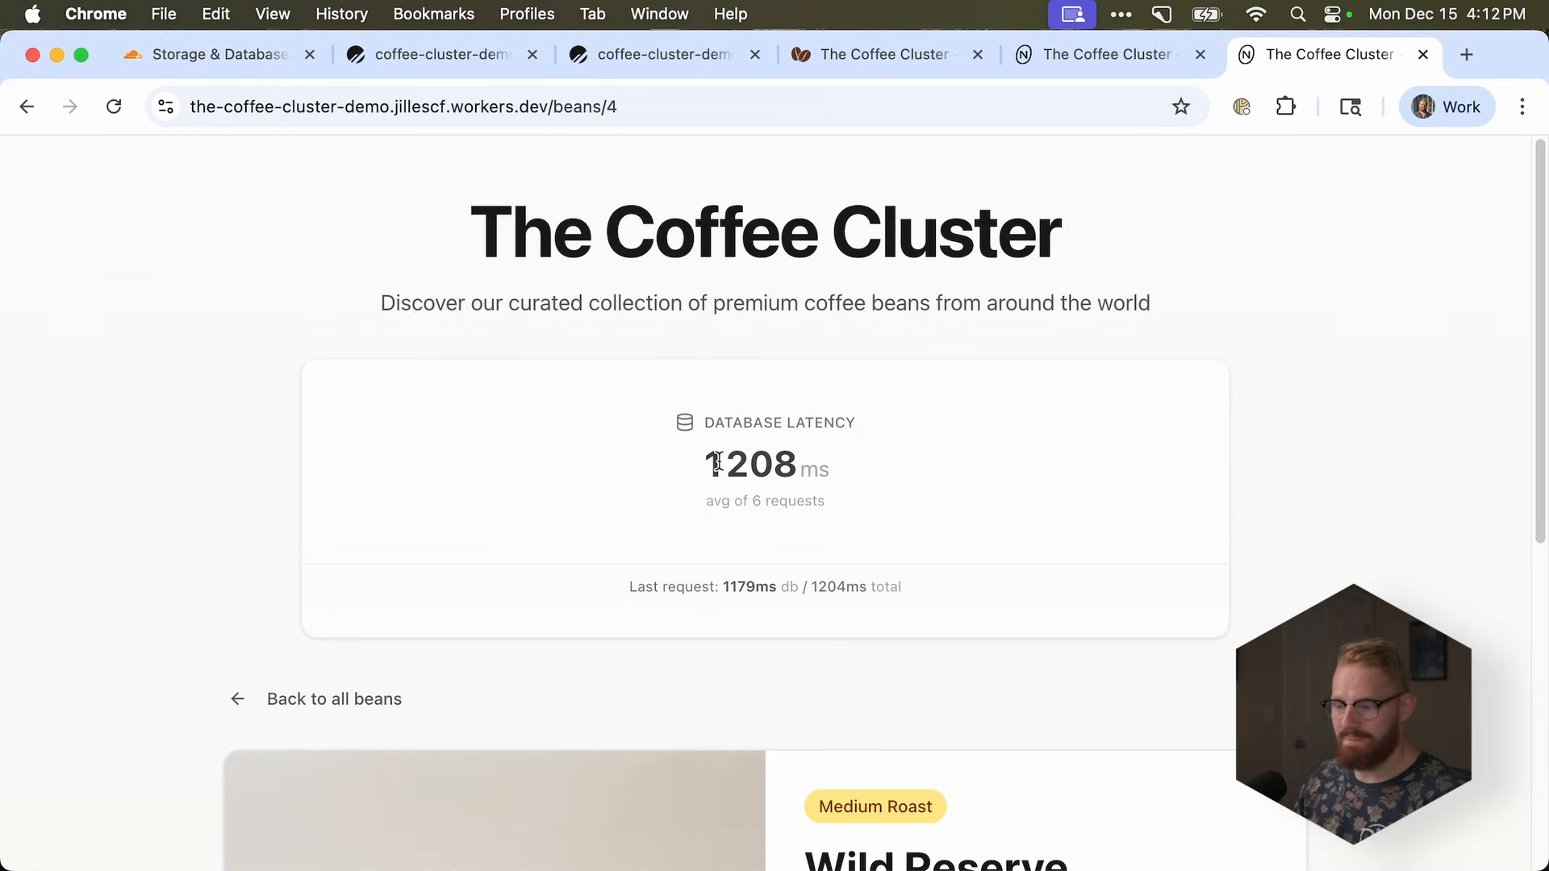
{"action": "left_click", "coordinate": [659, 55]}
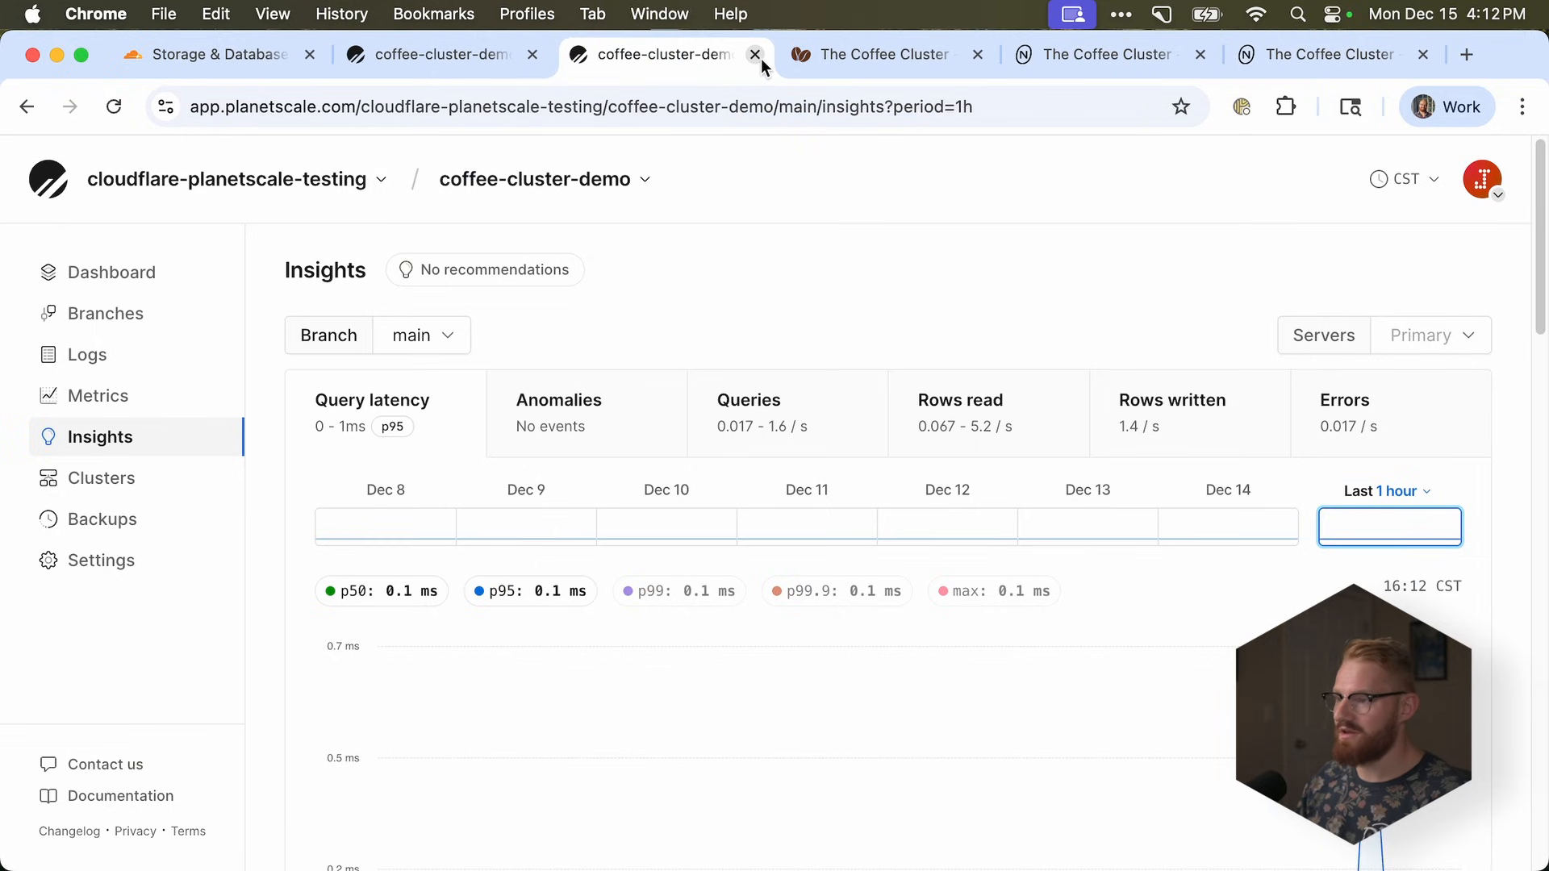
- Close Insights and scroll back to the video-main credentials and Drizzle connection option
{"action": "left_click", "coordinate": [755, 54]}
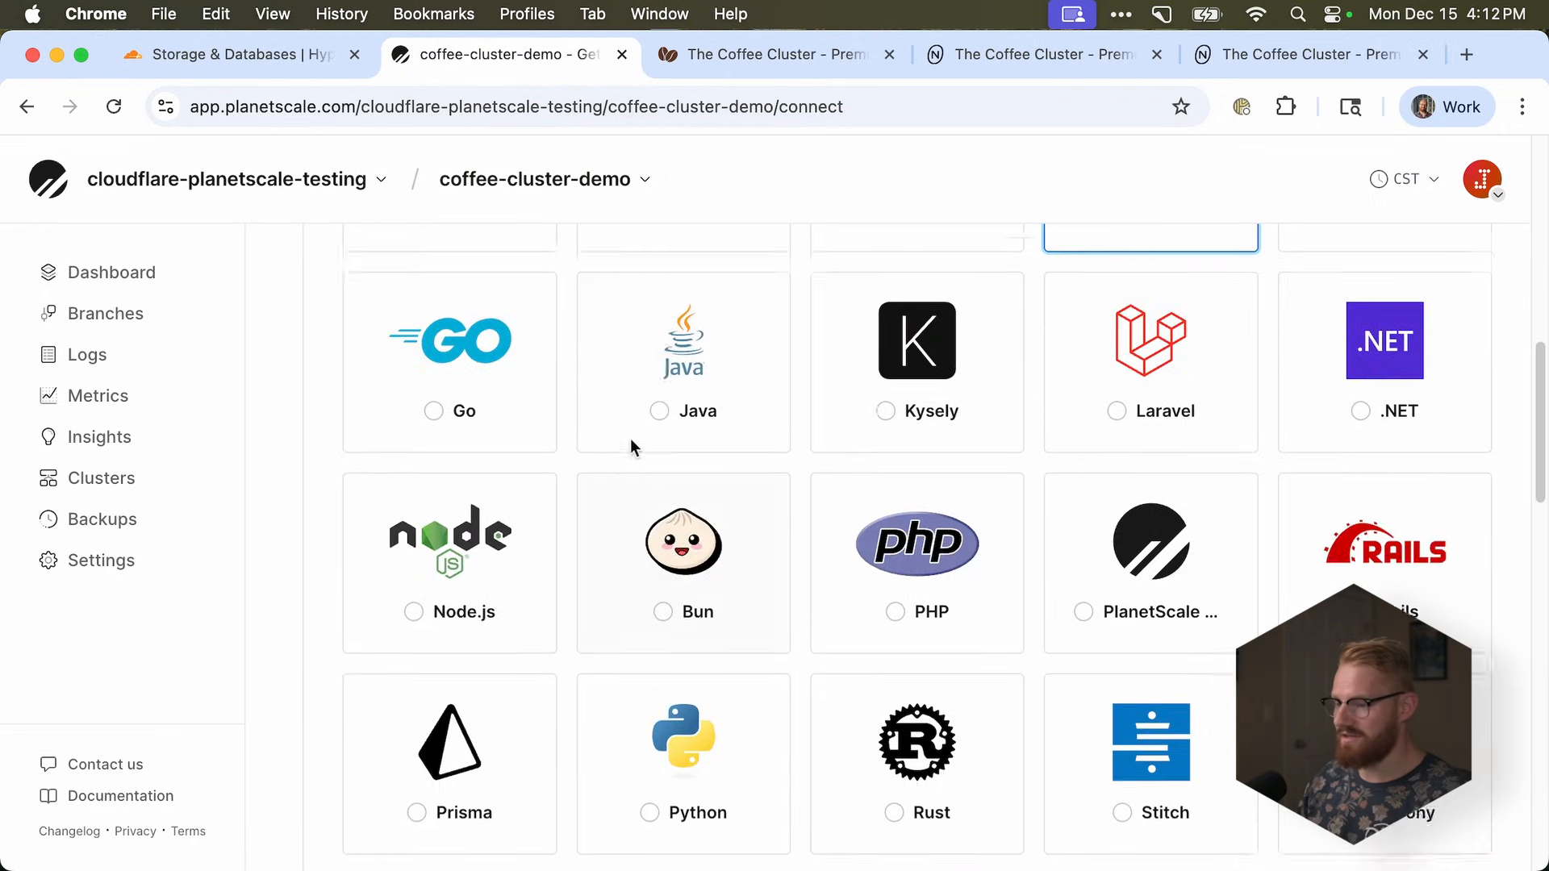
{"action": "scroll", "scroll_direction": "up", "scroll_amount": 3}
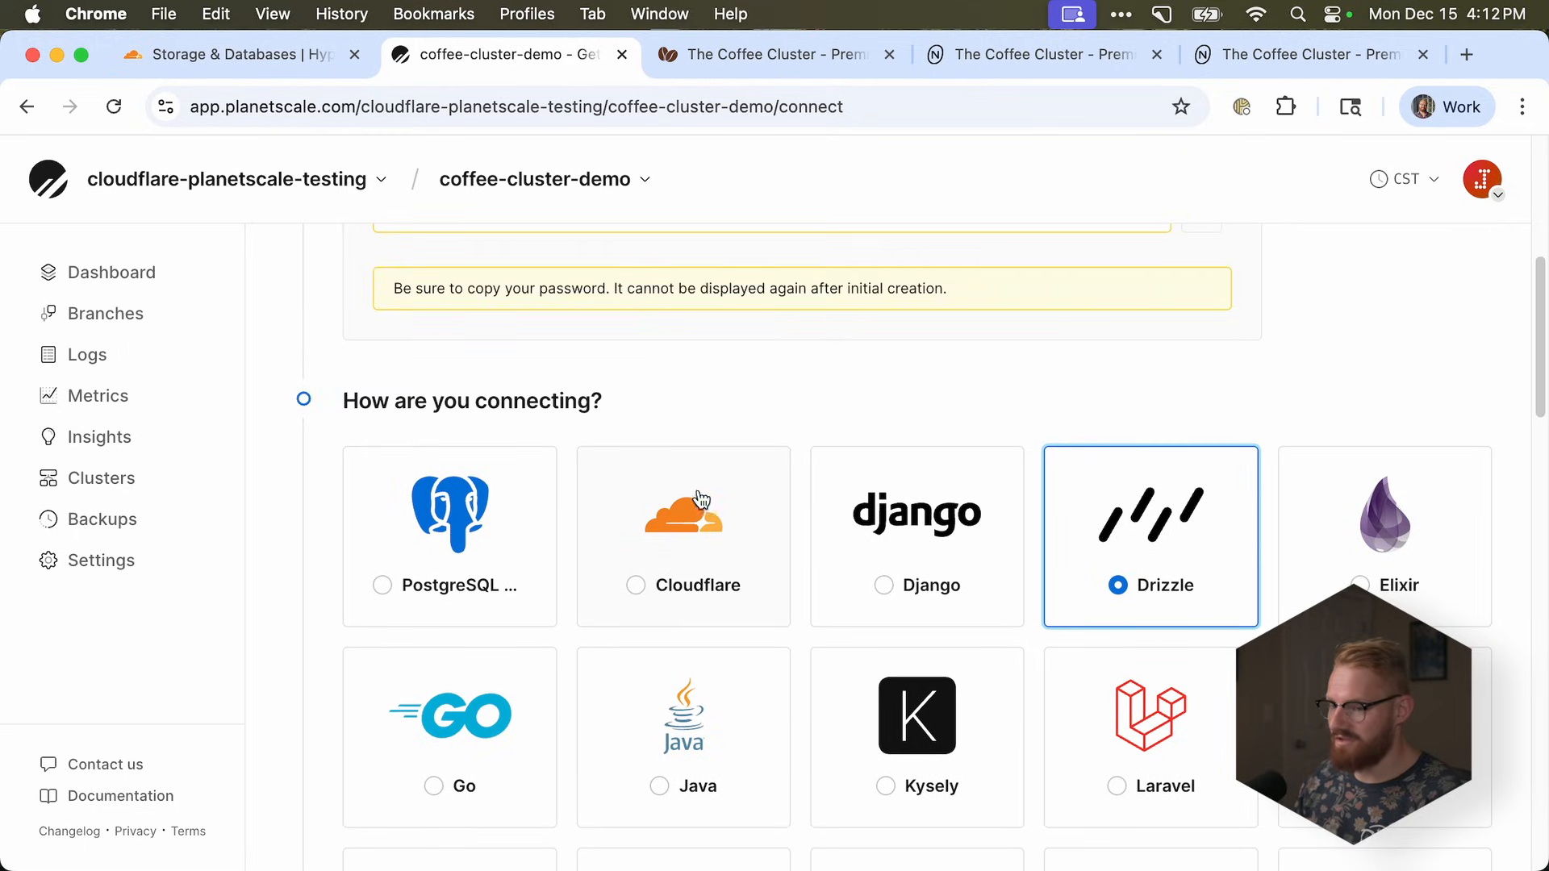
{"action": "scroll", "scroll_direction": "up", "scroll_amount": 3}
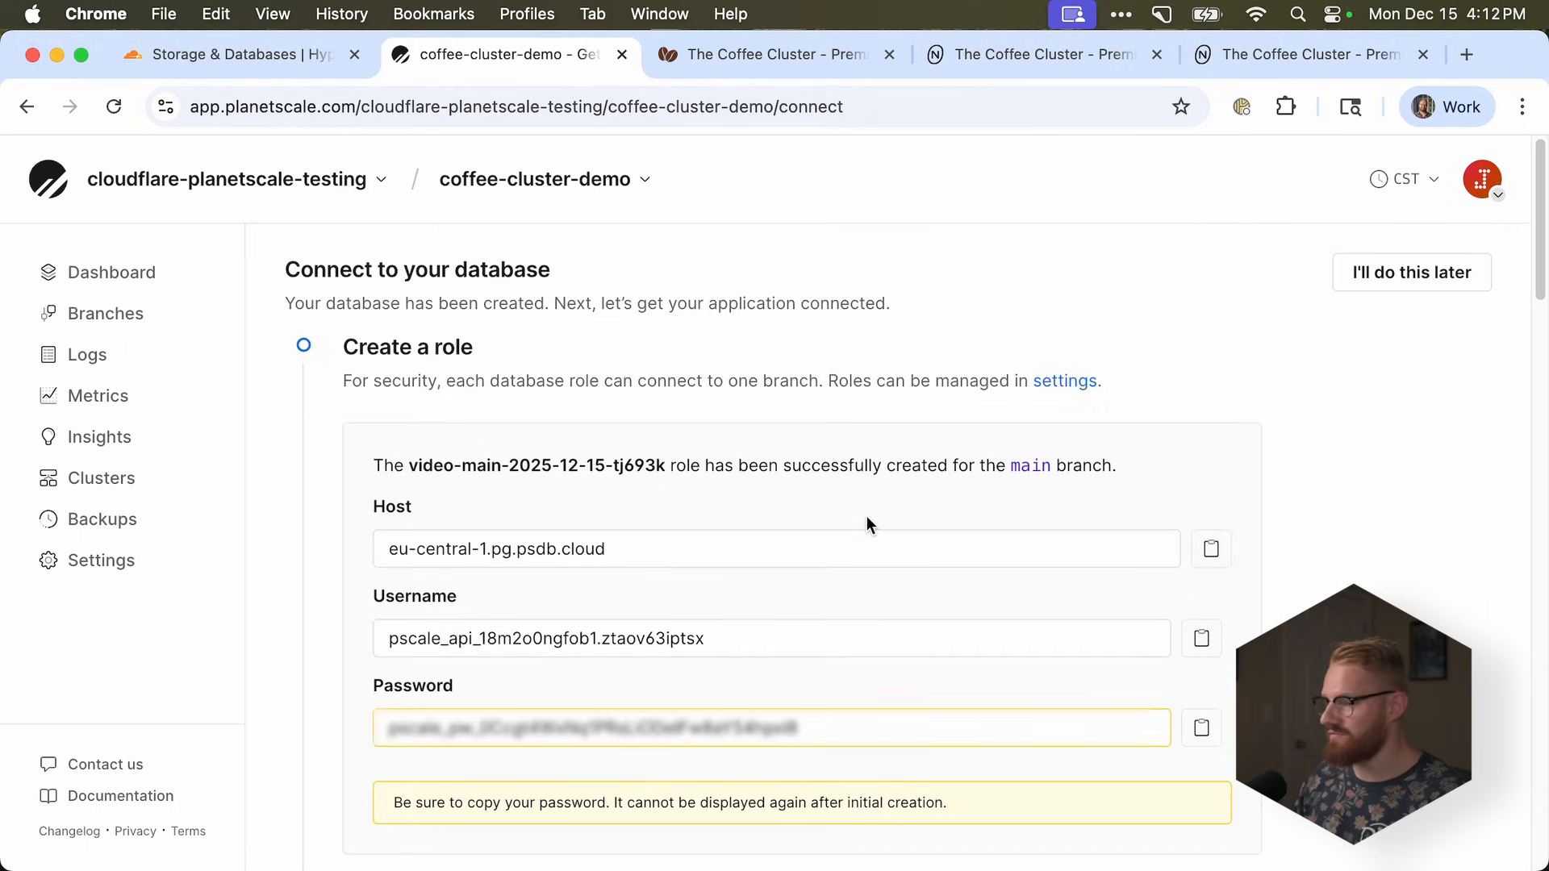
{"action": "scroll", "scroll_direction": "down", "scroll_amount": 3}
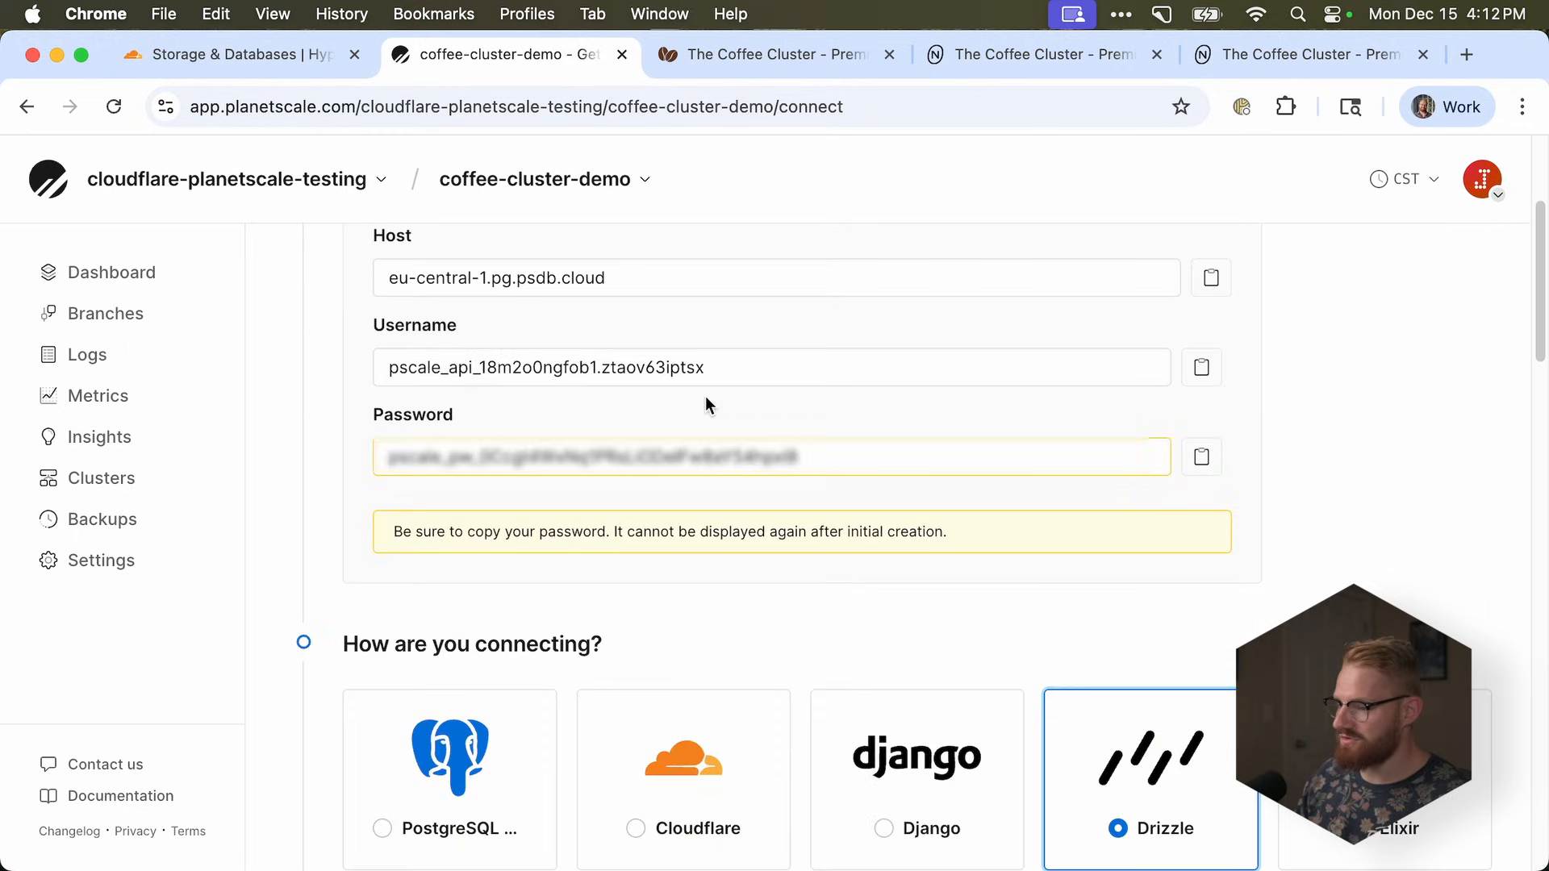
{"action": "scroll", "scroll_direction": "down", "scroll_amount": 3}
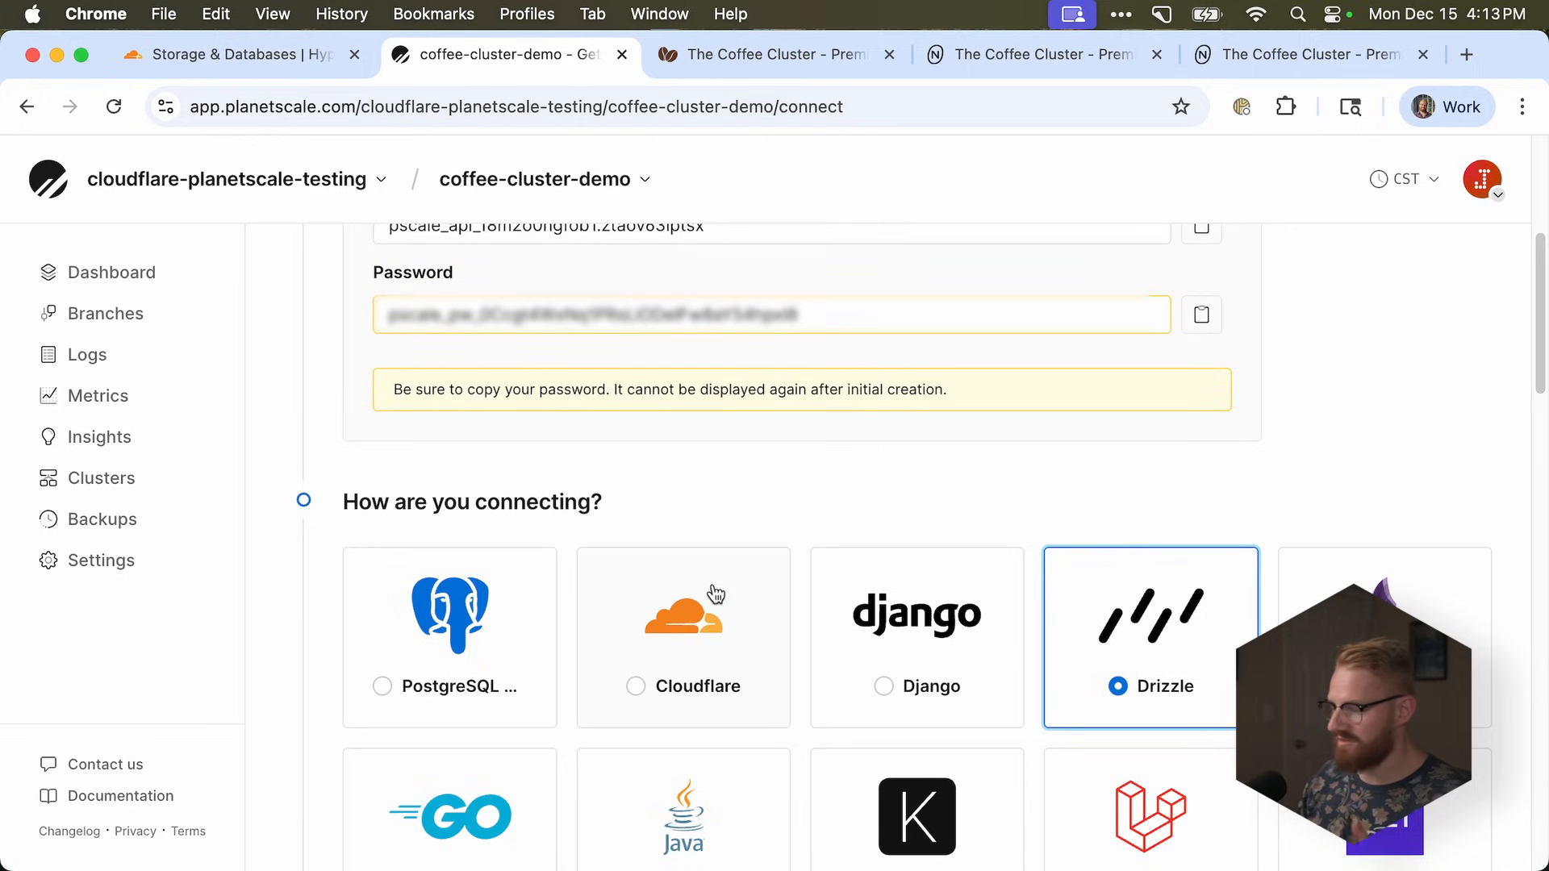
{"action": "scroll", "scroll_direction": "up", "scroll_amount": 3}
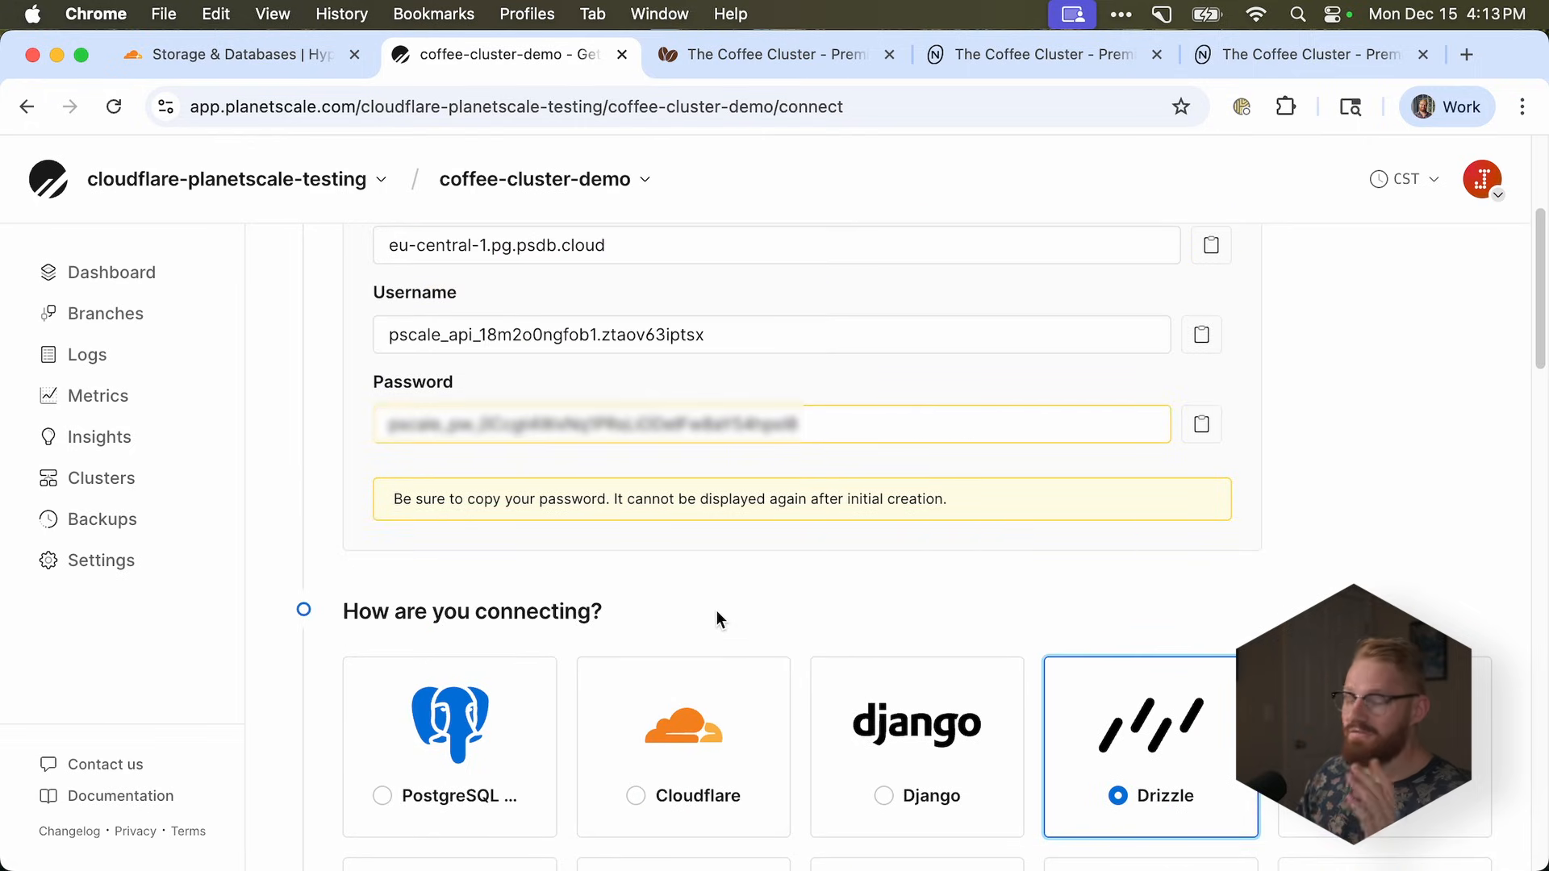
{"action": "mouse_move", "coordinate": [721, 754]}
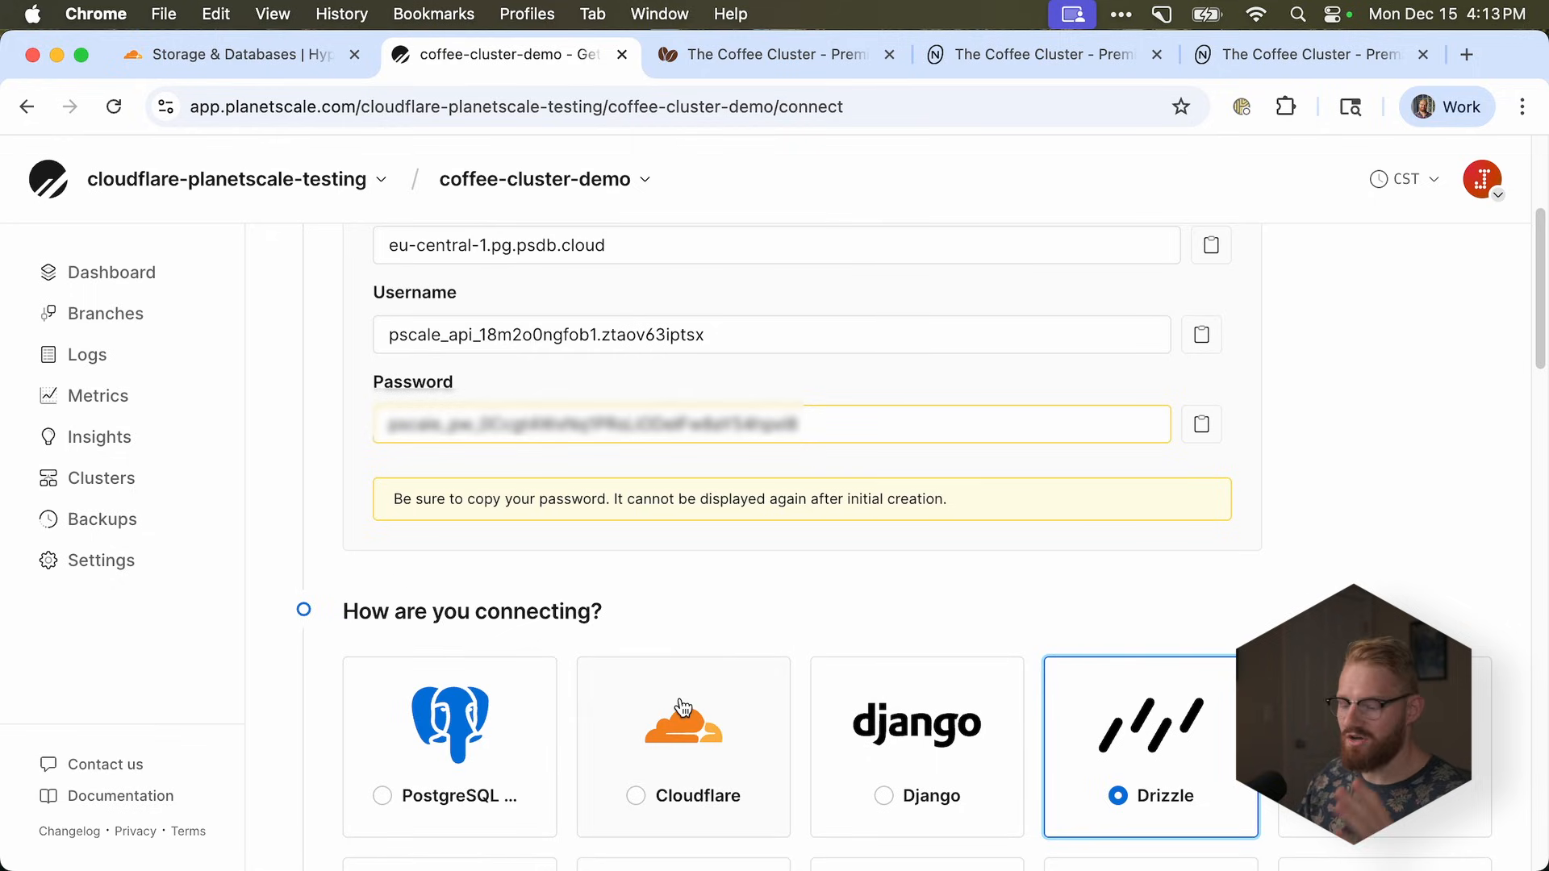
{"action": "mouse_move", "coordinate": [670, 713]}
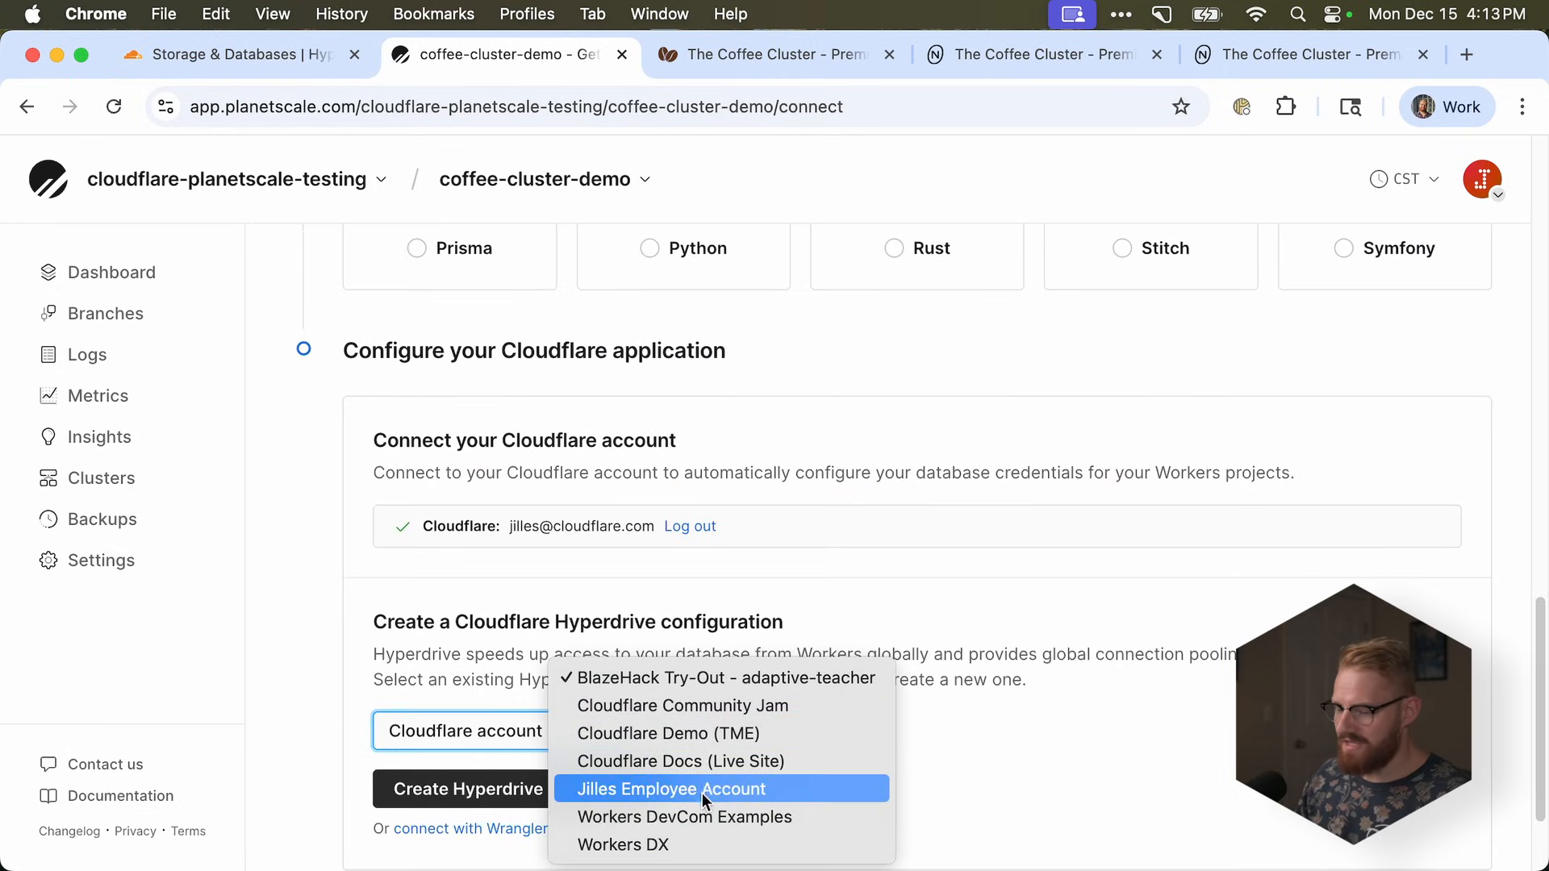
- Select the employee Cloudflare account and create a Hyperdrive configuration for coffee-cluster-demo
{"action": "left_click", "coordinate": [669, 788]}
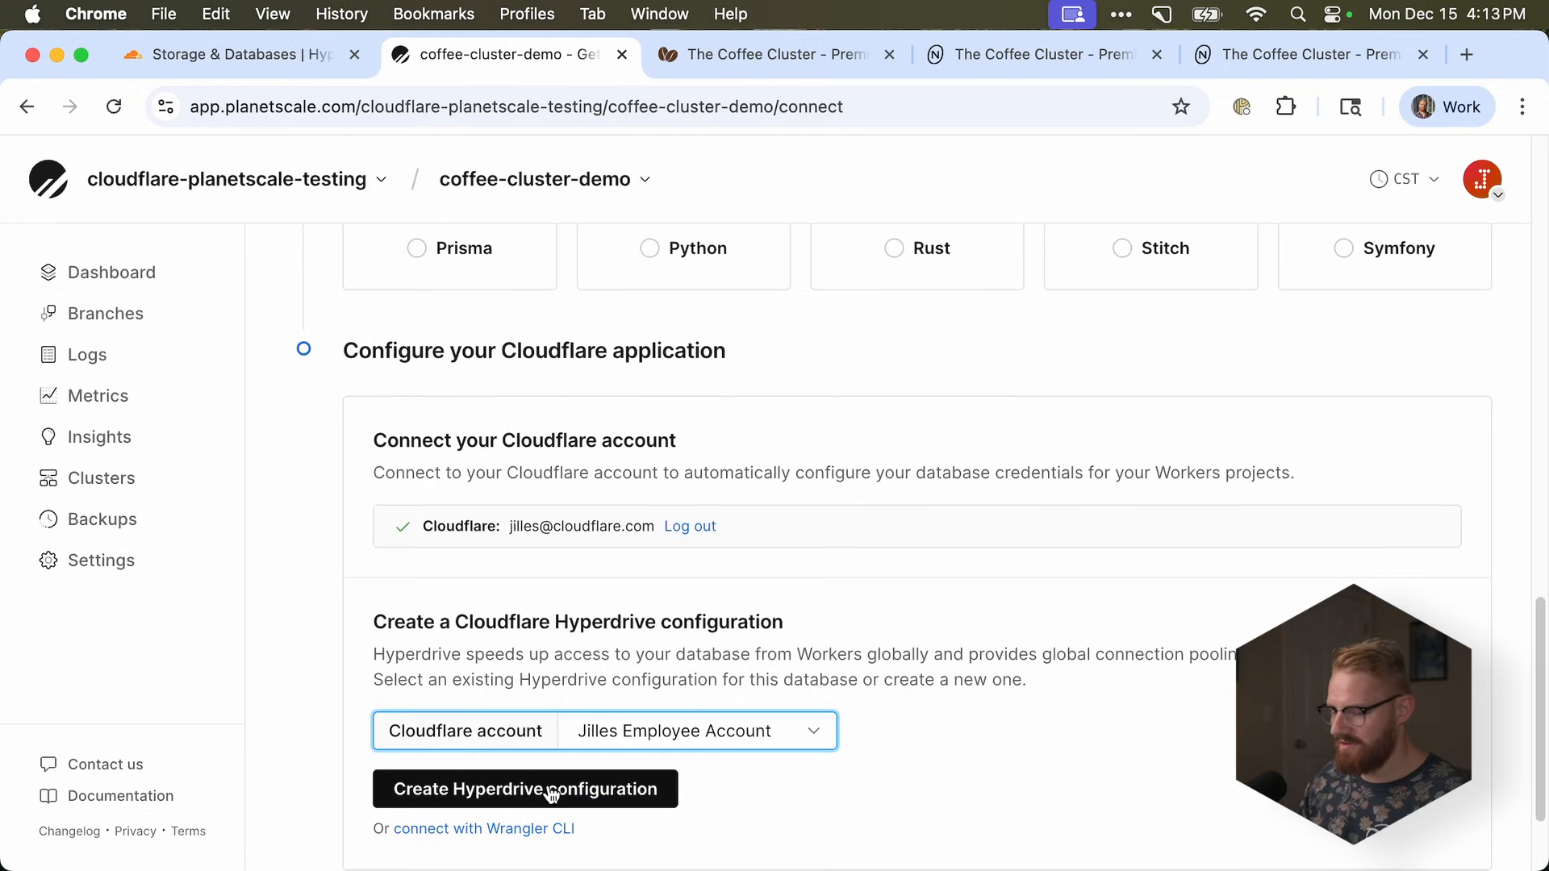
{"action": "left_click", "coordinate": [525, 788]}
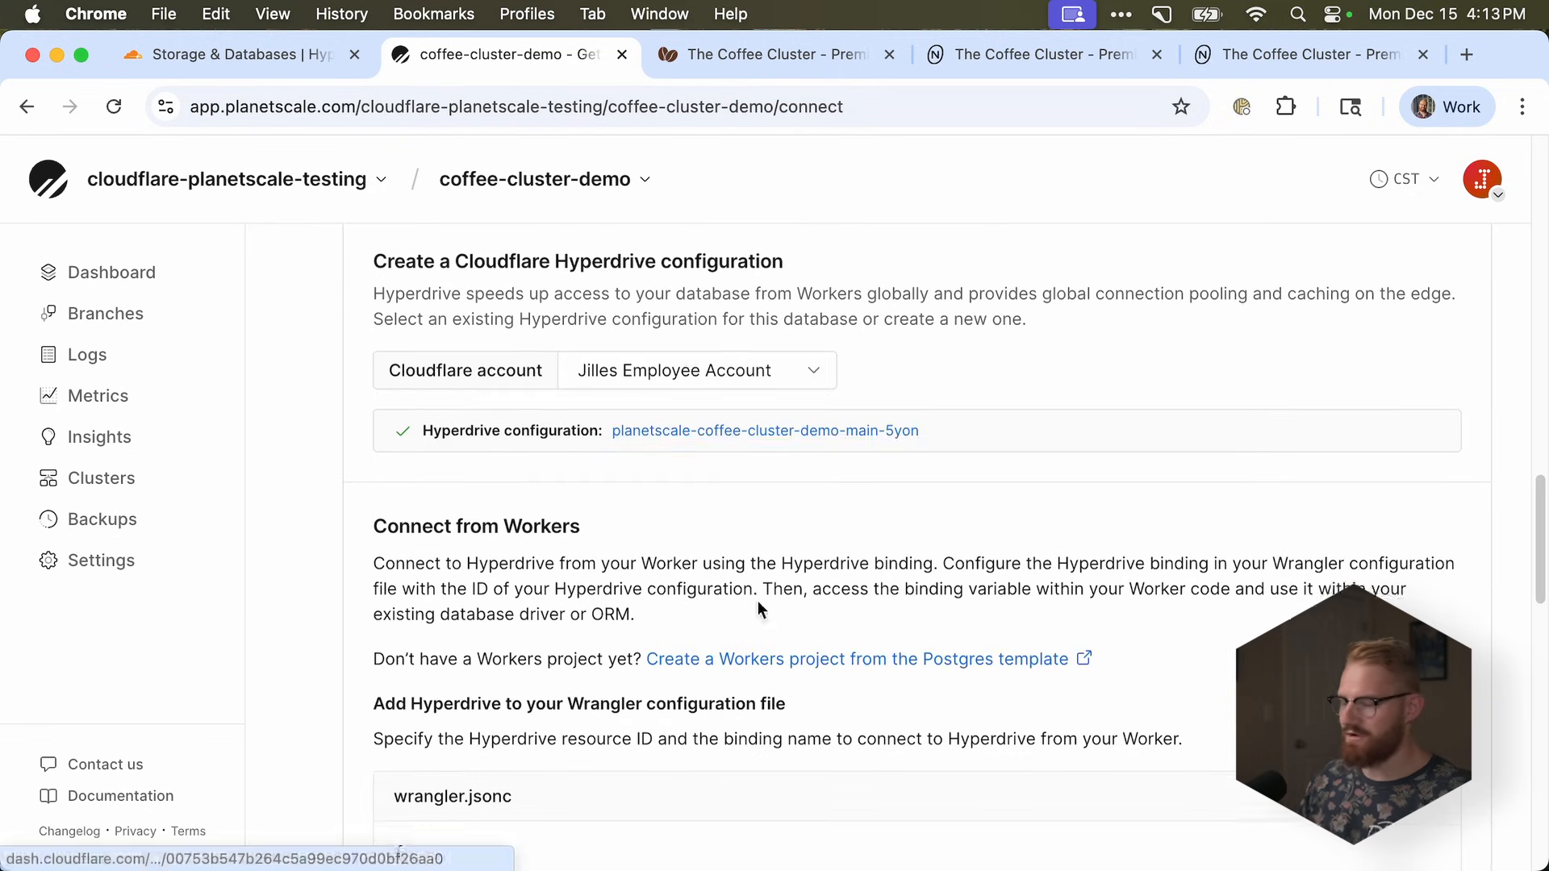
{"action": "scroll", "scroll_direction": "down", "scroll_amount": 3}
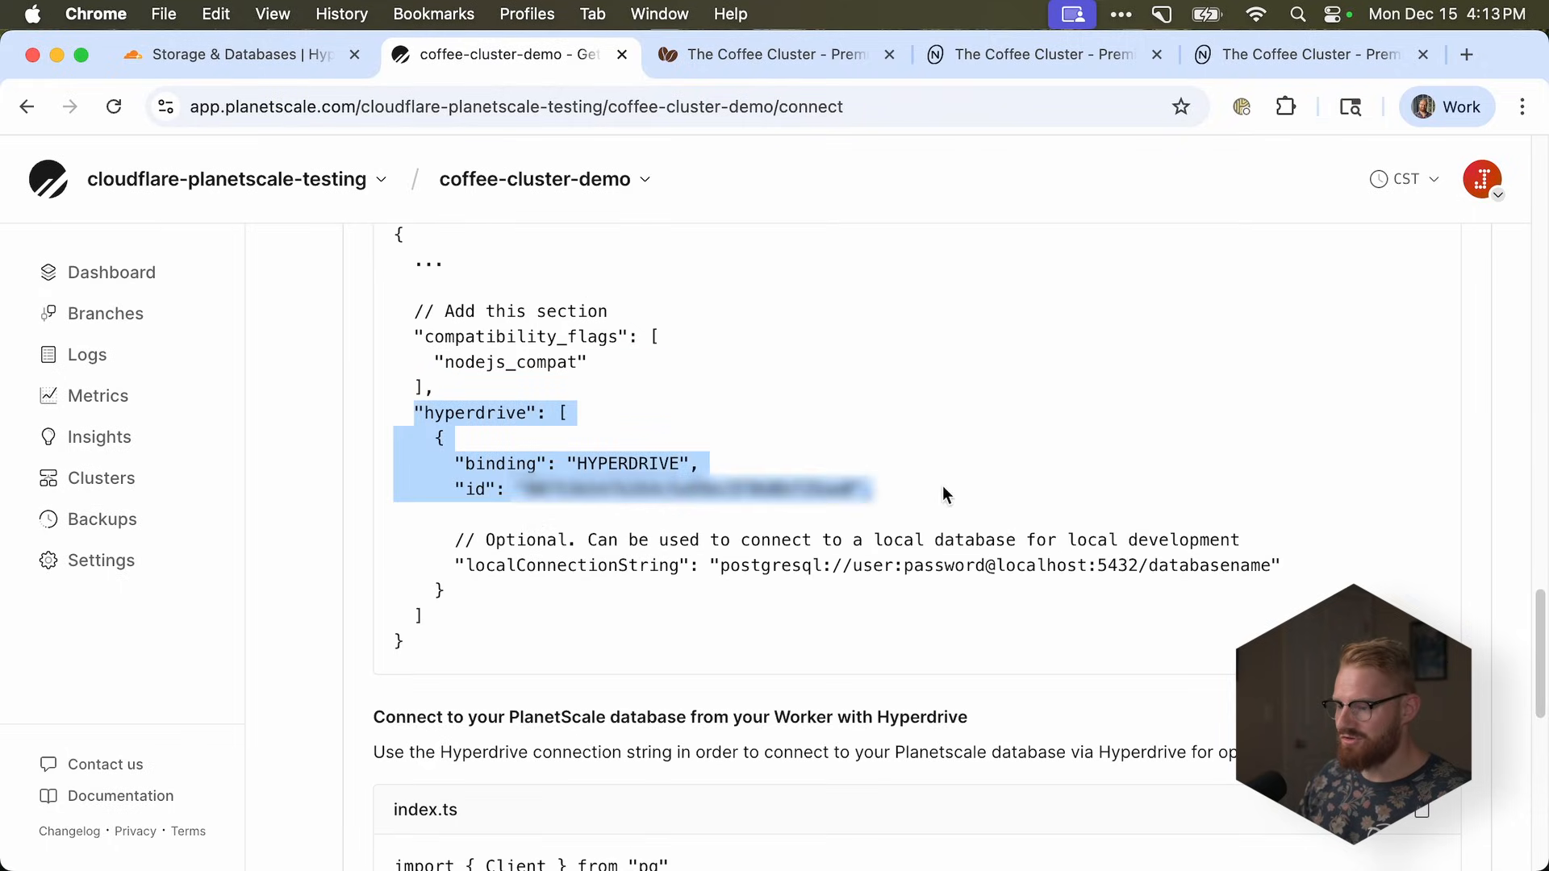
{"action": "mouse_move", "coordinate": [497, 461]}
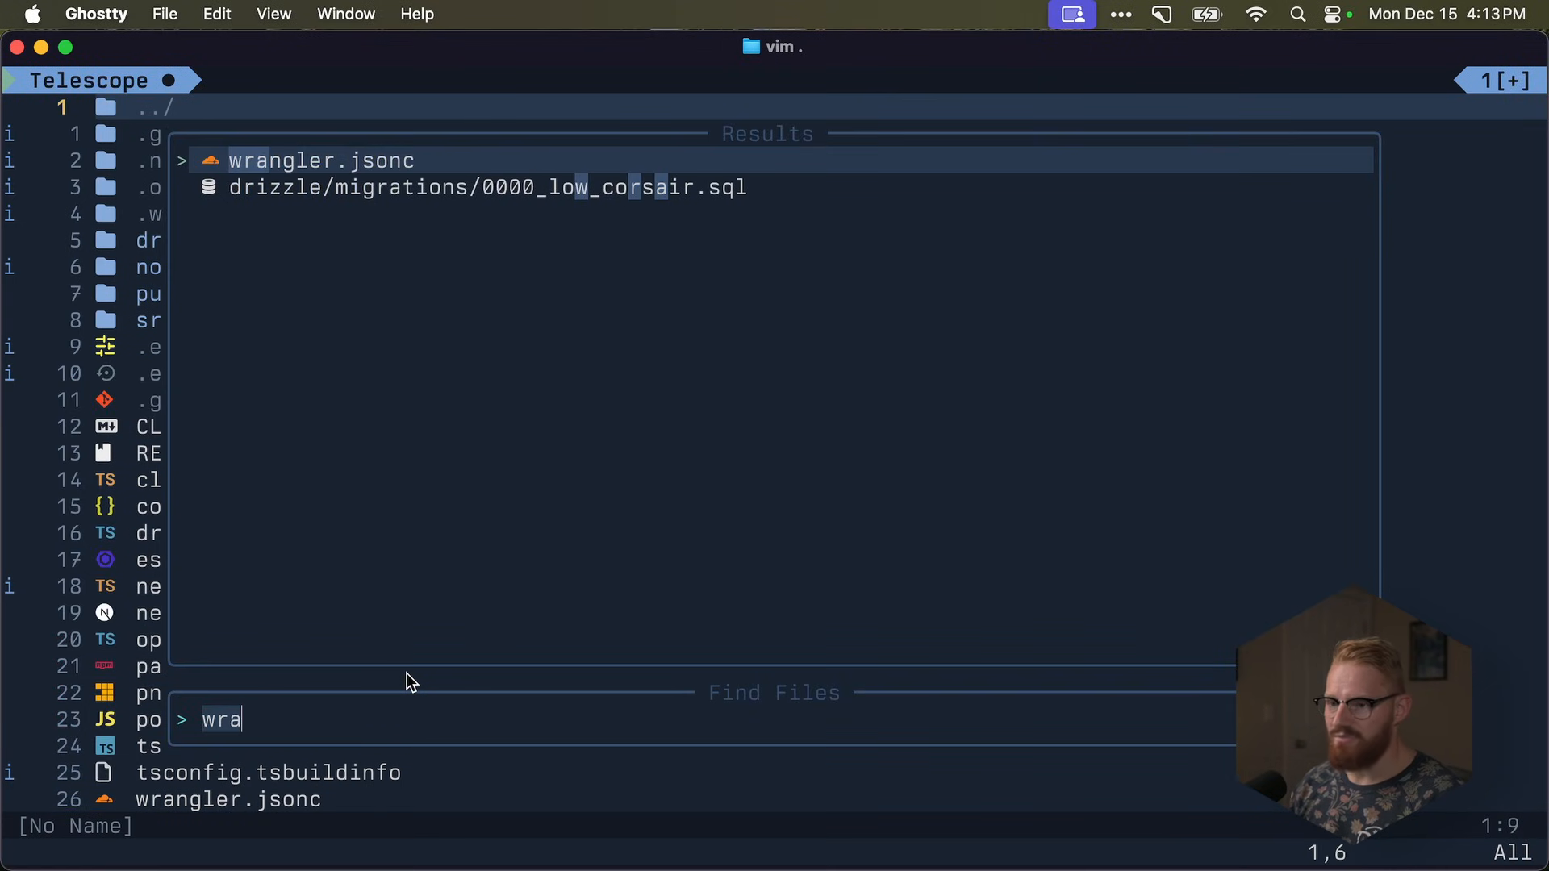
- Paste the HYPERDRIVE binding into wrangler.jsonc, save it, and run pnpm run cf-typegen
{"action": "key", "text": "Return"}
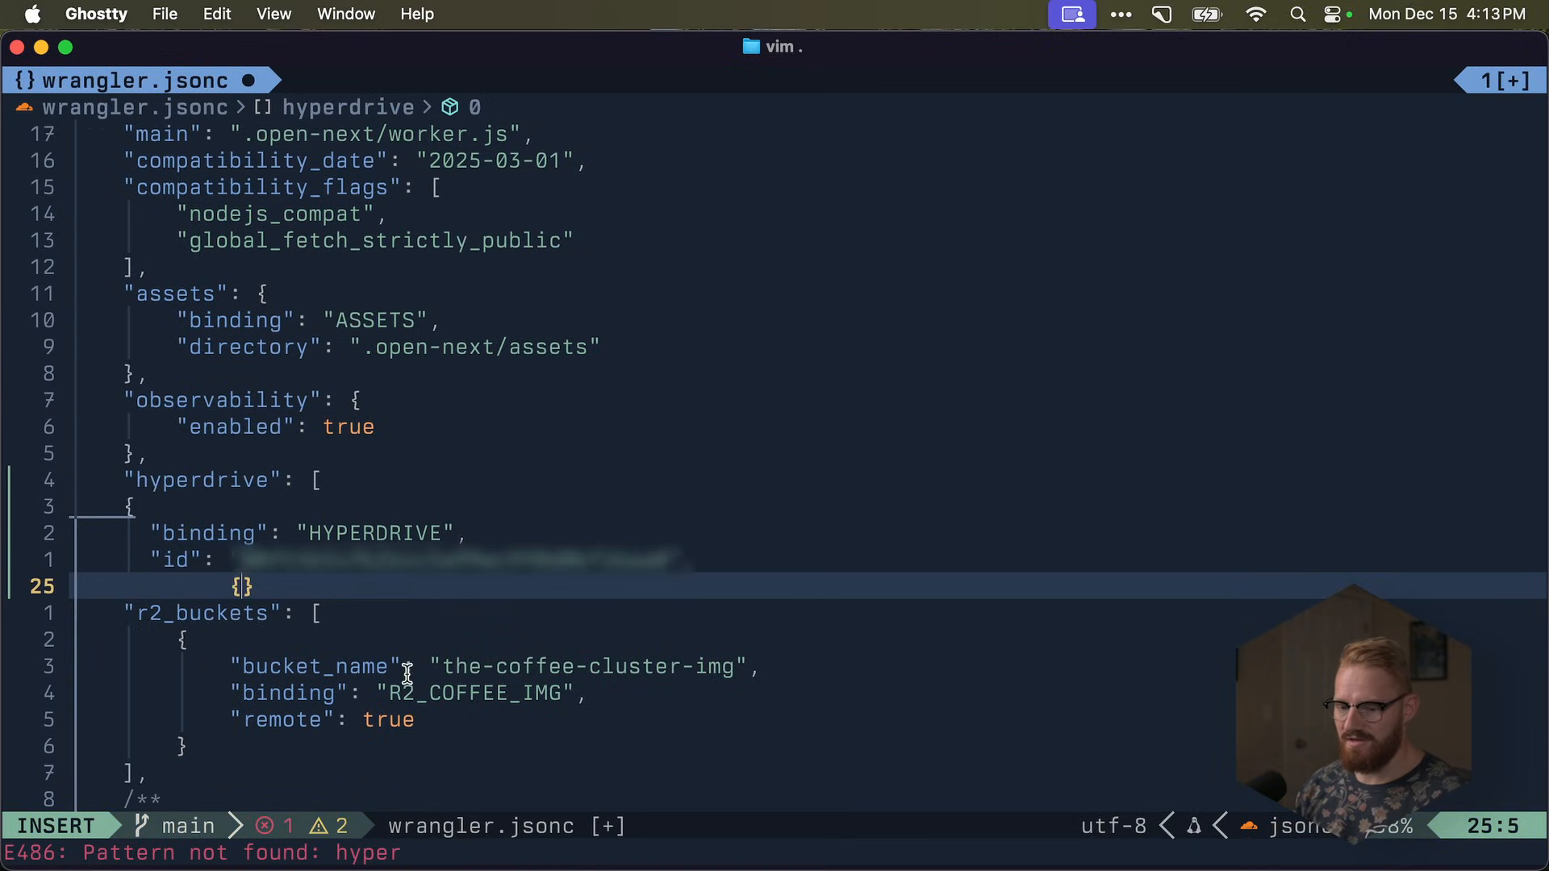
{"action": "key", "text": "Return"}
{"action": "type", "text": ":w"}
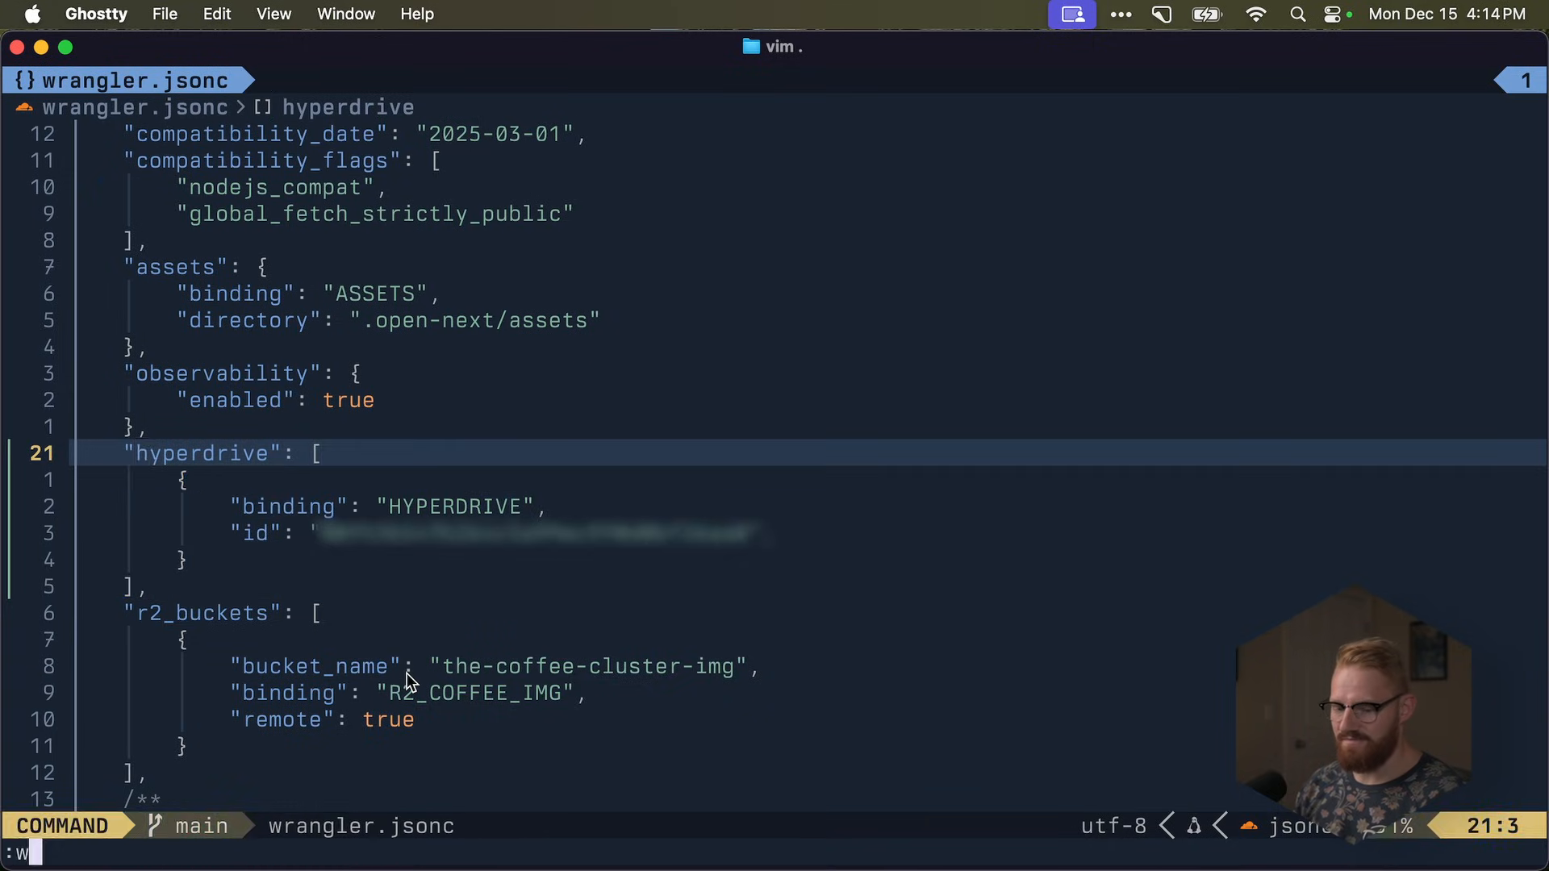
{"action": "key", "text": "Return"}
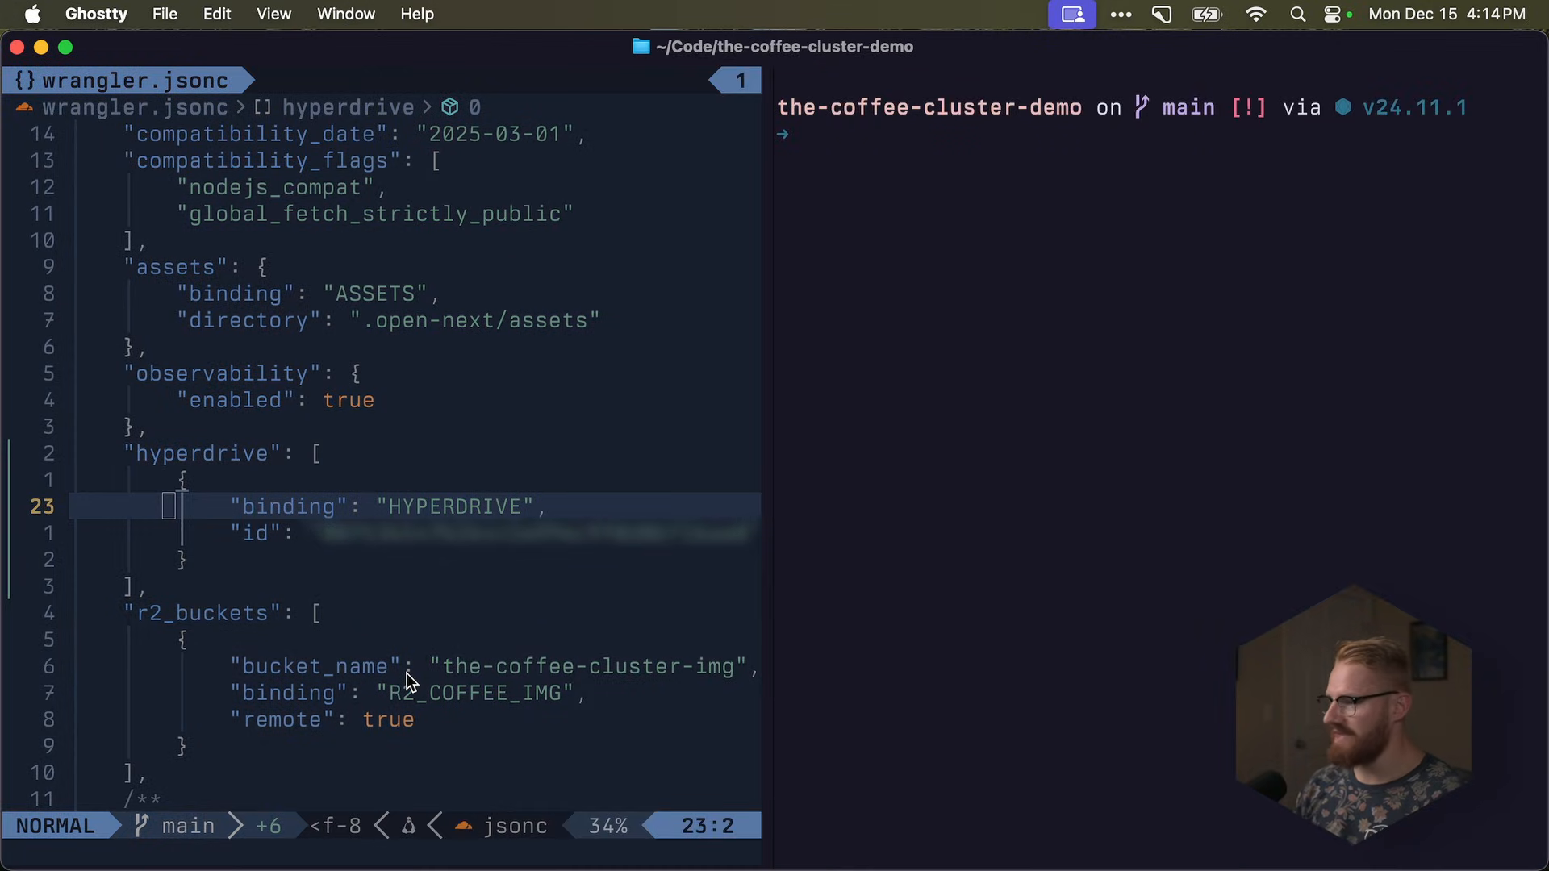
{"action": "type", "text": "pnpm run cf-typegen"}
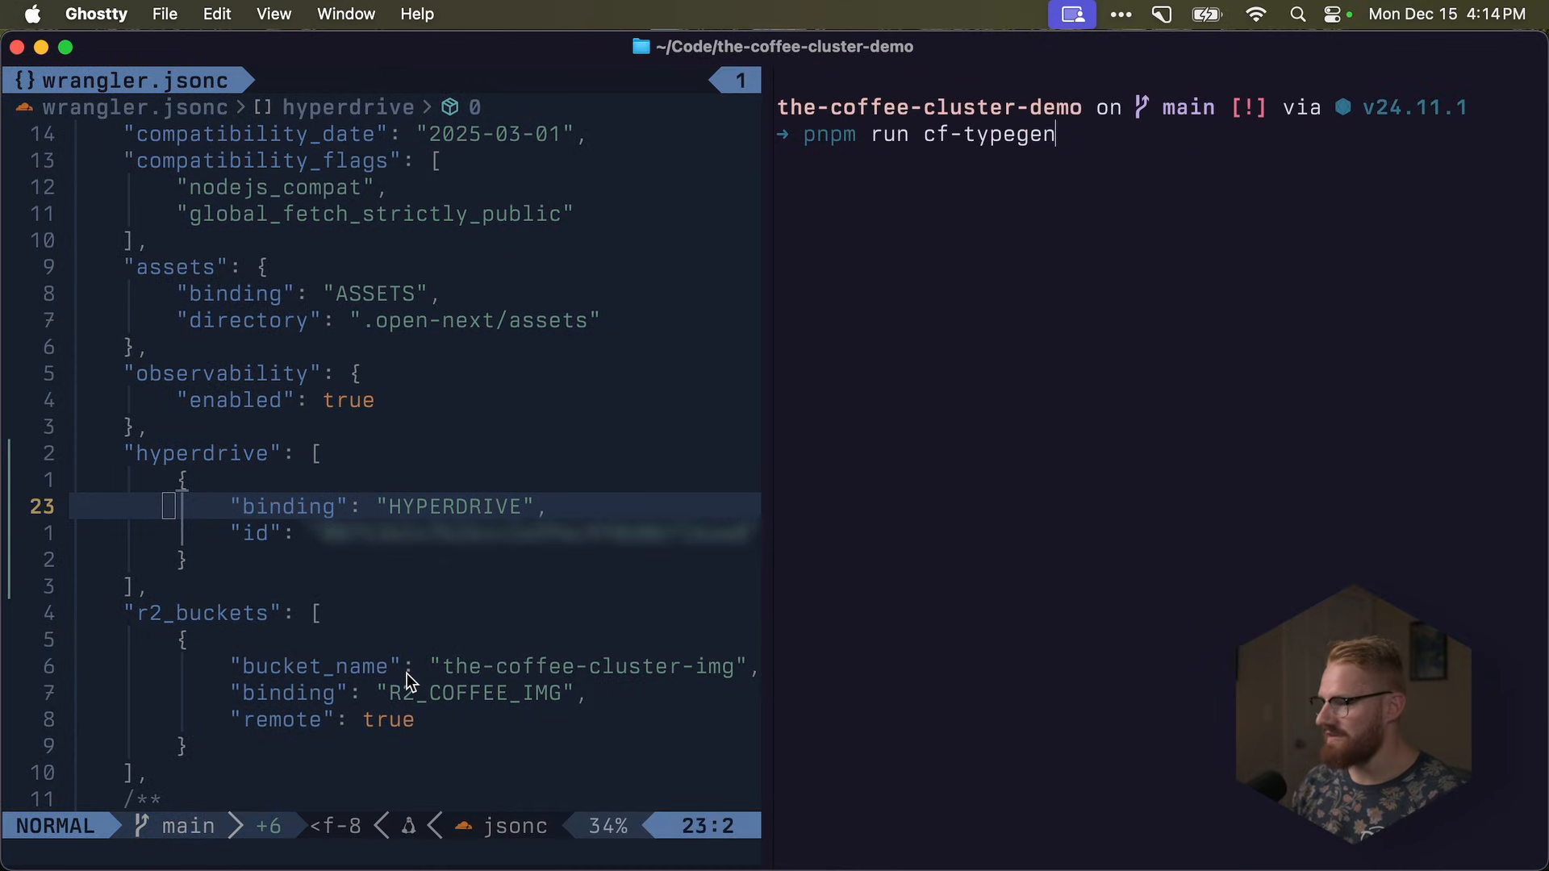
{"action": "key", "text": "Return"}
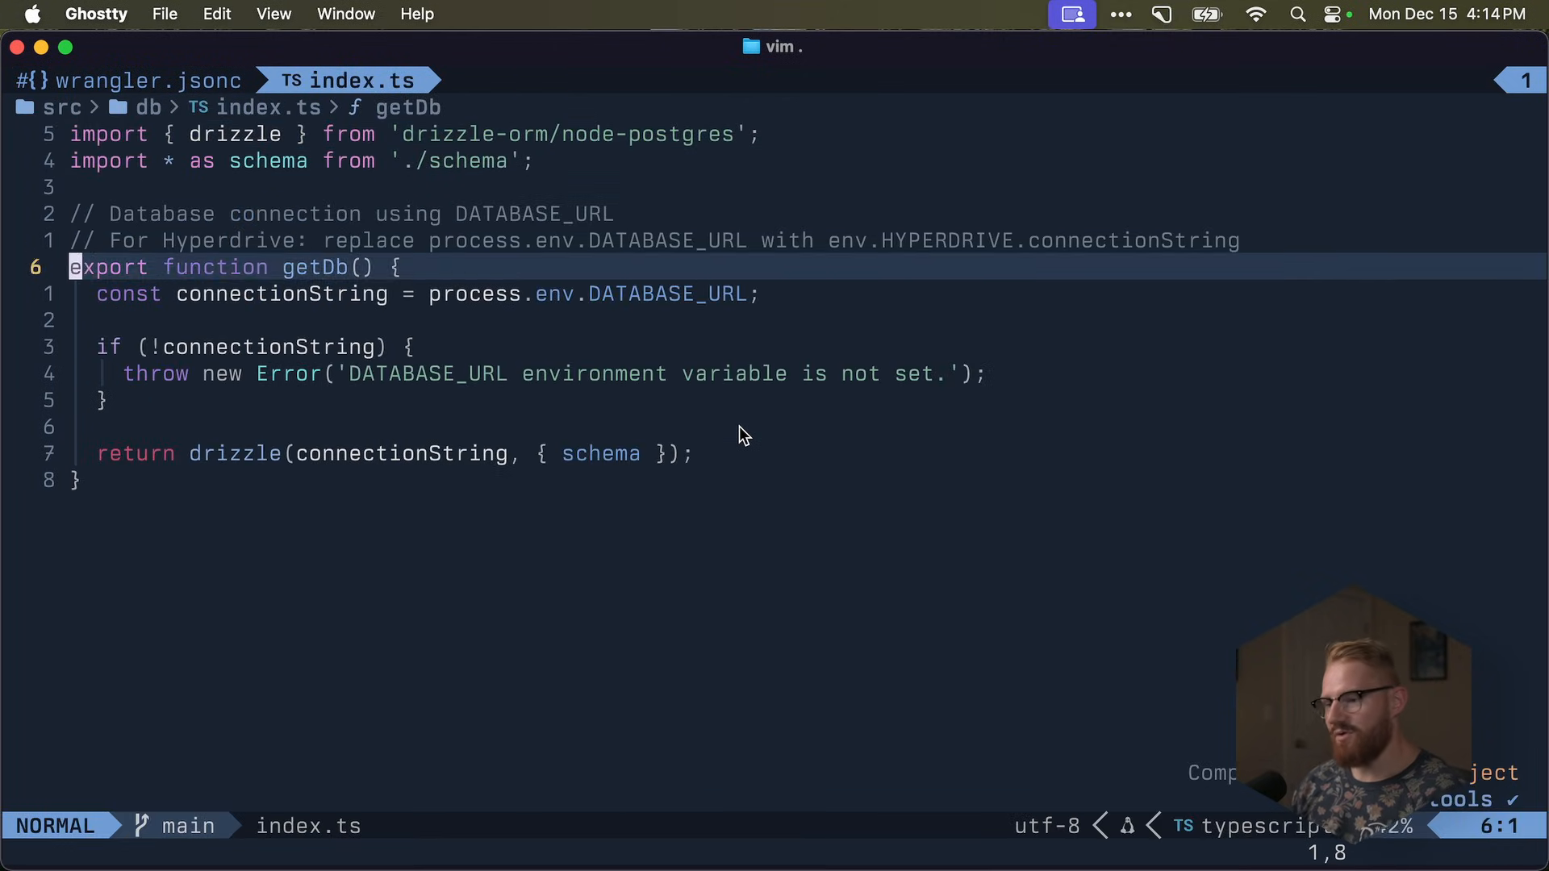
- Import getCloudflareContext and make getDb use env.HYPERDRIVE.connectionString
{"action": "key", "text": "j"}
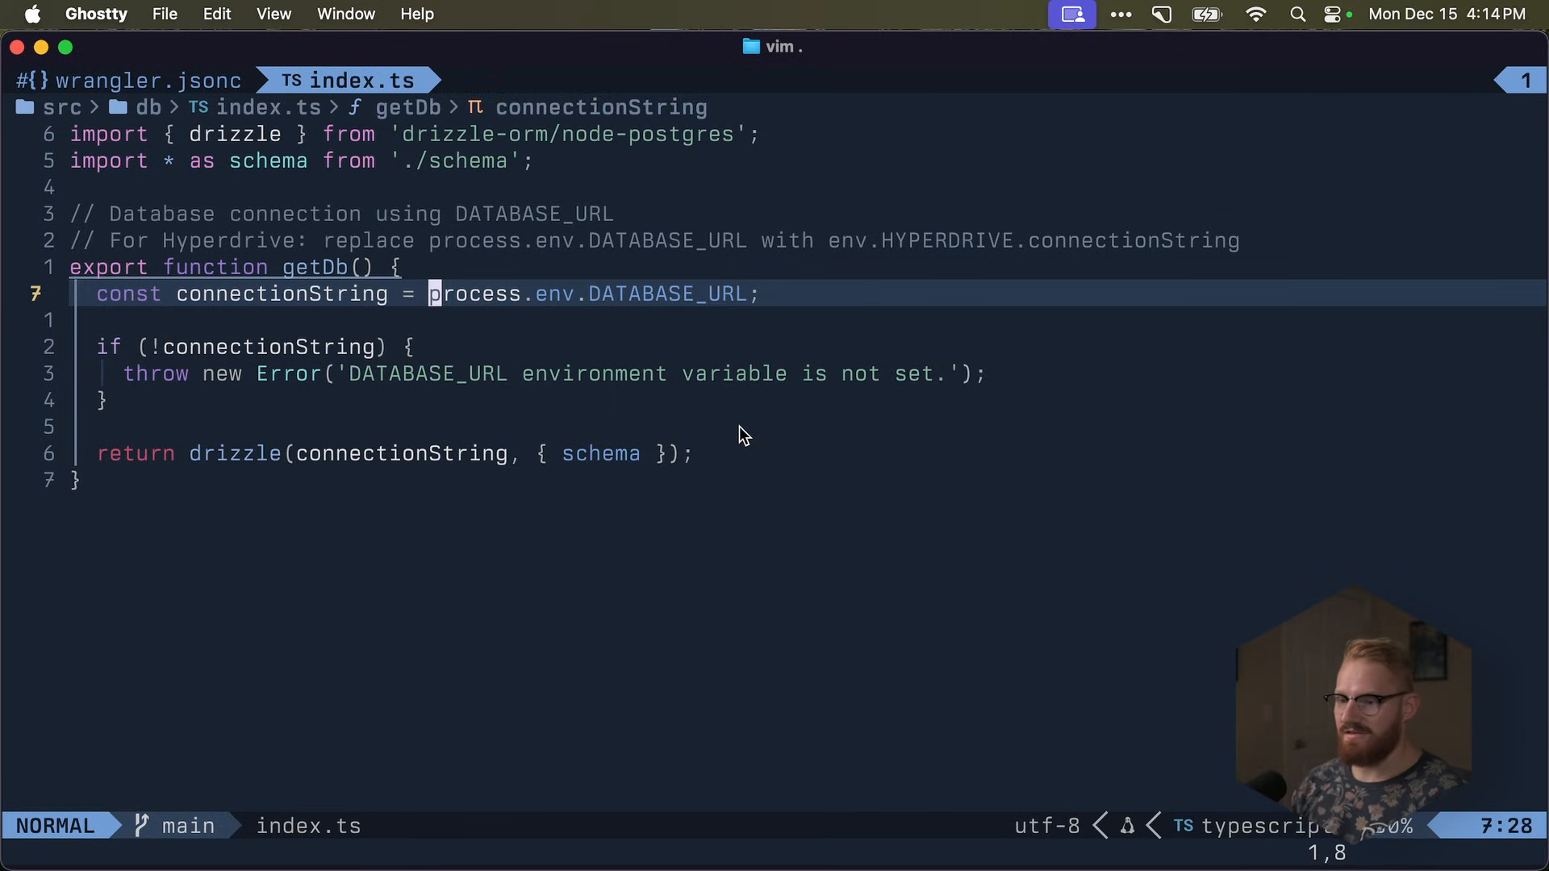
{"action": "type", "text": "import { getCloudflareContext } from '@opennextjs/cloudflare';"}
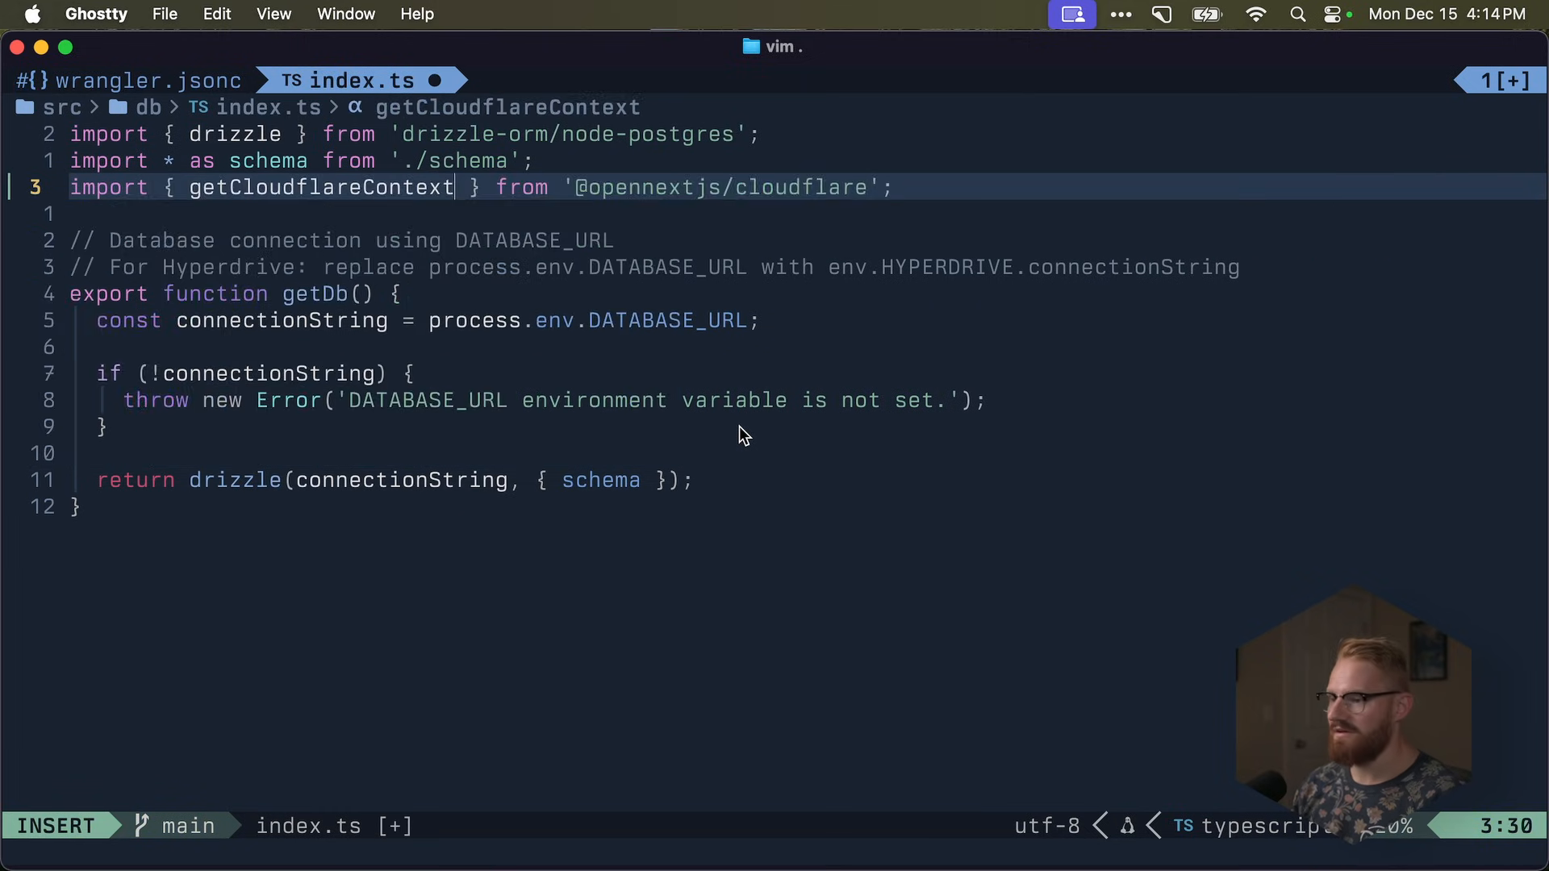
{"action": "key", "text": "Escape"}
{"action": "type", "text": "const { env"}
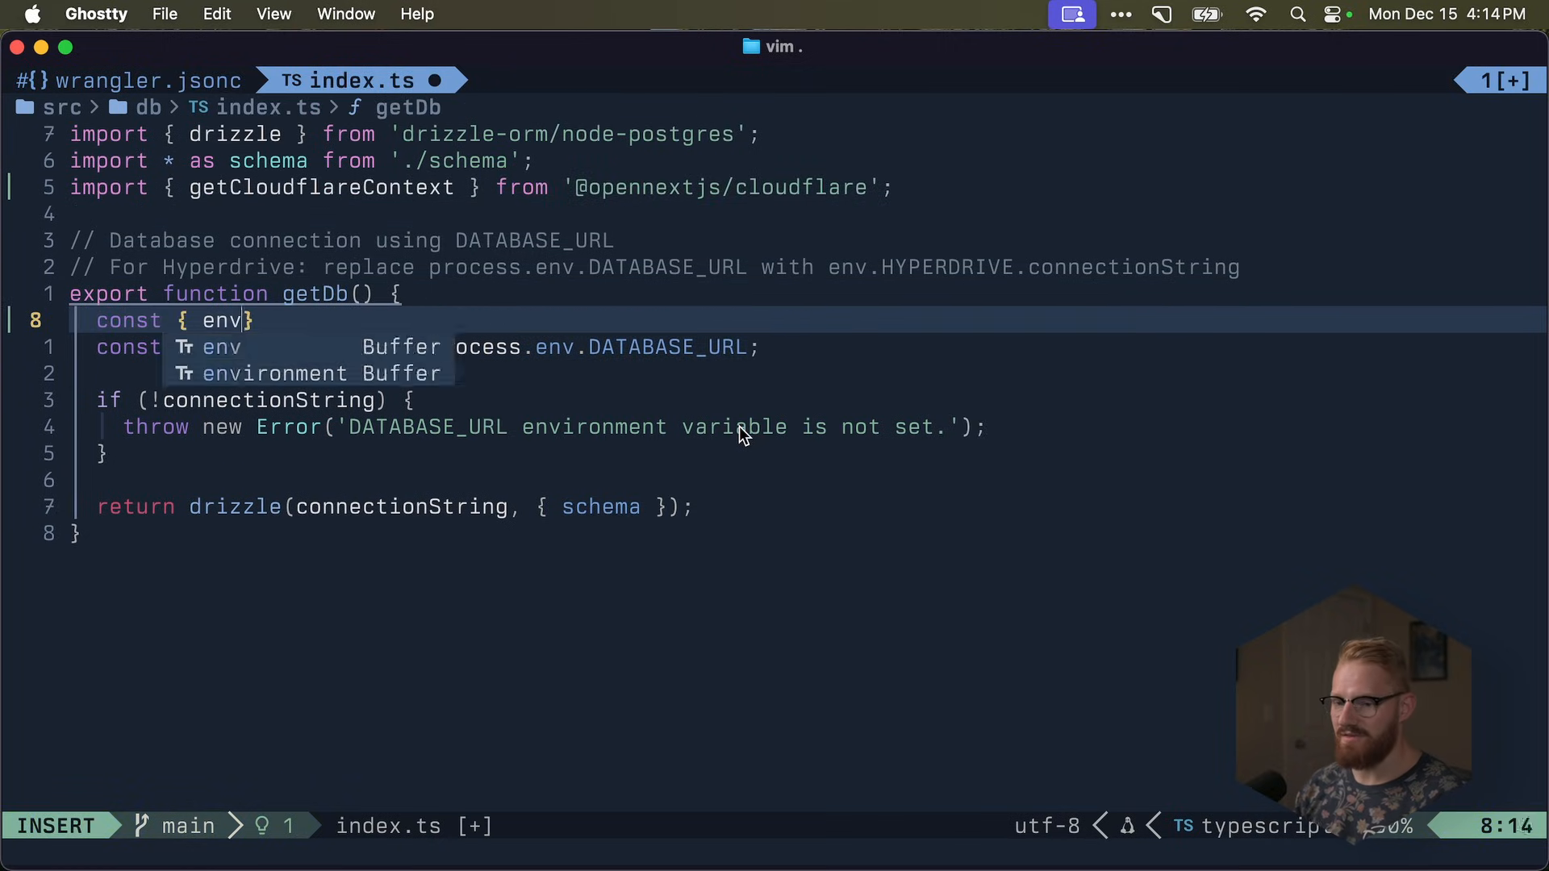
{"action": "type", "text": "} = getCloudflareContext();"}
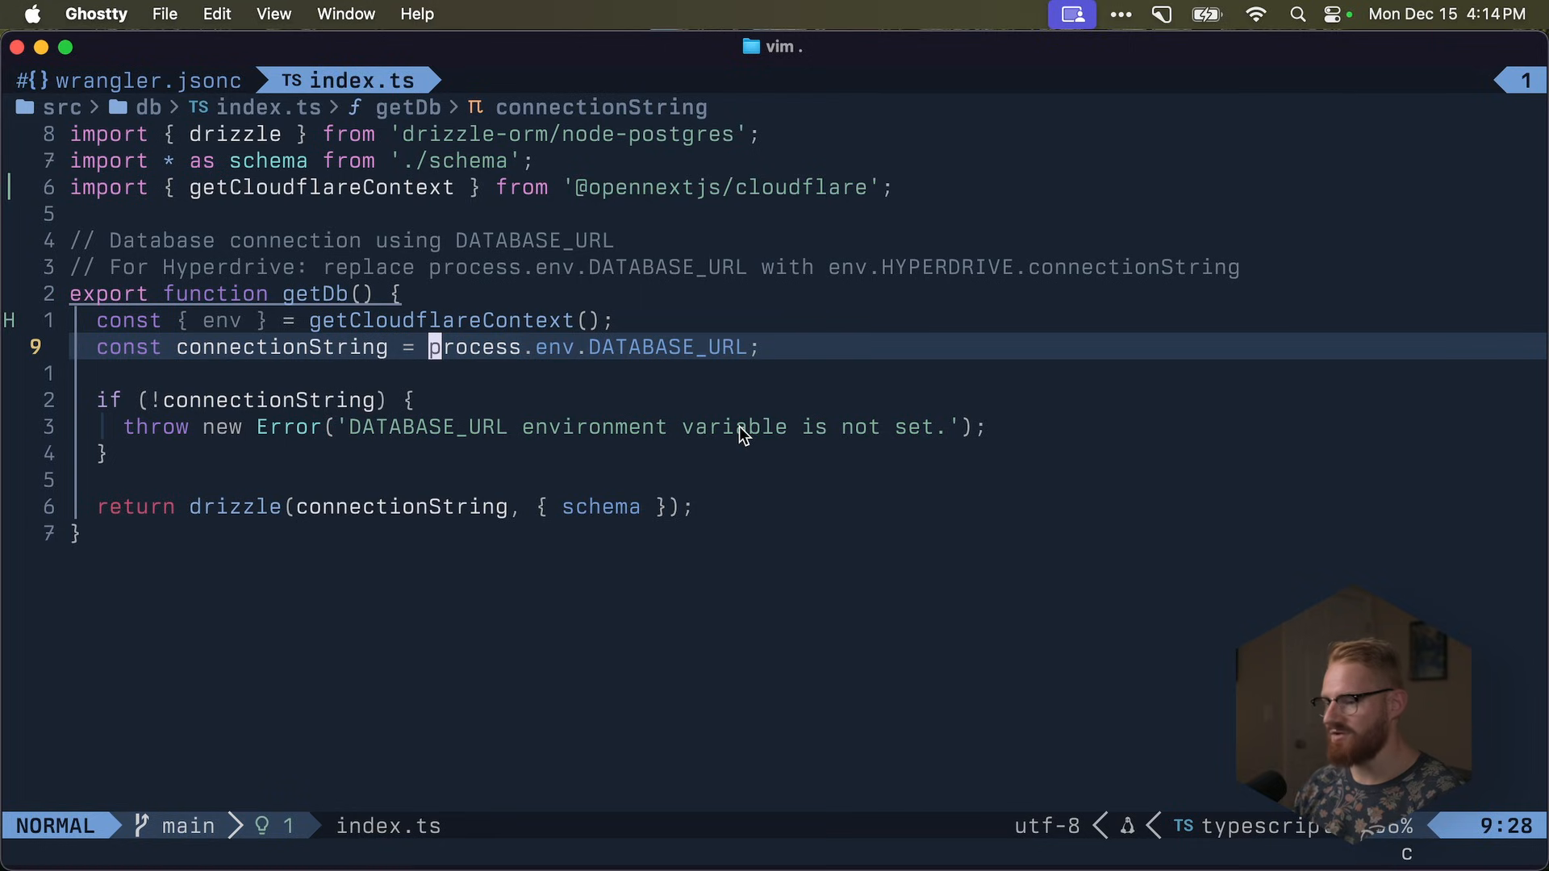
{"action": "type", "text": "e"}
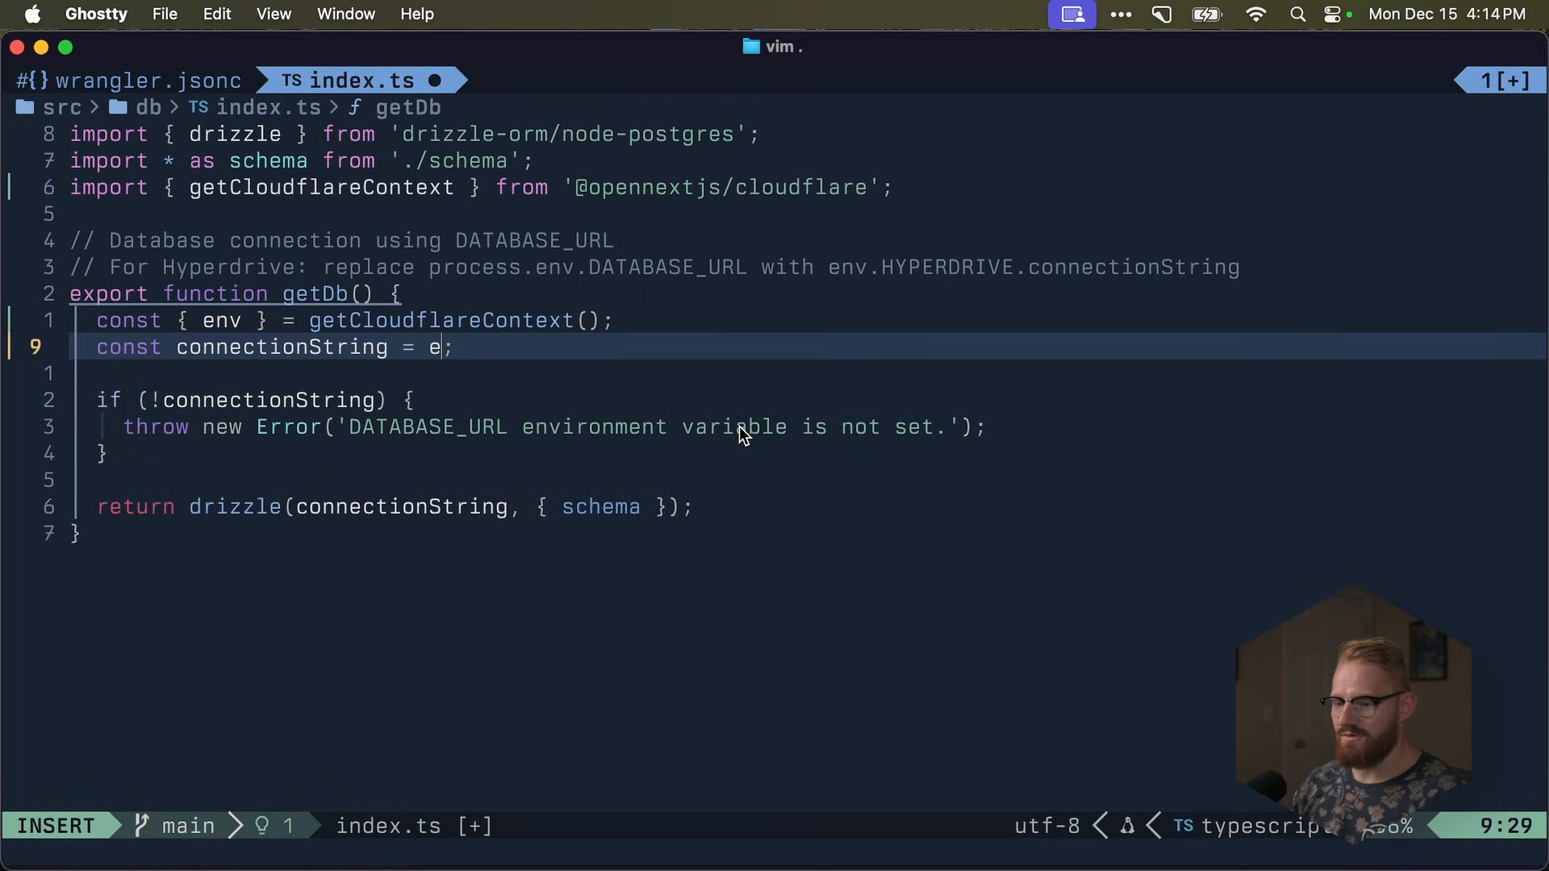
{"action": "type", "text": "nv.HYPERDRIVE"}
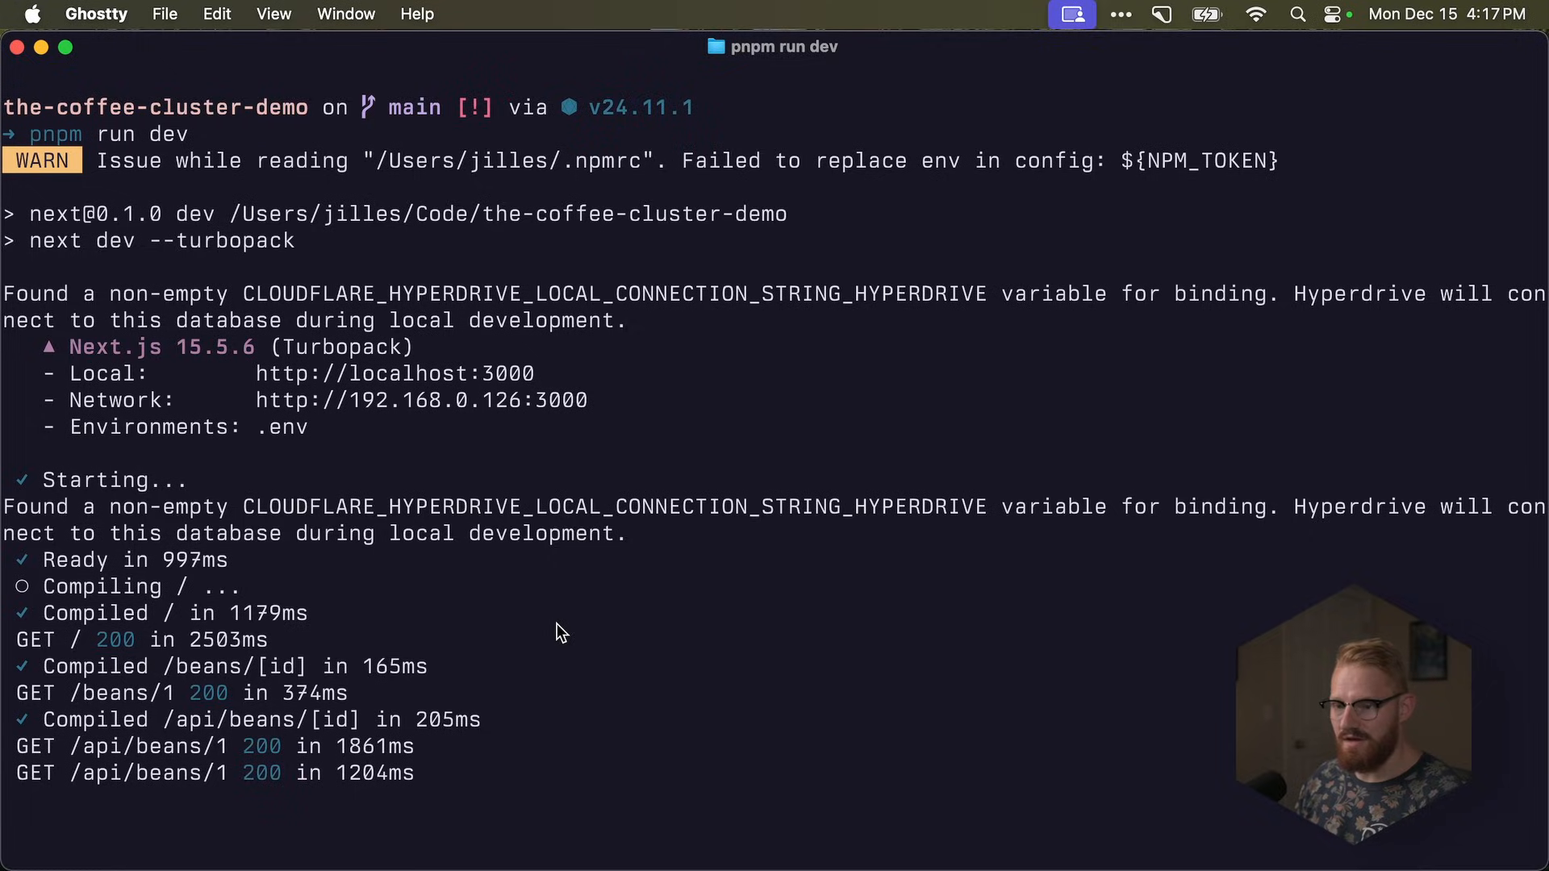
- Stop the dev server and run a production build, which fails on sync-mode getCloudflareContext
{"action": "key", "text": "ctrl+c"}
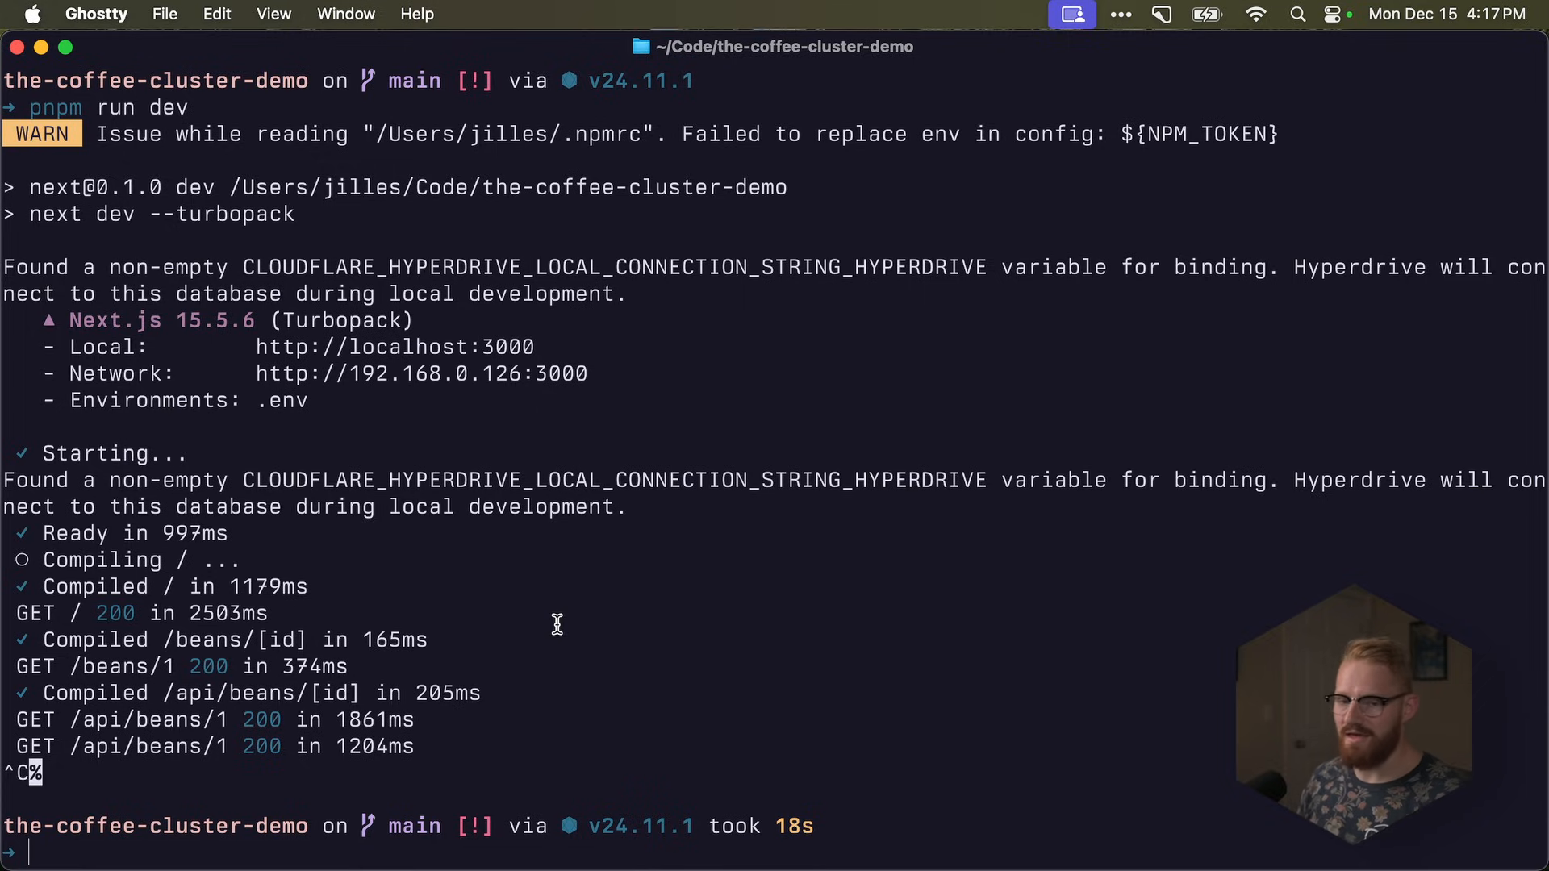
{"action": "type", "text": "pnpm run dev"}
{"action": "type", "text": "pnpm run build"}
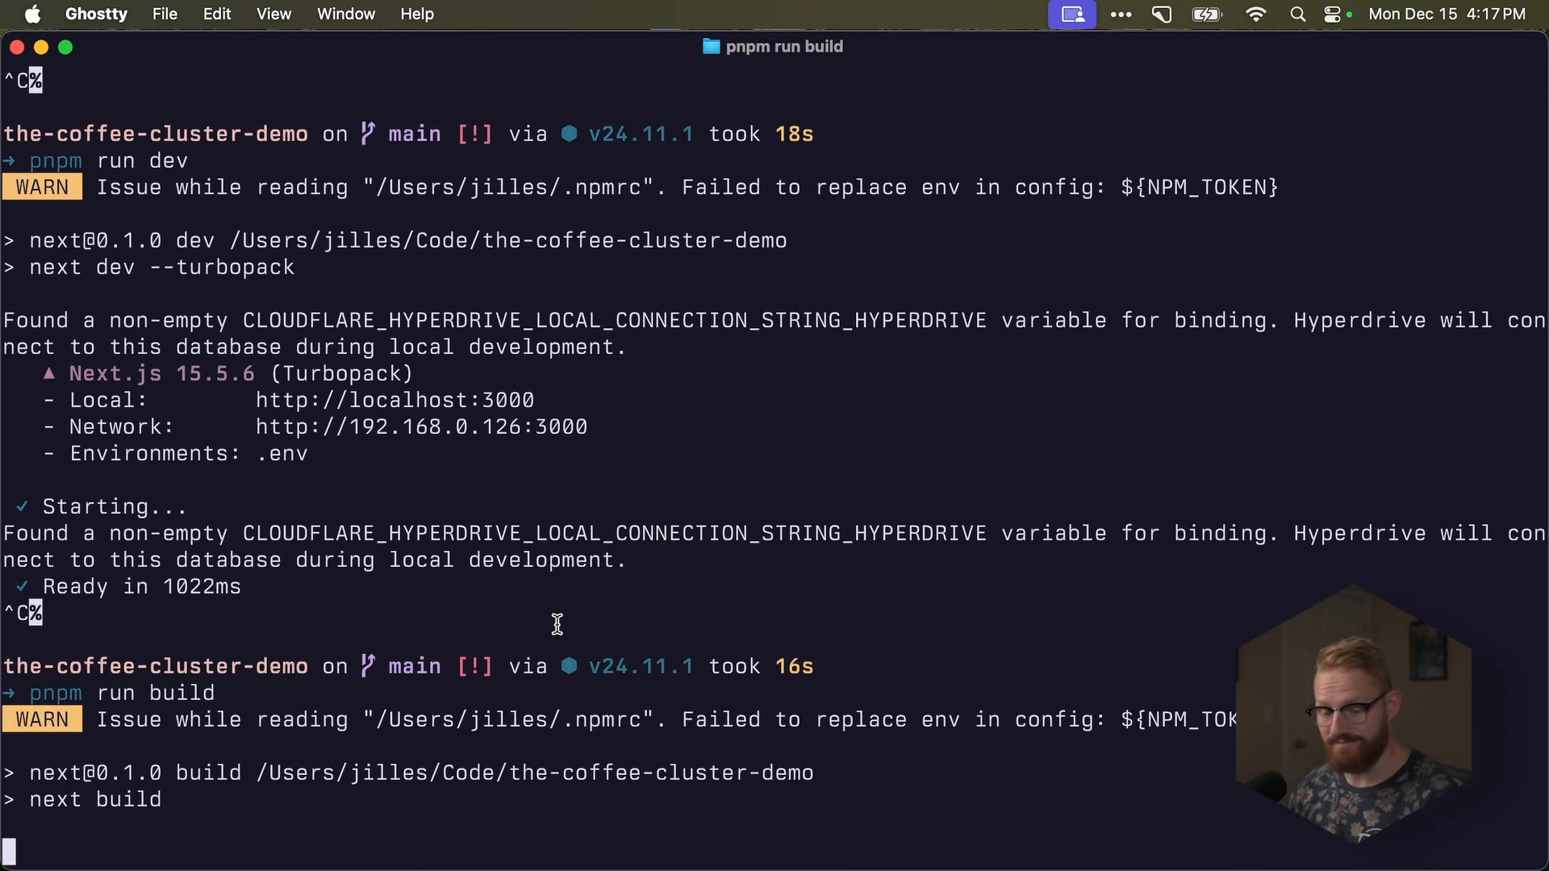
{"action": "scroll", "scroll_direction": "down", "scroll_amount": 3}
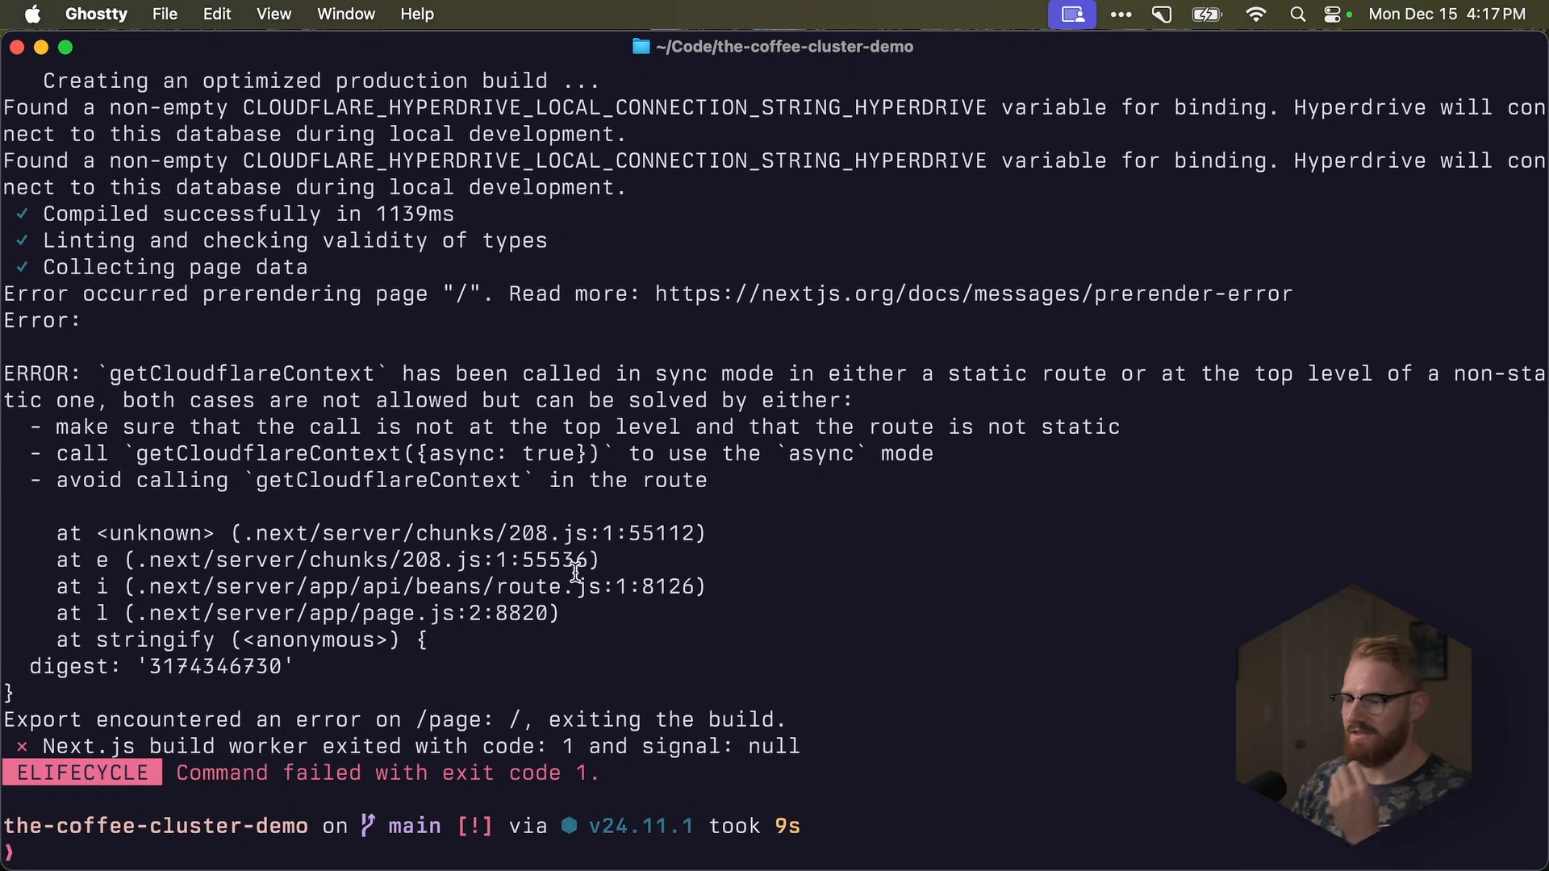
{"action": "mouse_move", "coordinate": [943, 377]}
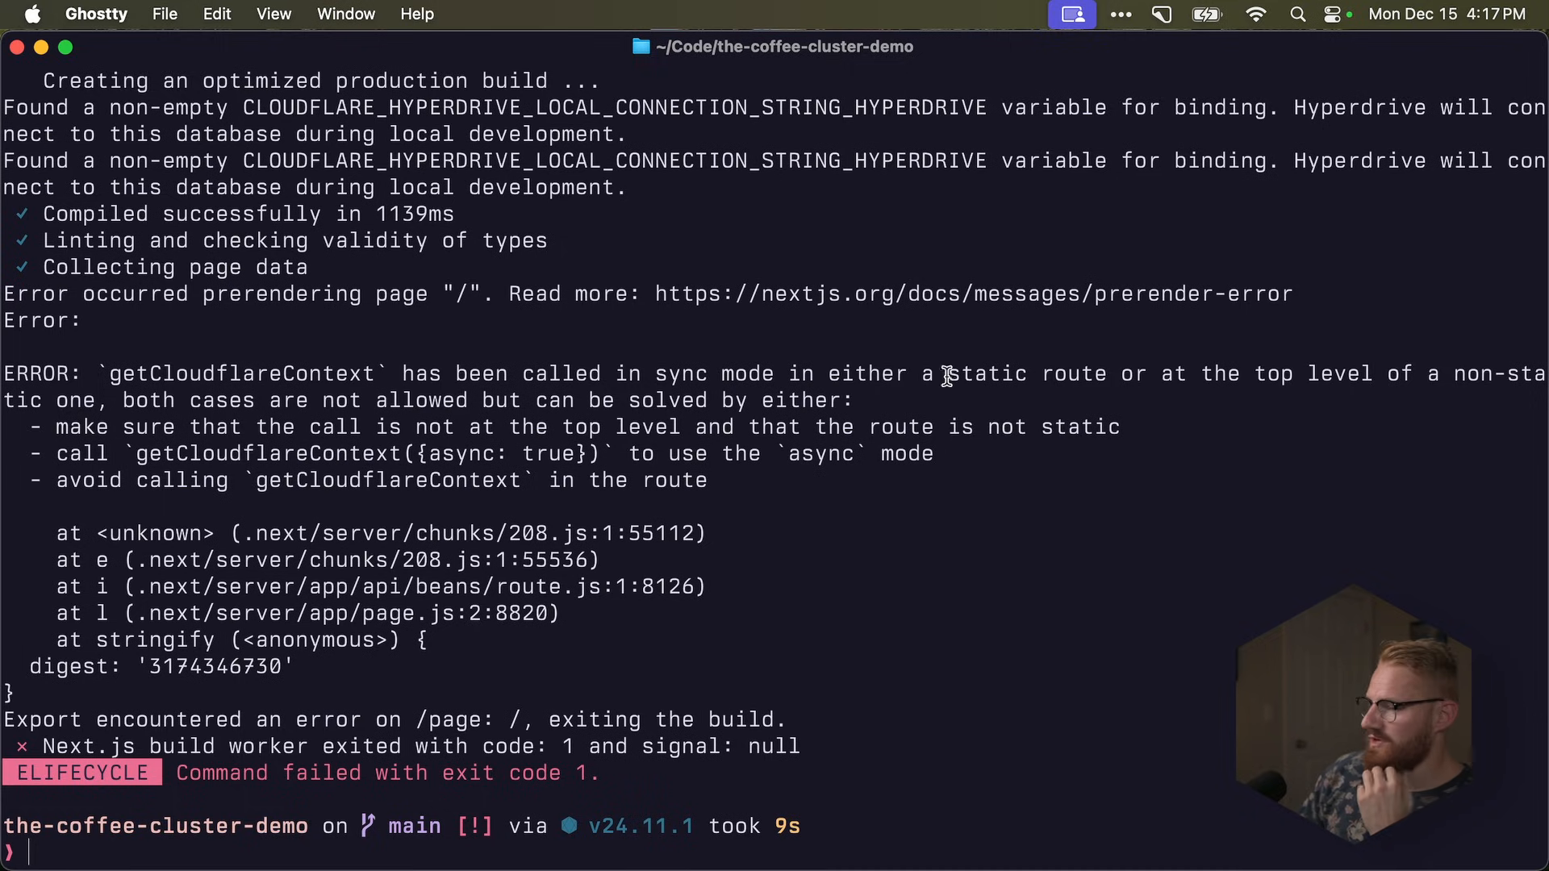
{"action": "mouse_move", "coordinate": [538, 484]}
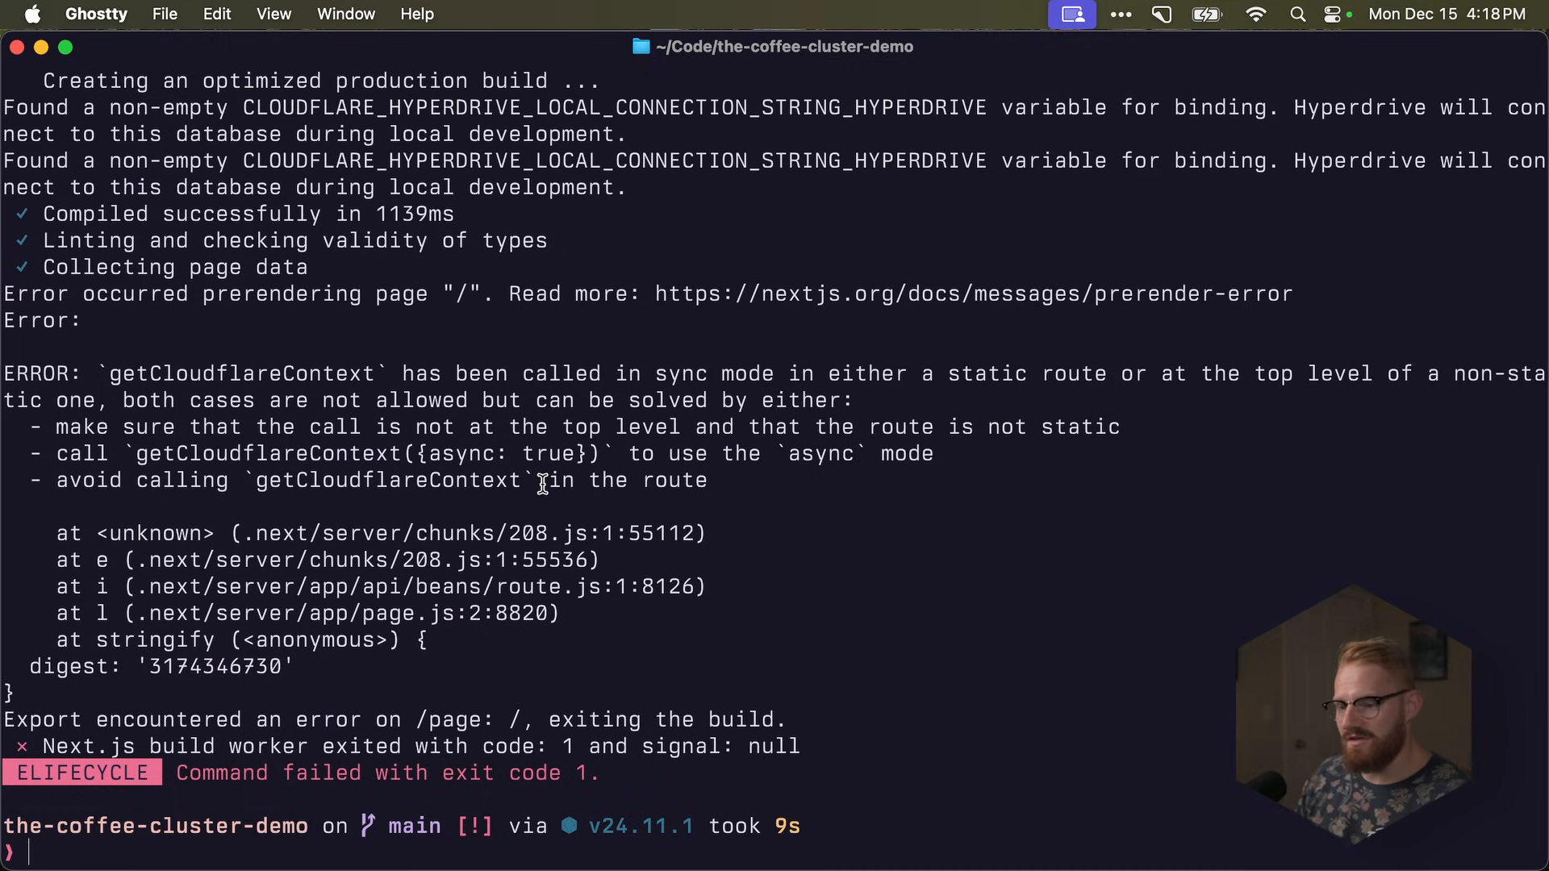
{"action": "mouse_move", "coordinate": [410, 481]}
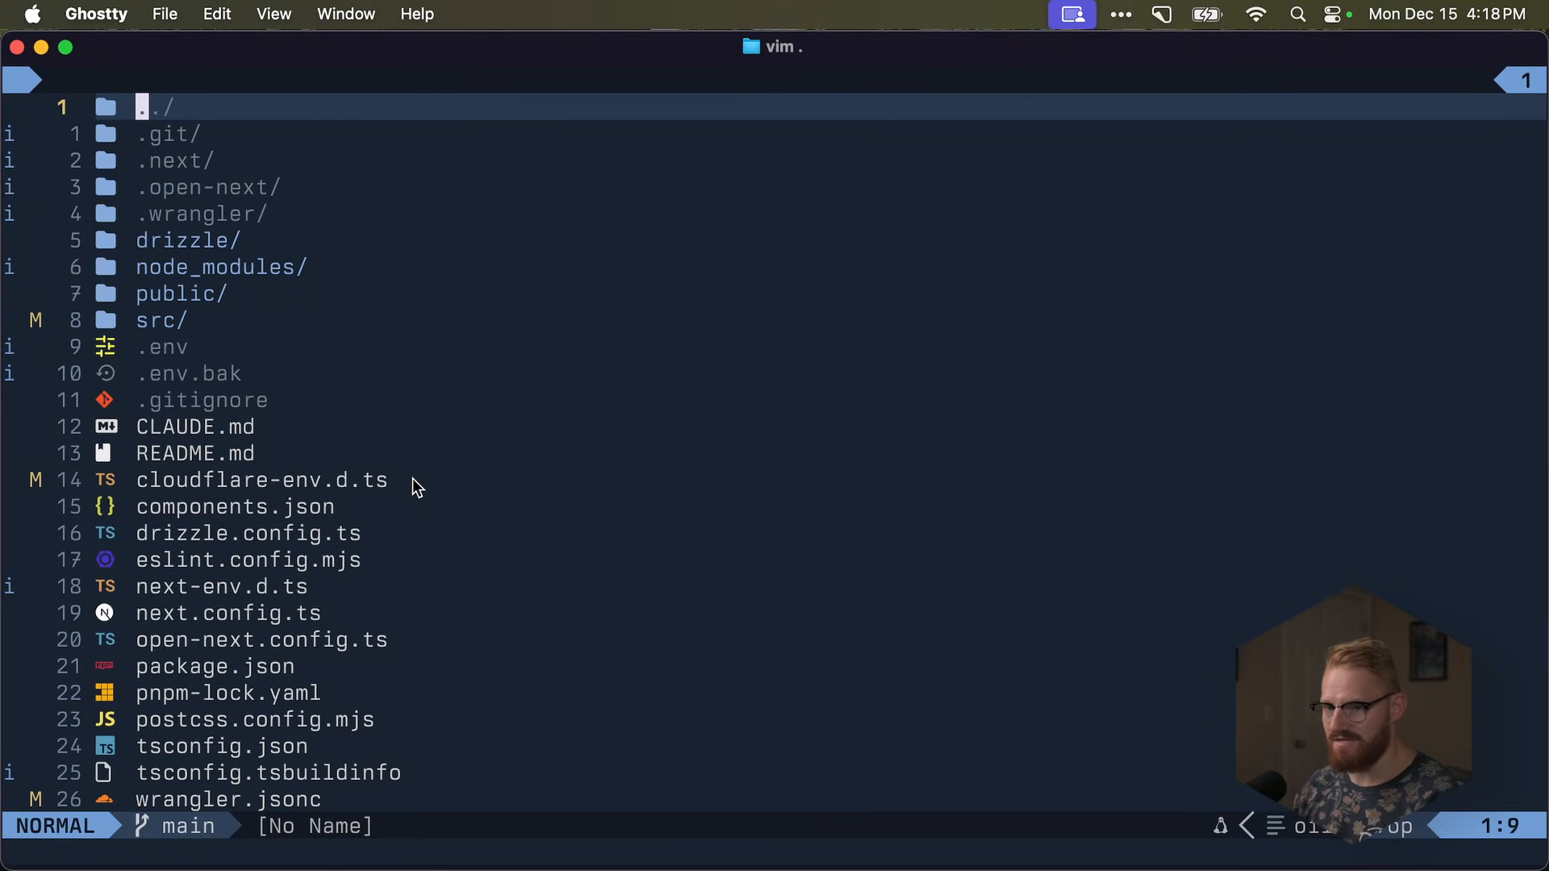
- Open src/db/index.ts and declare a separate let connectionString variable
{"action": "type", "text": "inde"}
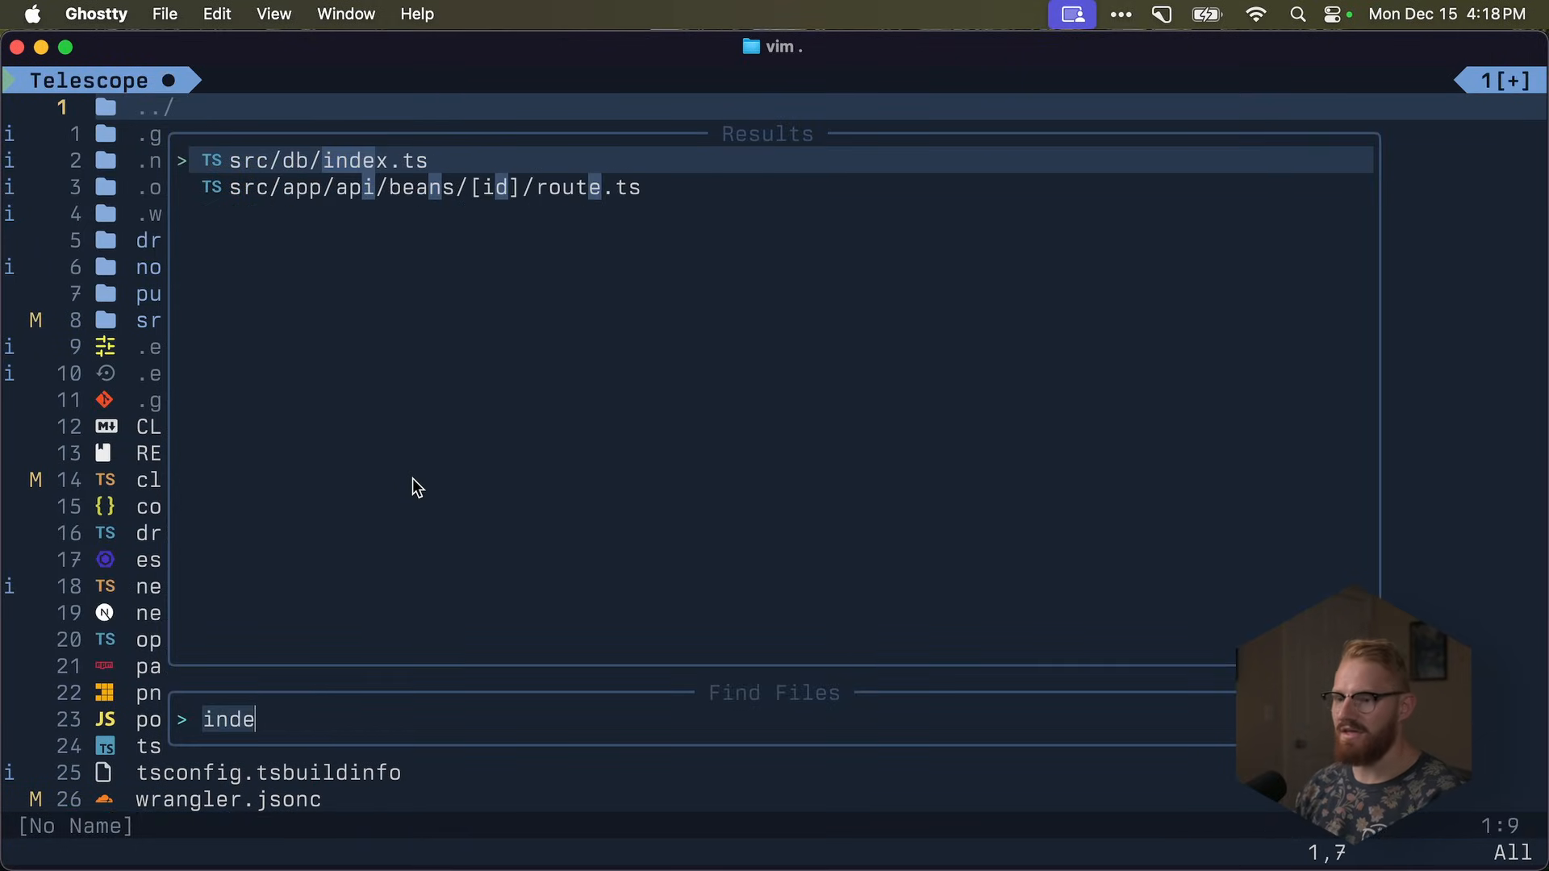
{"action": "key", "text": "Return"}
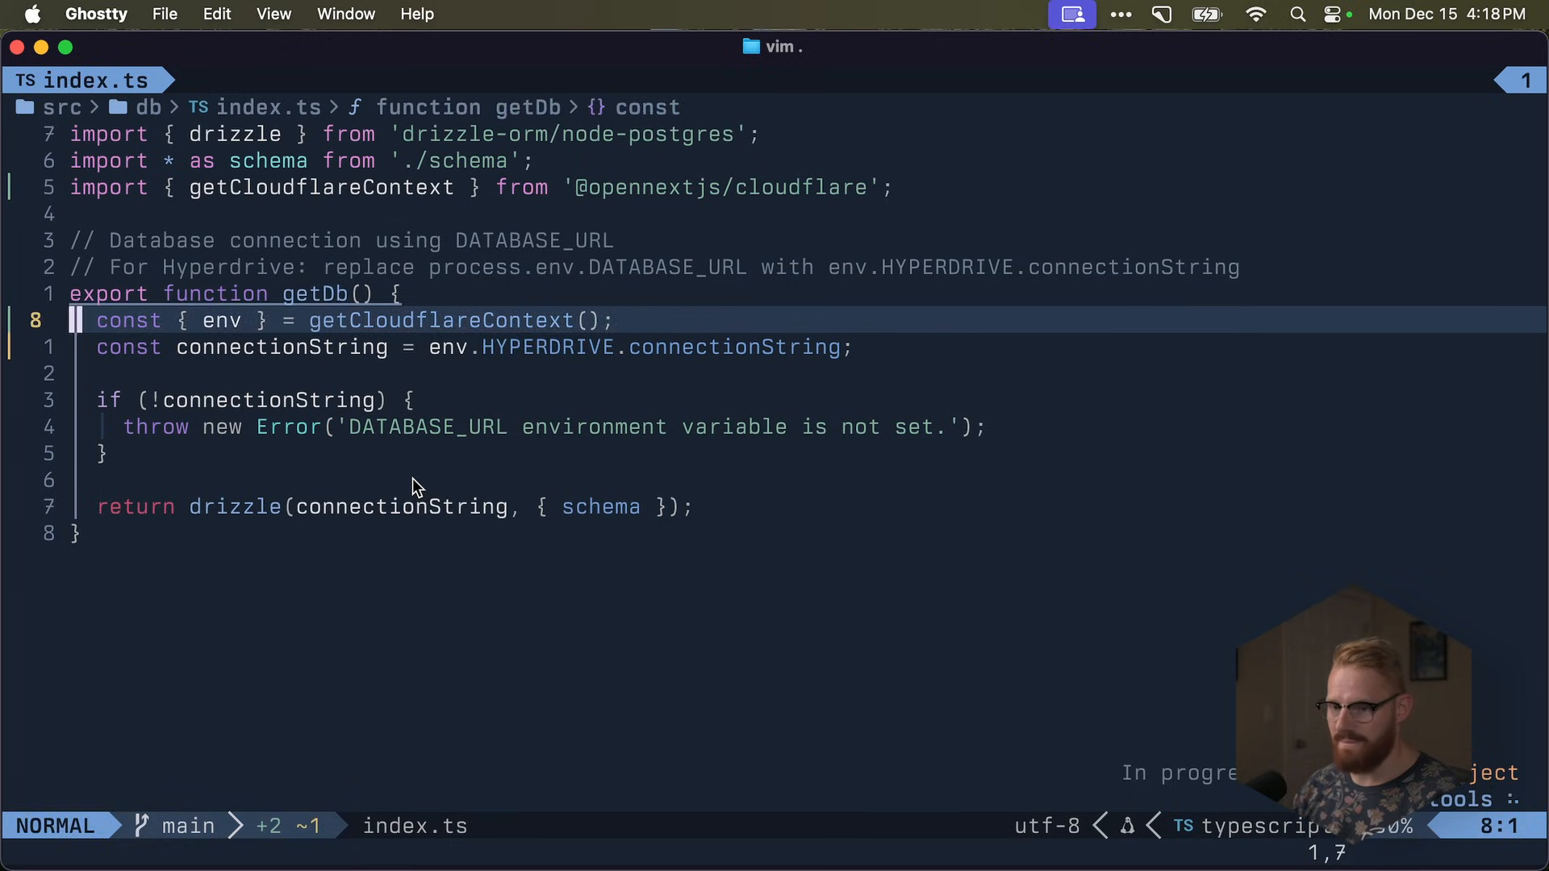
{"action": "type", "text": "let getCloudflareContext"}
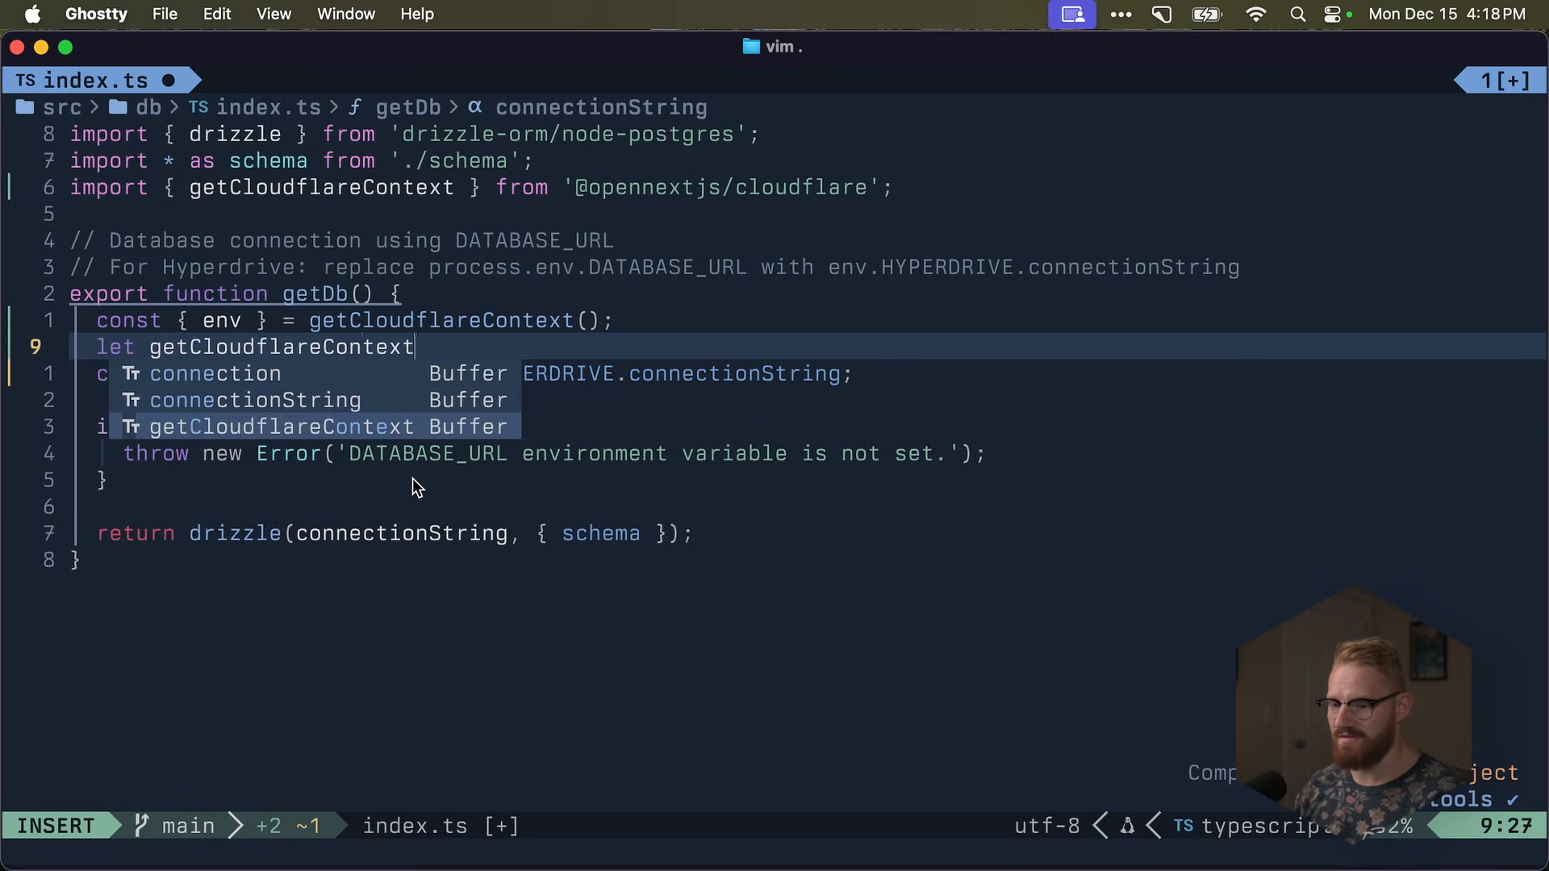
{"action": "key", "text": "Escape"}
{"action": "type", "text": "let connectionString;"}
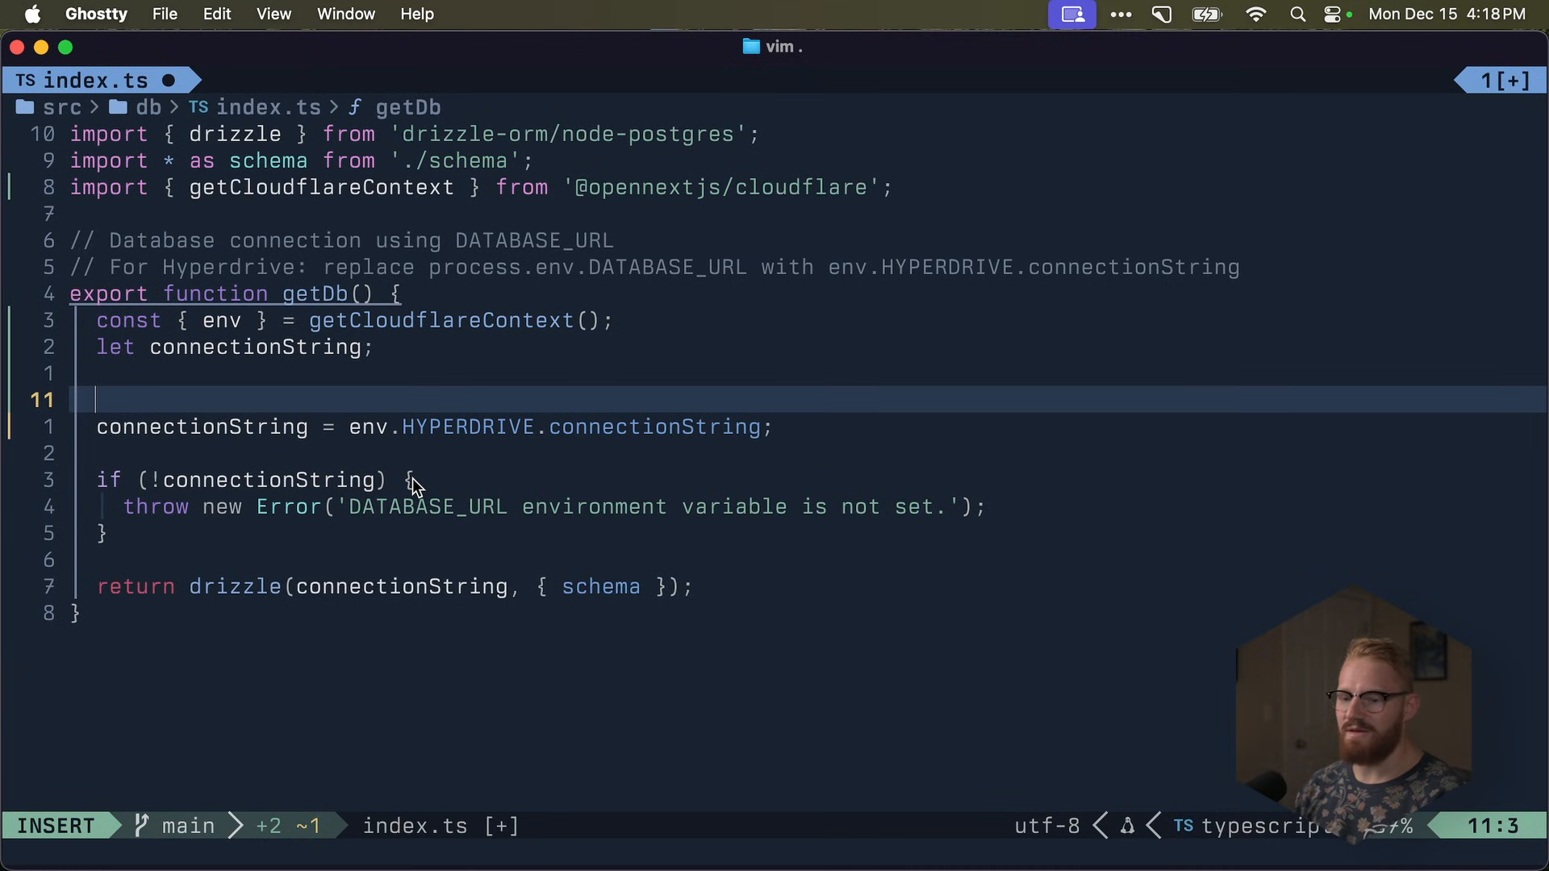
- Wrap the Hyperdrive lookup in try/catch falling back to process.env.DATABASE_URL, then save and quit
{"action": "type", "text": "try {}"}
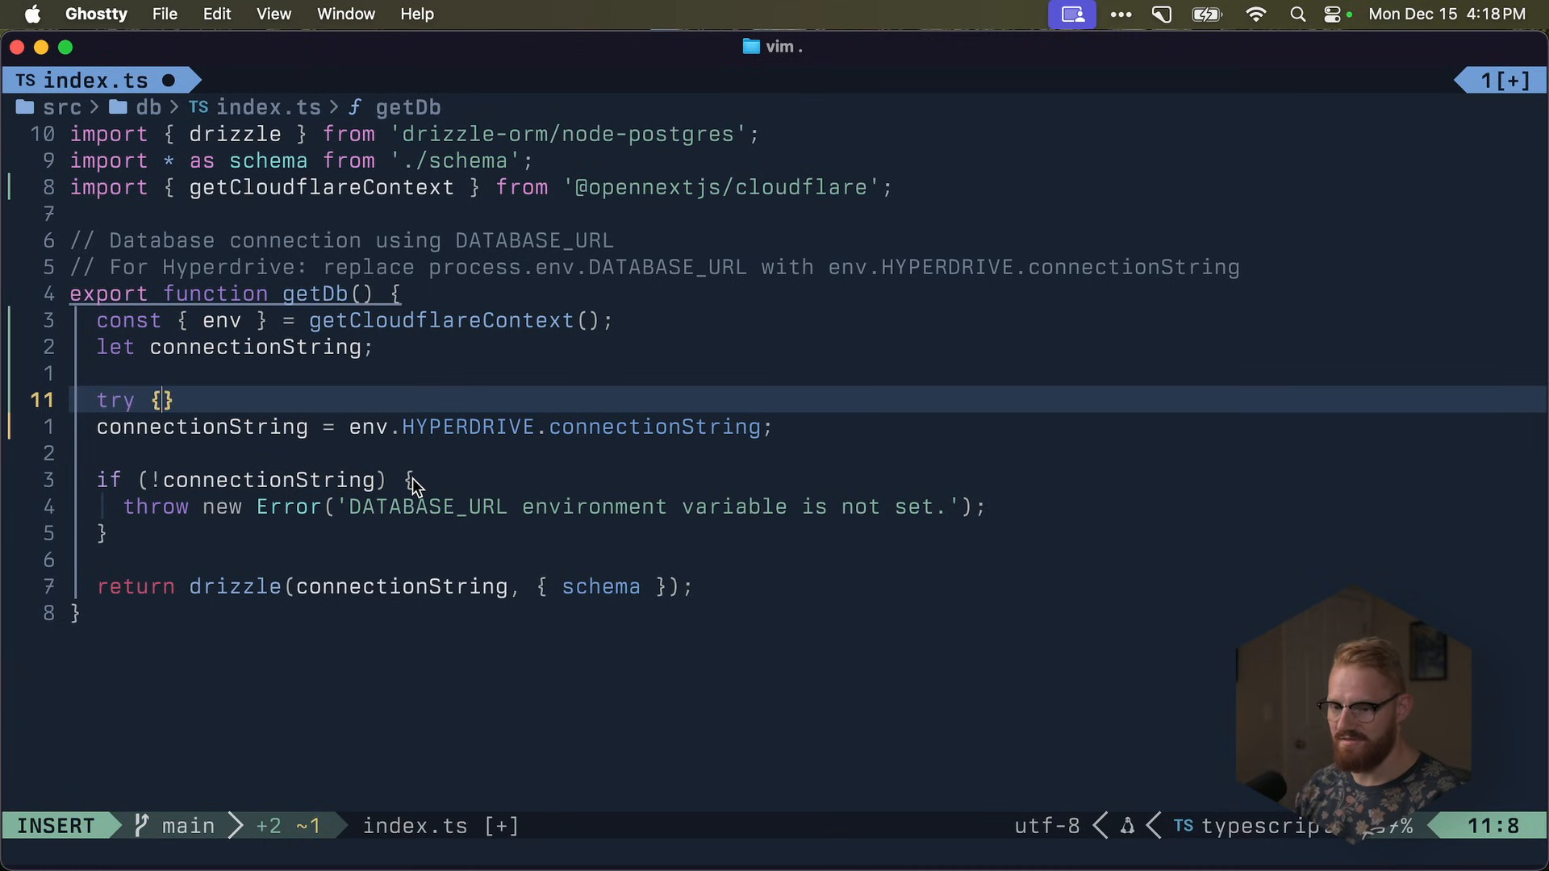
{"action": "key", "text": "Escape"}
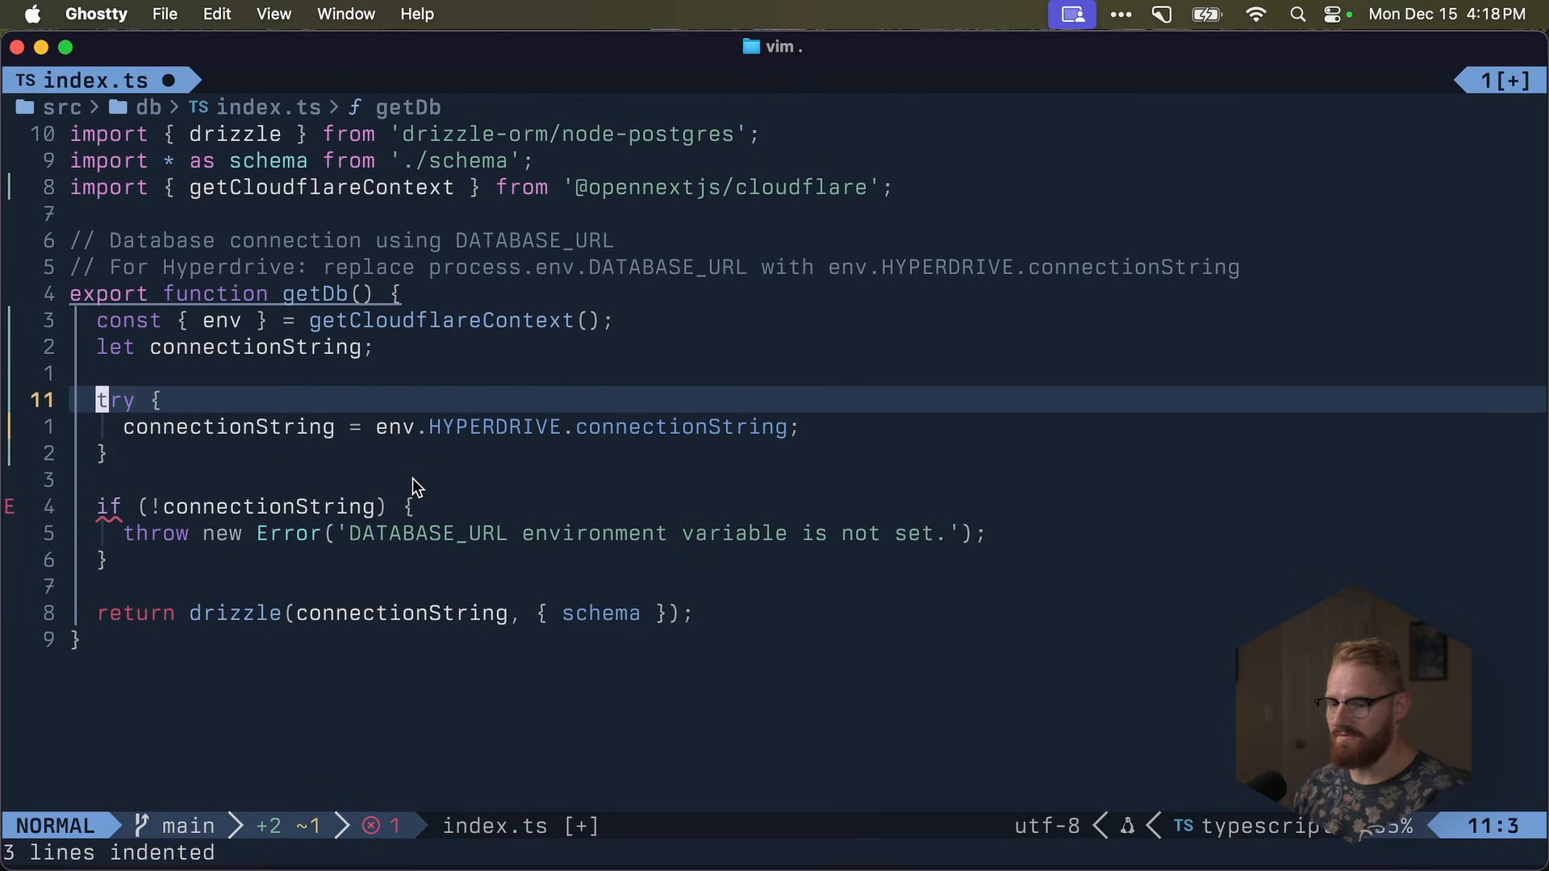
{"action": "type", "text": "cat"}
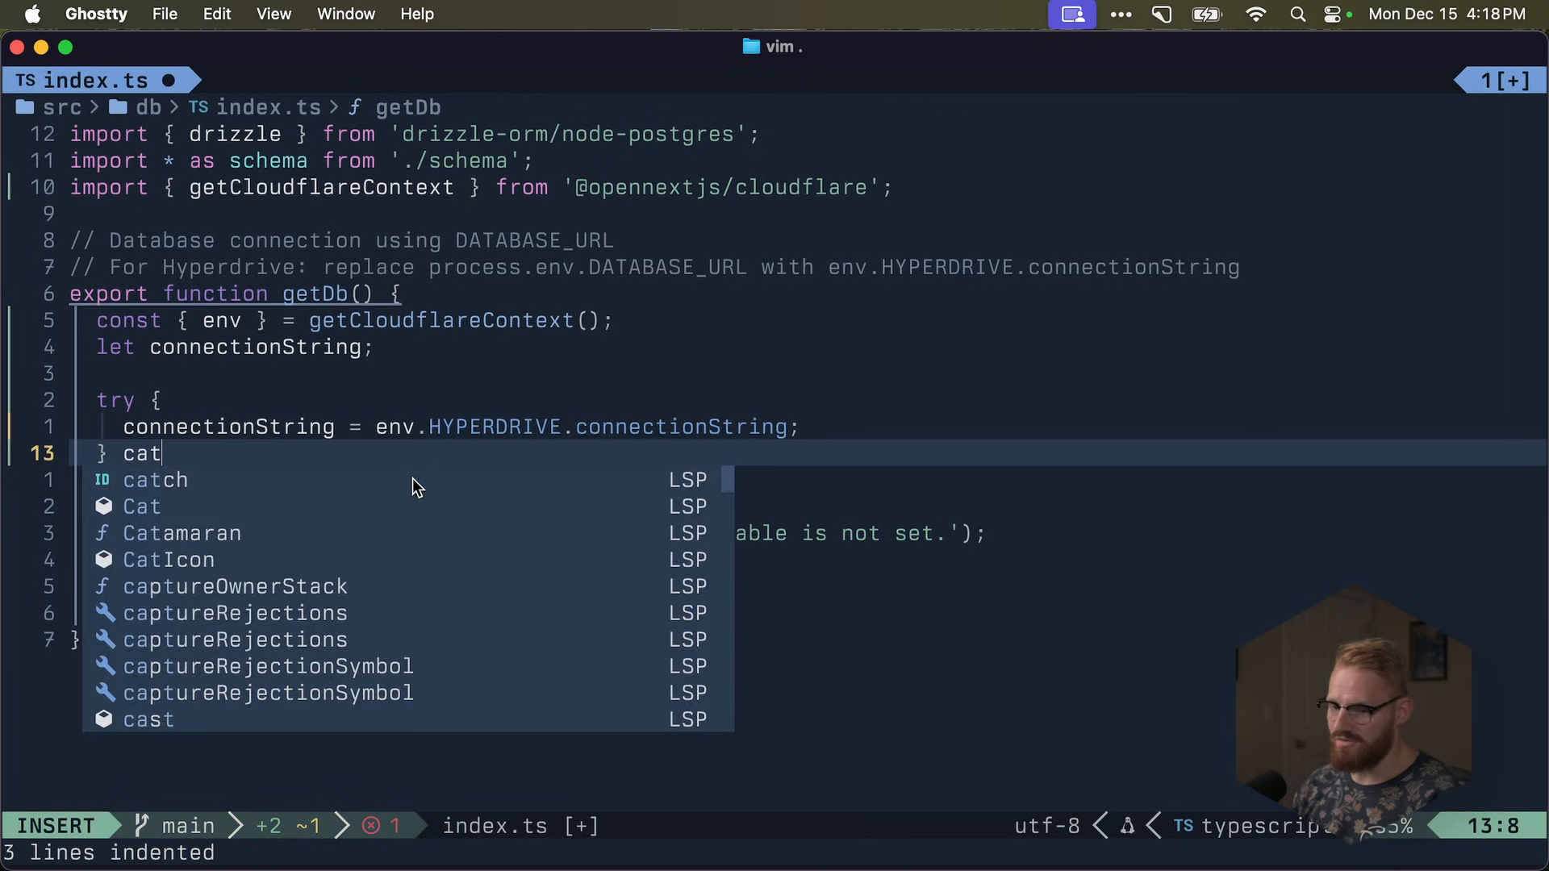
{"action": "type", "text": "ch (e: ukn"}
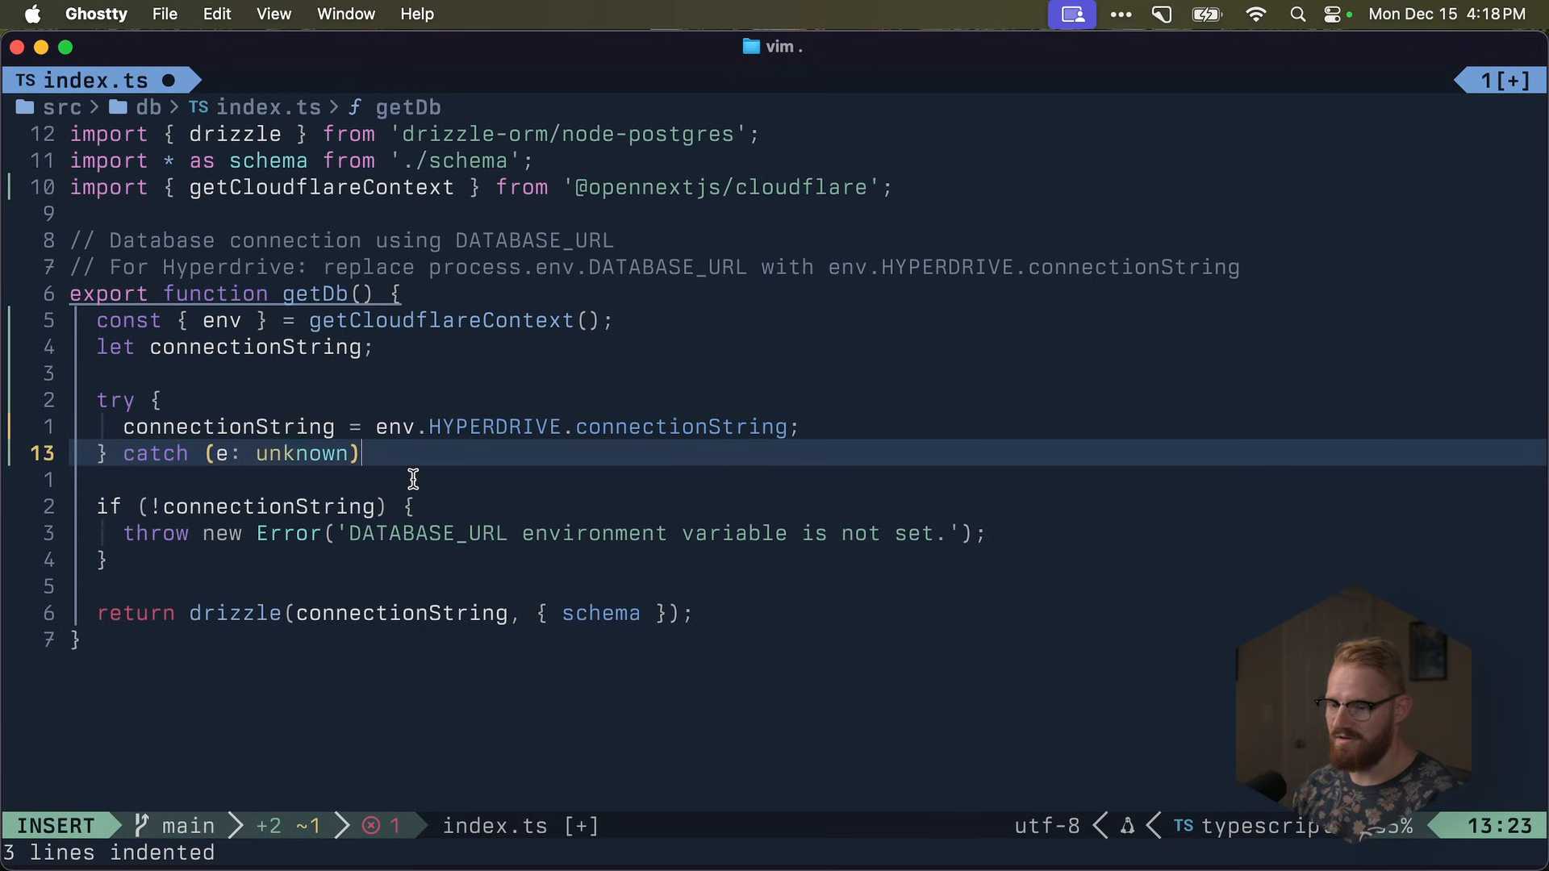
{"action": "type", "text": "connectionString = proce"}
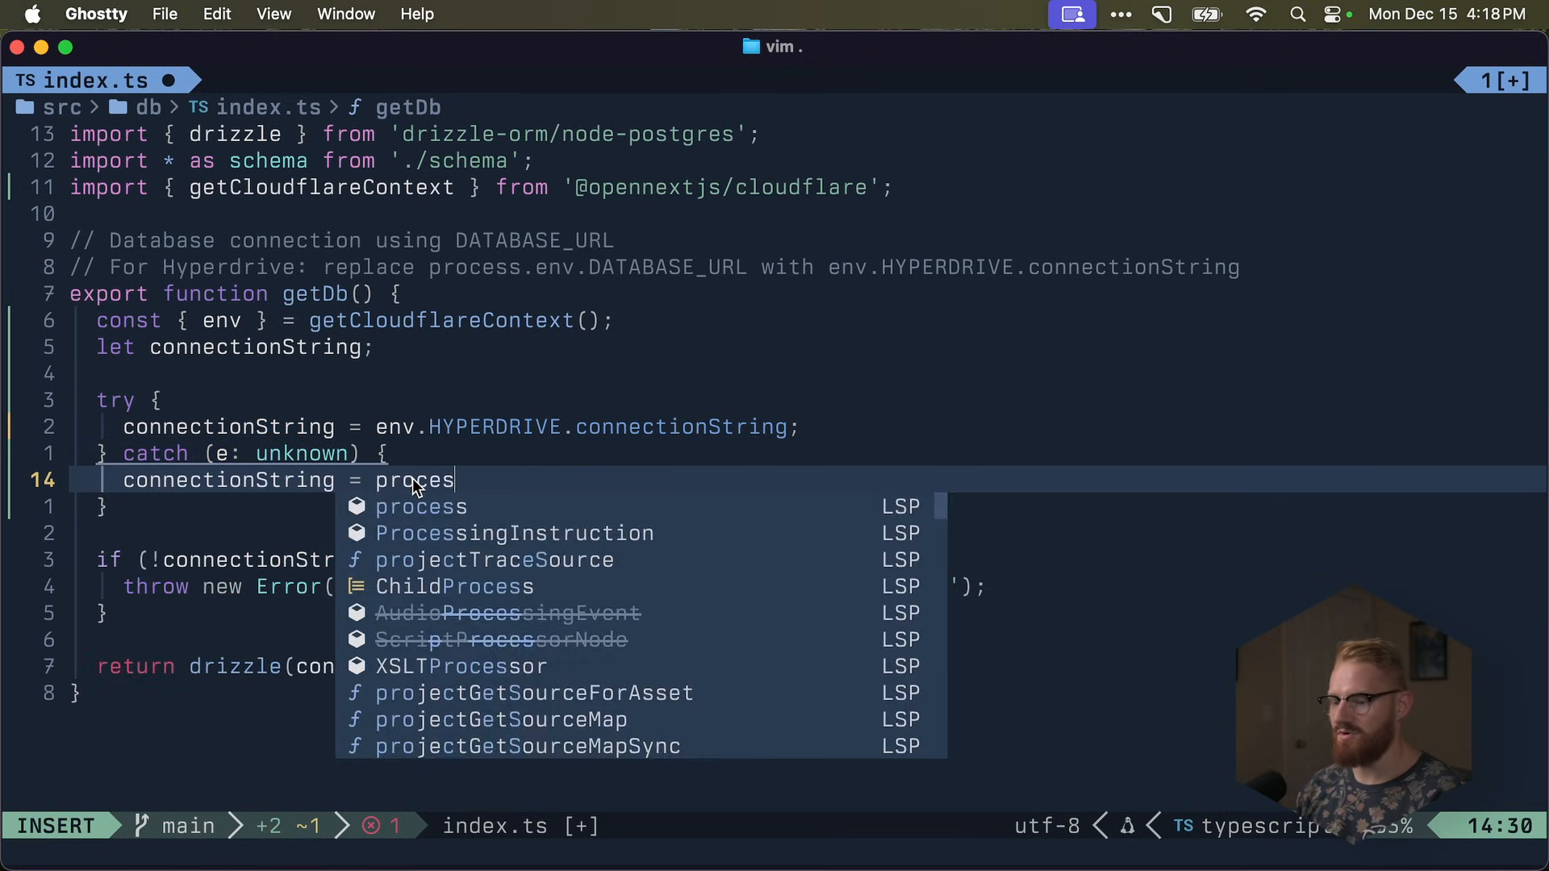
{"action": "type", "text": "s.env.DATABASE_URL"}
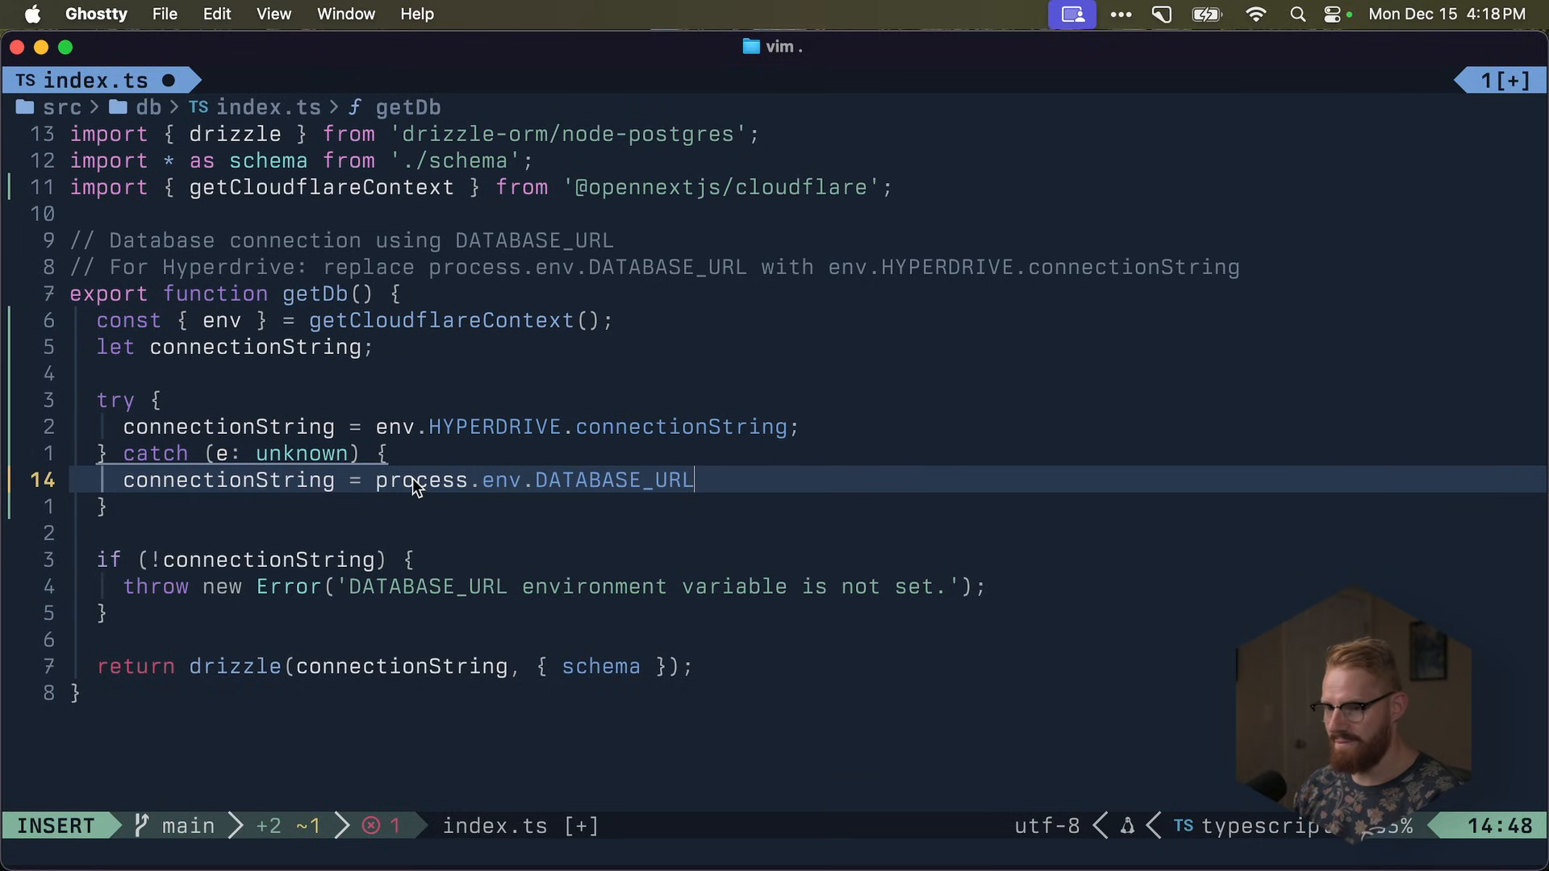
{"action": "key", "text": "Escape"}
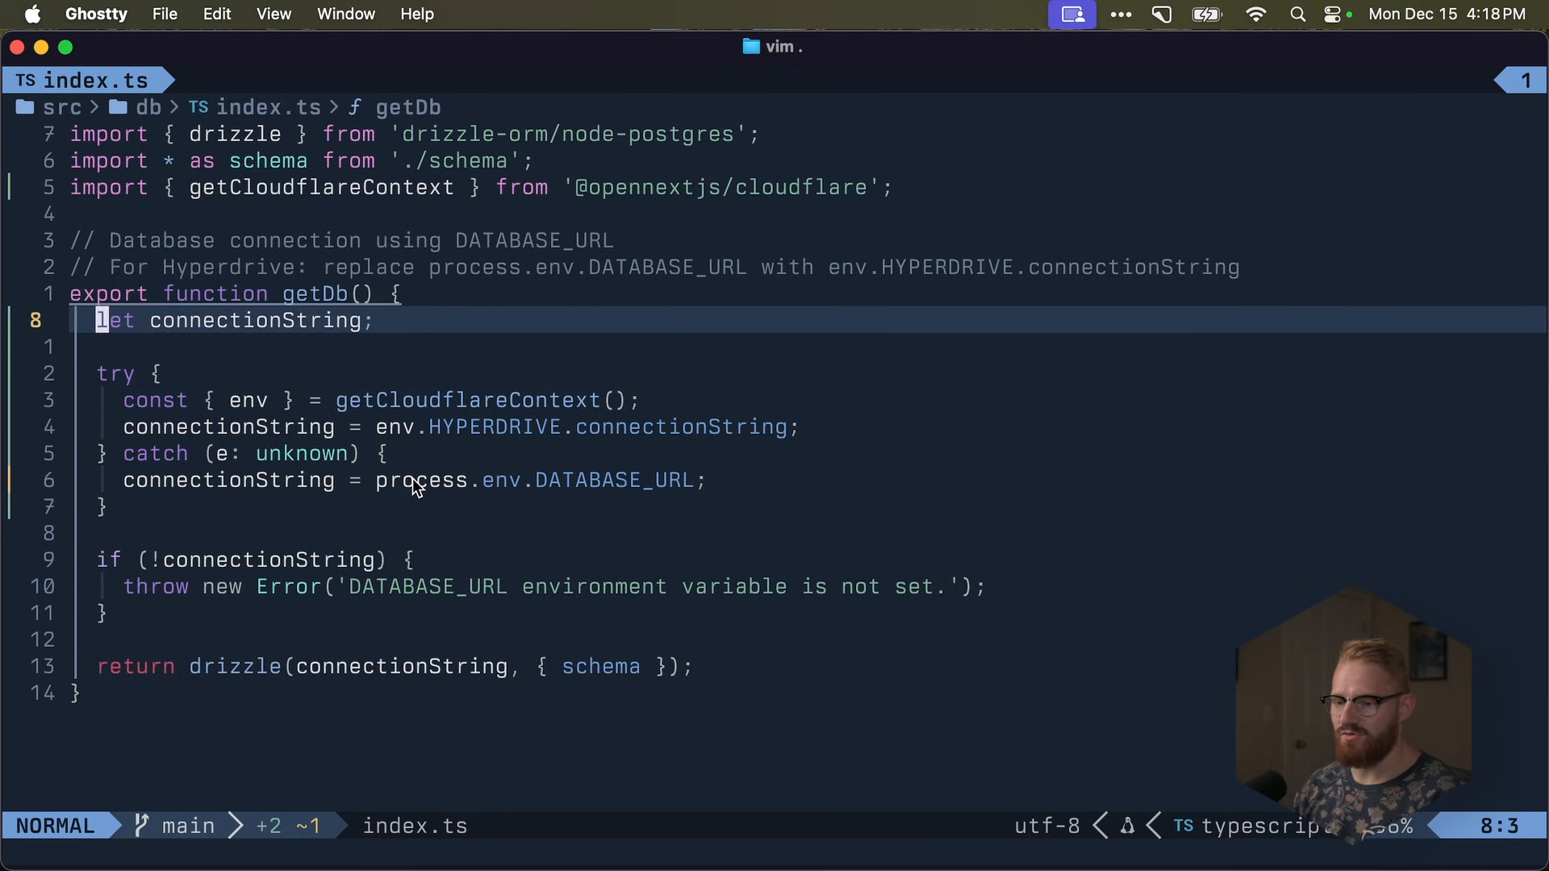
{"action": "key", "text": "j"}
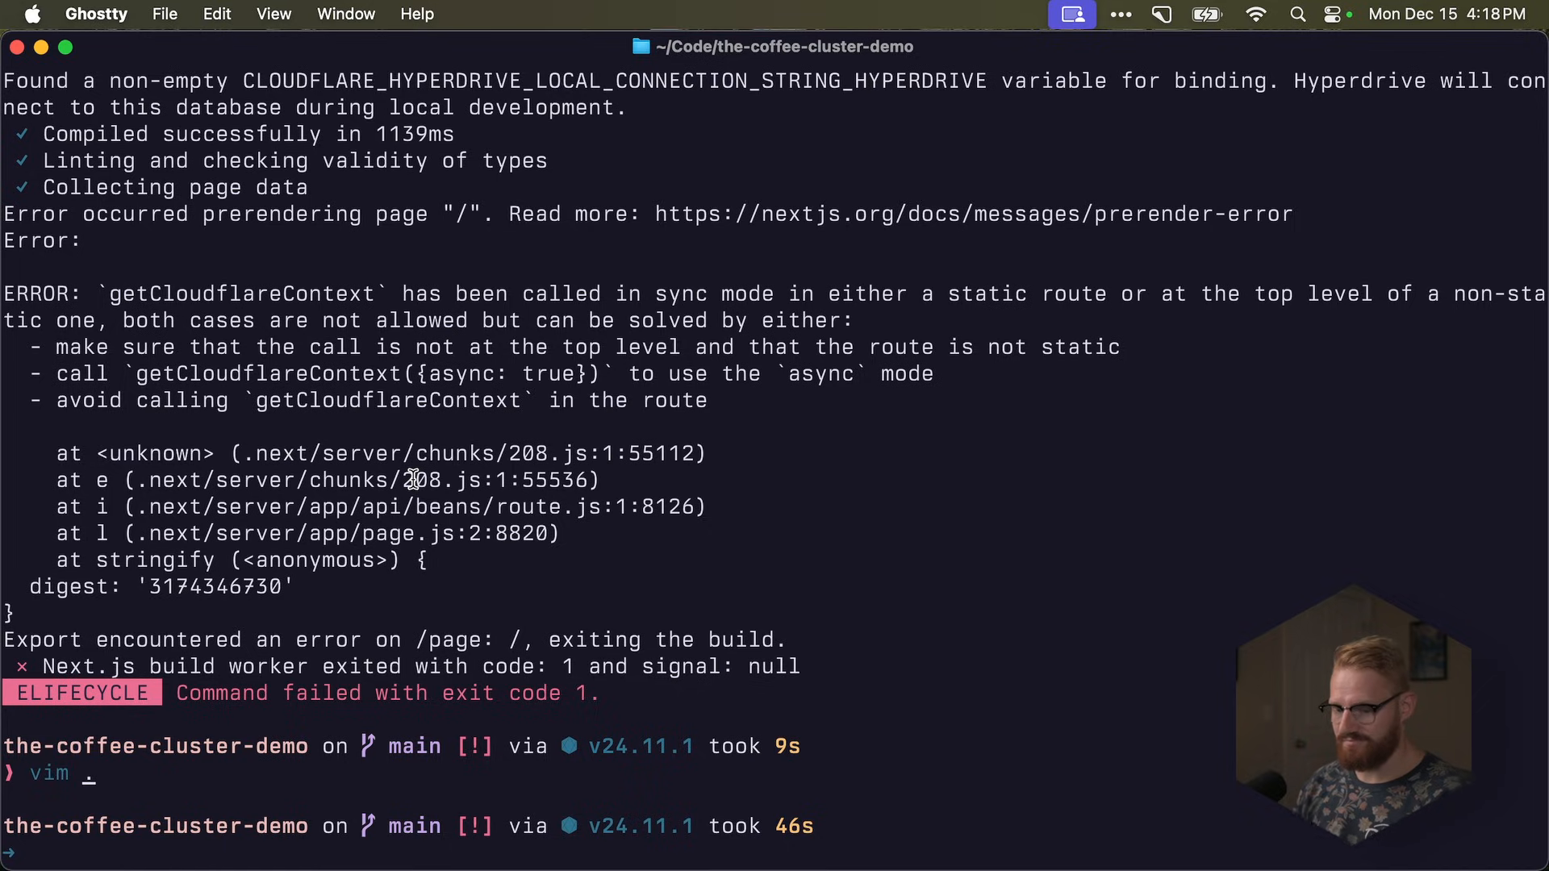
- Build and deploy, then set CLOUDFLARE_HYPERDRIVE_LOCAL_CONNECTION_STRING_HYPERDRIVE after the deploy fails
{"action": "type", "text": "pnpm run build"}
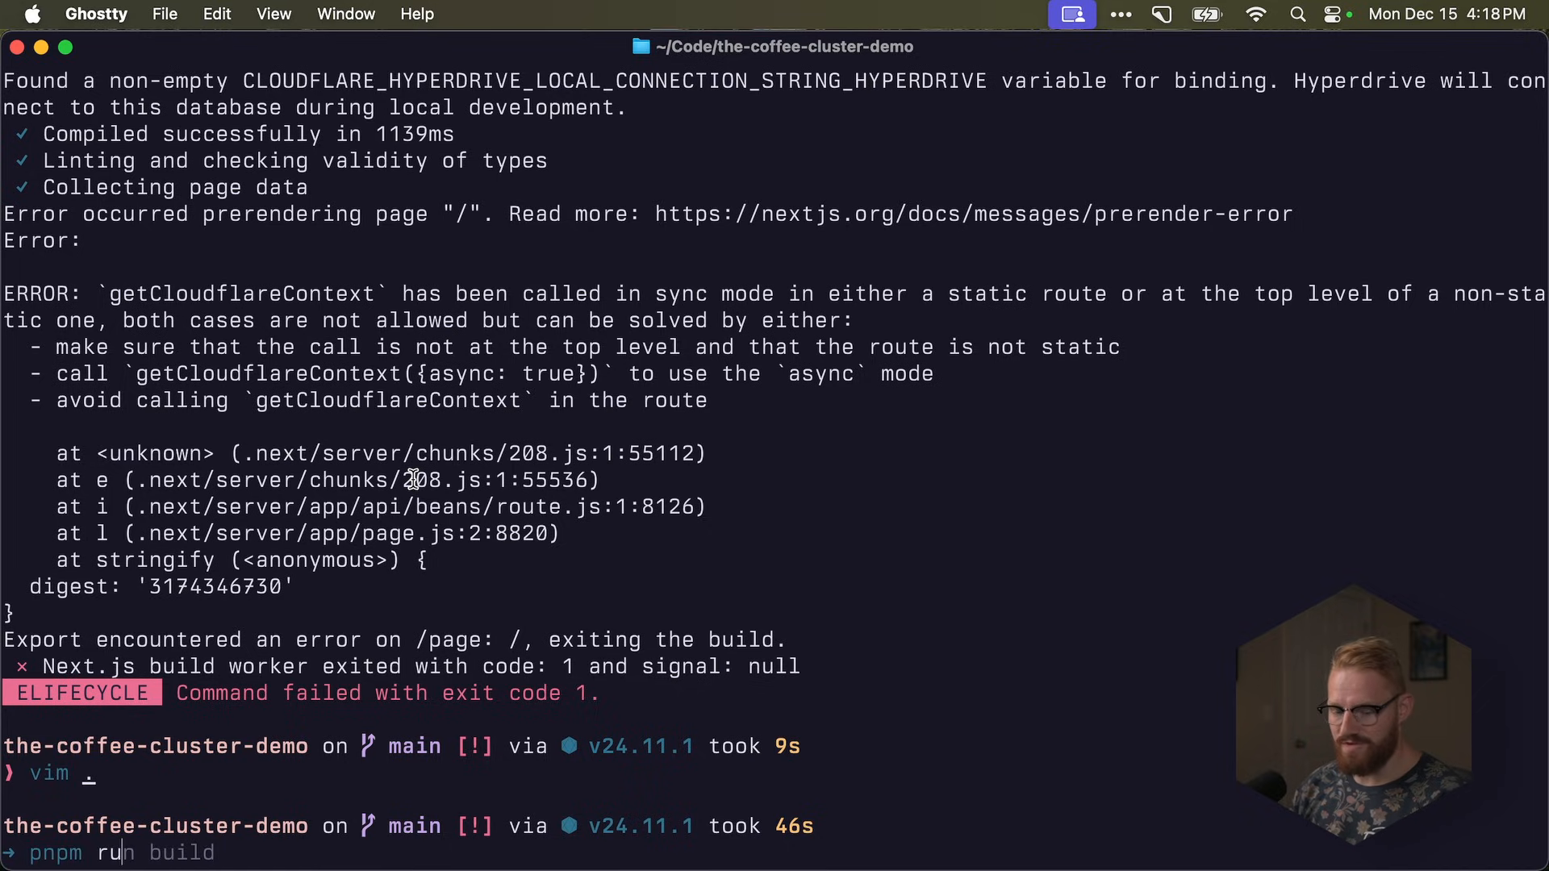
{"action": "type", "text": "deploy"}
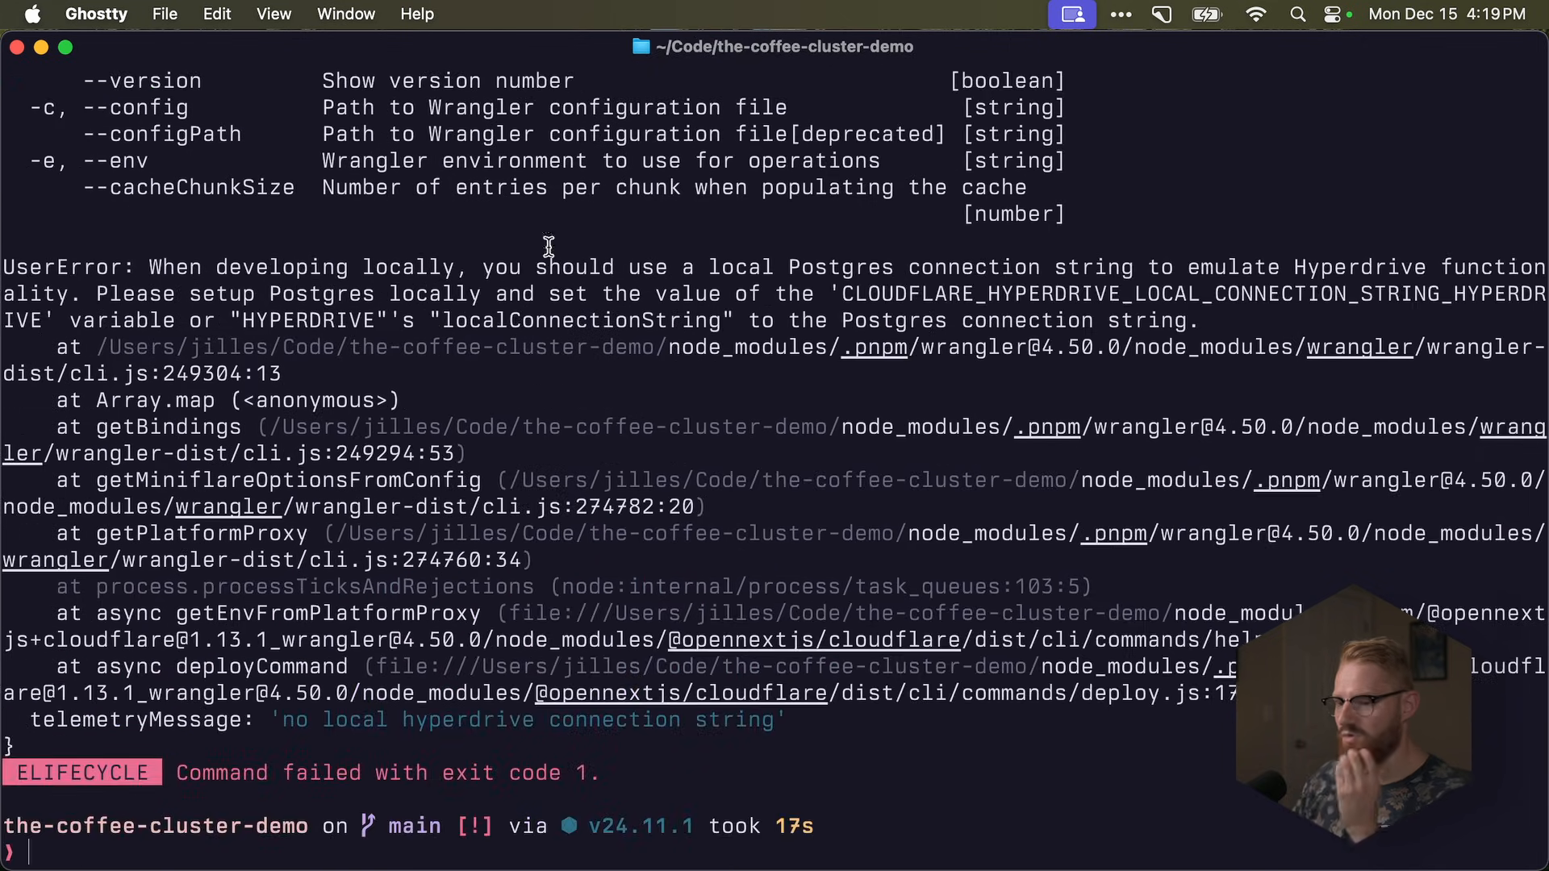
{"action": "scroll", "scroll_direction": "up", "scroll_amount": 3}
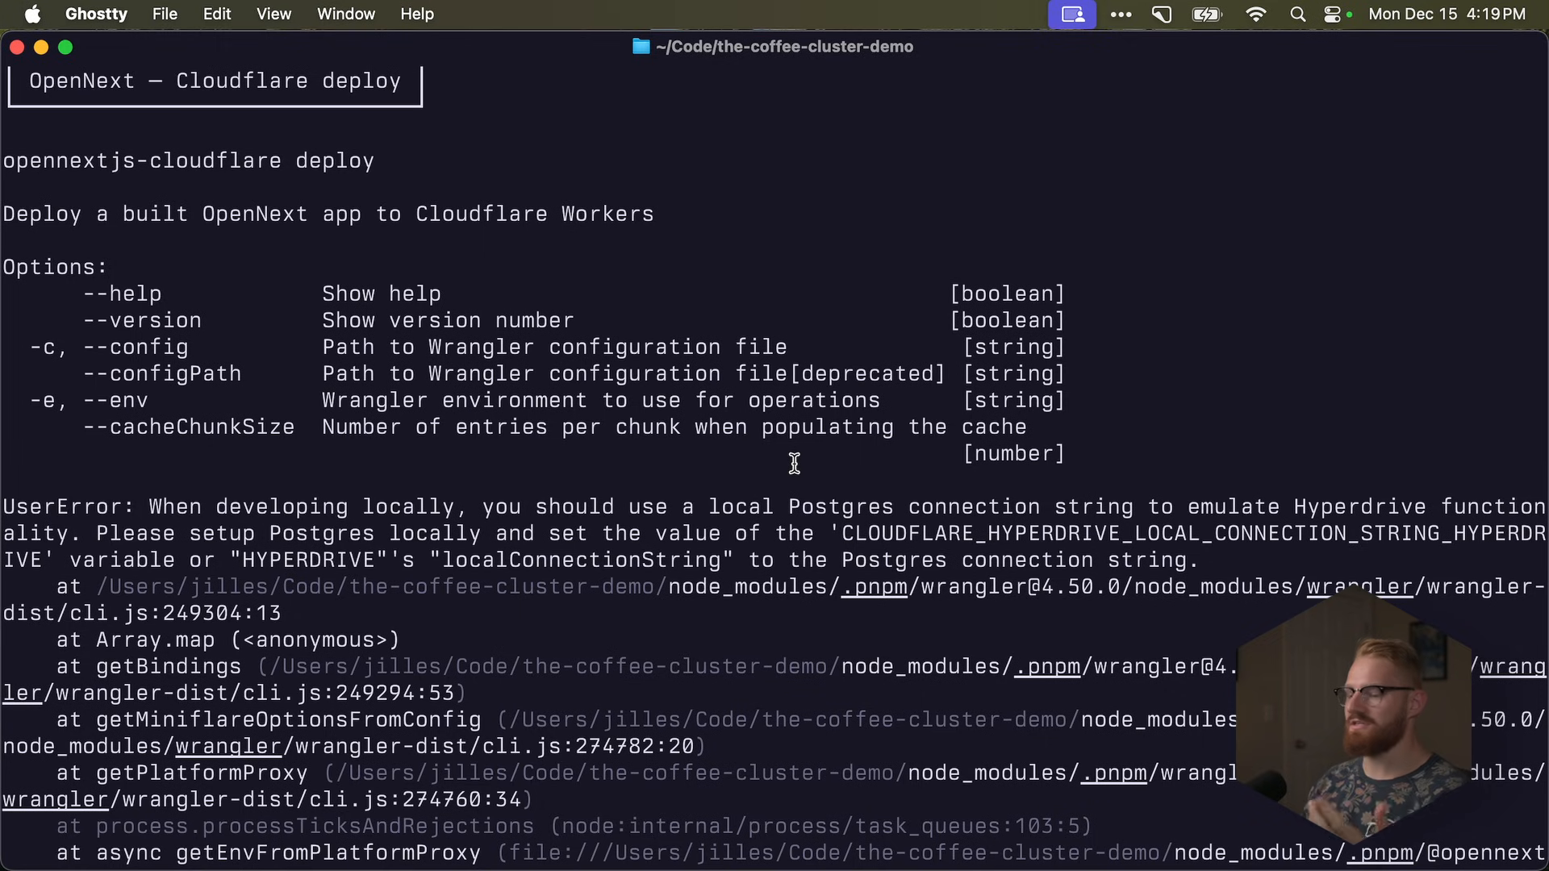
{"action": "scroll", "scroll_direction": "down", "scroll_amount": 3}
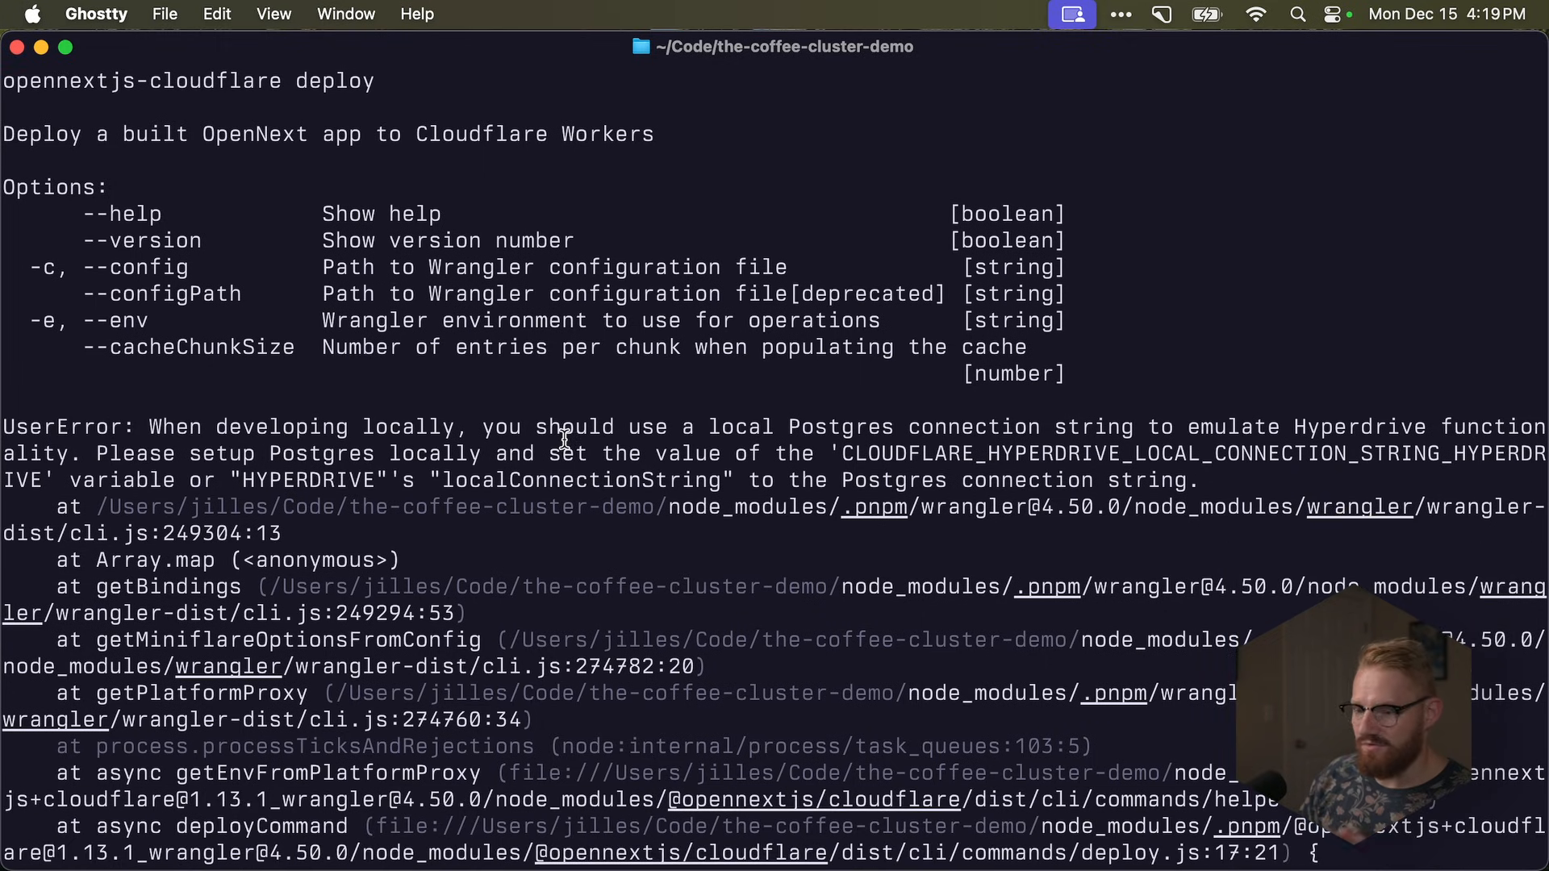
{"action": "mouse_move", "coordinate": [973, 444]}
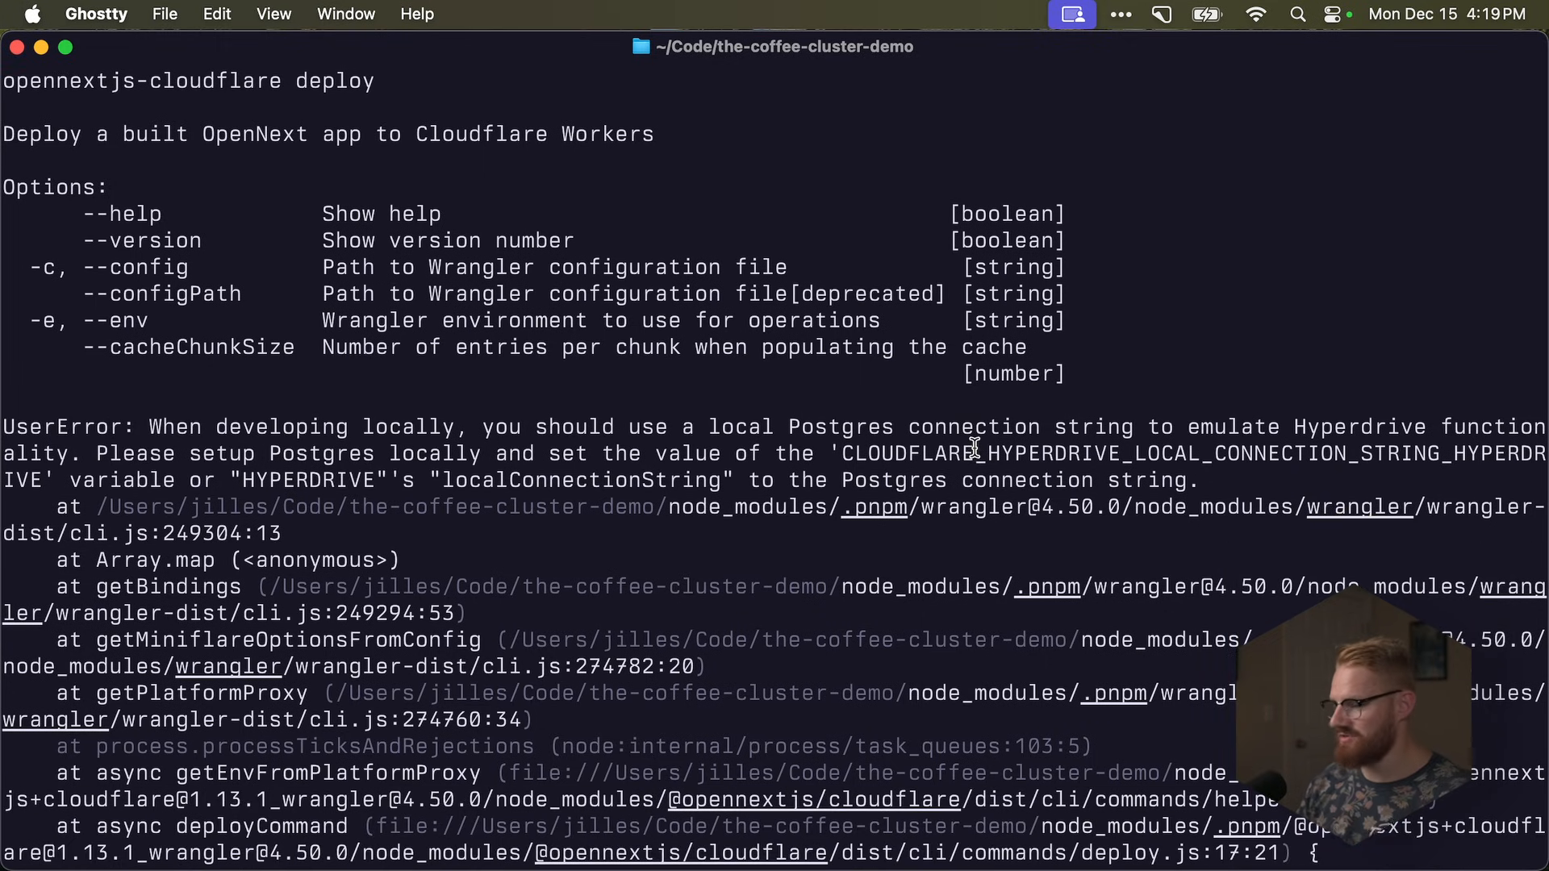
{"action": "scroll", "scroll_direction": "down", "scroll_amount": 3}
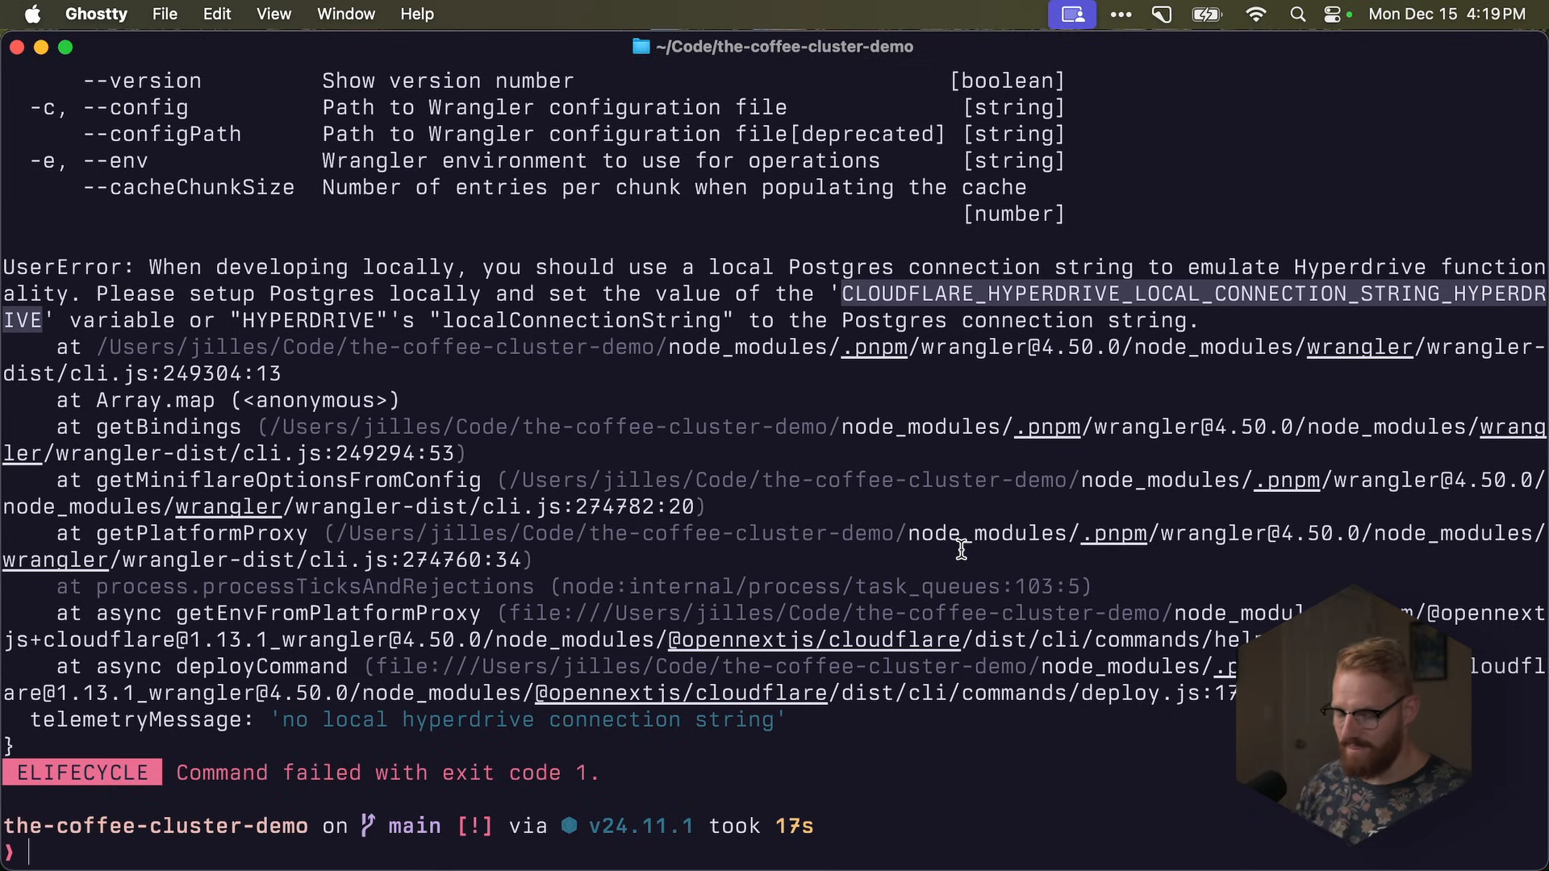
{"action": "type", "text": "CLOUDFLARE_HYPERDRIVE_LOCAL_CONNECTION_STRING_HYPERDRIVE=123 pnpm run dev"}
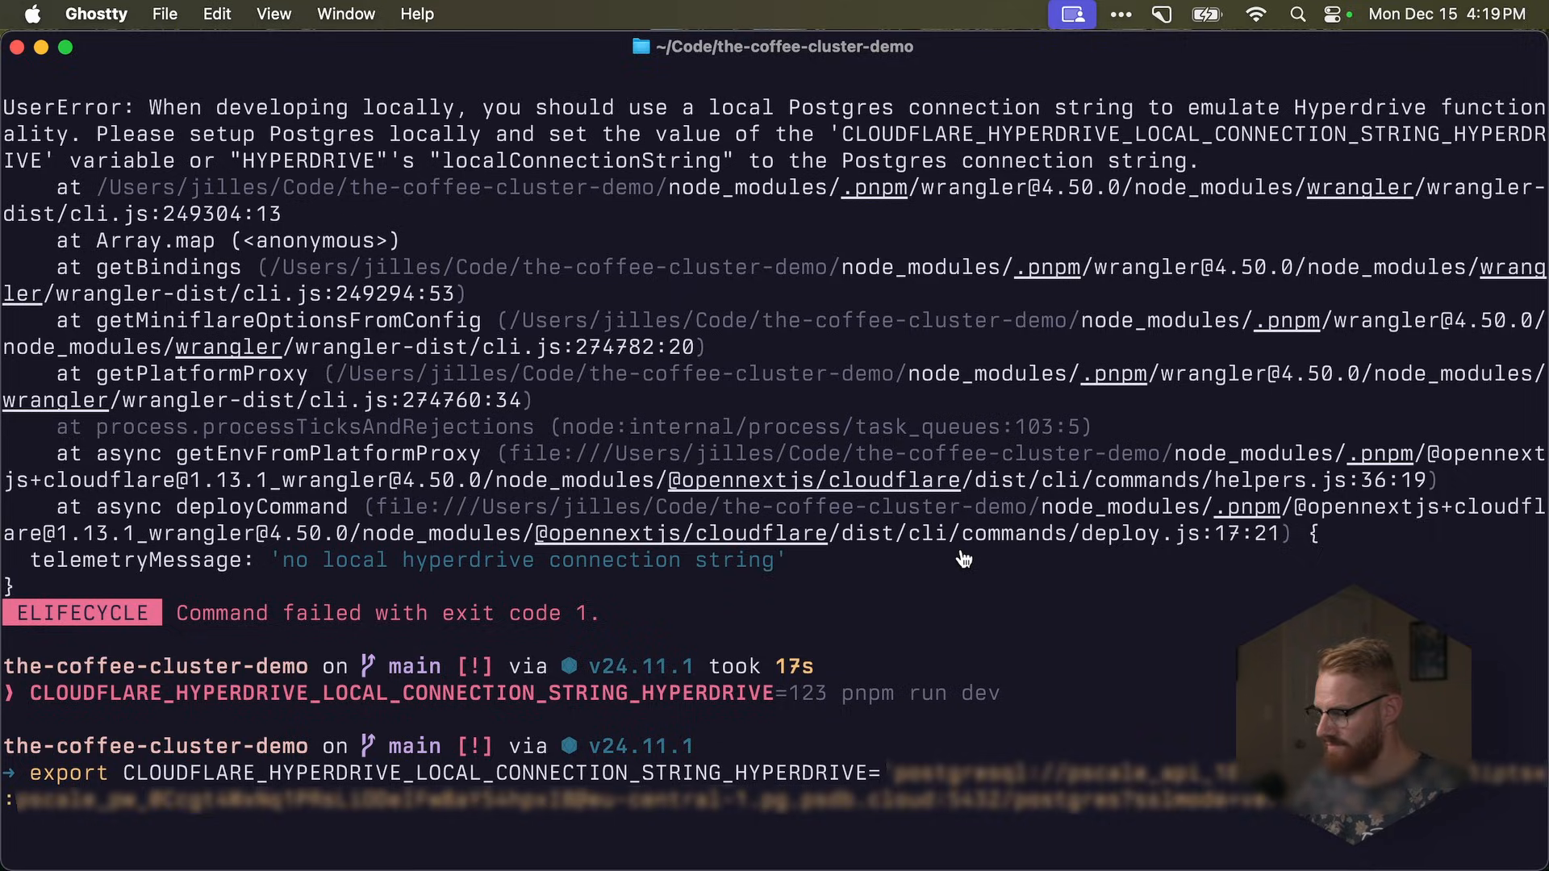
{"action": "key", "text": "ctrl+r"}
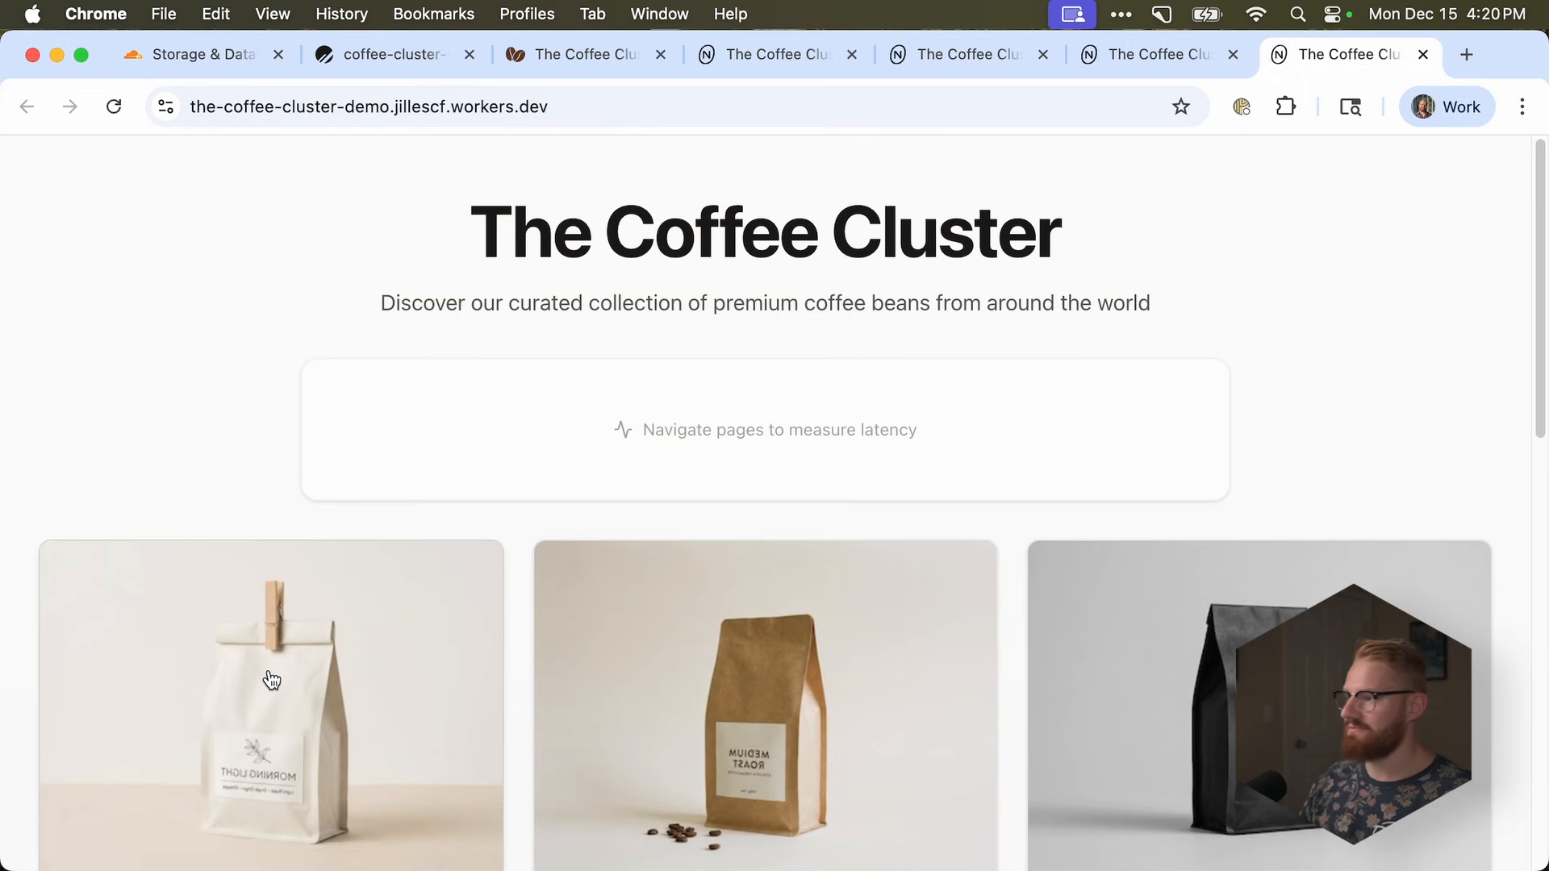
- Open several bean detail pages and return to all beans, latency averaging 217 ms
{"action": "left_click", "coordinate": [271, 678]}
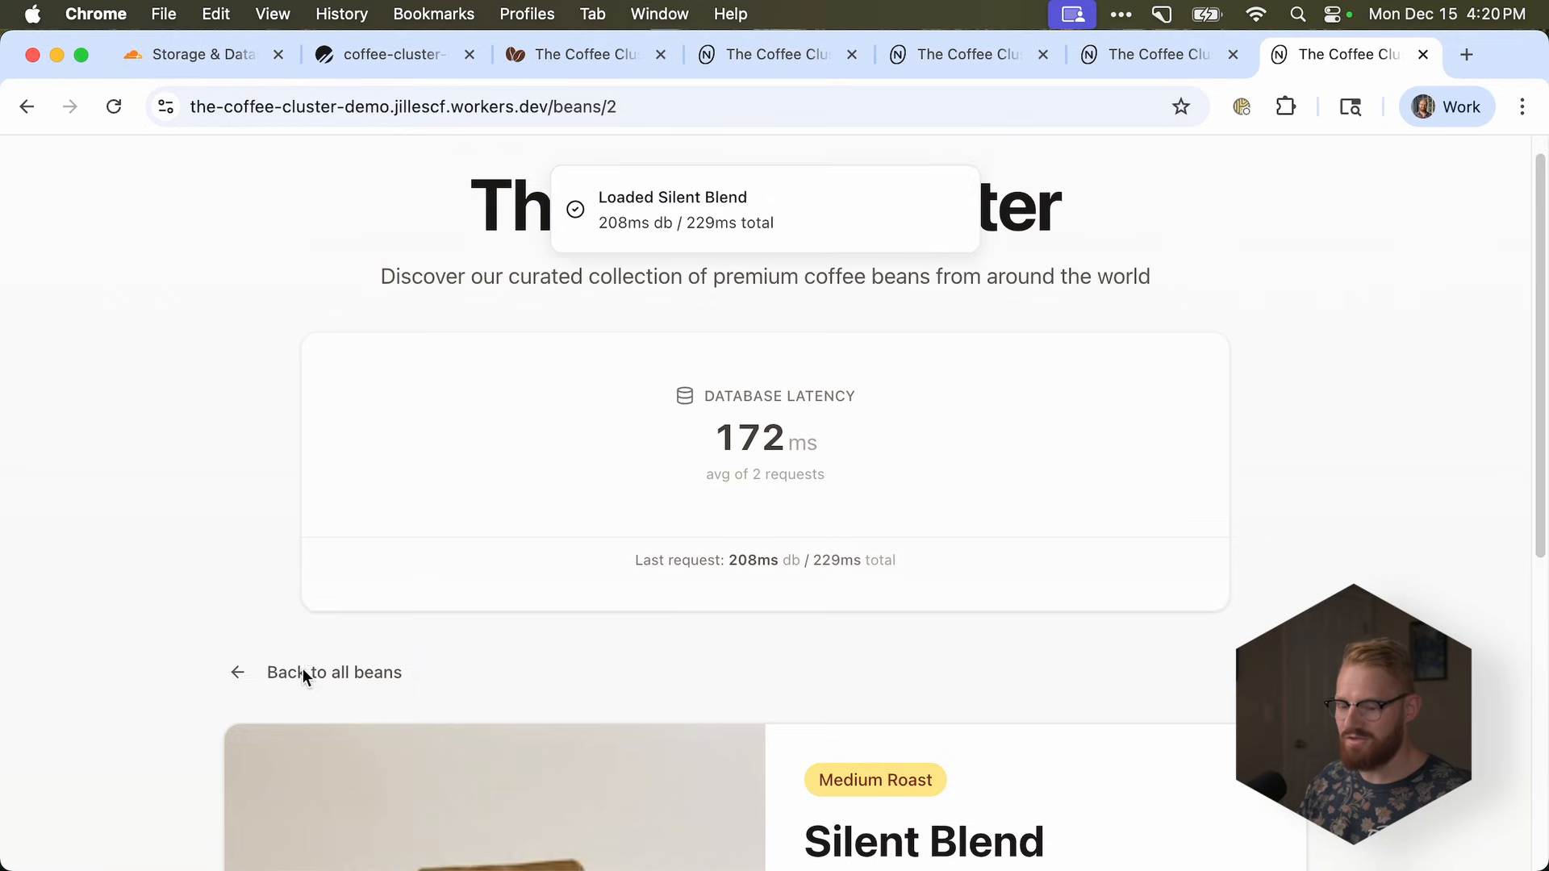
{"action": "left_click", "coordinate": [26, 107]}
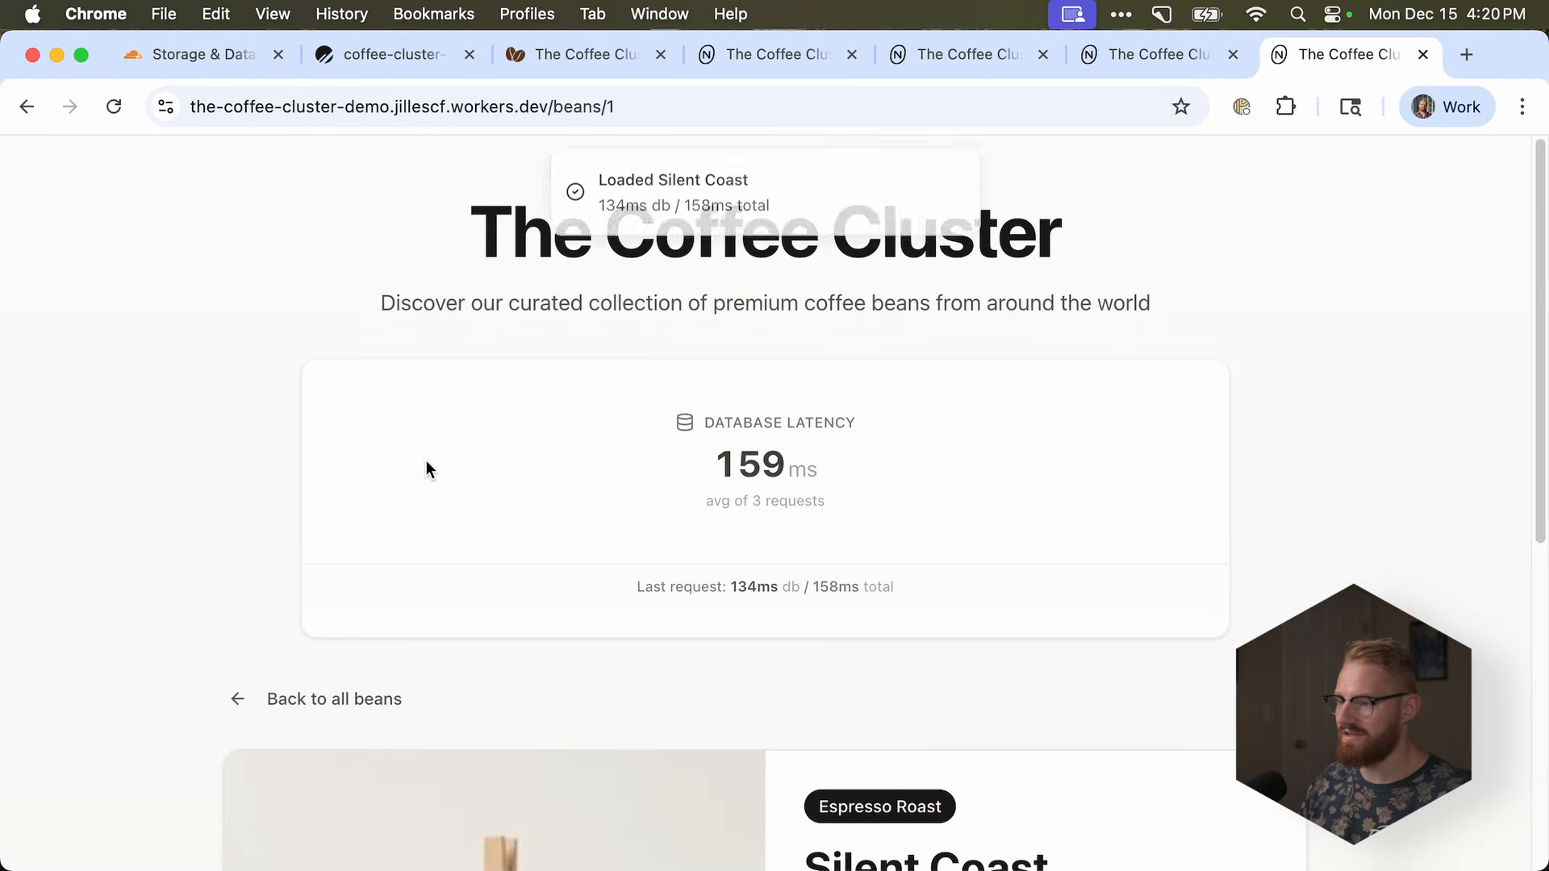
{"action": "left_click", "coordinate": [334, 698]}
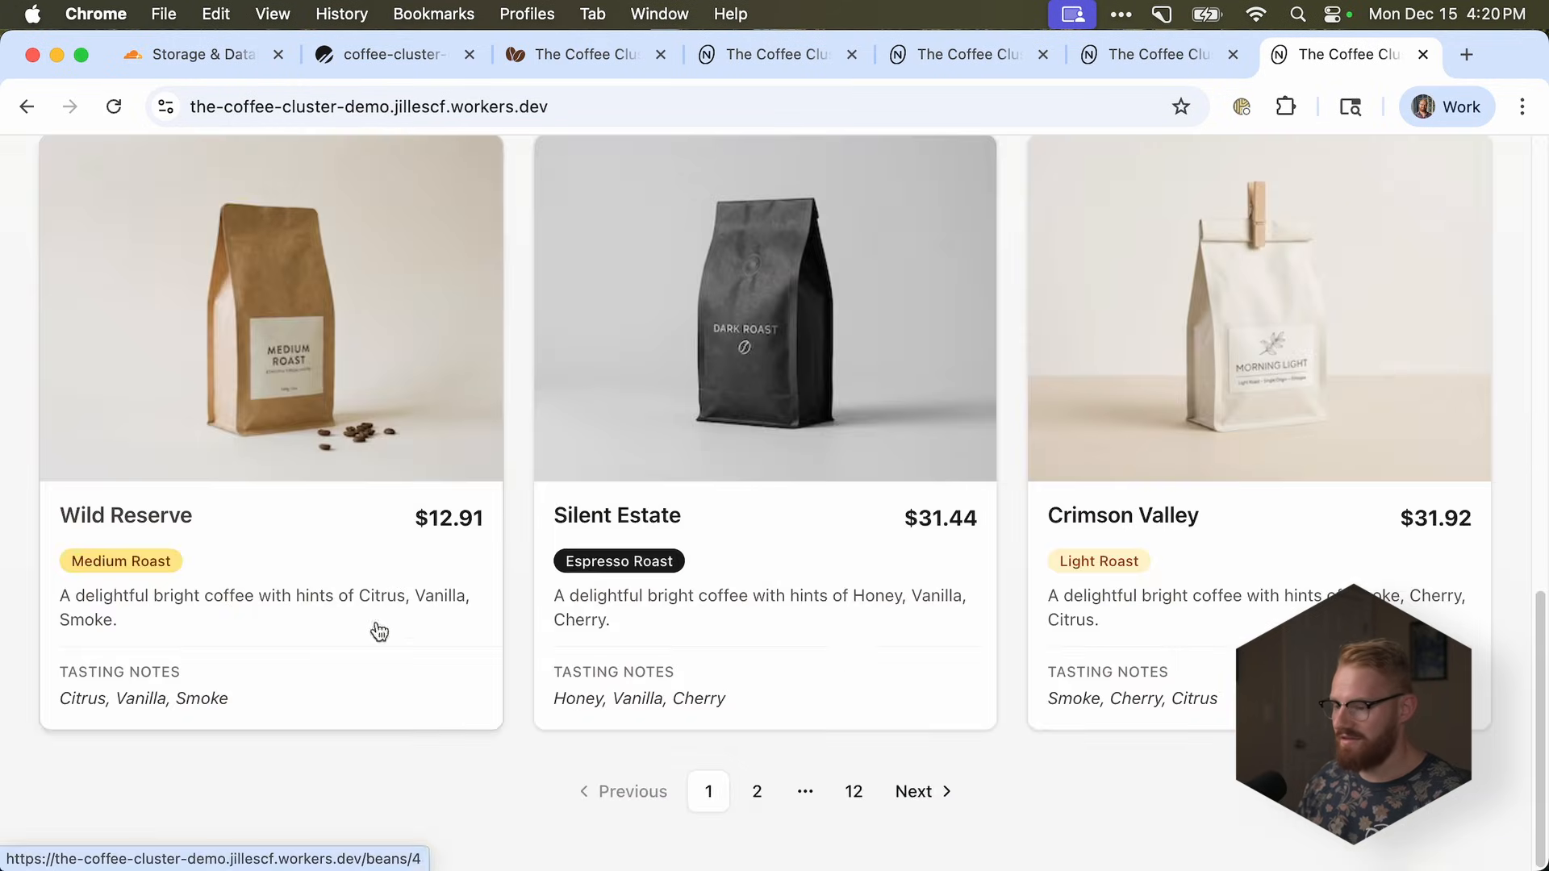
{"action": "left_click", "coordinate": [757, 792]}
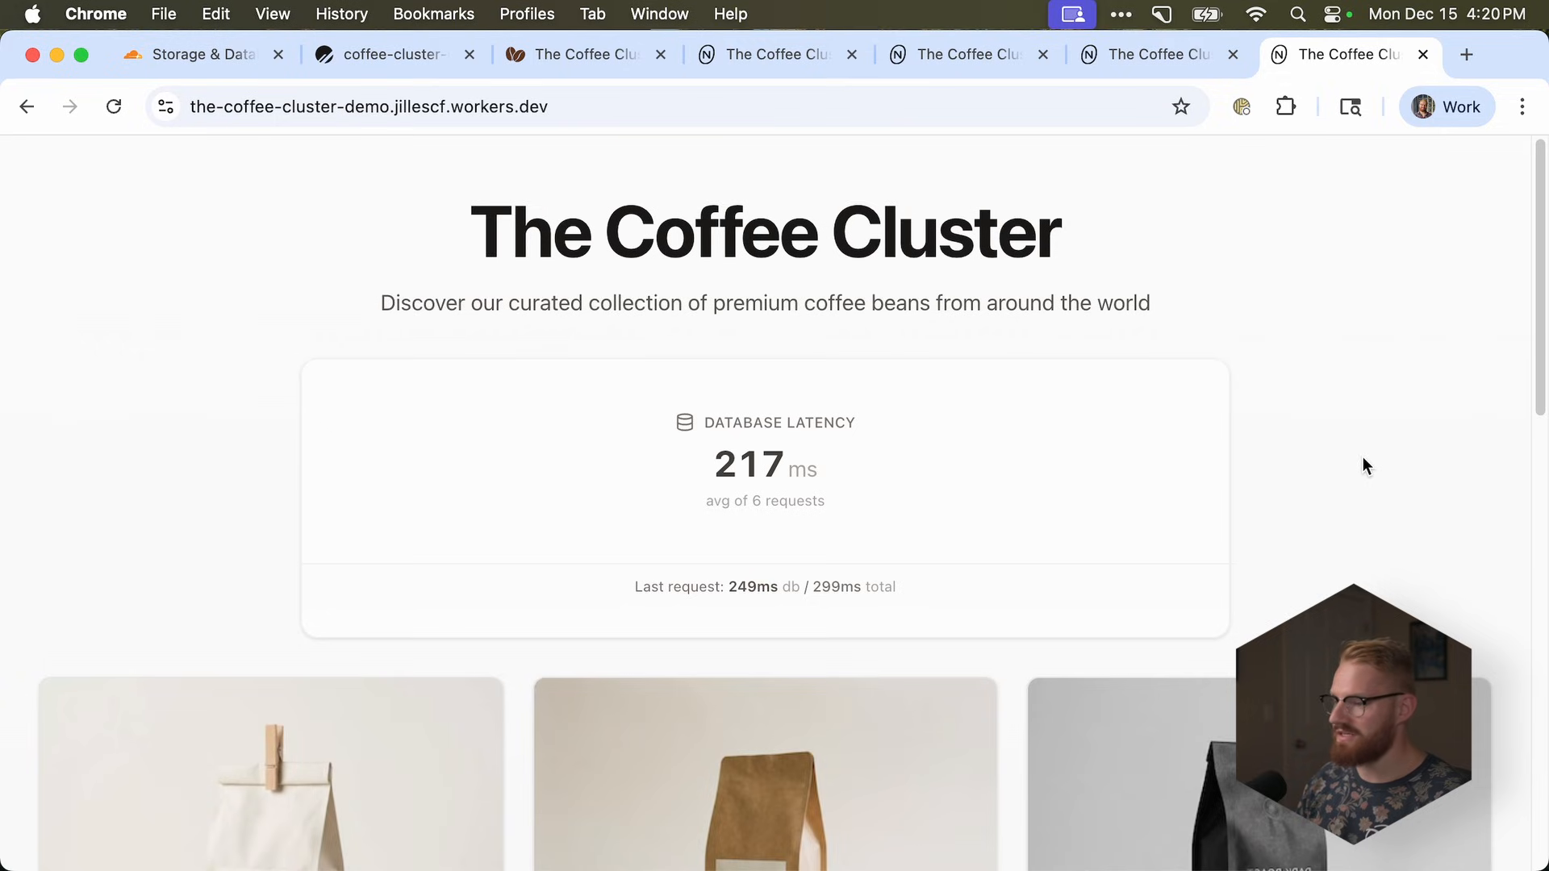
- In Cloudflare Hyperdrive, open the Settings of planetscale-coffee-cluster-demo-main-5yon
{"action": "left_click", "coordinate": [197, 54]}
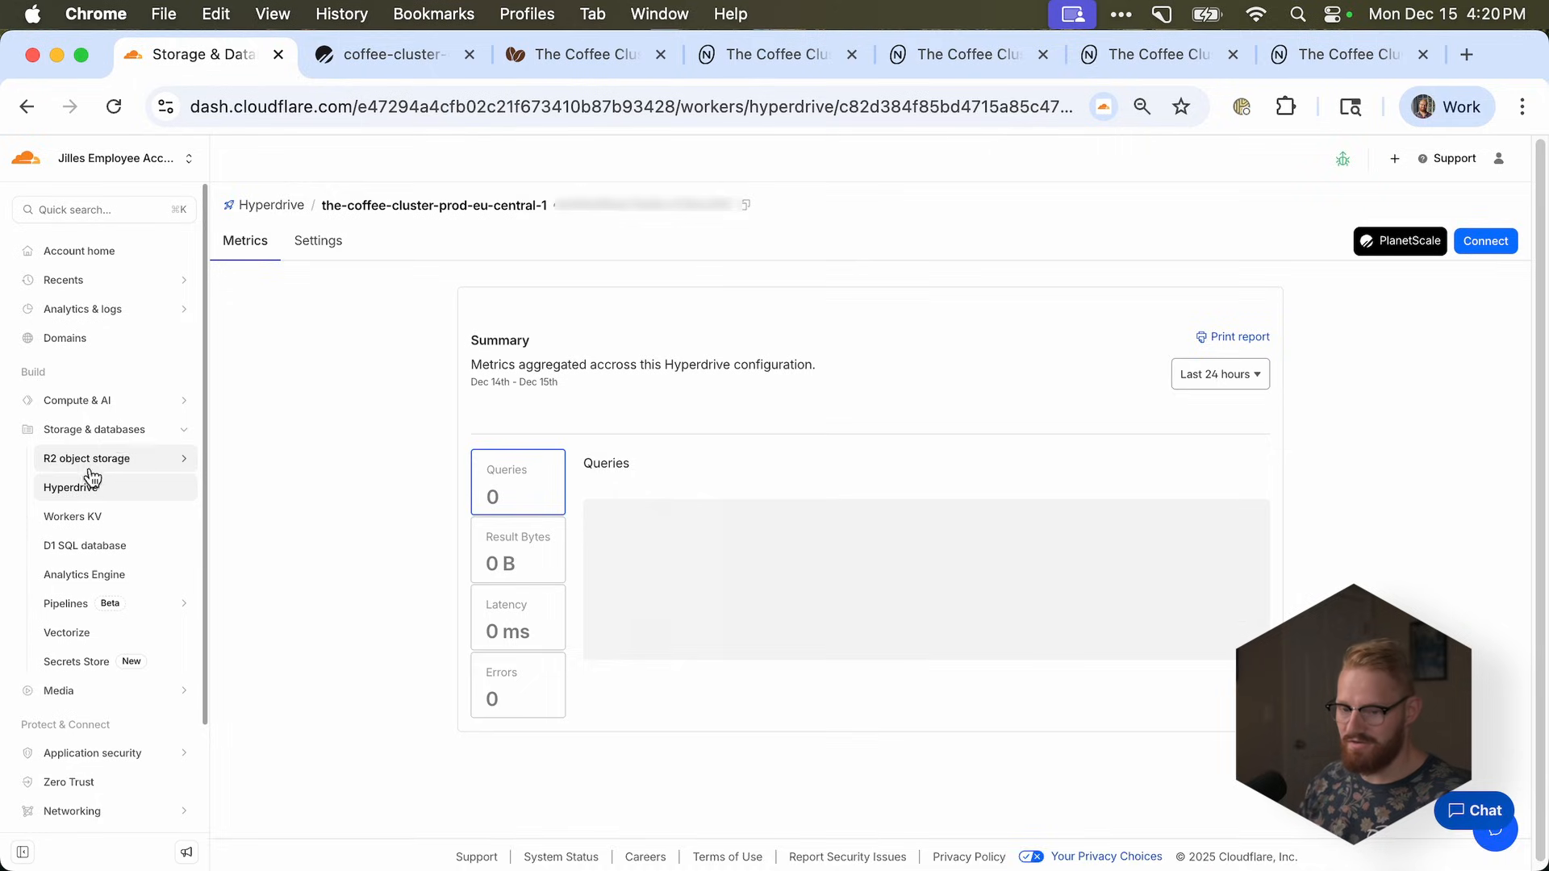
{"action": "left_click", "coordinate": [70, 487]}
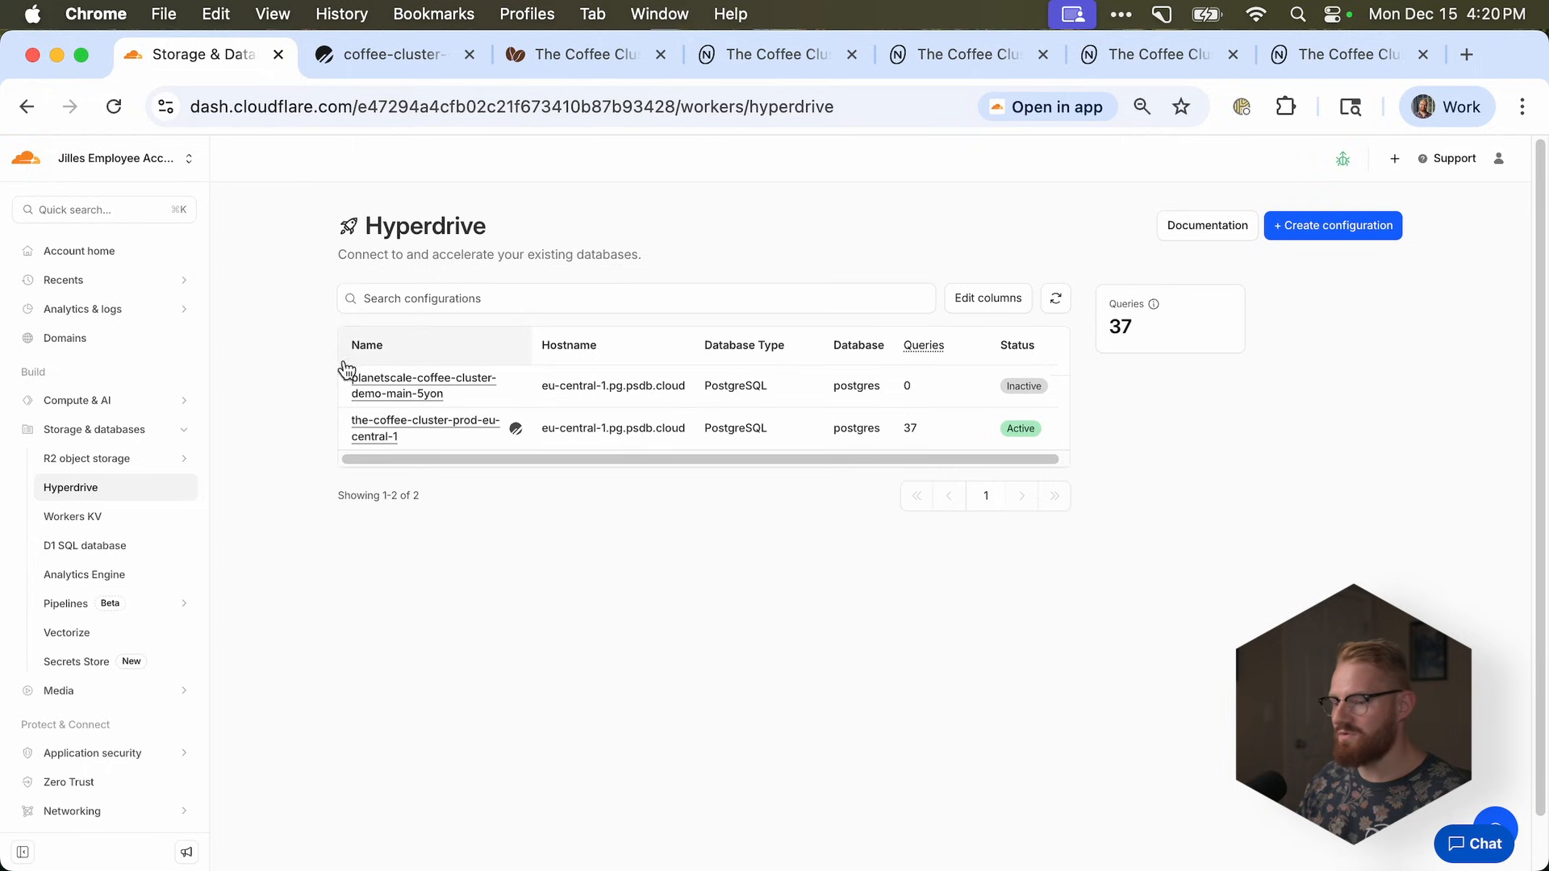
{"action": "left_click", "coordinate": [424, 427]}
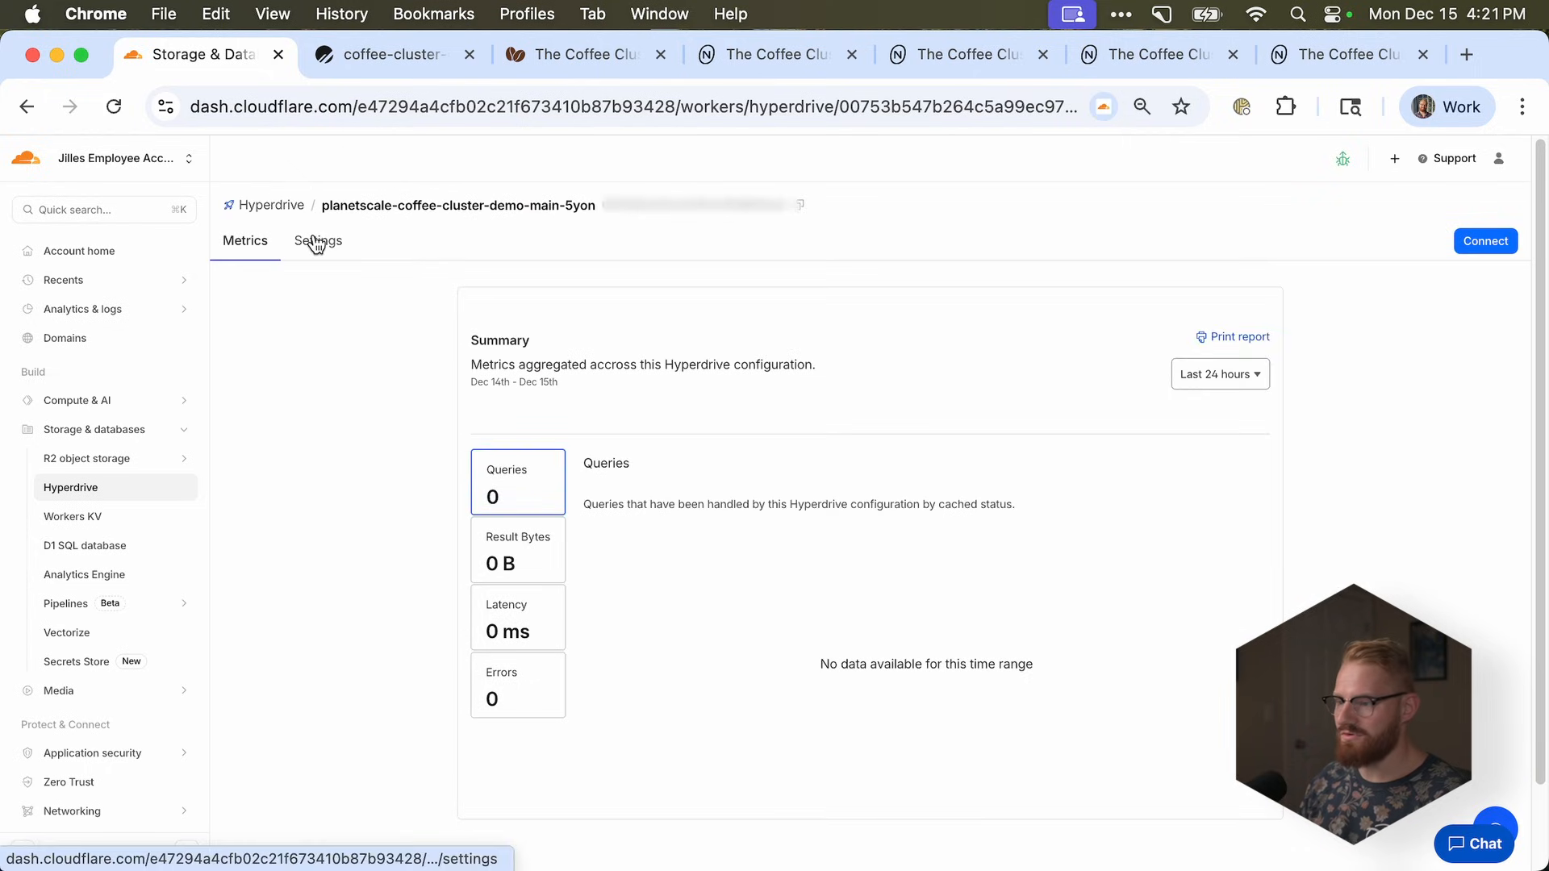
{"action": "left_click", "coordinate": [317, 240]}
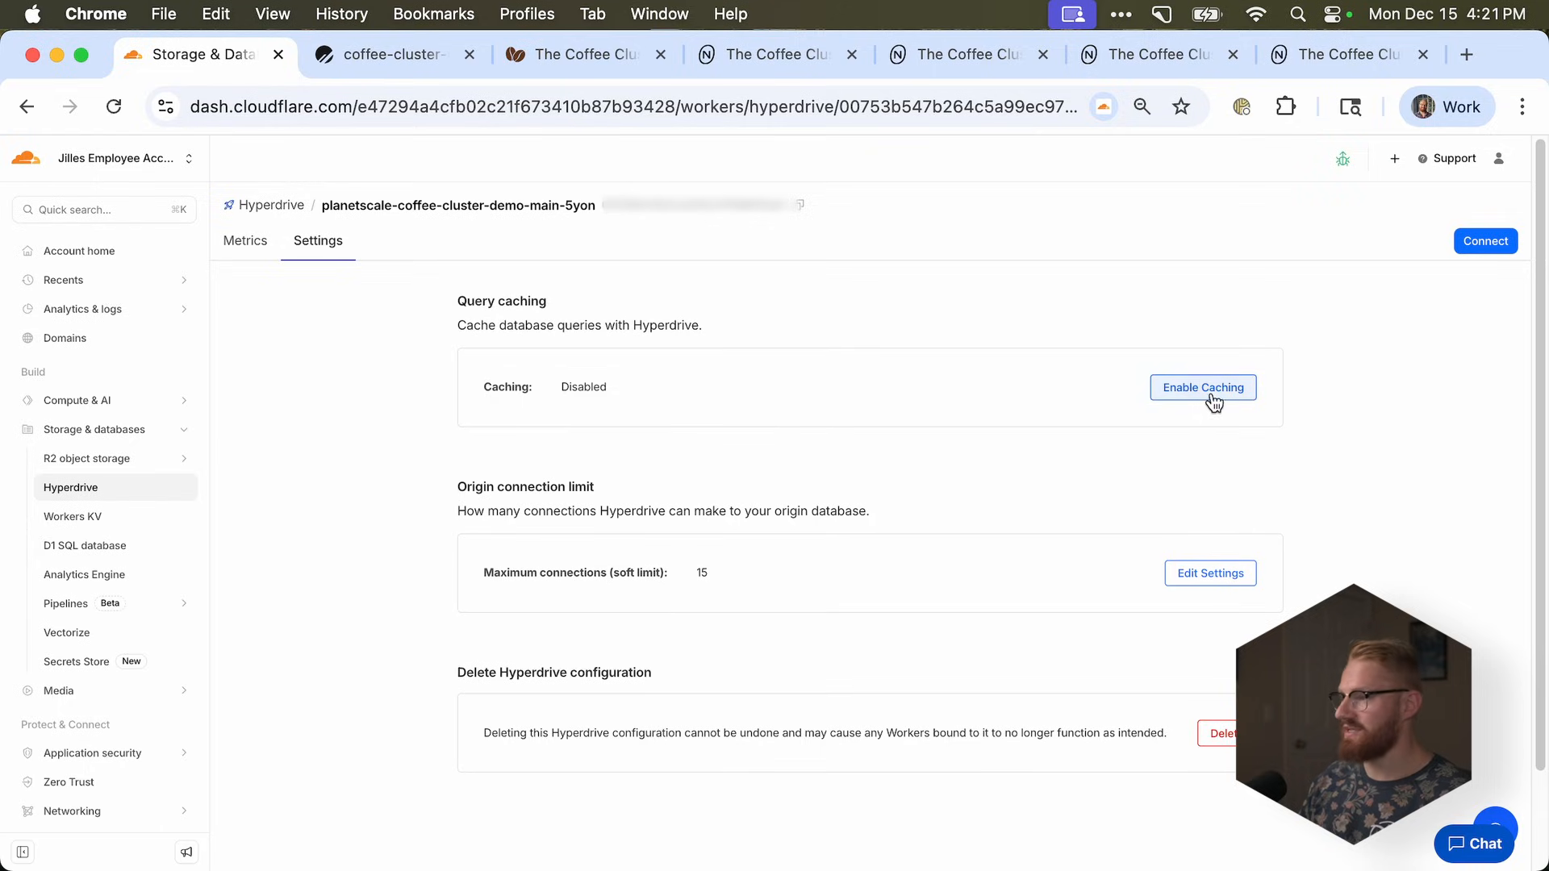
- Enable query caching with 60 s Max Age and 15 s Stale While Revalidate, and save
{"action": "left_click", "coordinate": [1202, 386]}
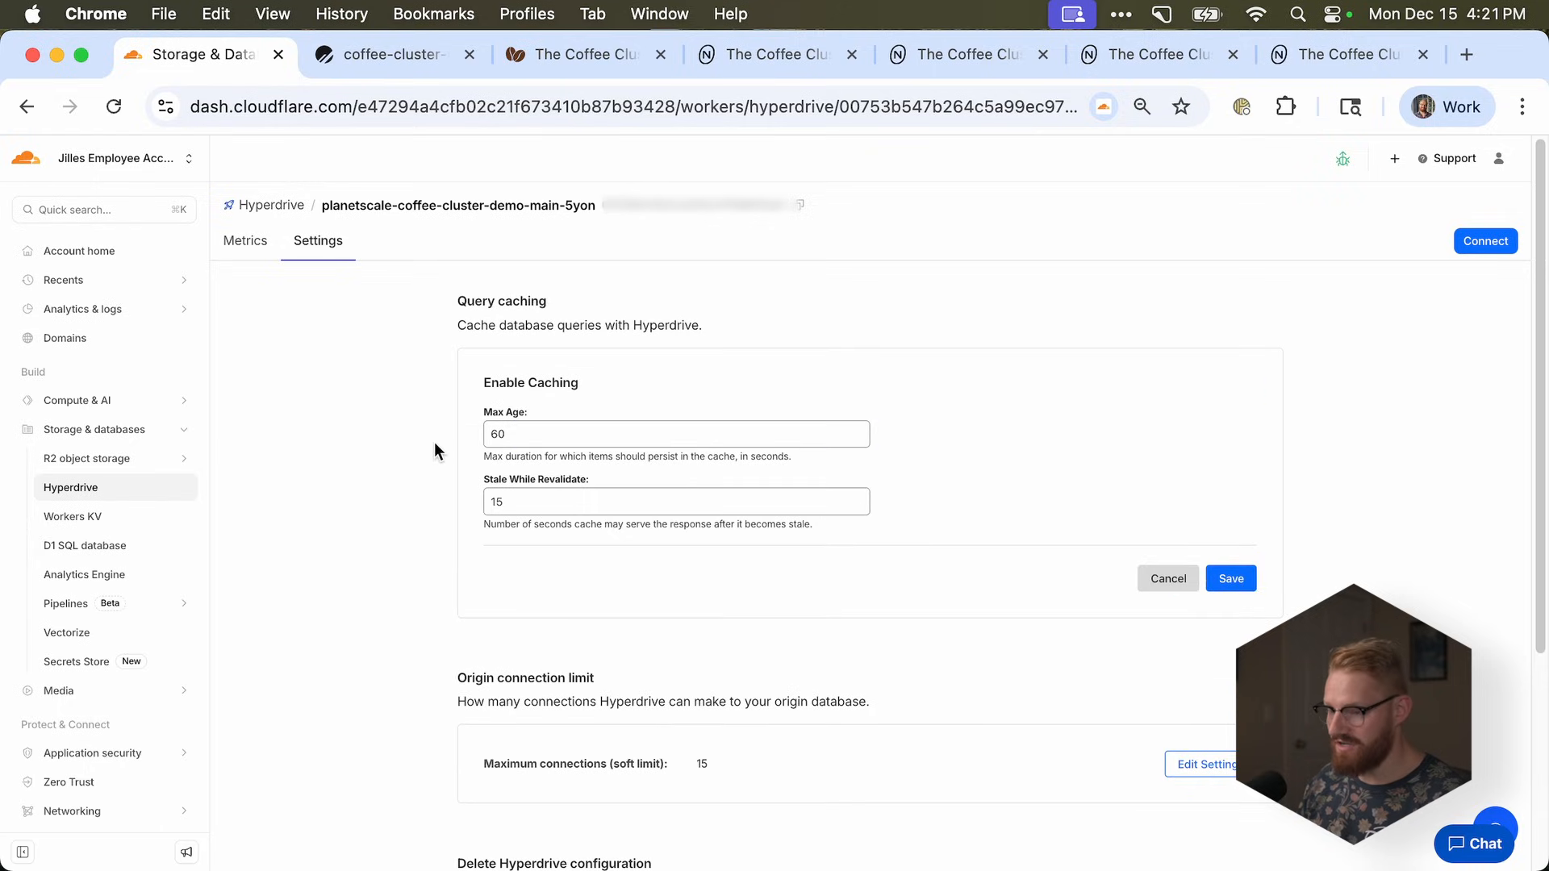
{"action": "left_click", "coordinate": [676, 434]}
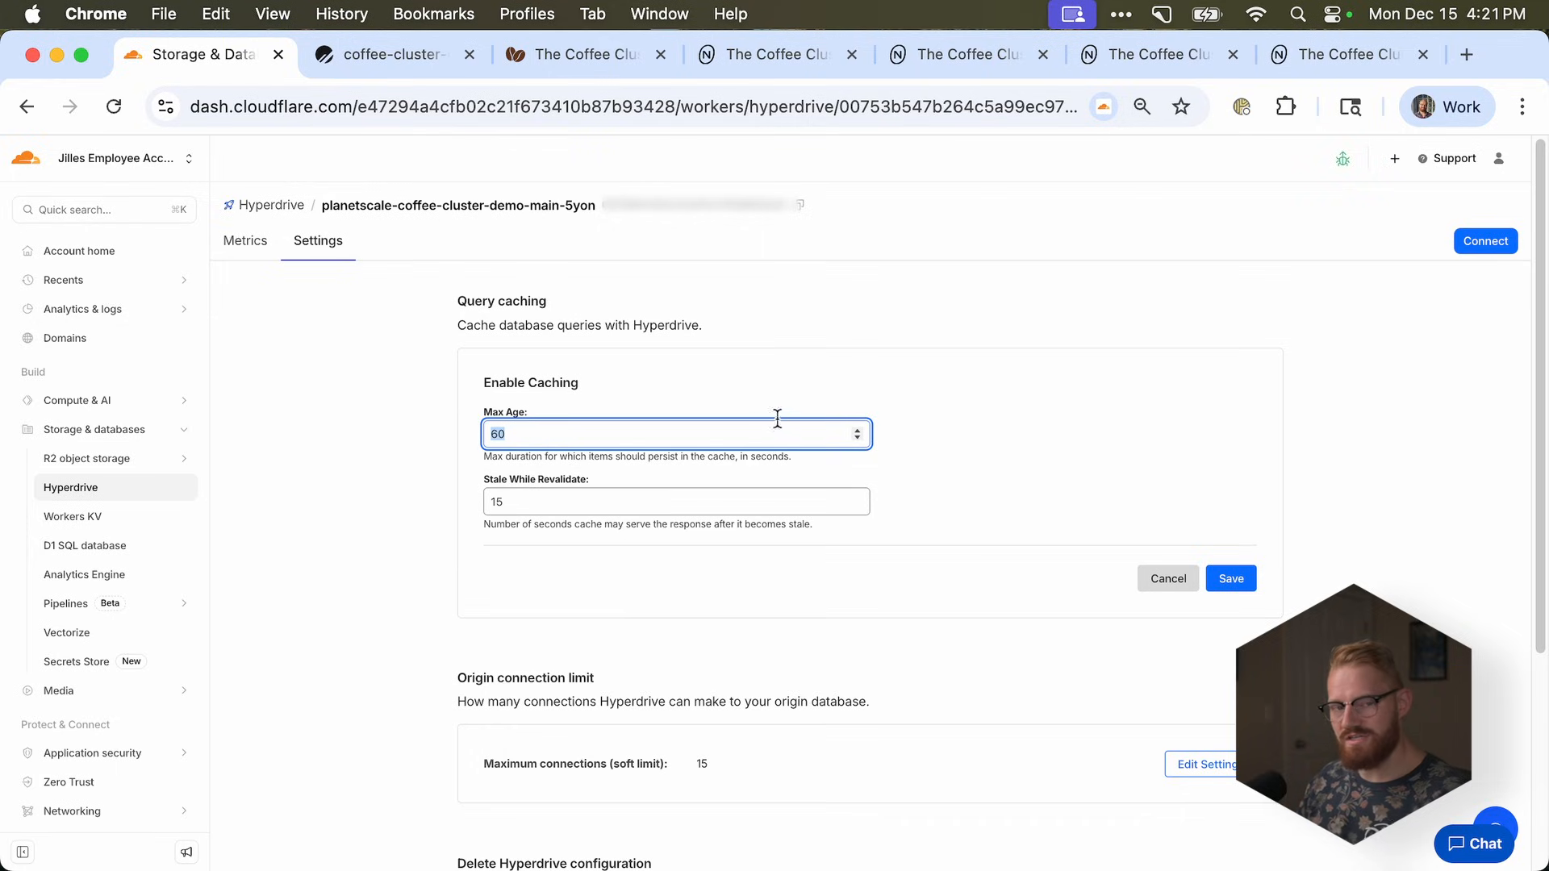
{"action": "mouse_move", "coordinate": [758, 420]}
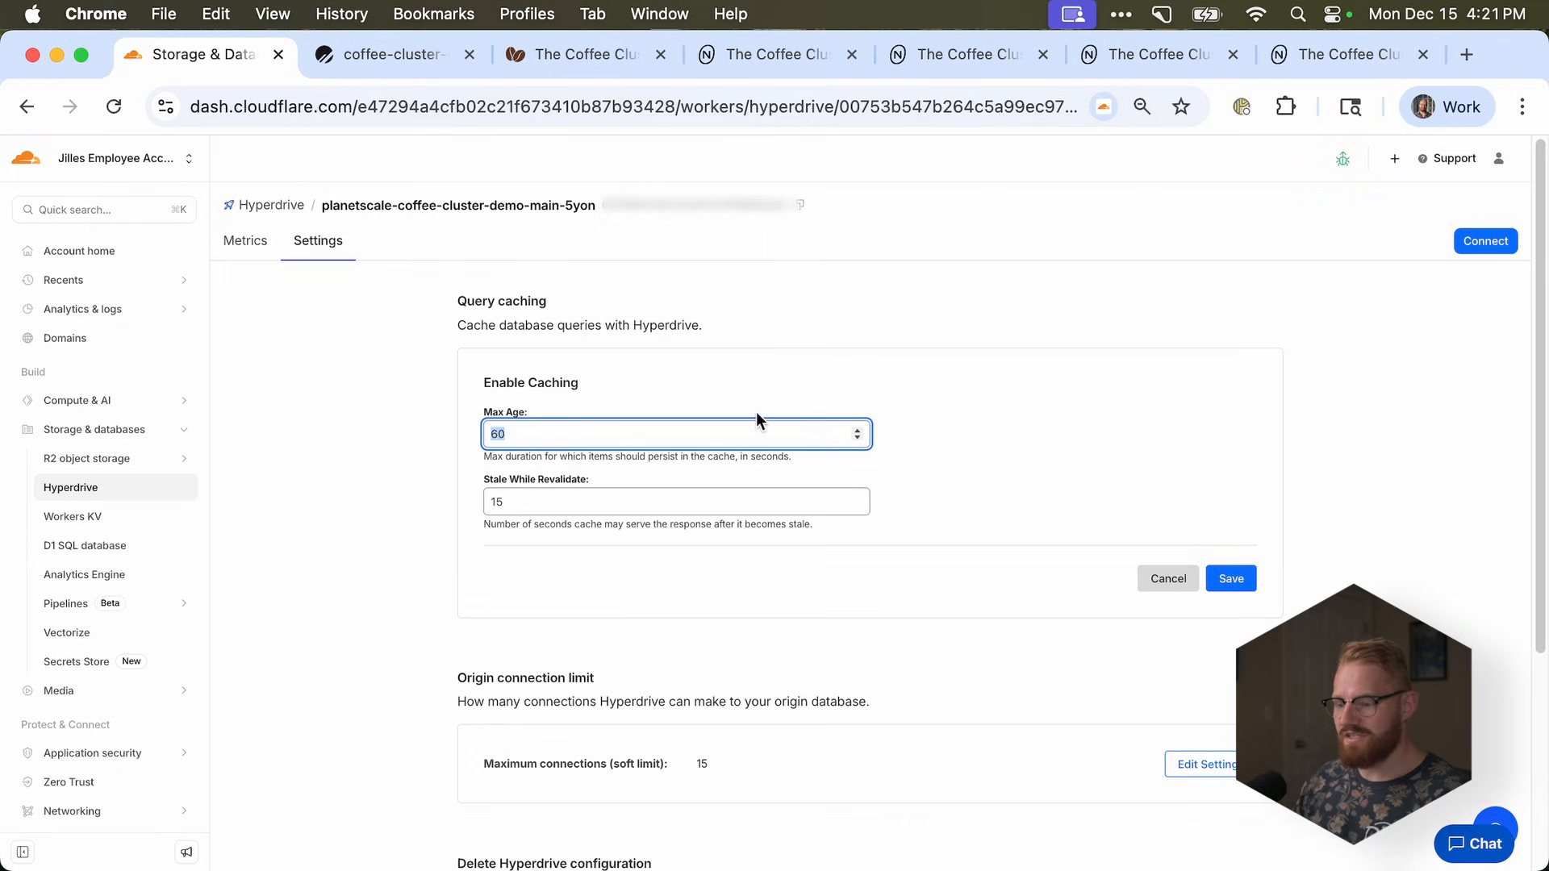
{"action": "left_click", "coordinate": [676, 501]}
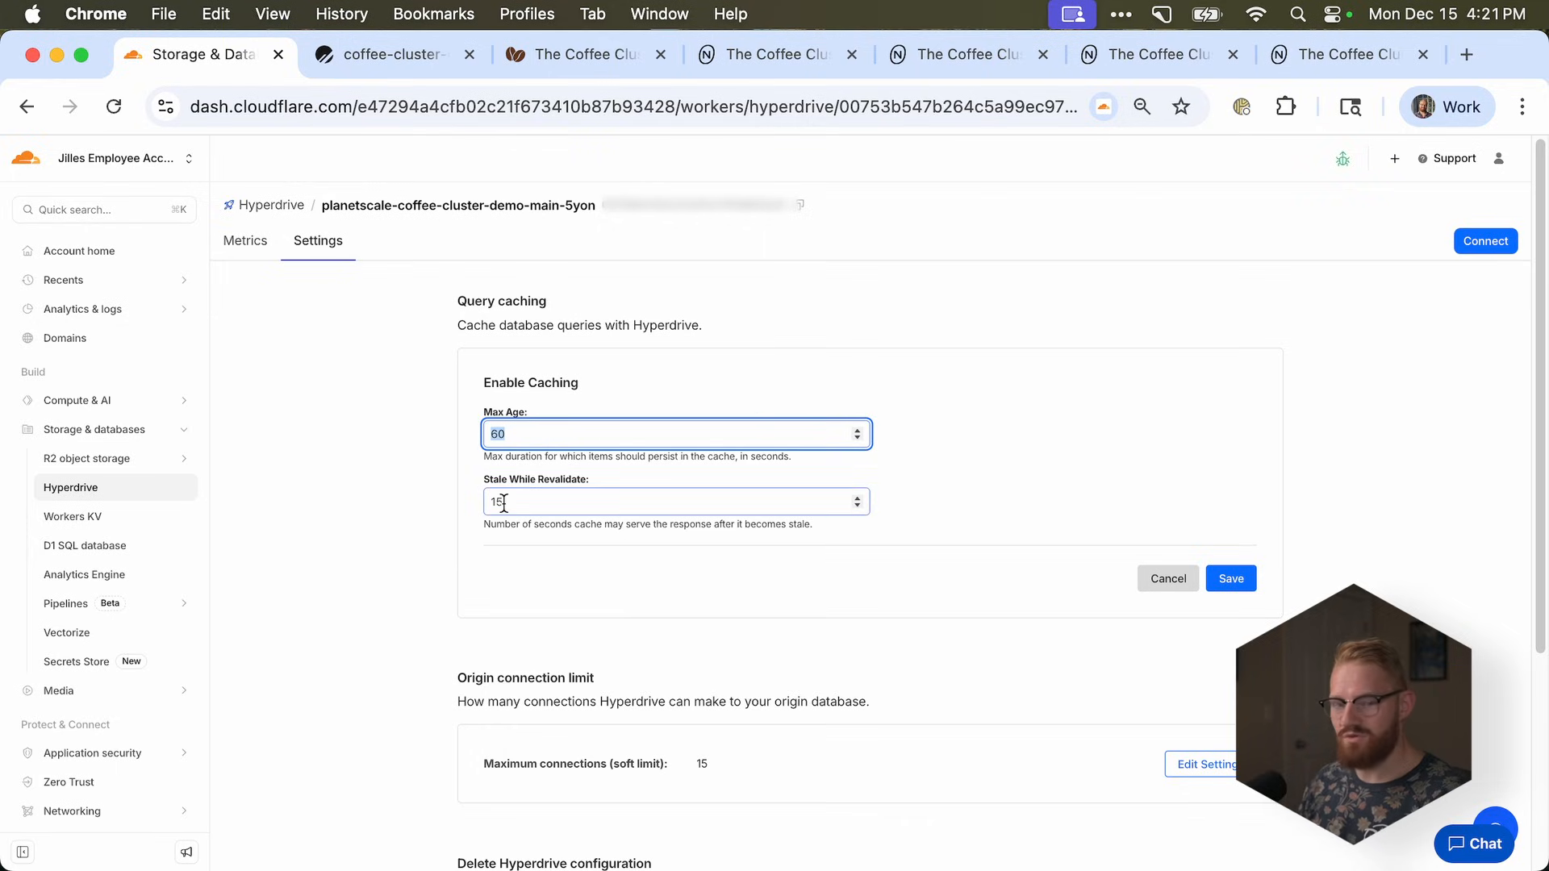
{"action": "left_click", "coordinate": [677, 501]}
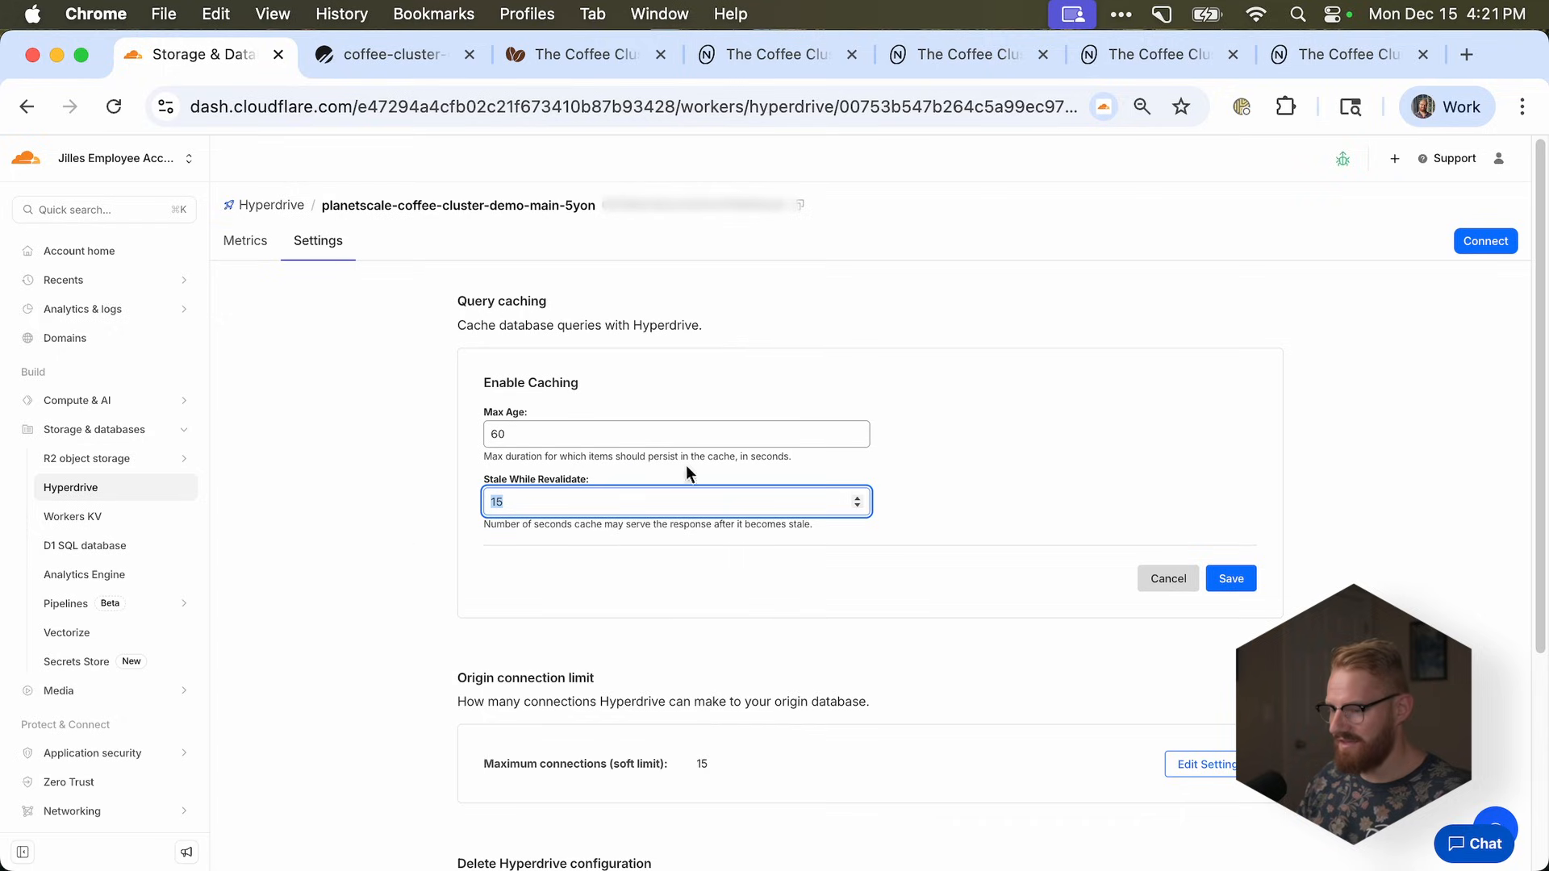
{"action": "mouse_move", "coordinate": [540, 530]}
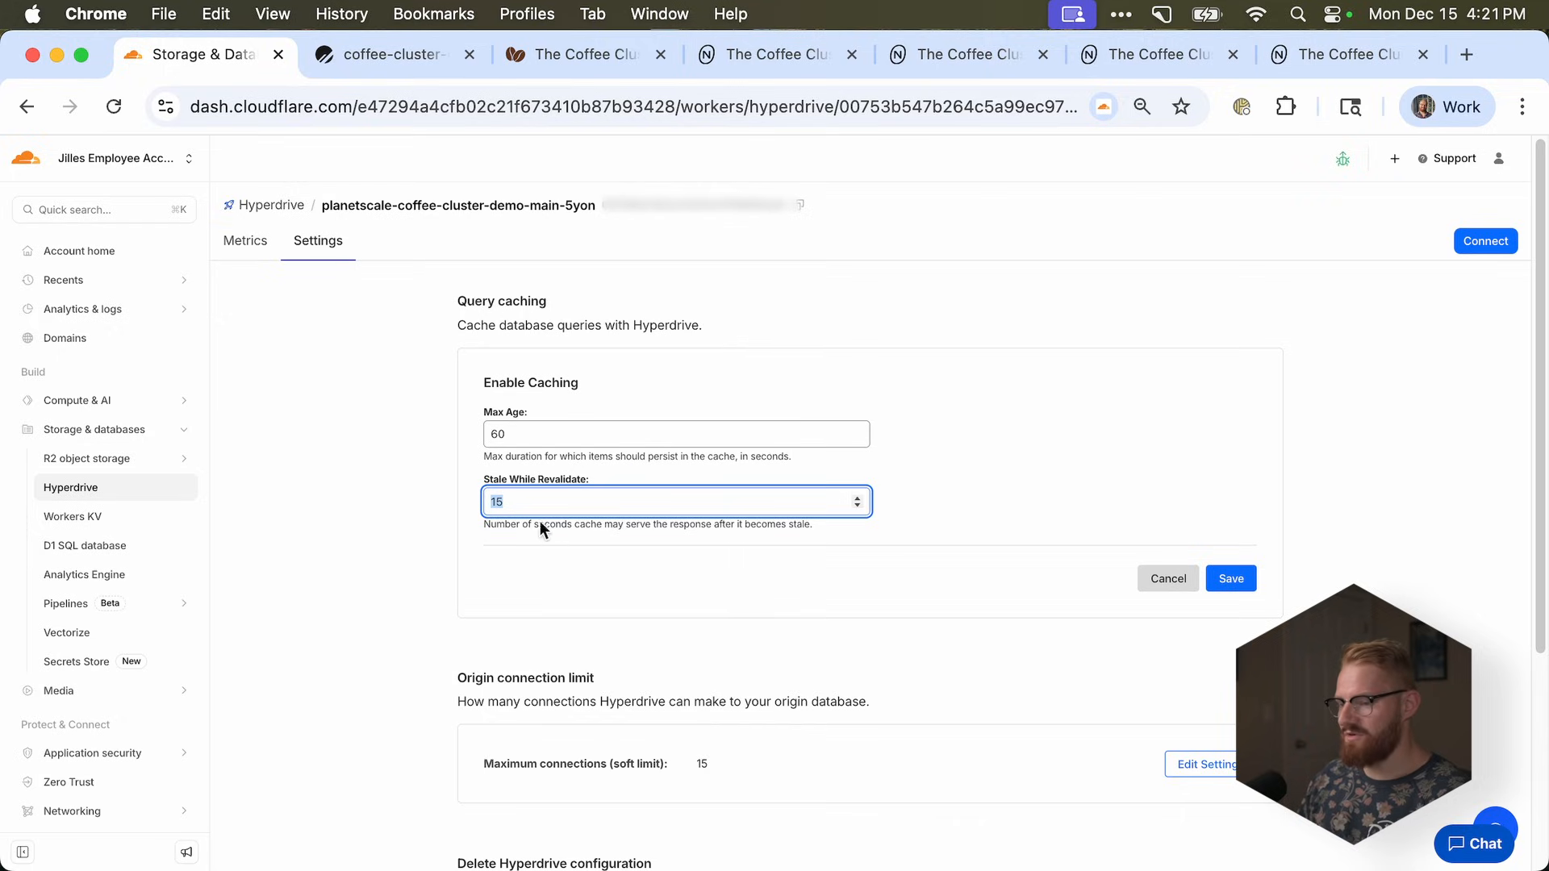
{"action": "mouse_move", "coordinate": [454, 423]}
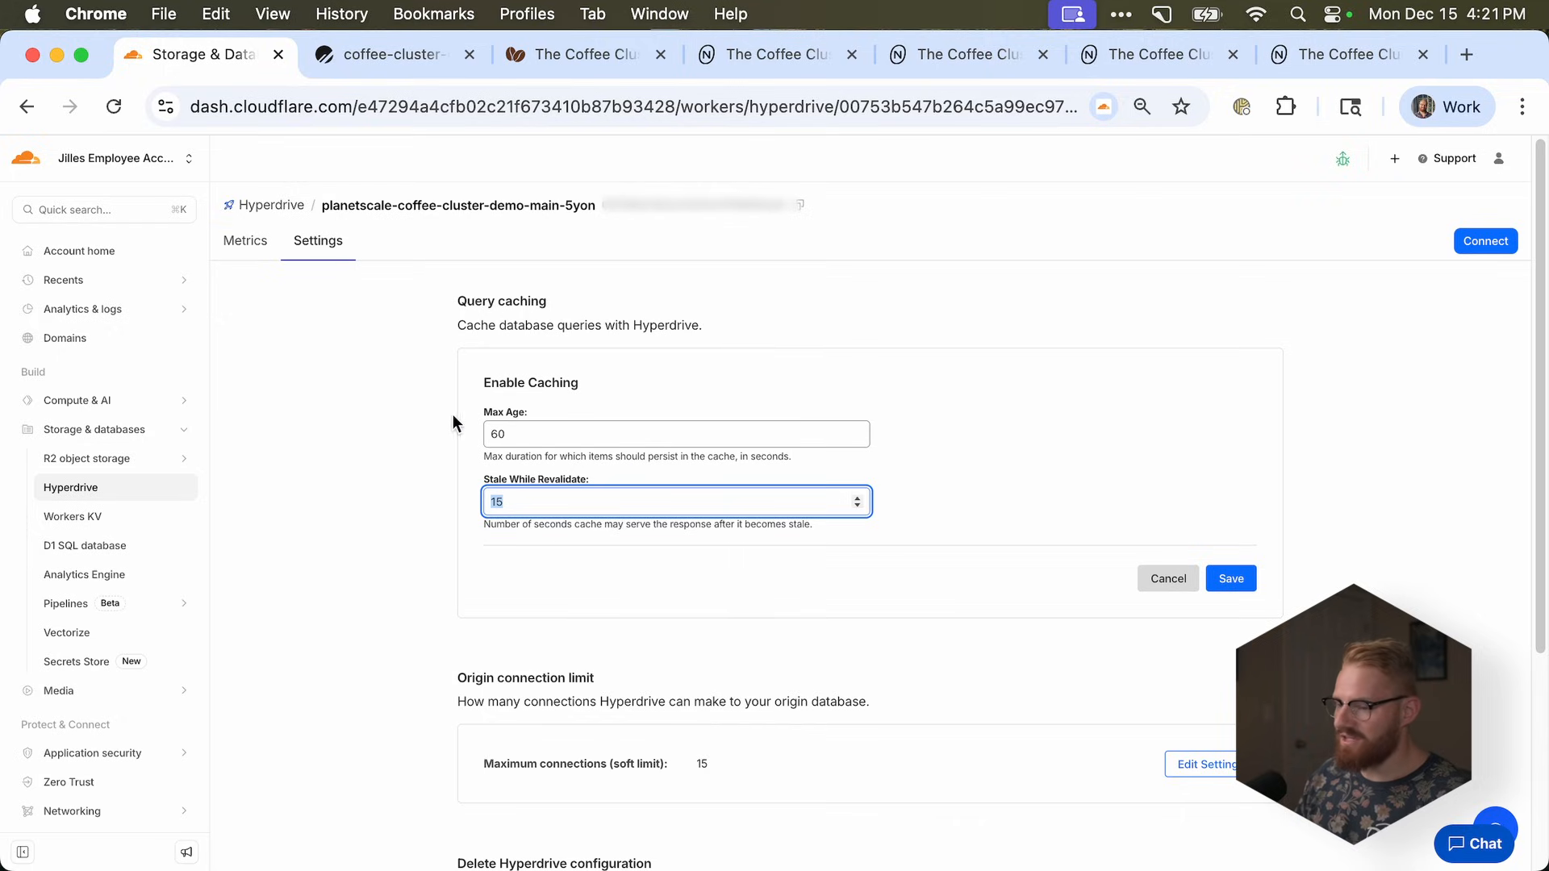
{"action": "mouse_move", "coordinate": [439, 501]}
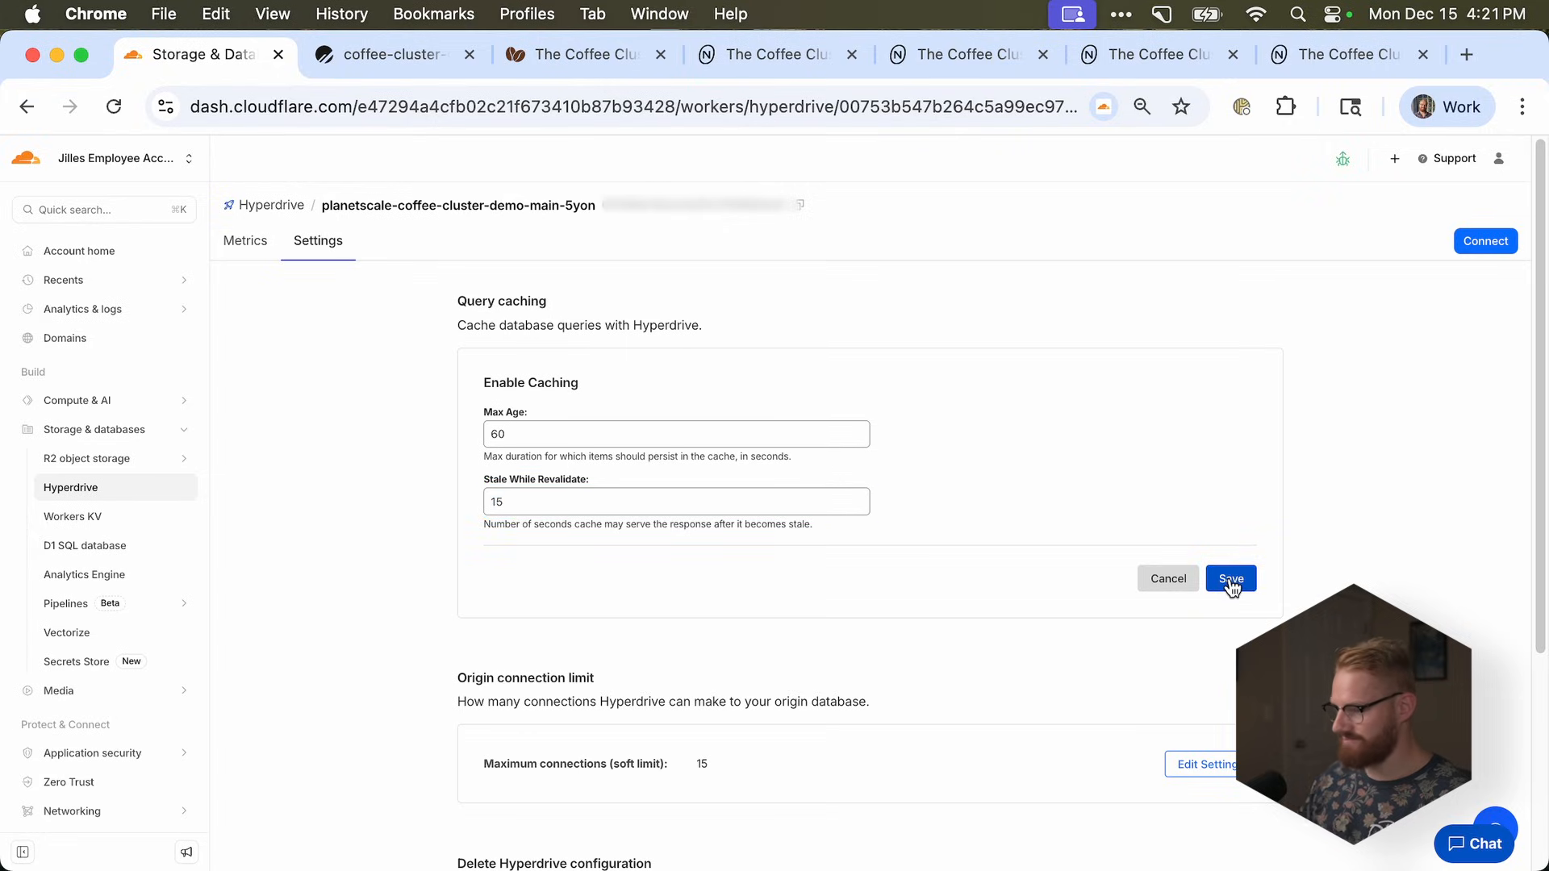
{"action": "left_click", "coordinate": [1343, 54]}
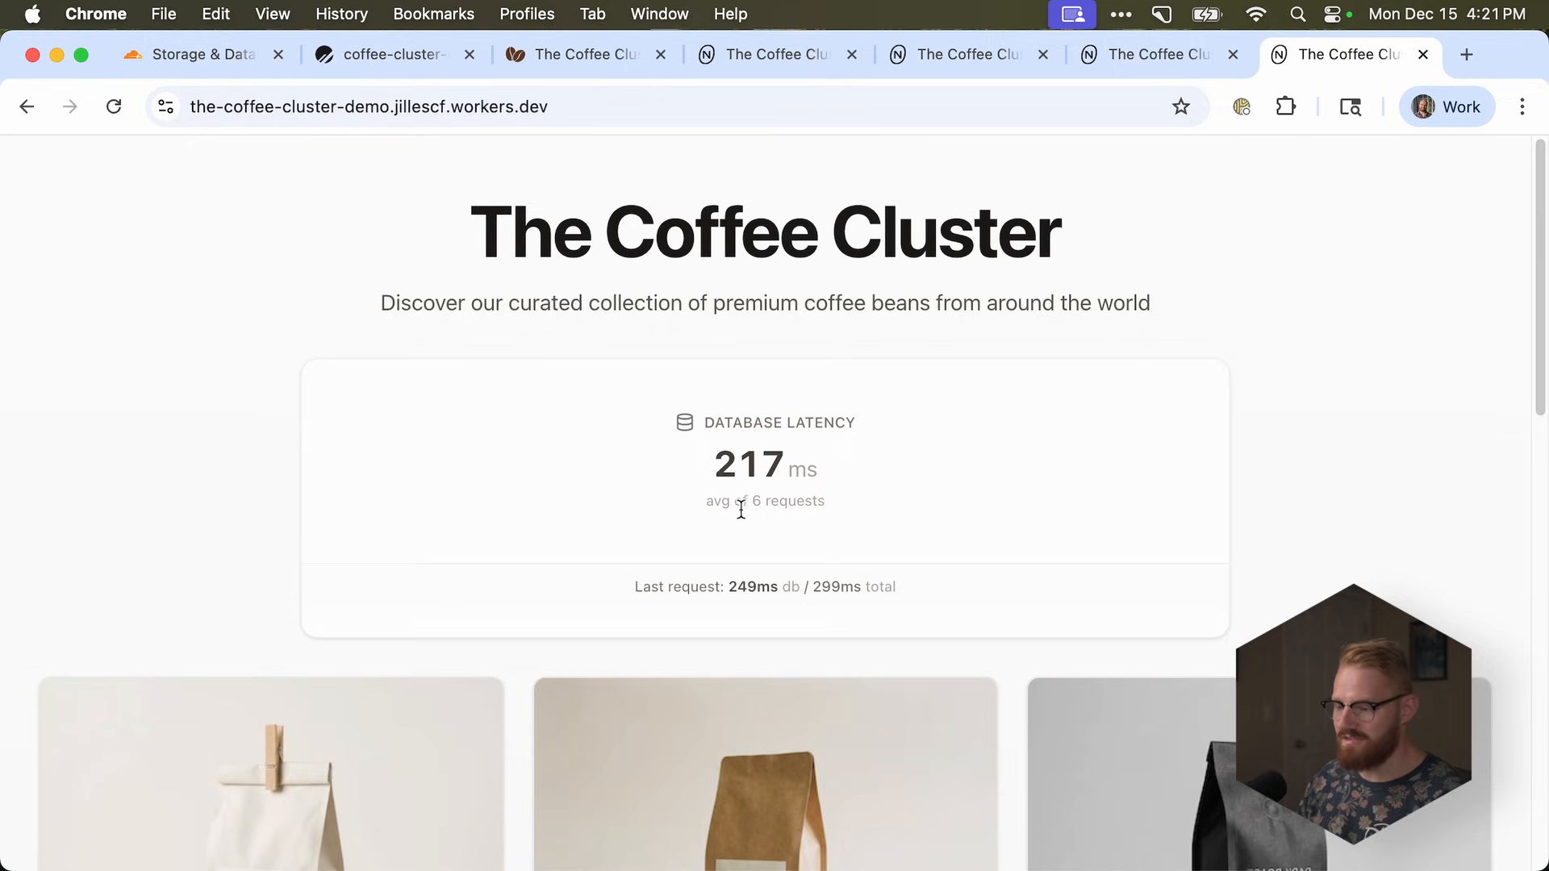
- Open the Silent Coast bean details twice, returning to the listing each time
{"action": "left_click", "coordinate": [113, 106]}
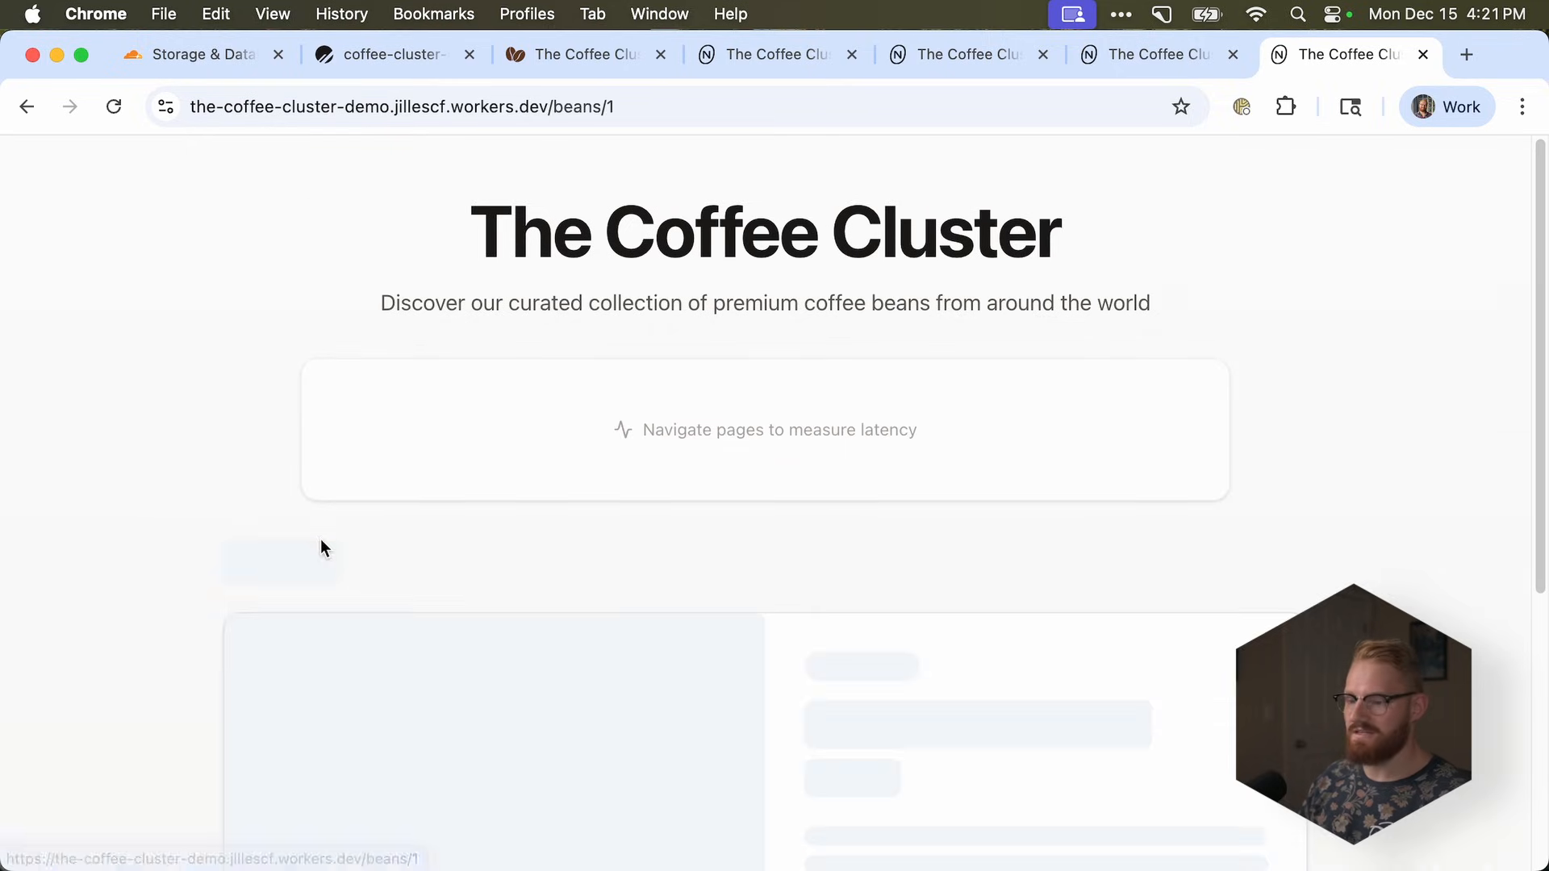
{"action": "left_click", "coordinate": [25, 107]}
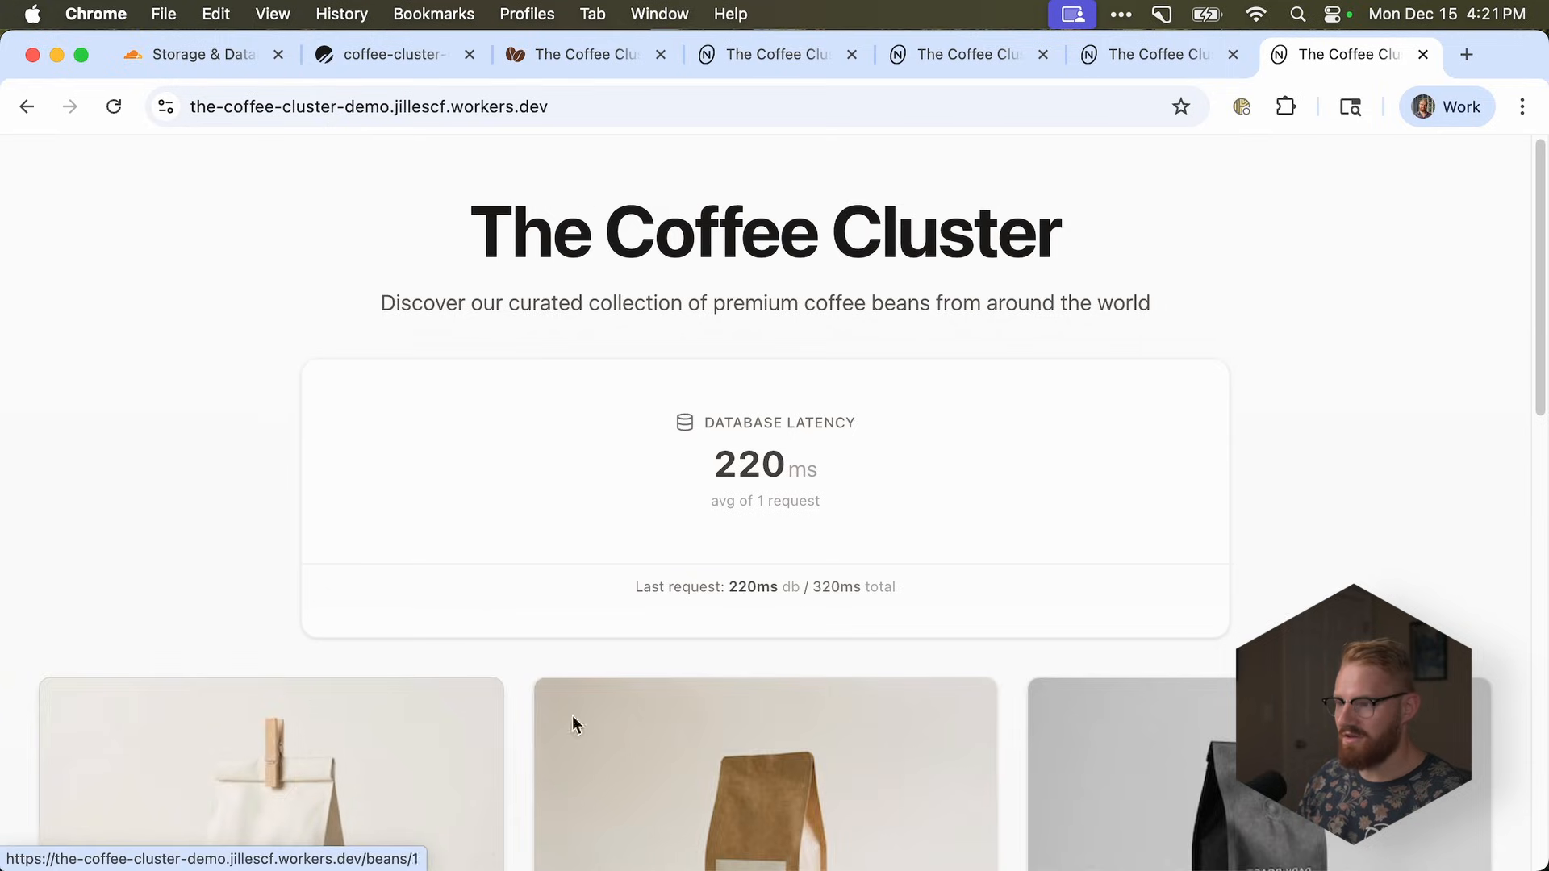
{"action": "left_click", "coordinate": [286, 694]}
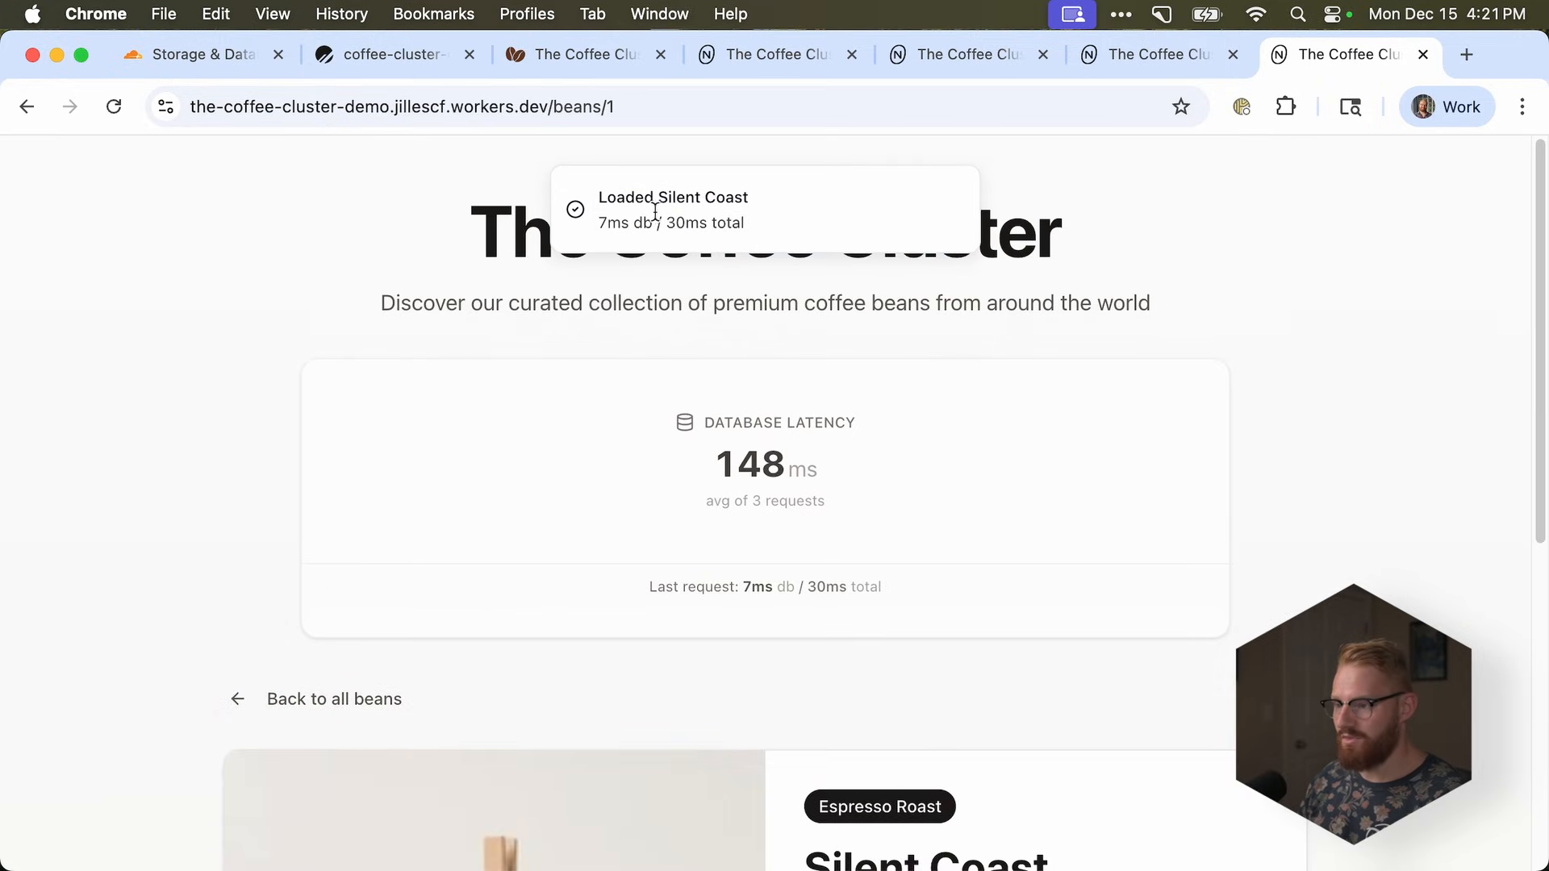
{"action": "left_click", "coordinate": [334, 699]}
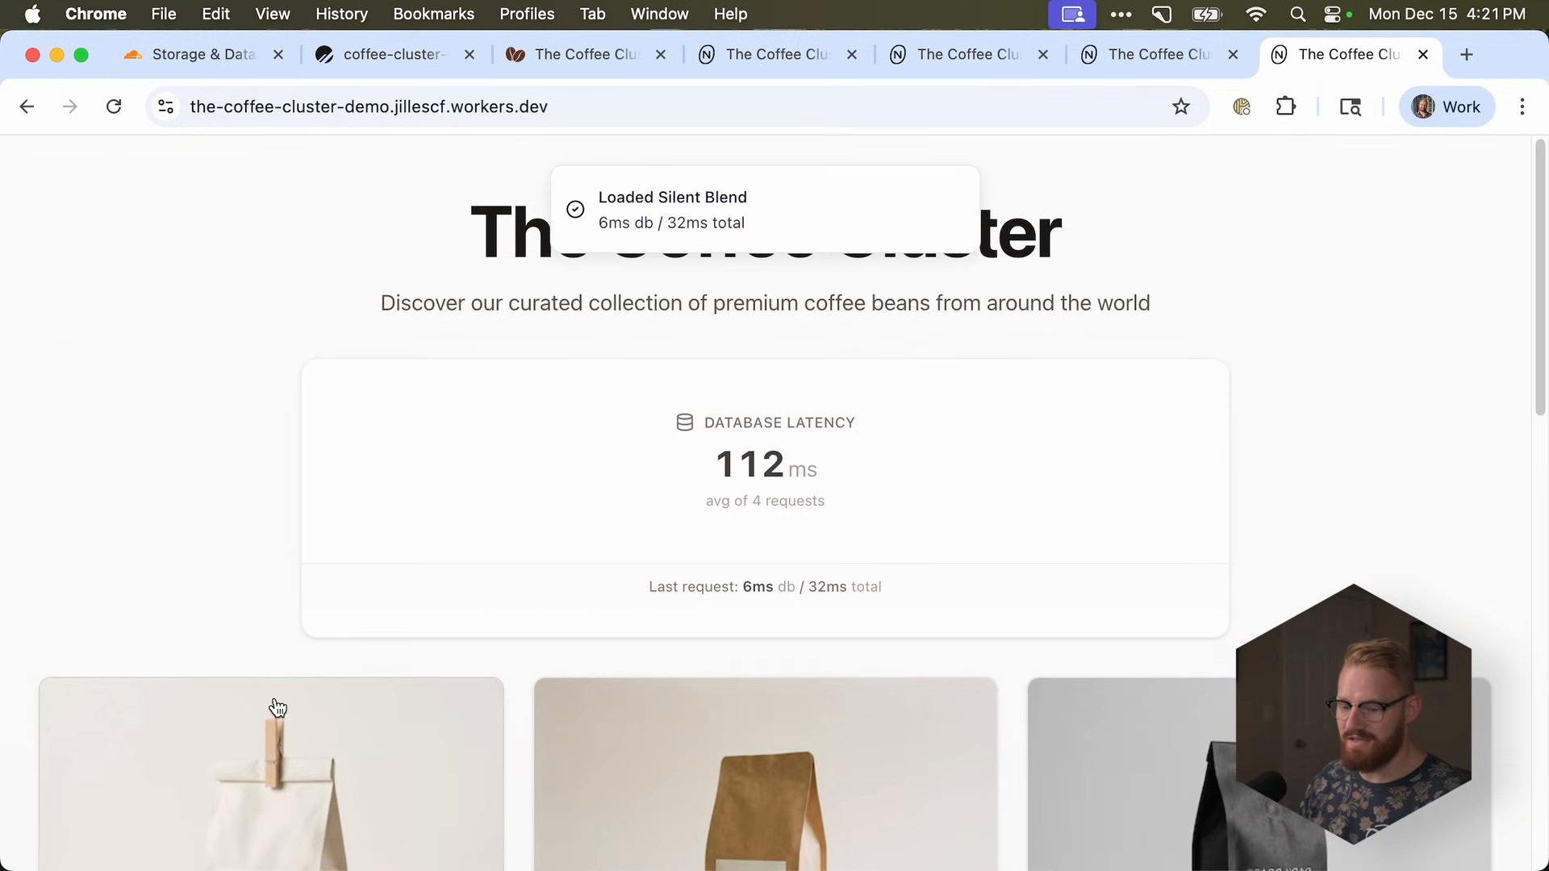
- Load bean listing pages 2, 3 and 2, then open and leave Silent Estate details
{"action": "scroll", "scroll_direction": "down", "scroll_amount": 3}
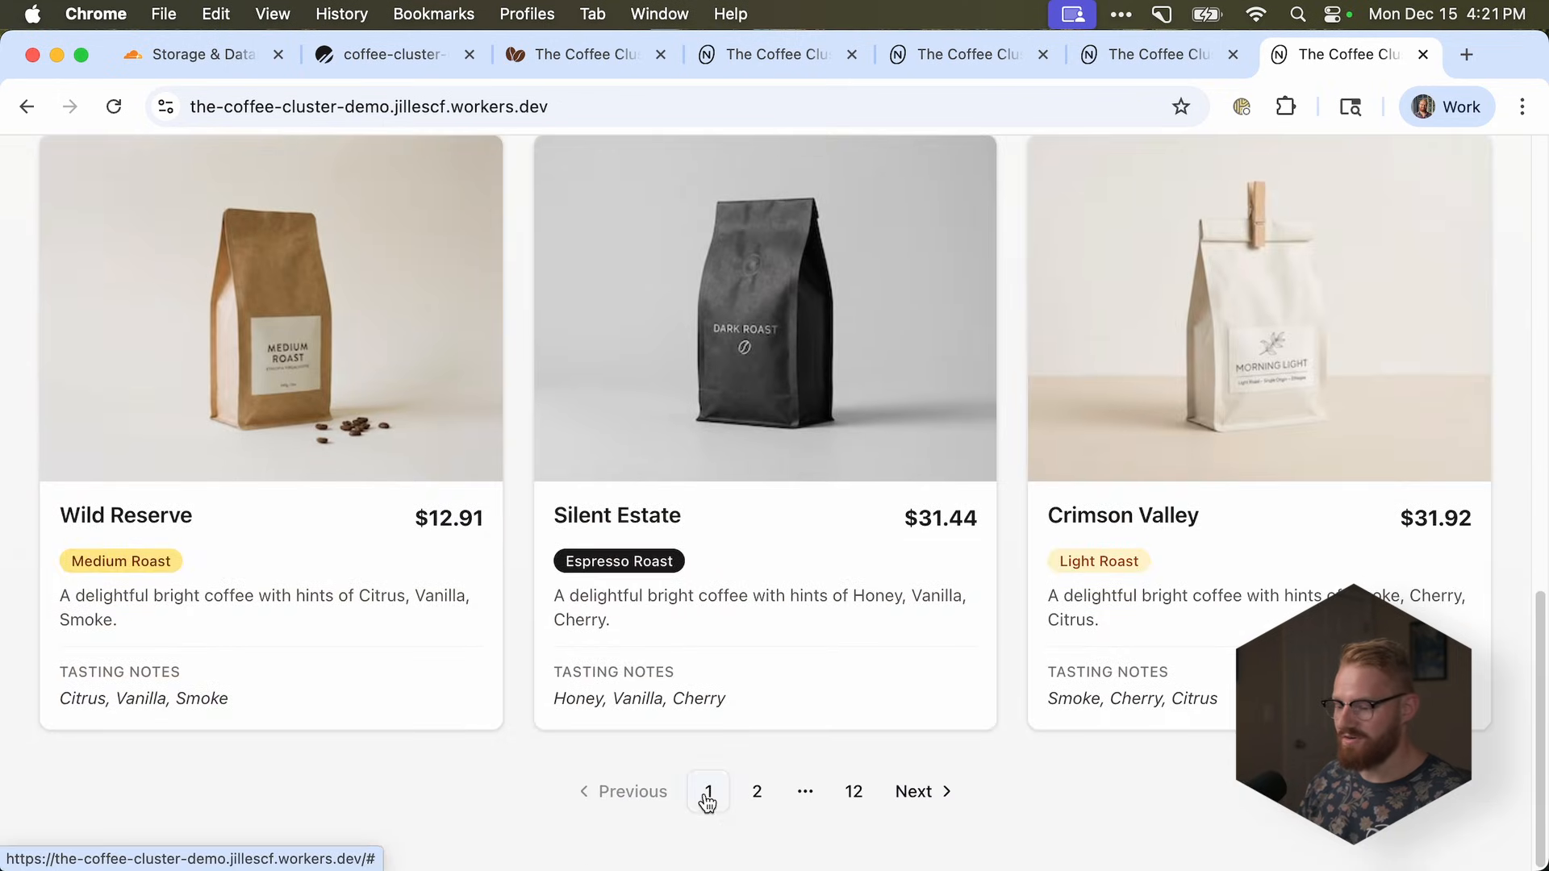
{"action": "left_click", "coordinate": [756, 792]}
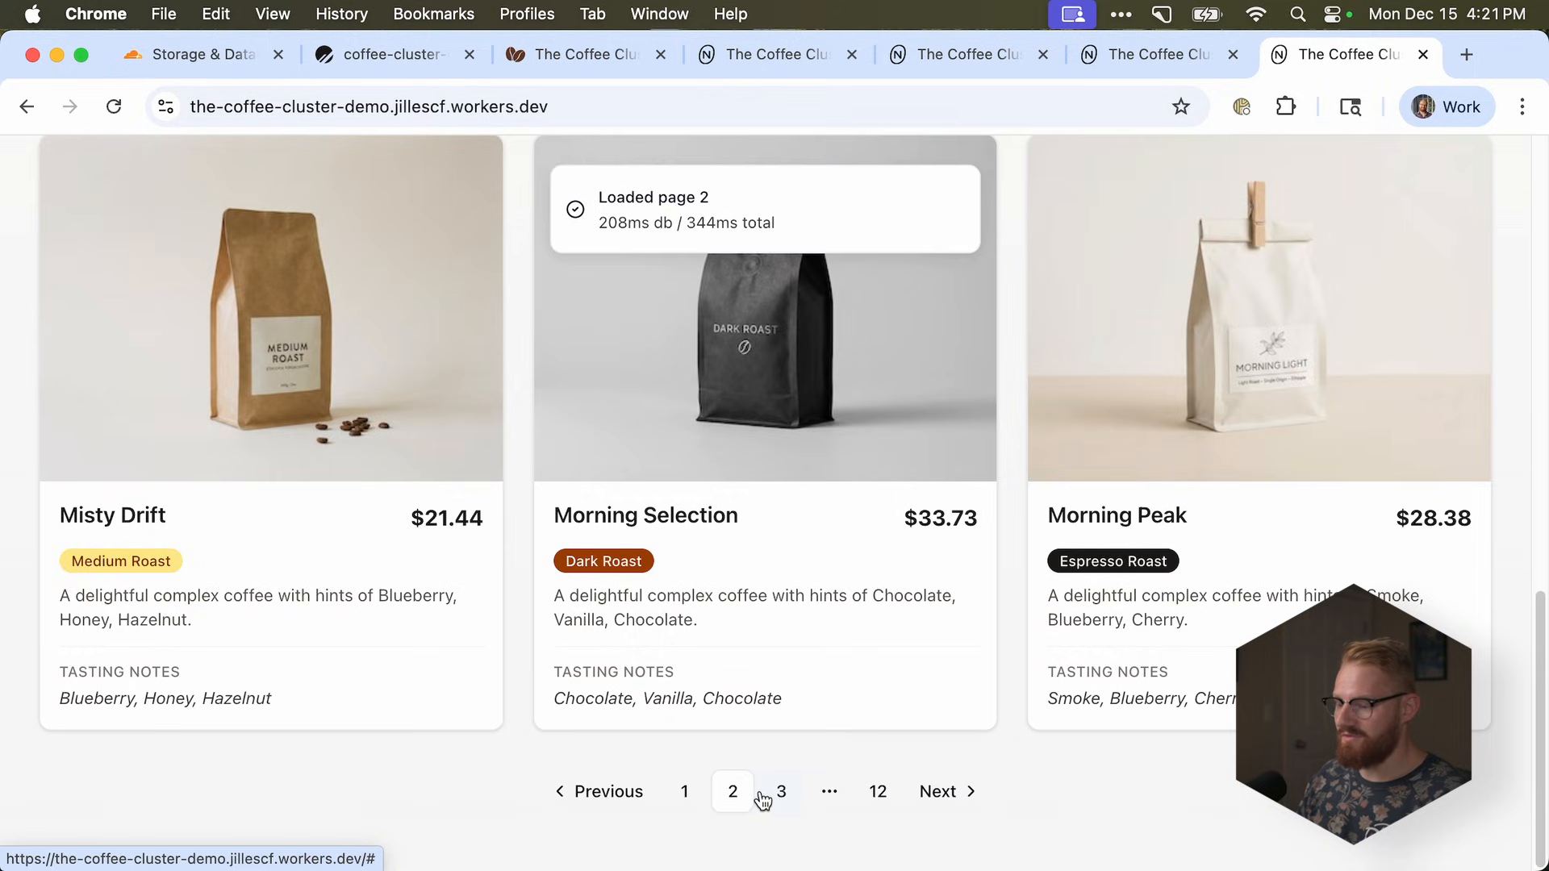
{"action": "left_click", "coordinate": [780, 792]}
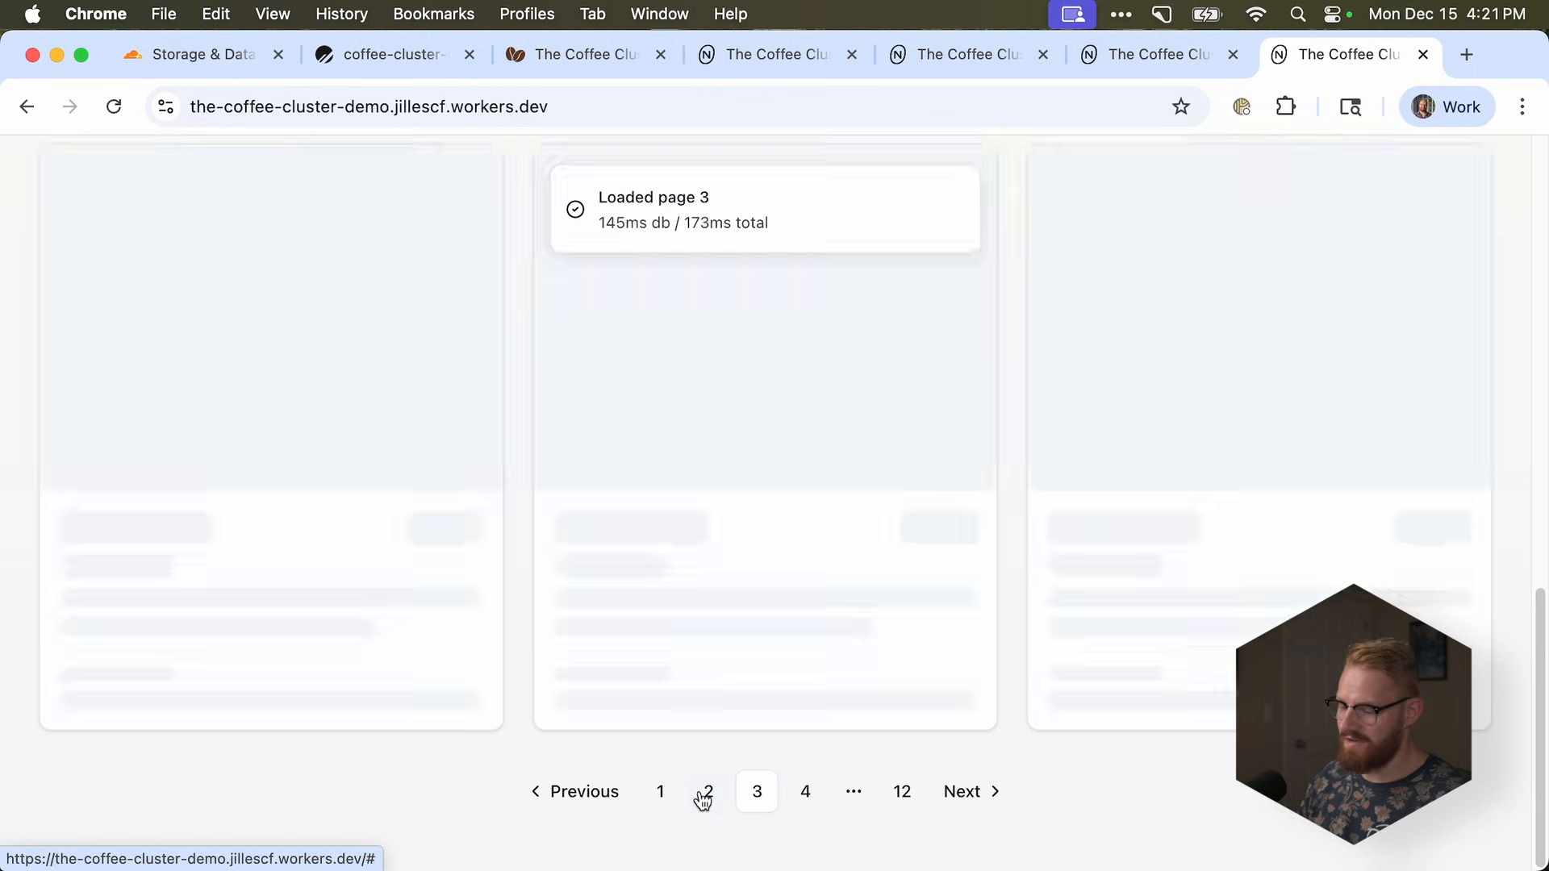
{"action": "left_click", "coordinate": [660, 791]}
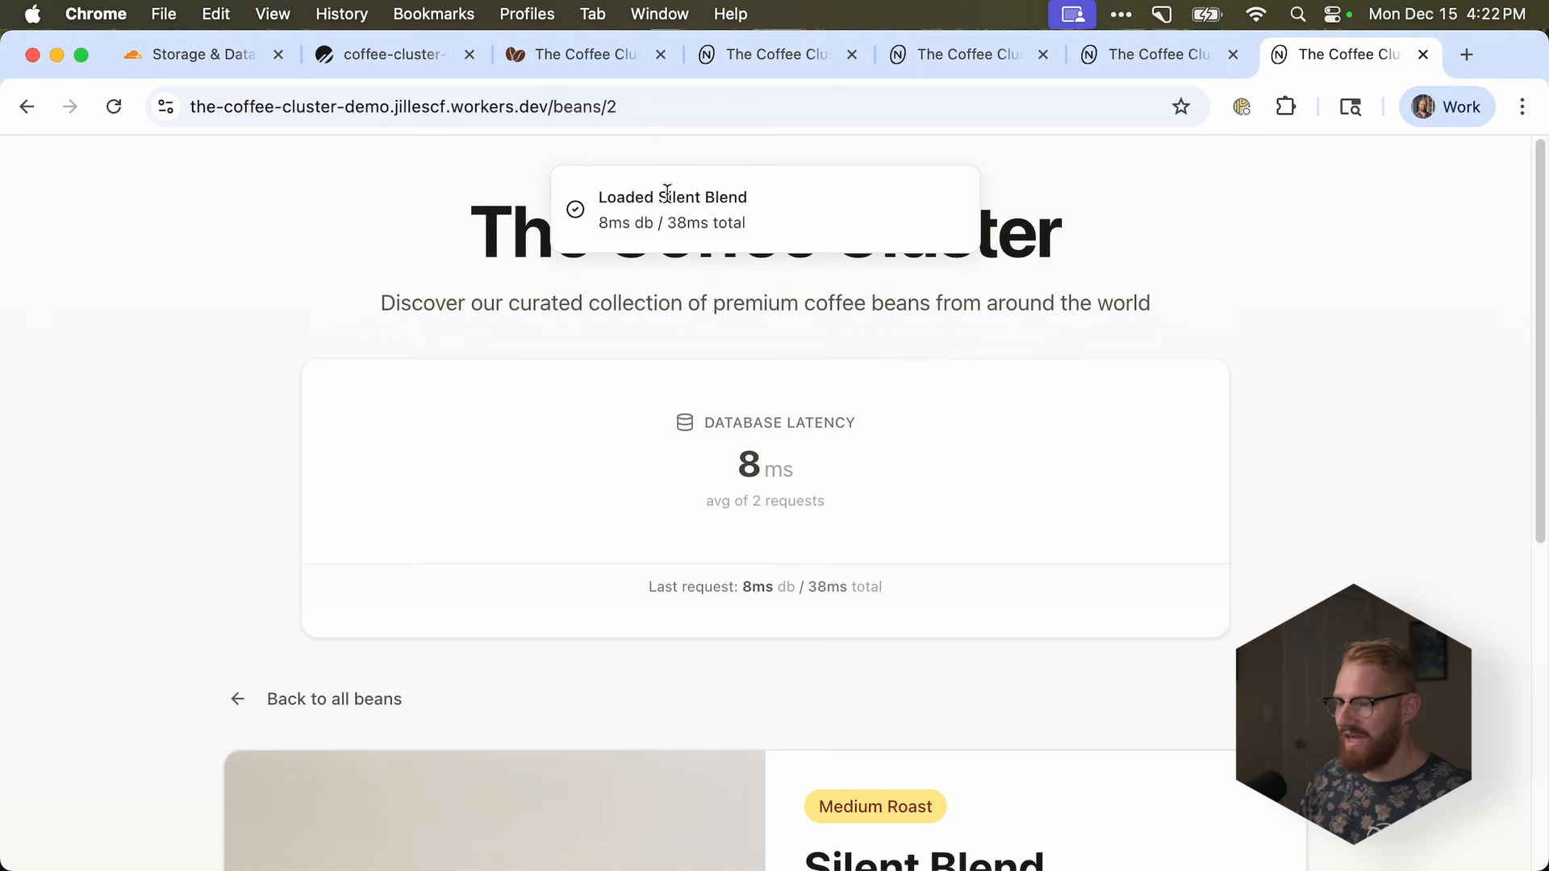
{"action": "left_click", "coordinate": [334, 699]}
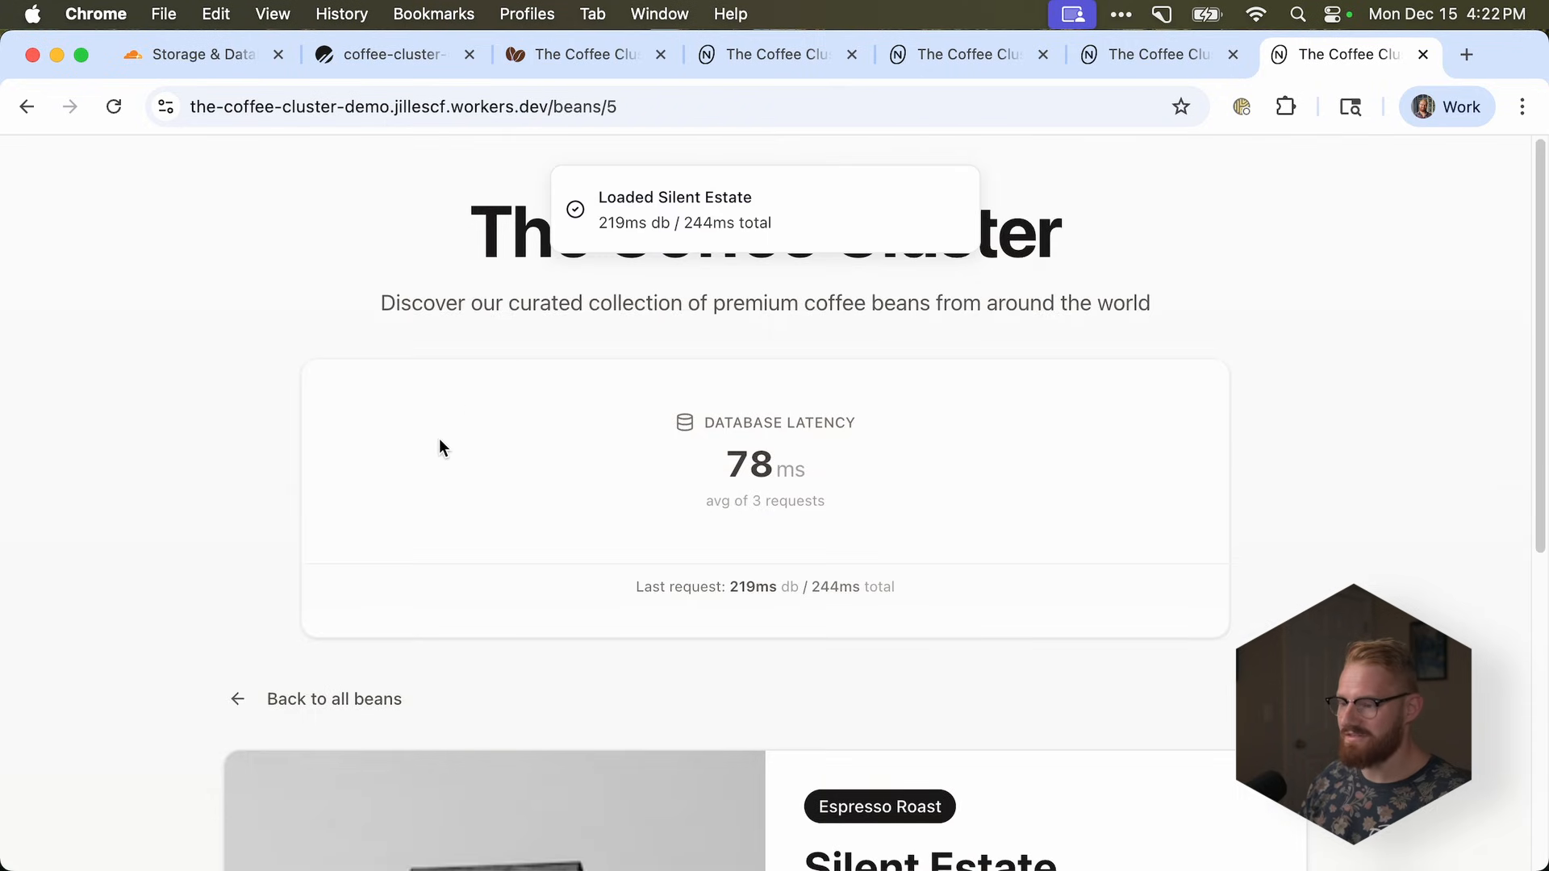
{"action": "left_click", "coordinate": [334, 699]}
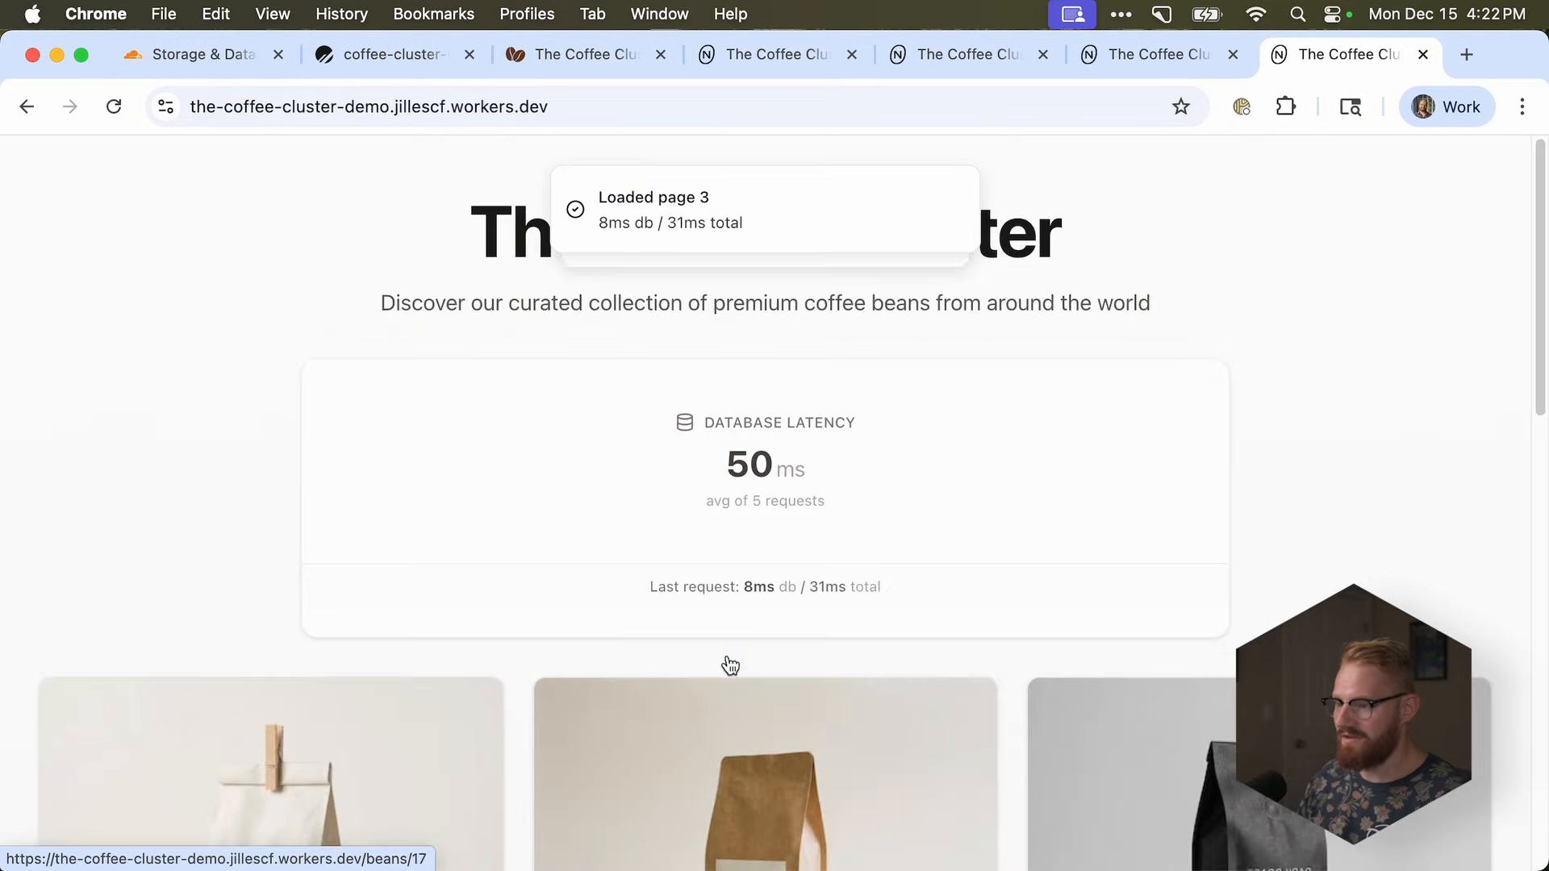
{"action": "mouse_move", "coordinate": [739, 606]}
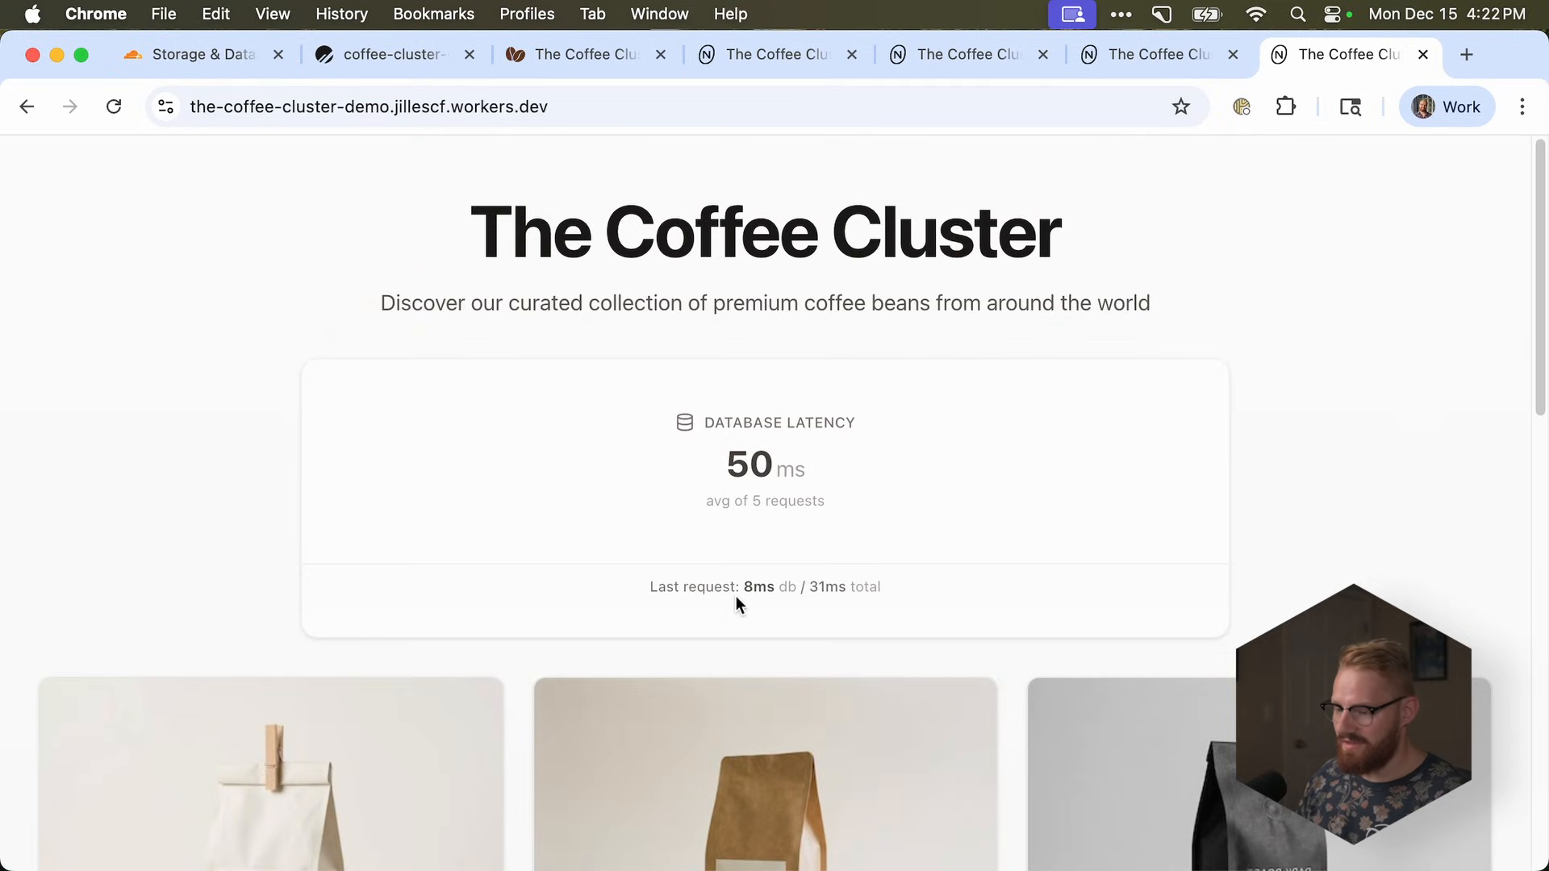